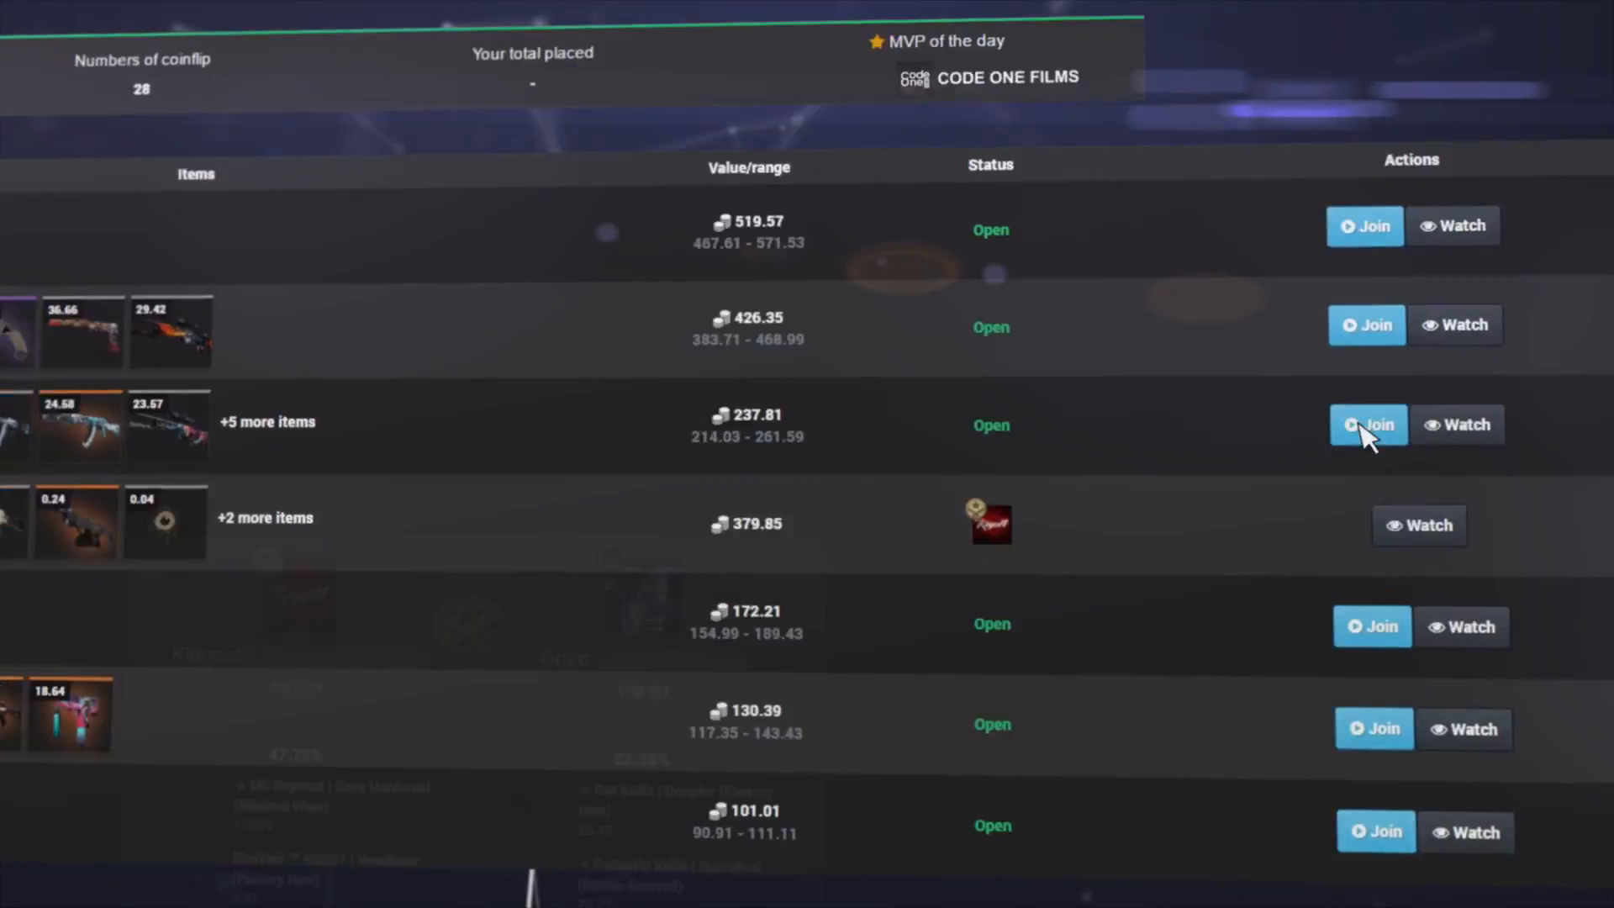
# Step: Inspect the skins both players bet in a coinflip match, then scroll the page
pyautogui.click(1366, 423)
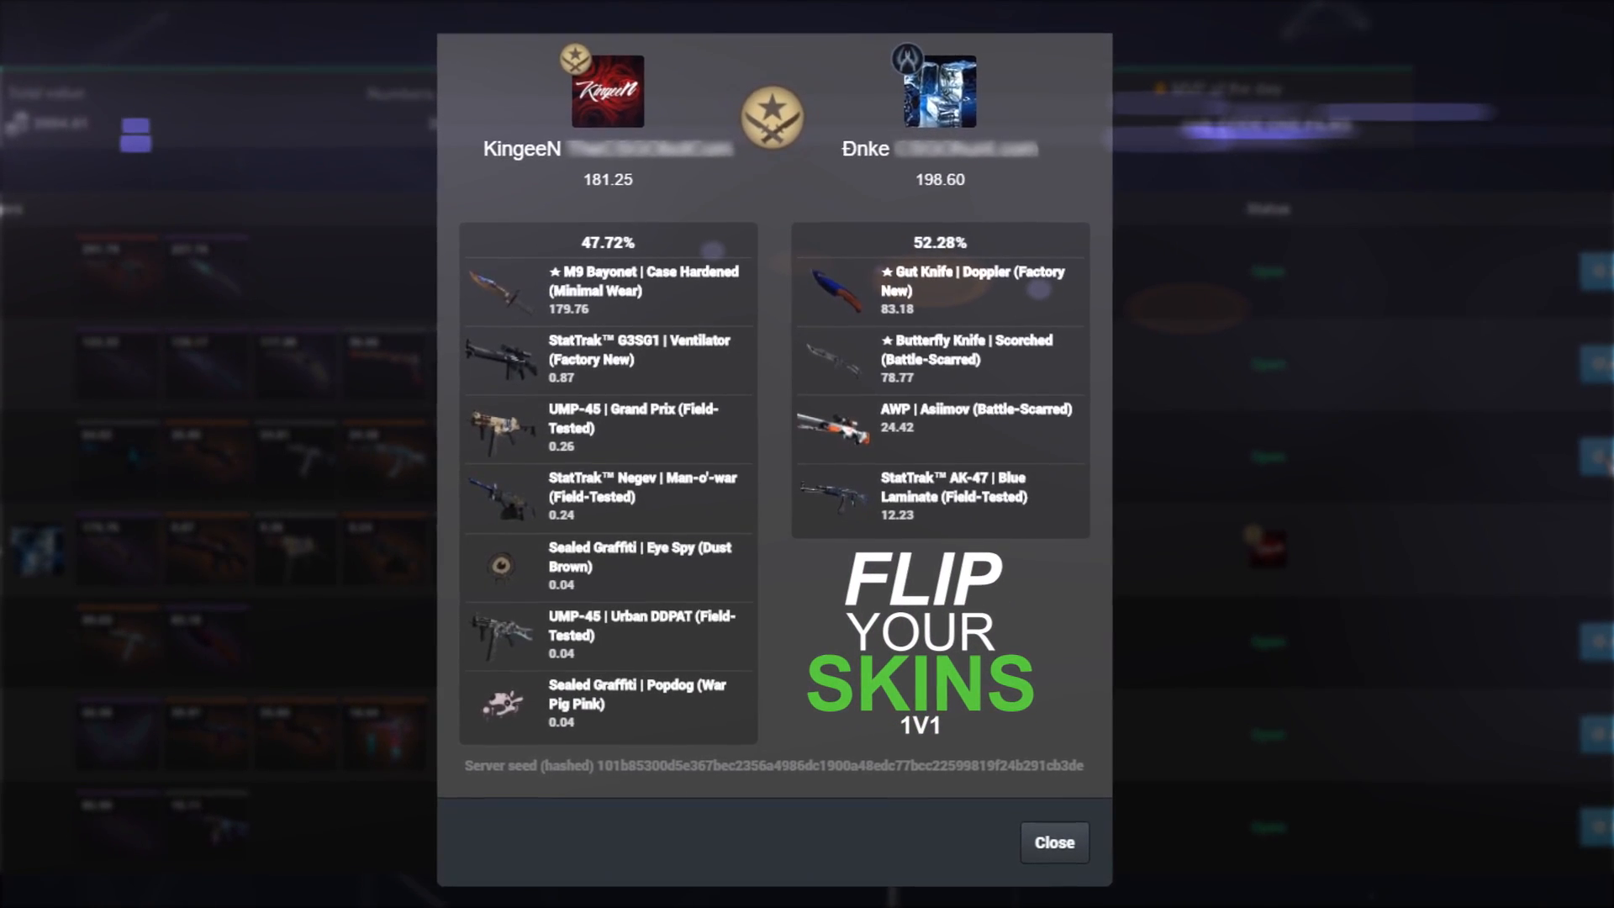
pyautogui.click(1051, 842)
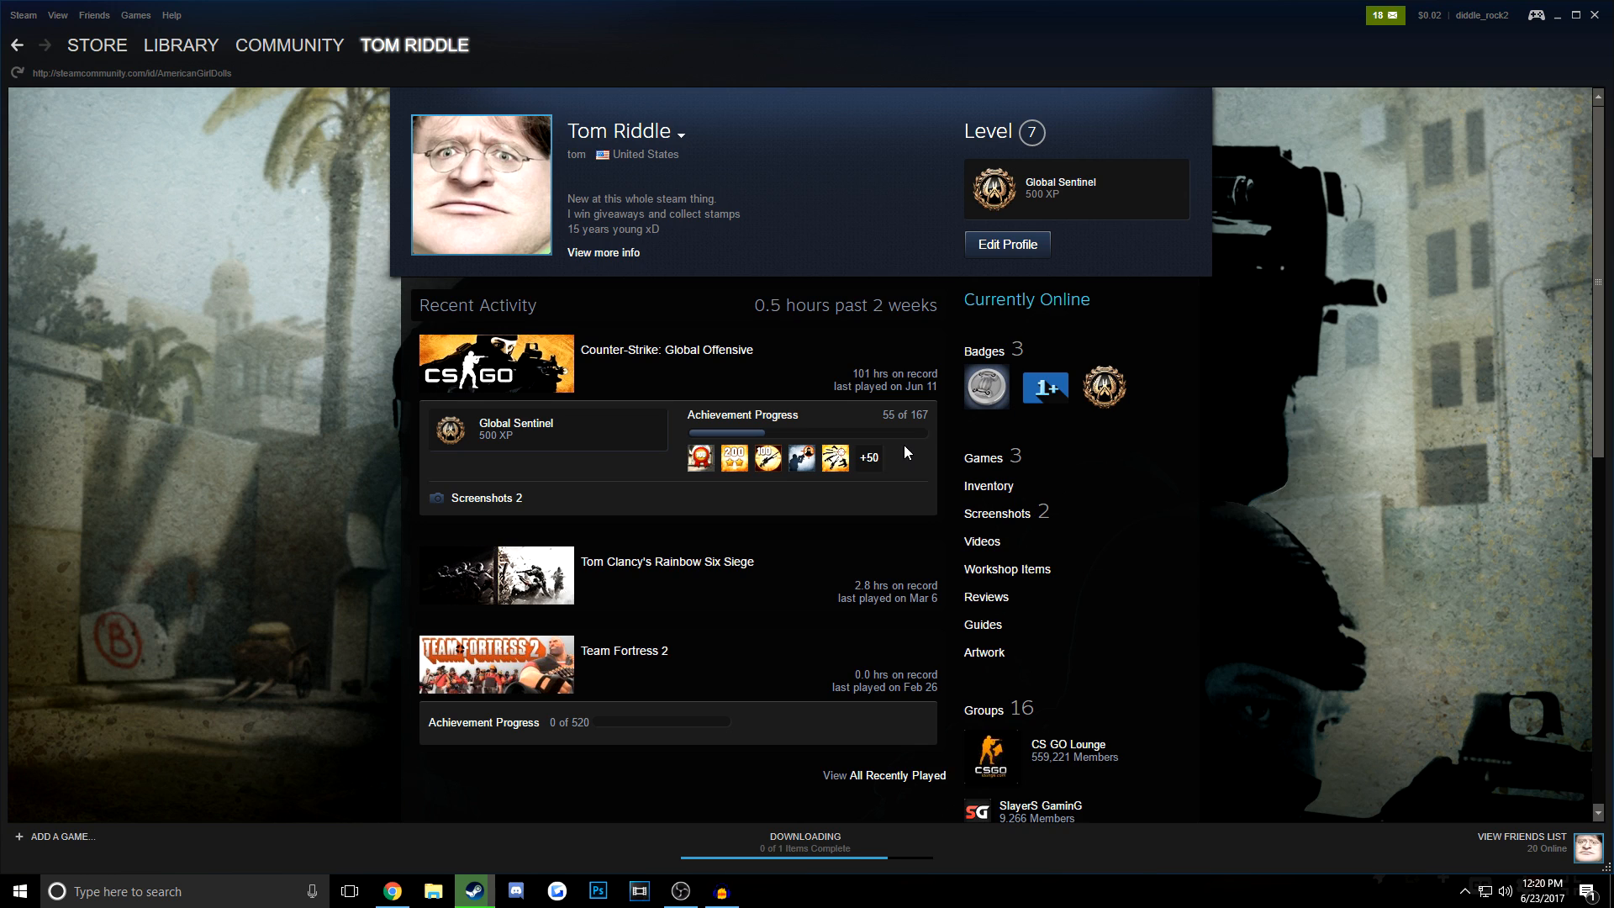
pyautogui.moveTo(881, 459)
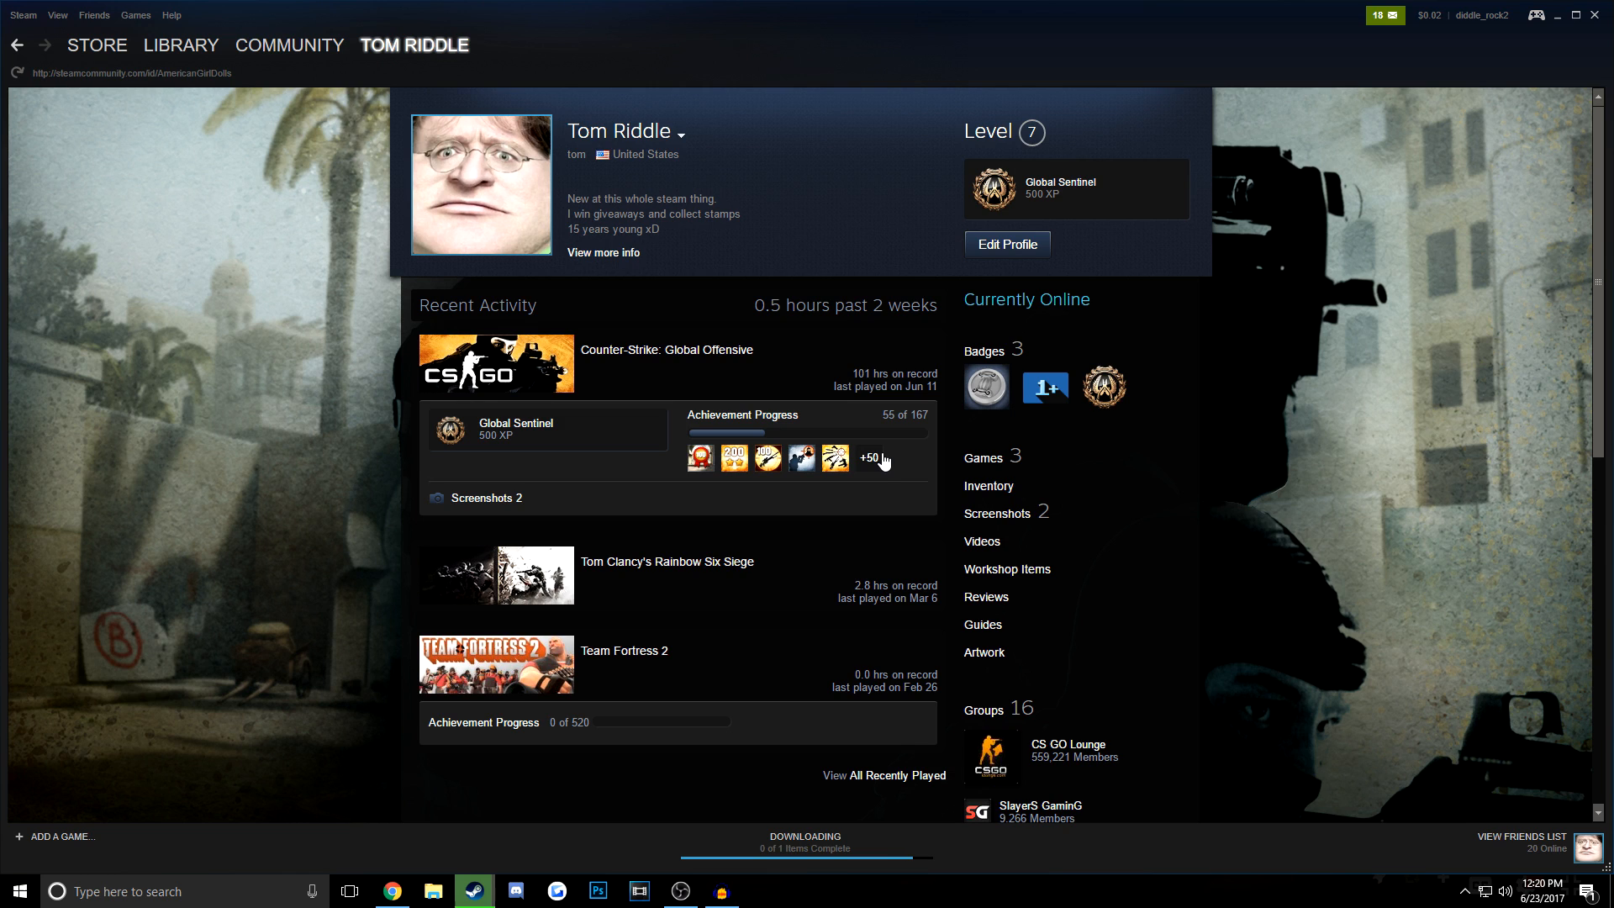
pyautogui.moveTo(971, 485)
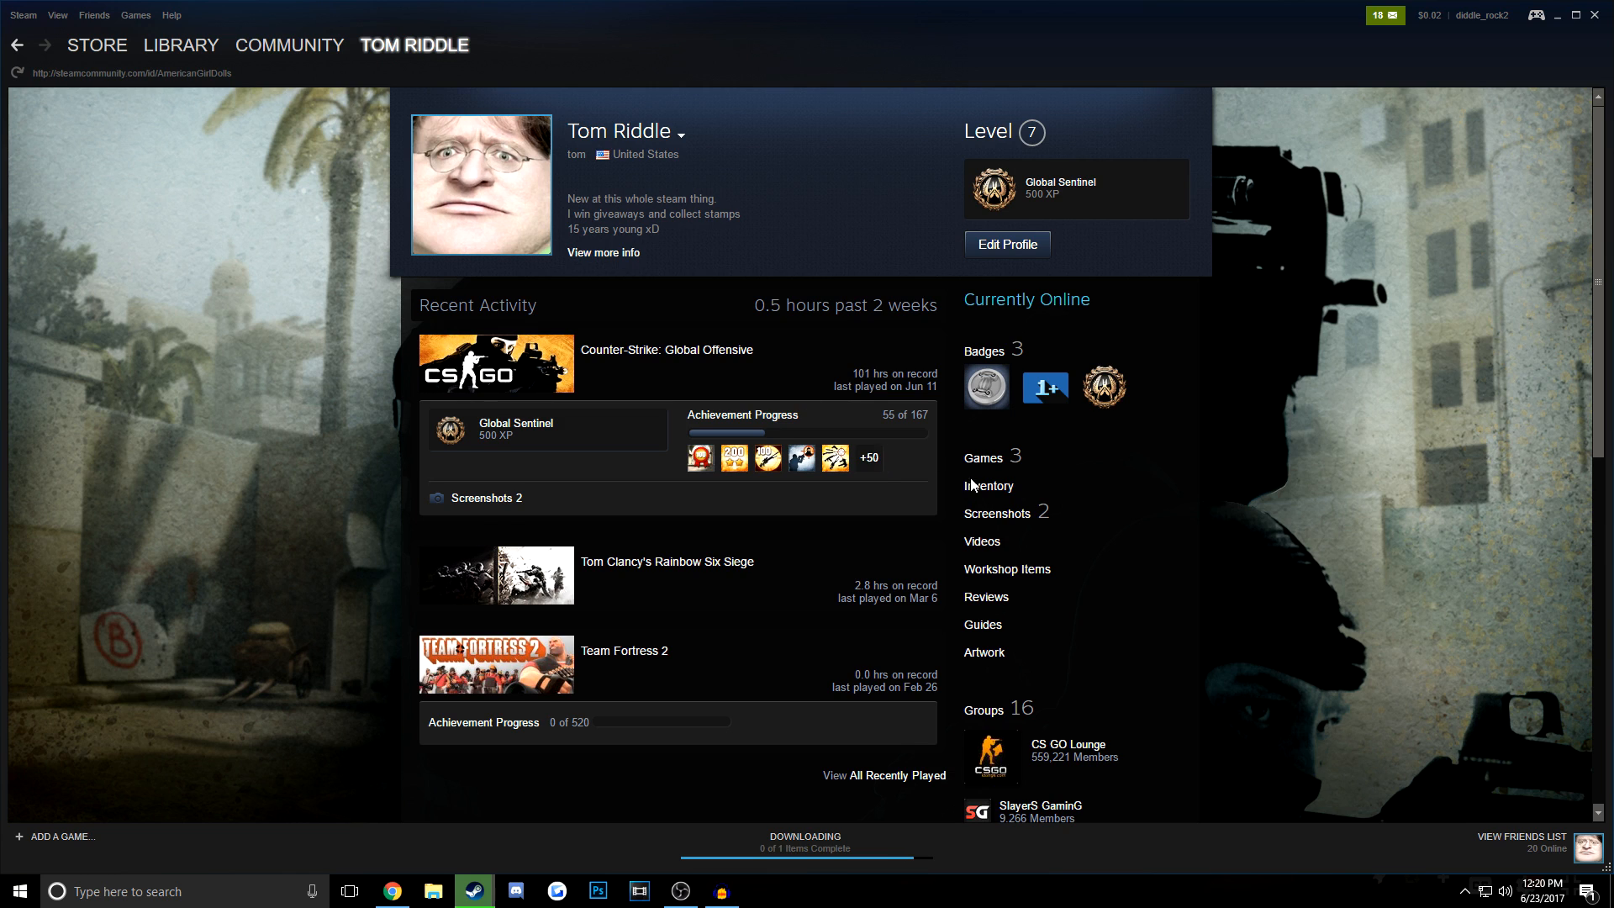
pyautogui.moveTo(926, 584)
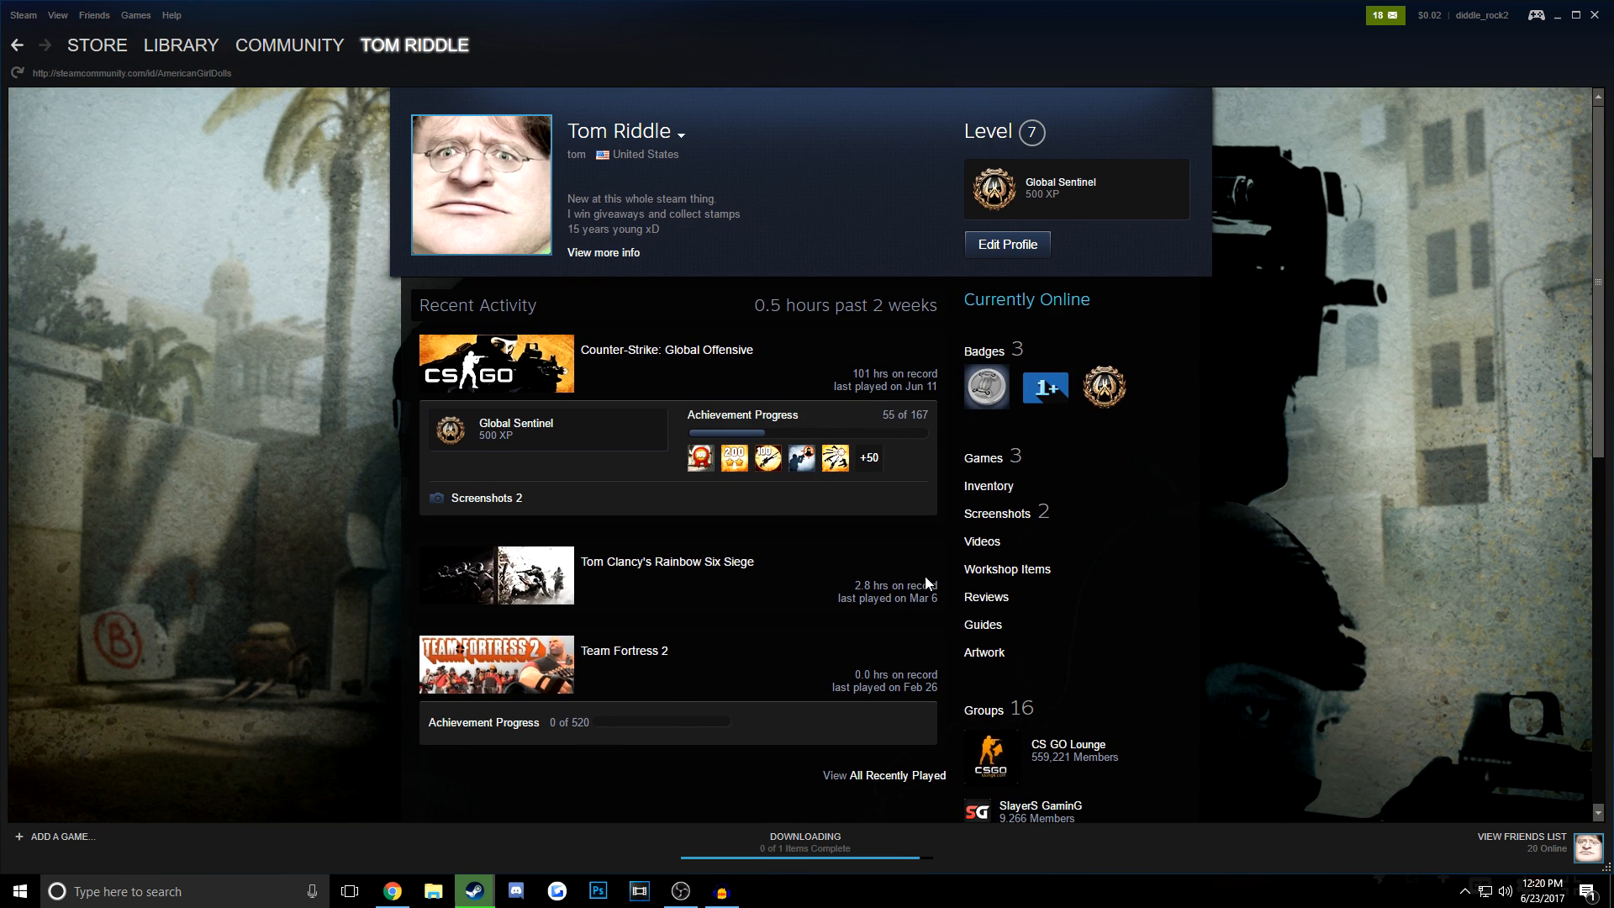
pyautogui.scroll(-3)
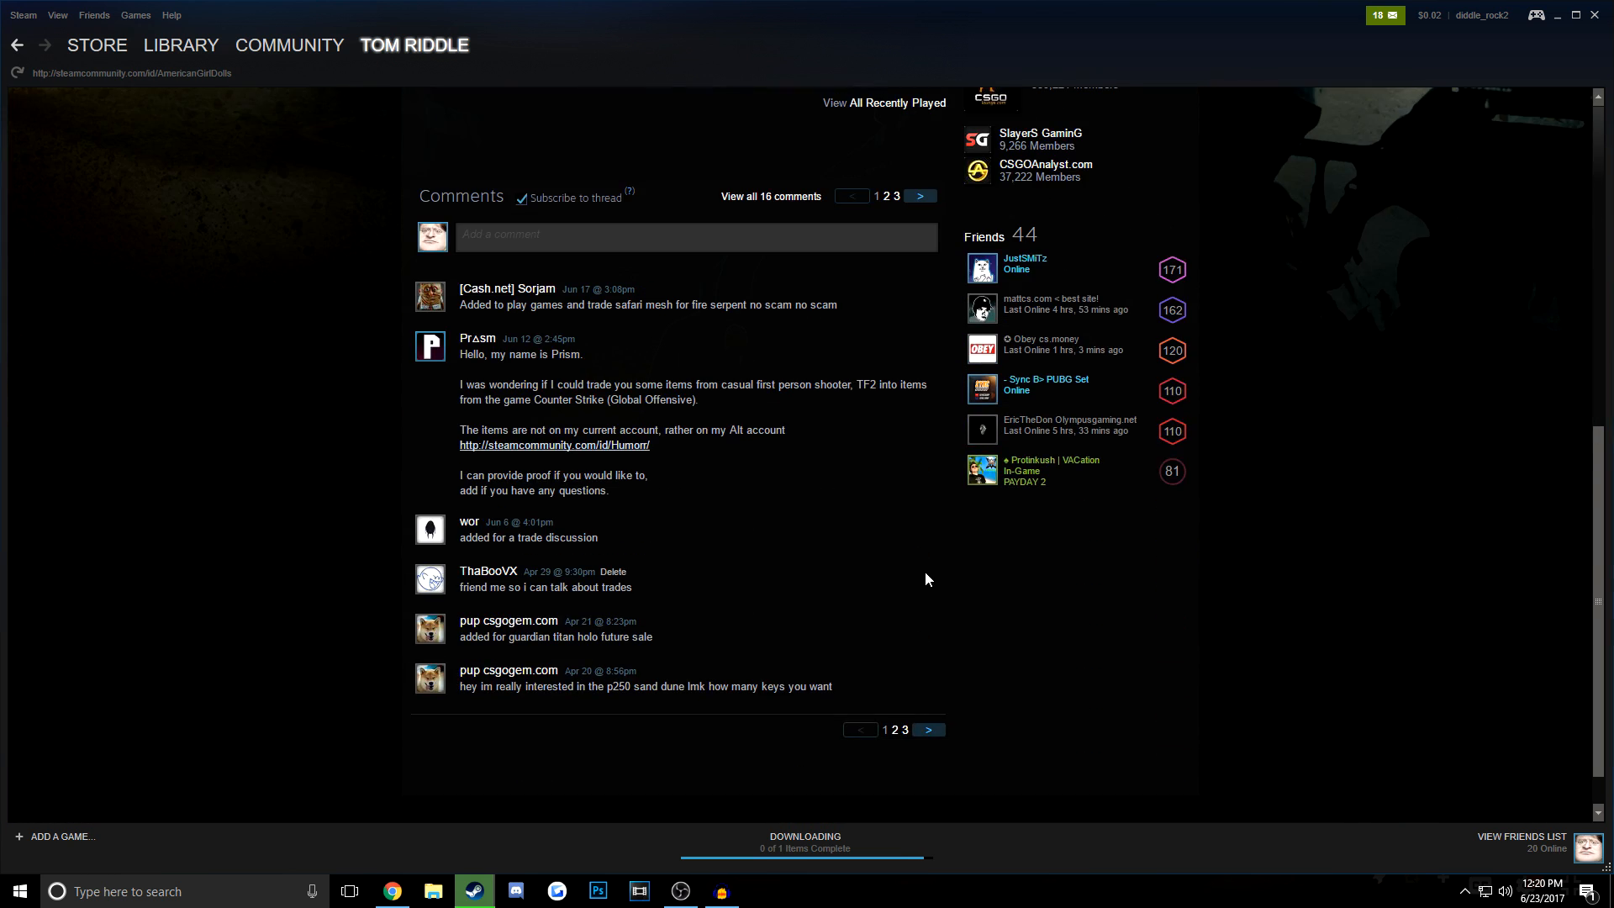
pyautogui.scroll(-3)
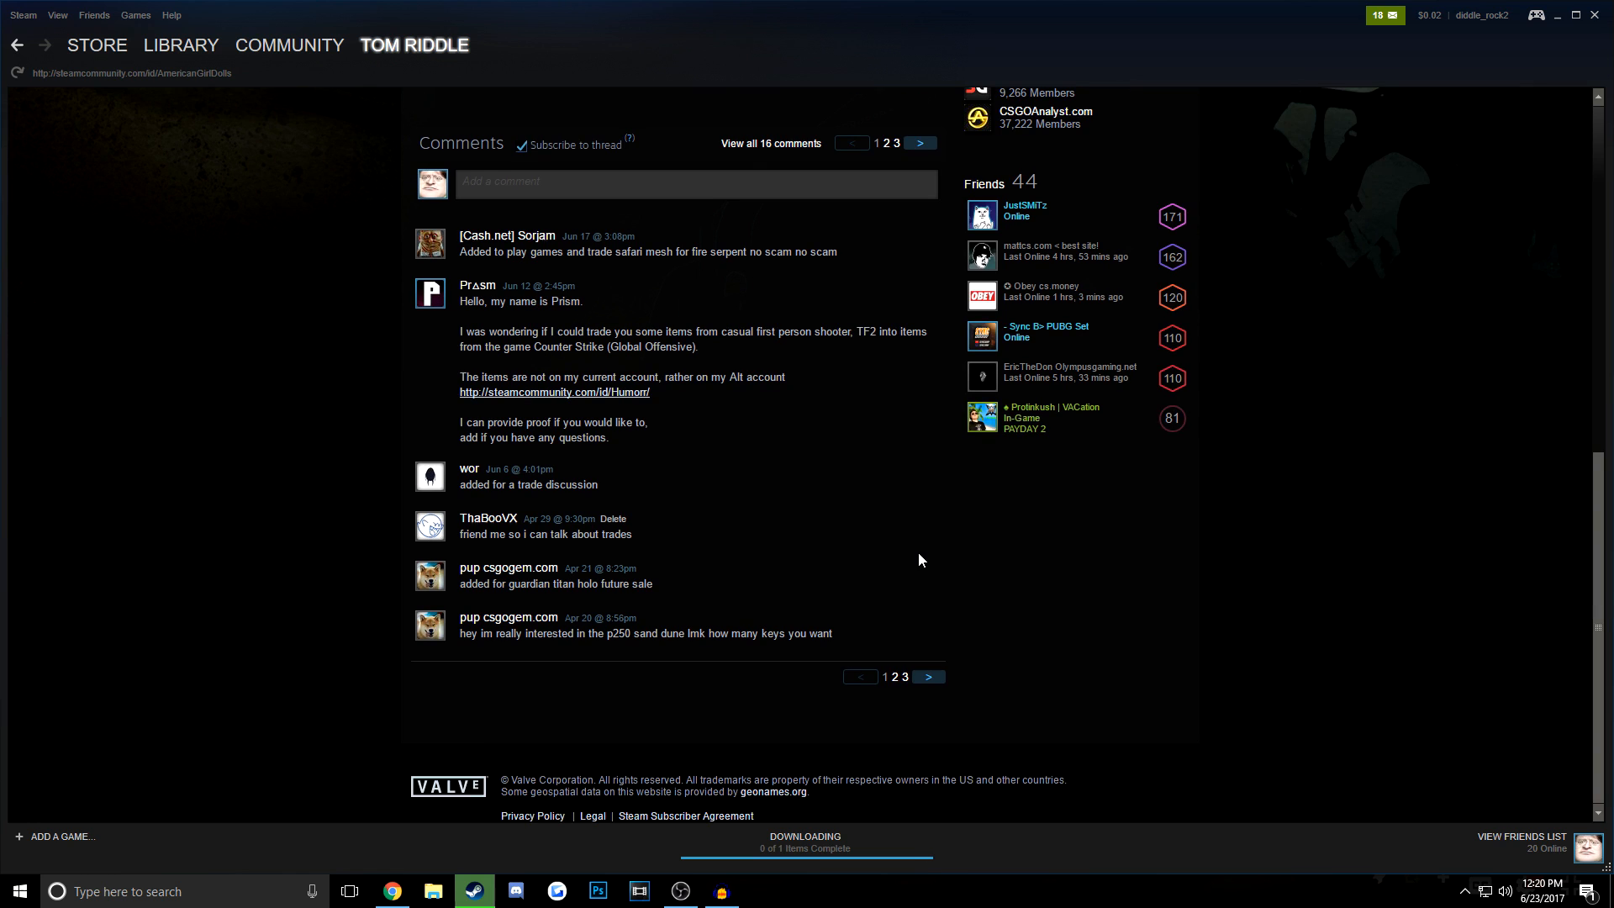
pyautogui.scroll(3)
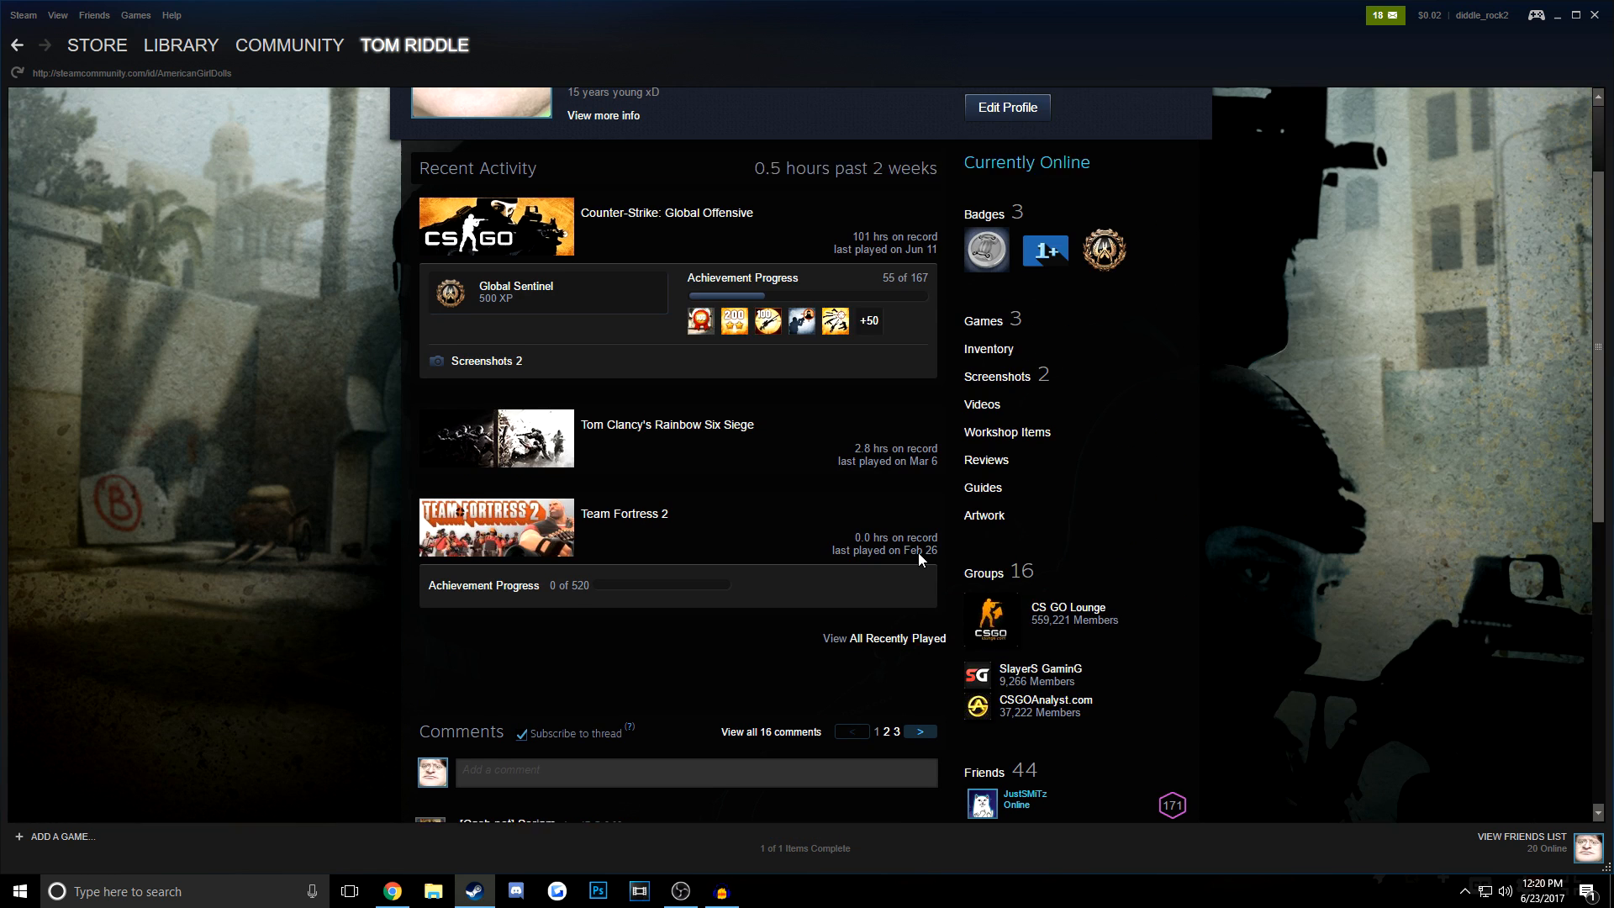
pyautogui.scroll(3)
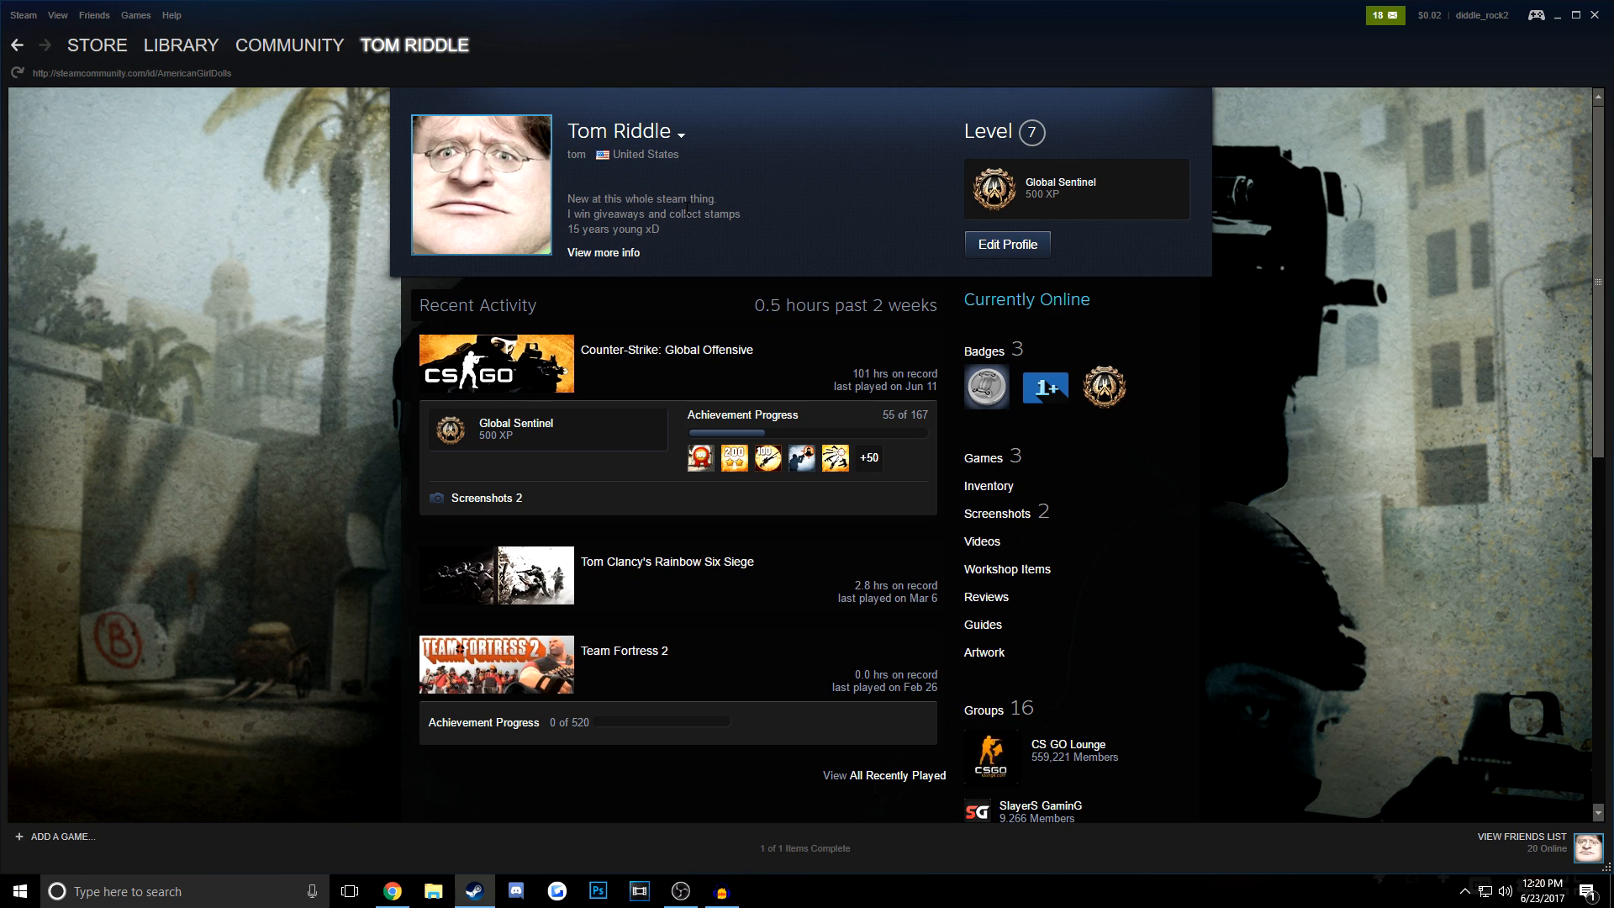
pyautogui.moveTo(761, 197)
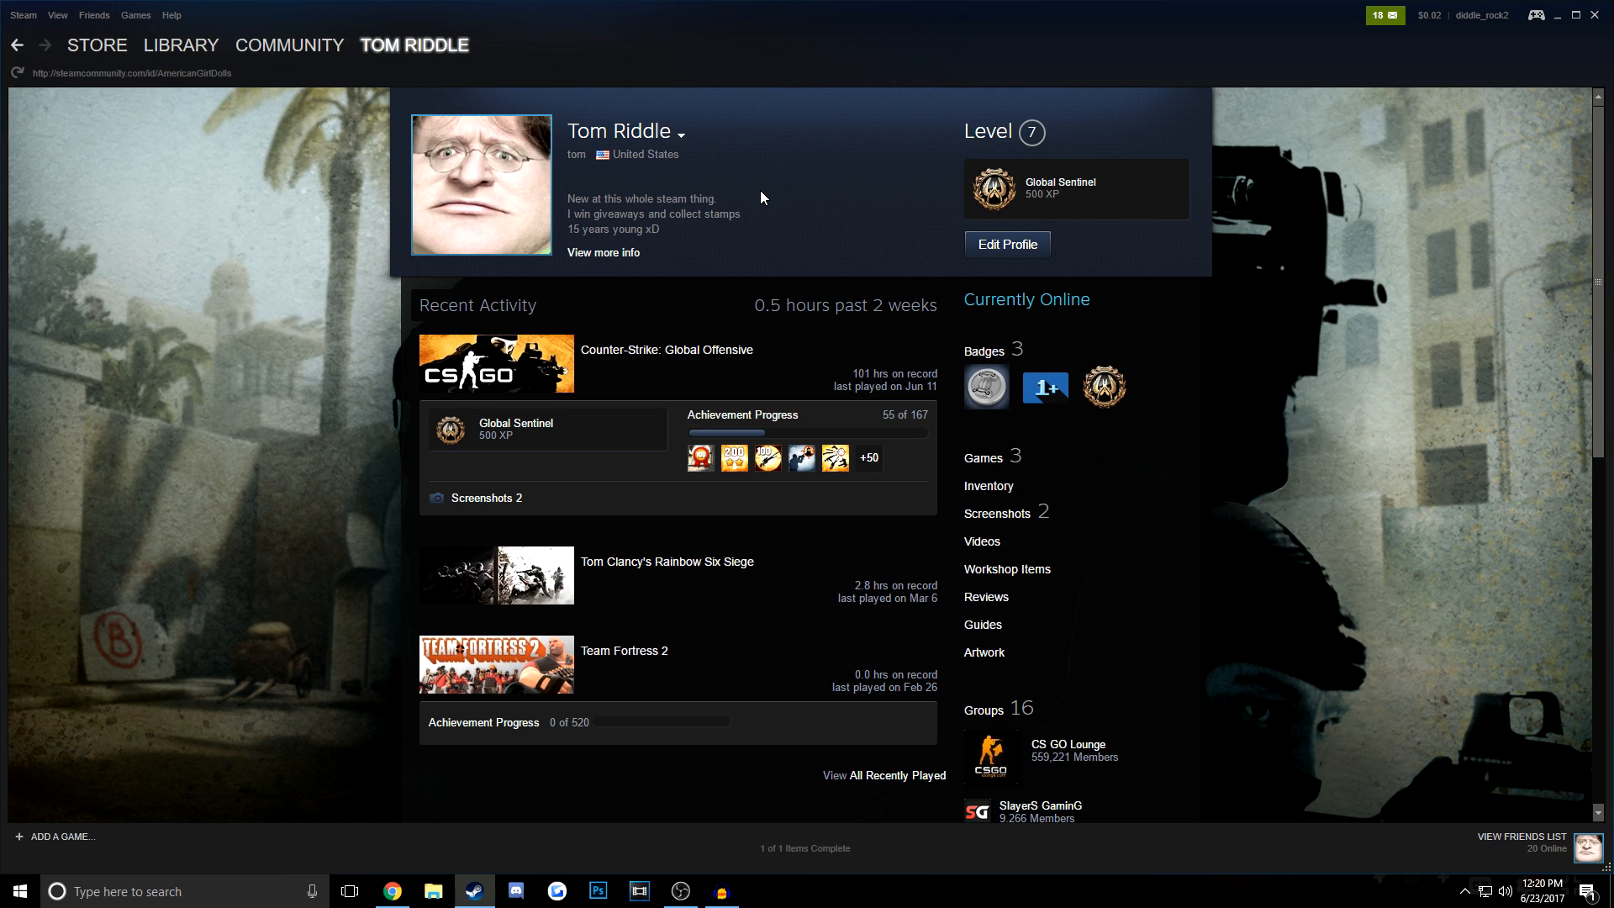
pyautogui.moveTo(550, 366)
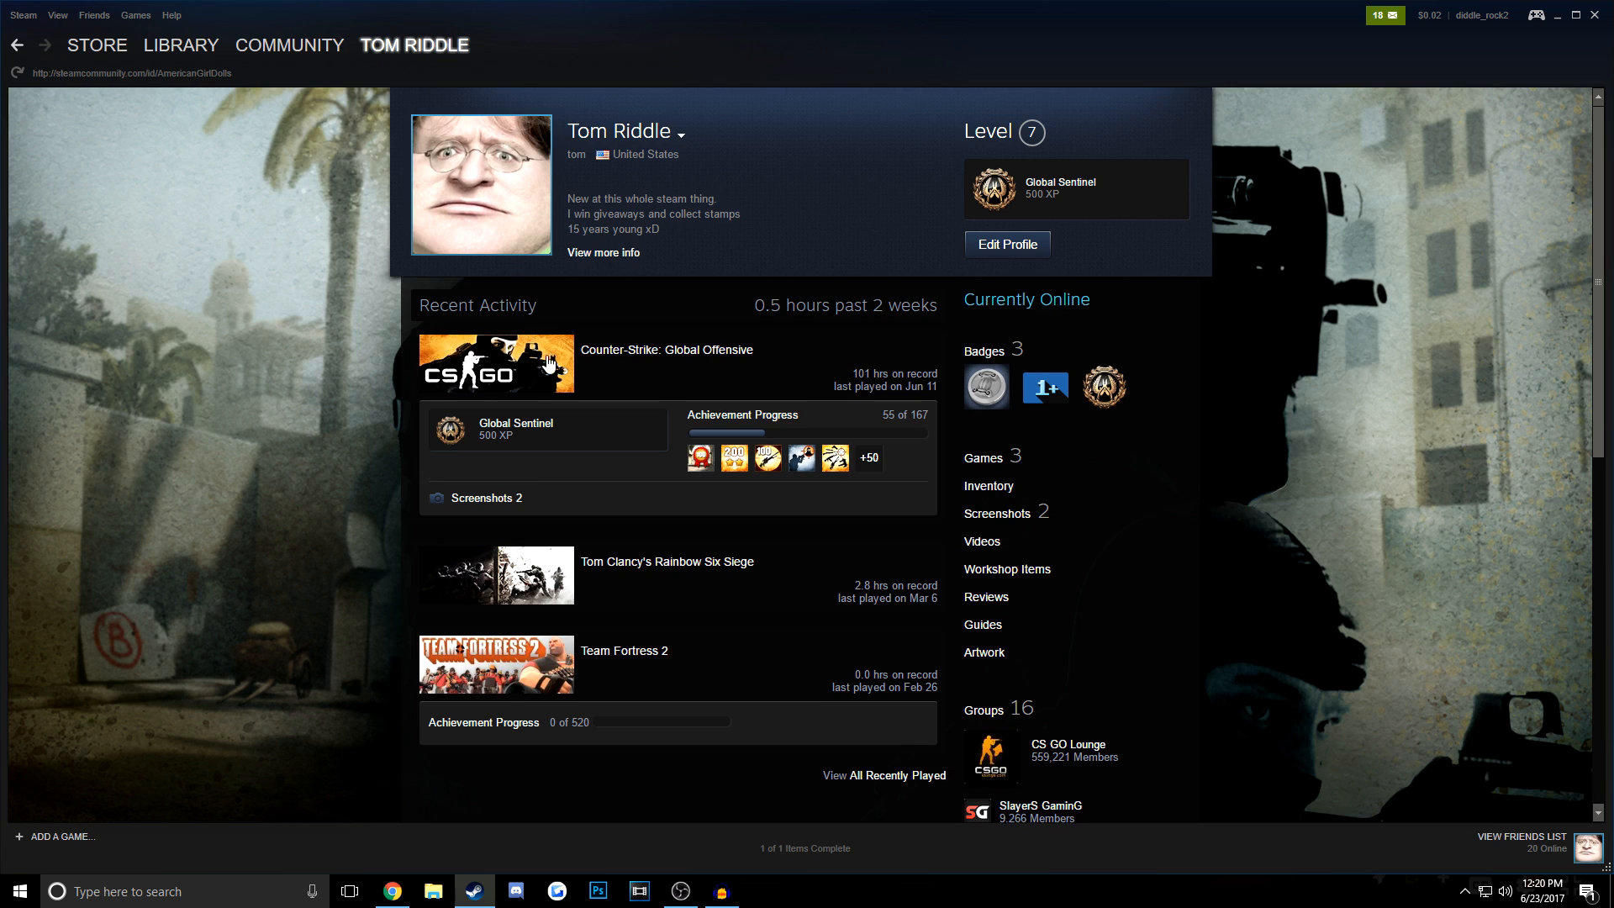
# Step: Check the account's previously used names and scroll further down
pyautogui.click(679, 132)
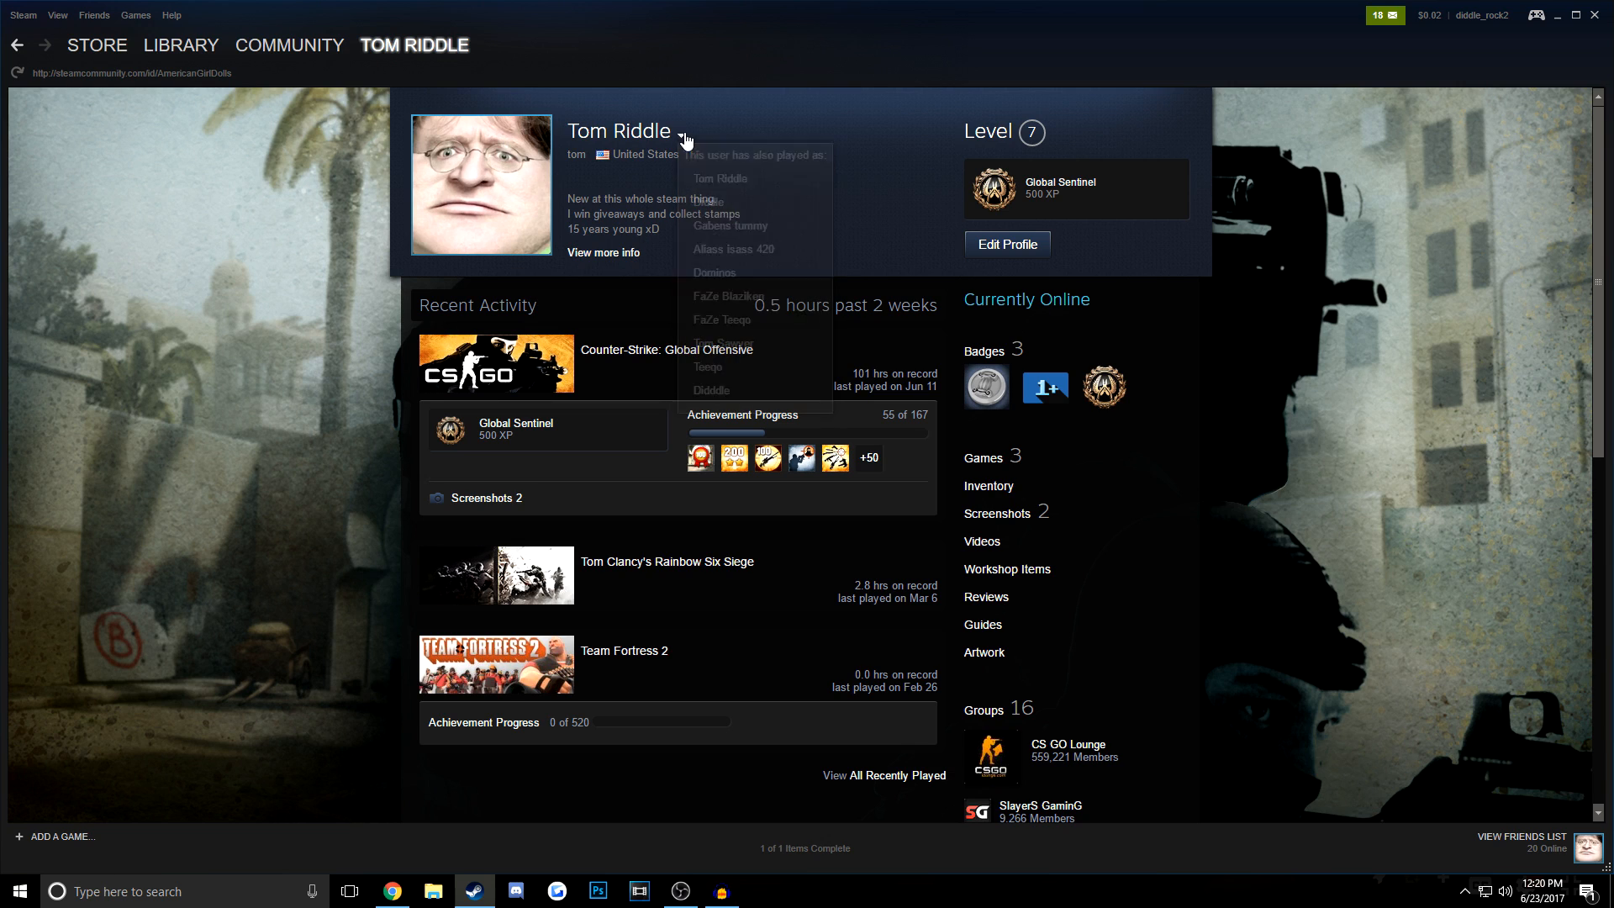
pyautogui.click(682, 137)
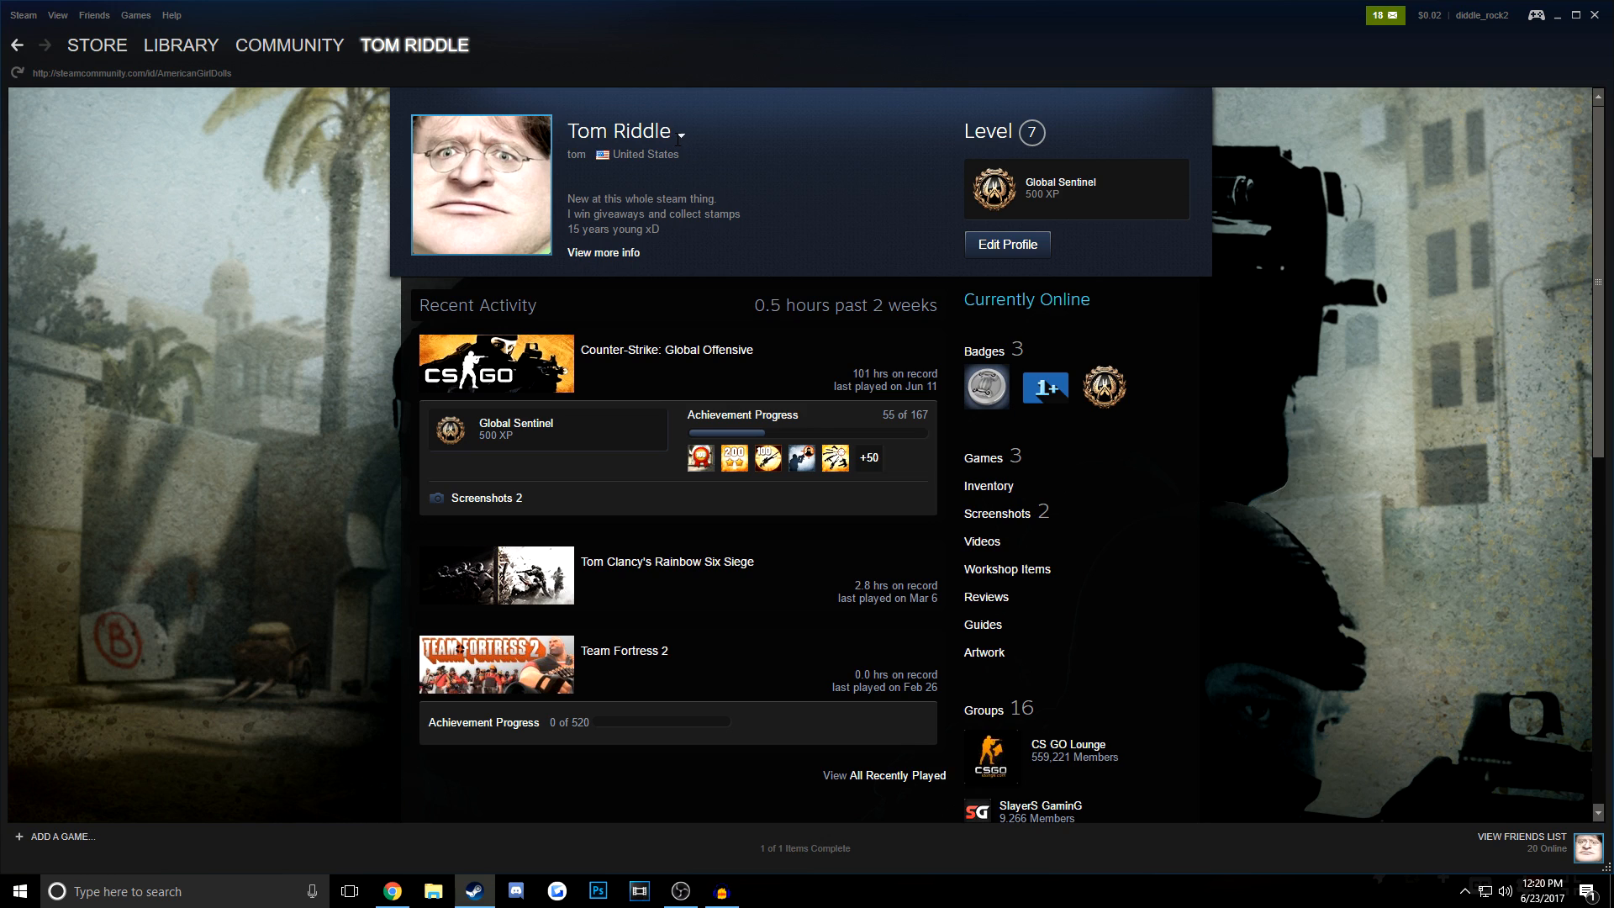
pyautogui.moveTo(664, 179)
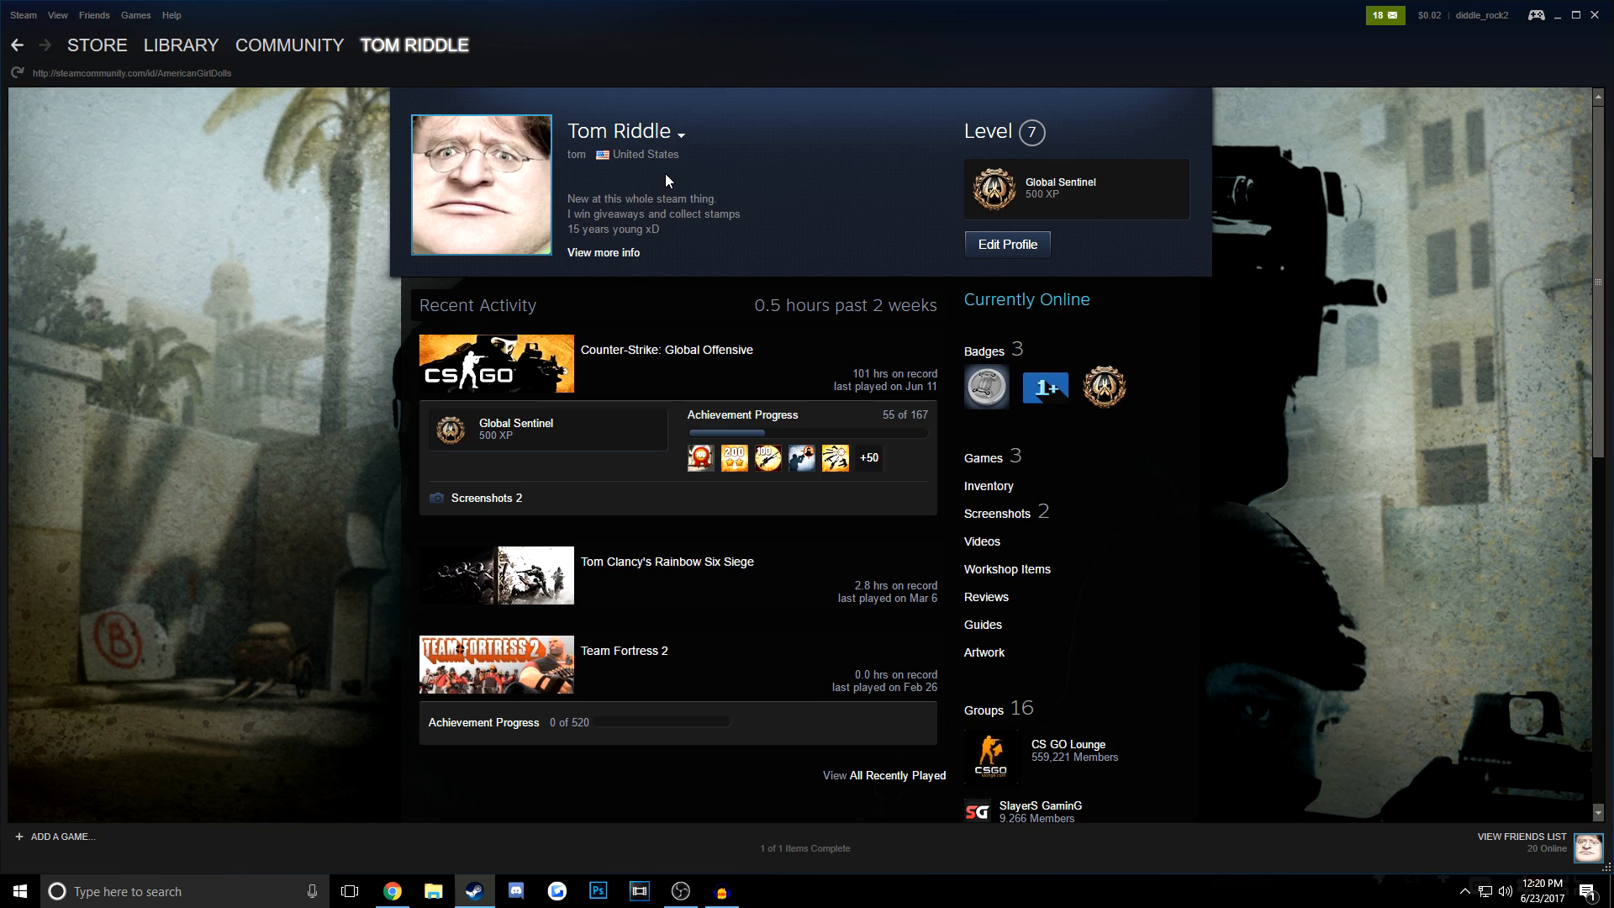
pyautogui.scroll(-3)
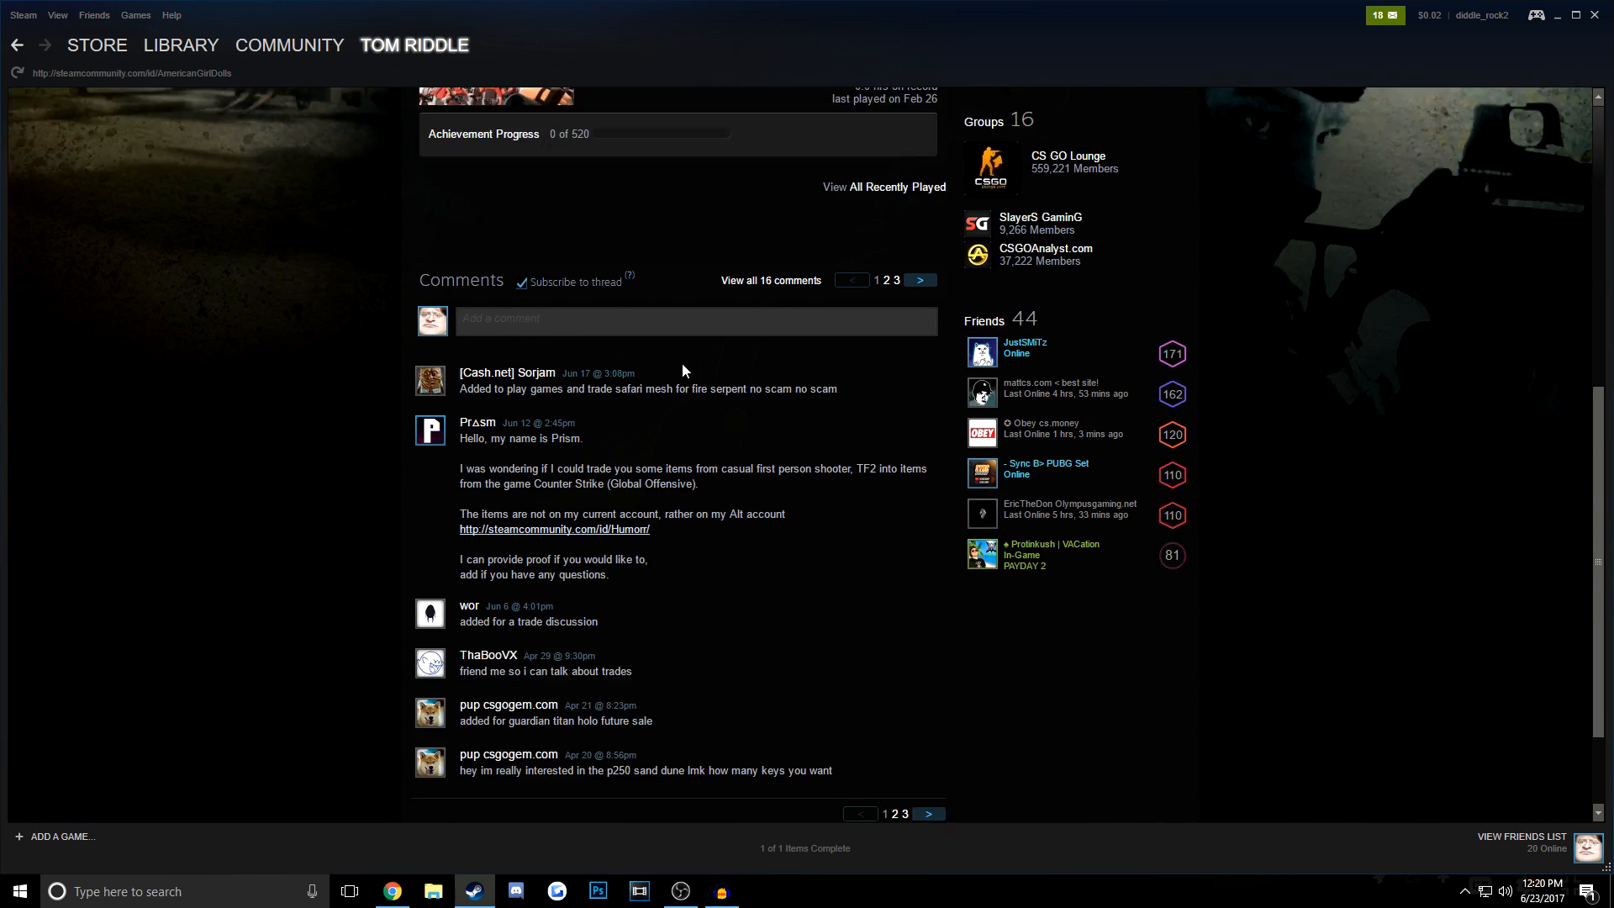
pyautogui.scroll(-3)
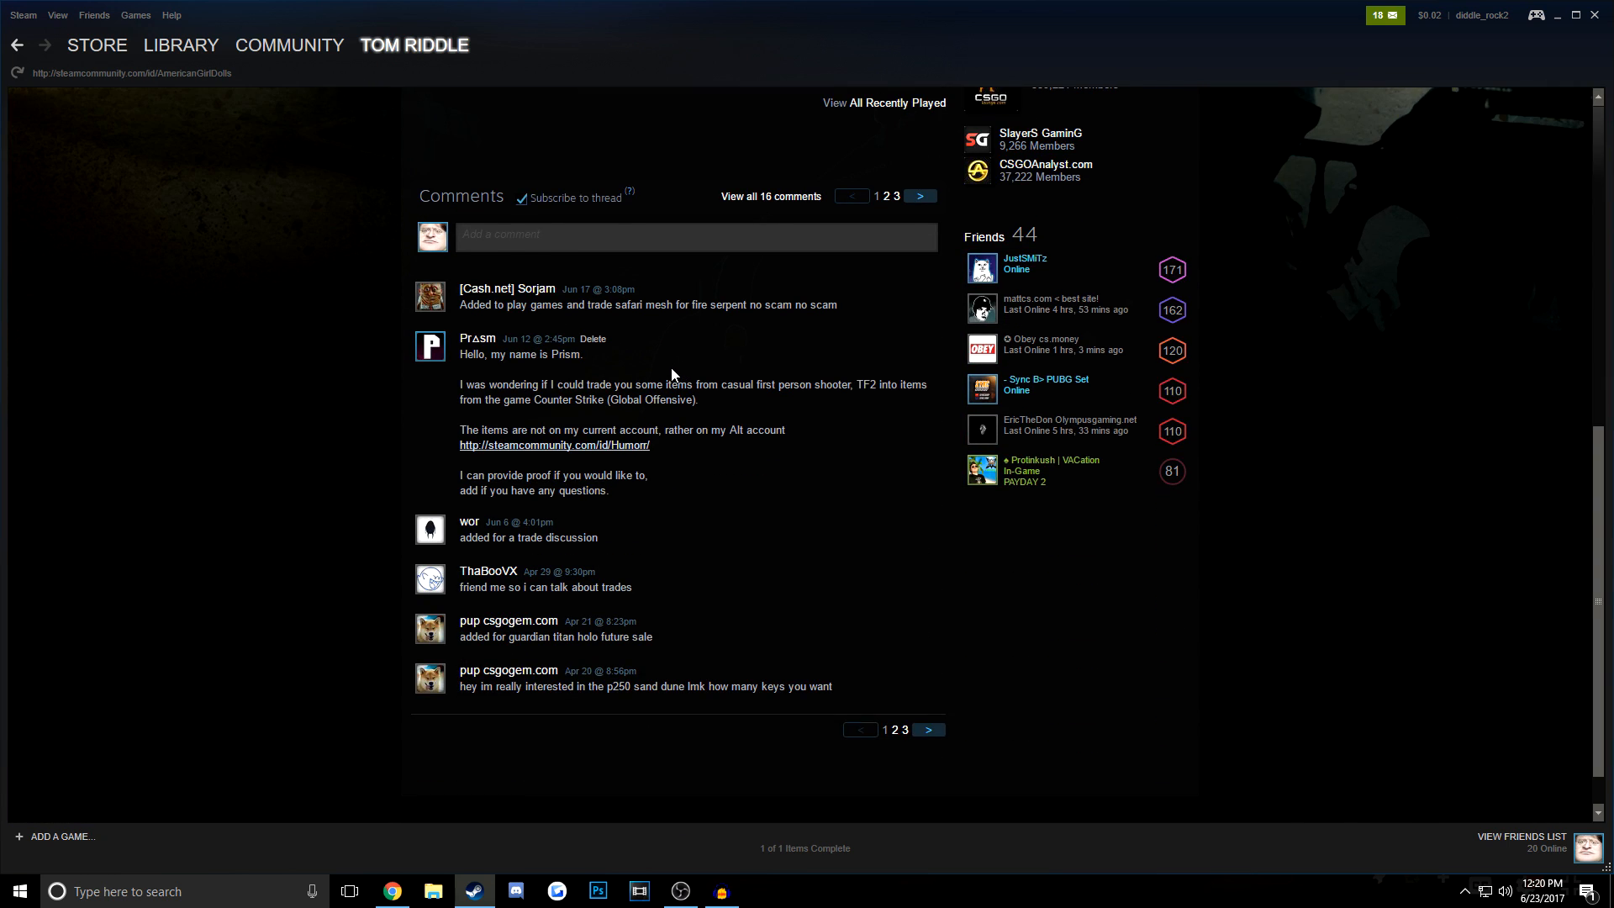
pyautogui.moveTo(620, 329)
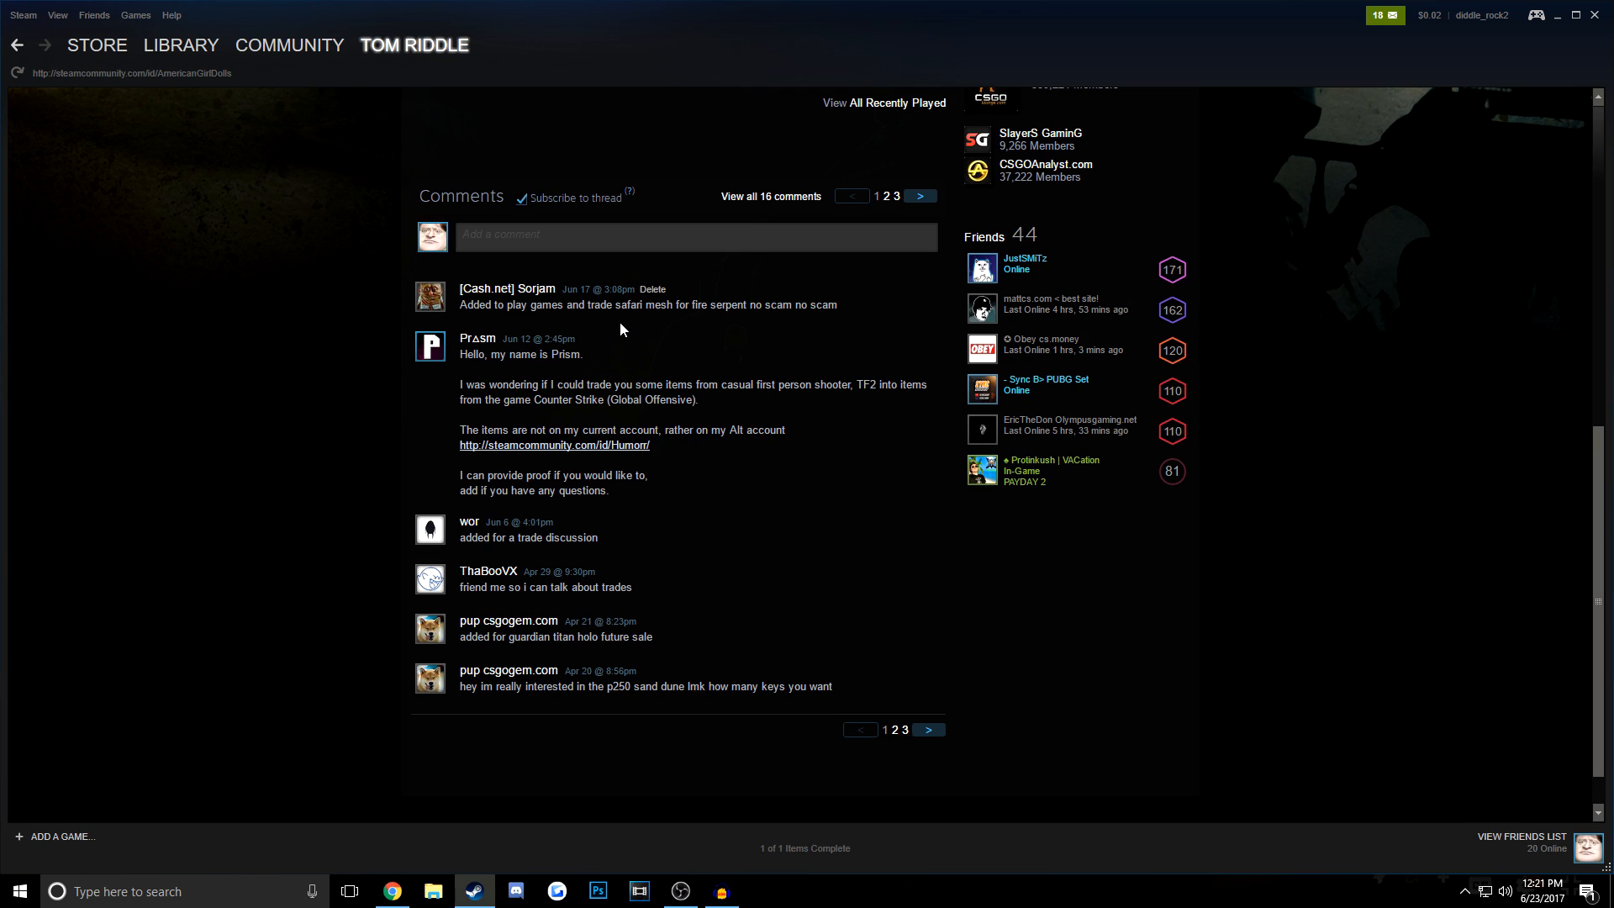
pyautogui.moveTo(618, 338)
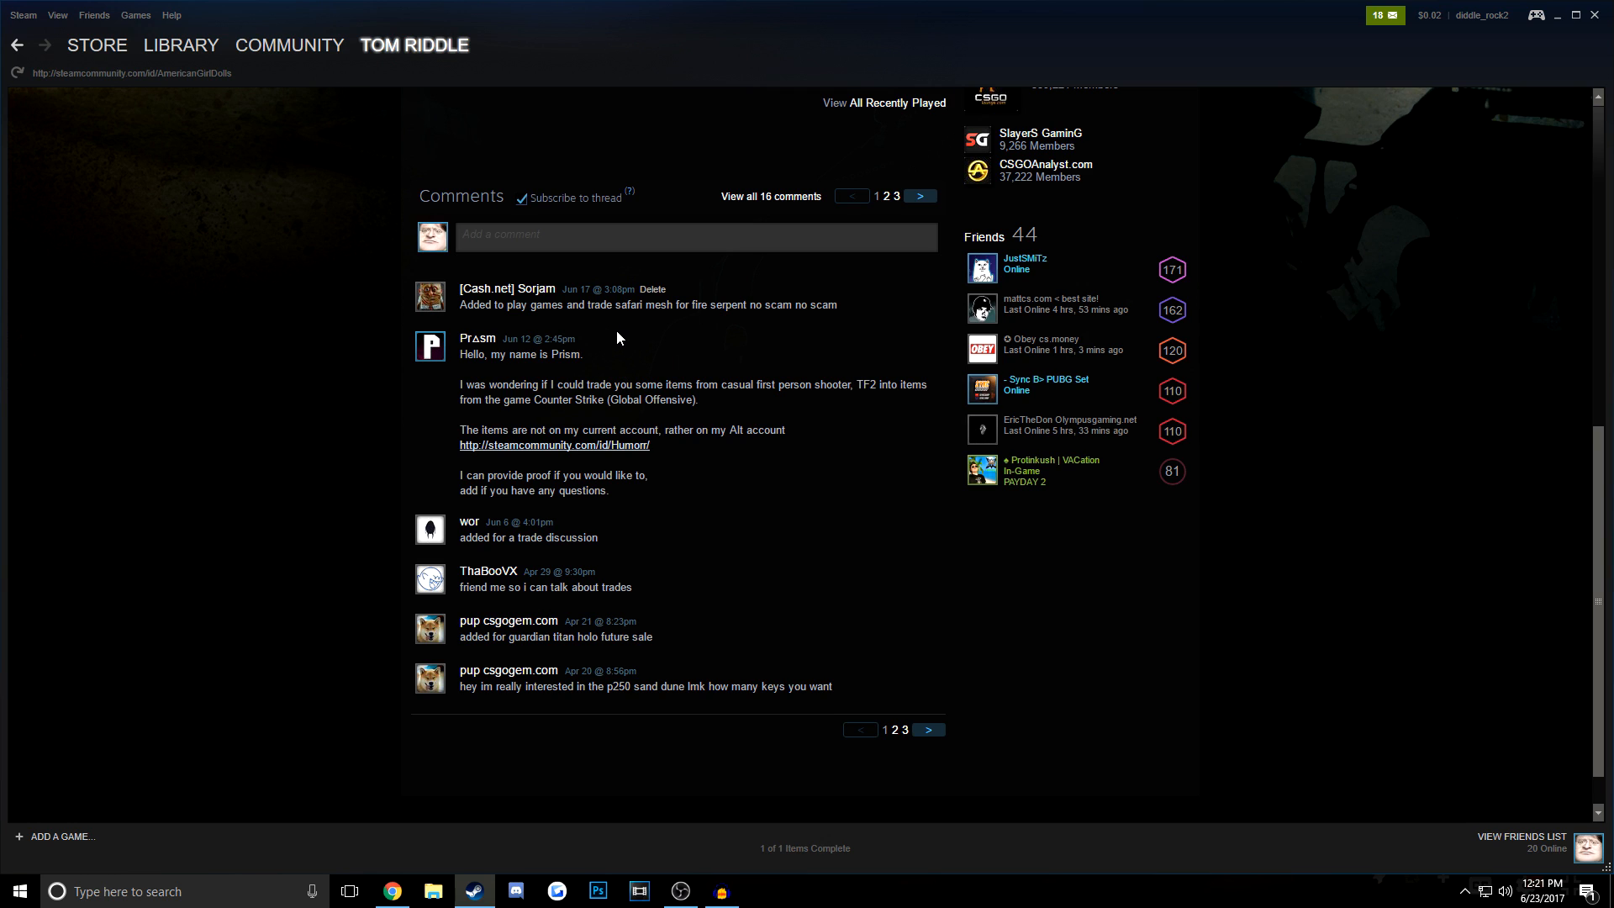
pyautogui.moveTo(747, 413)
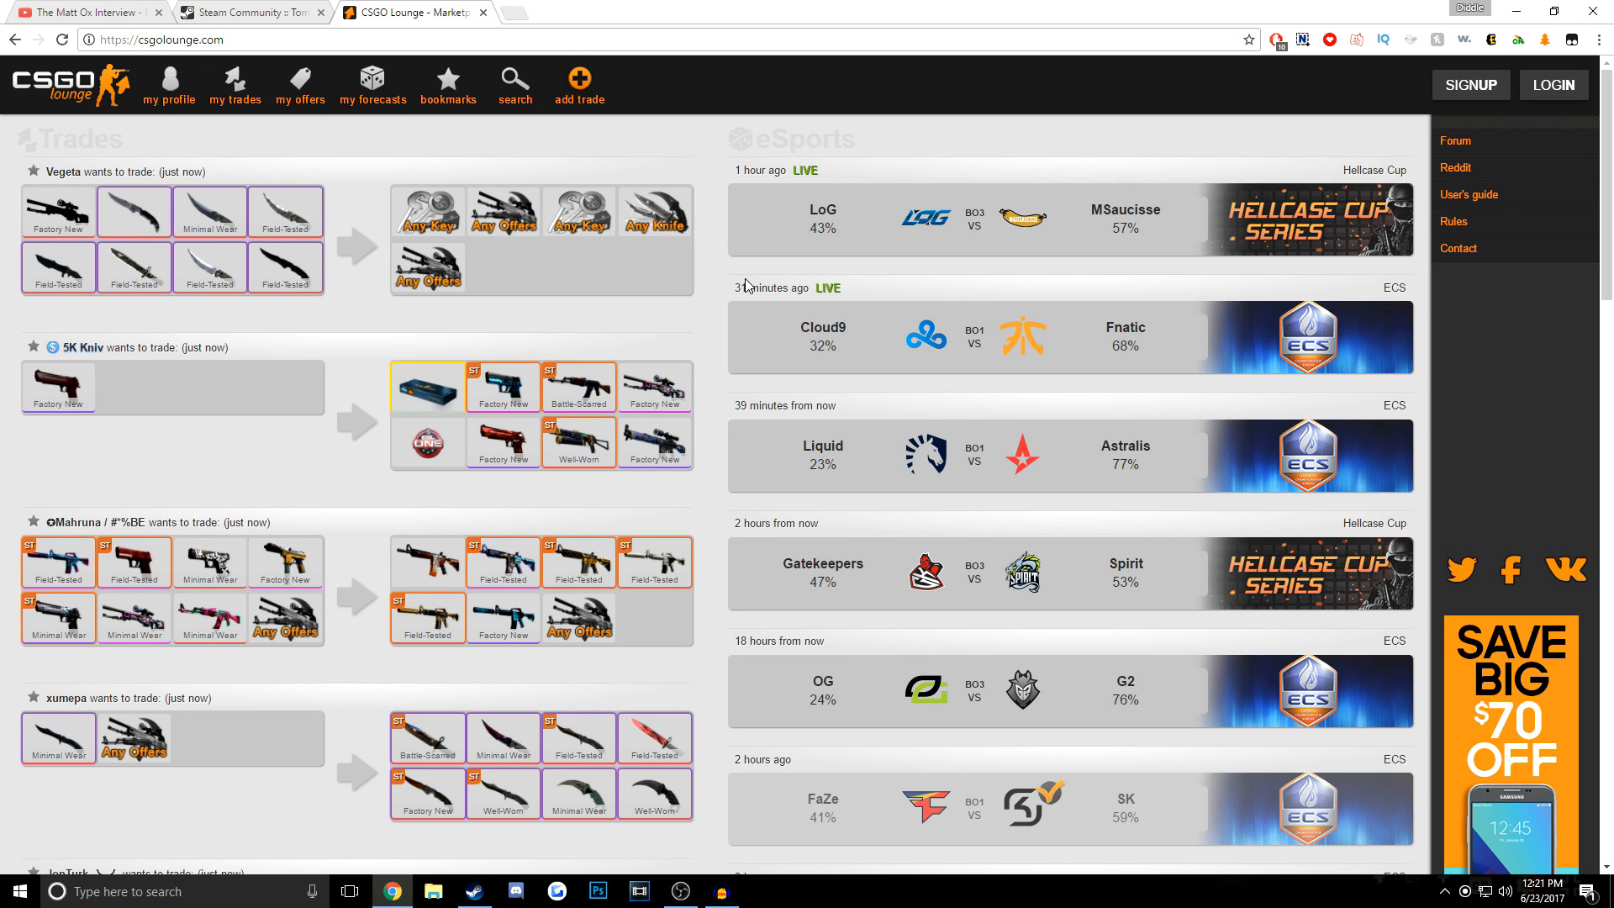
# Step: Show CSGO Lounge full screen and scroll through the open trade listings
pyautogui.press('F12')
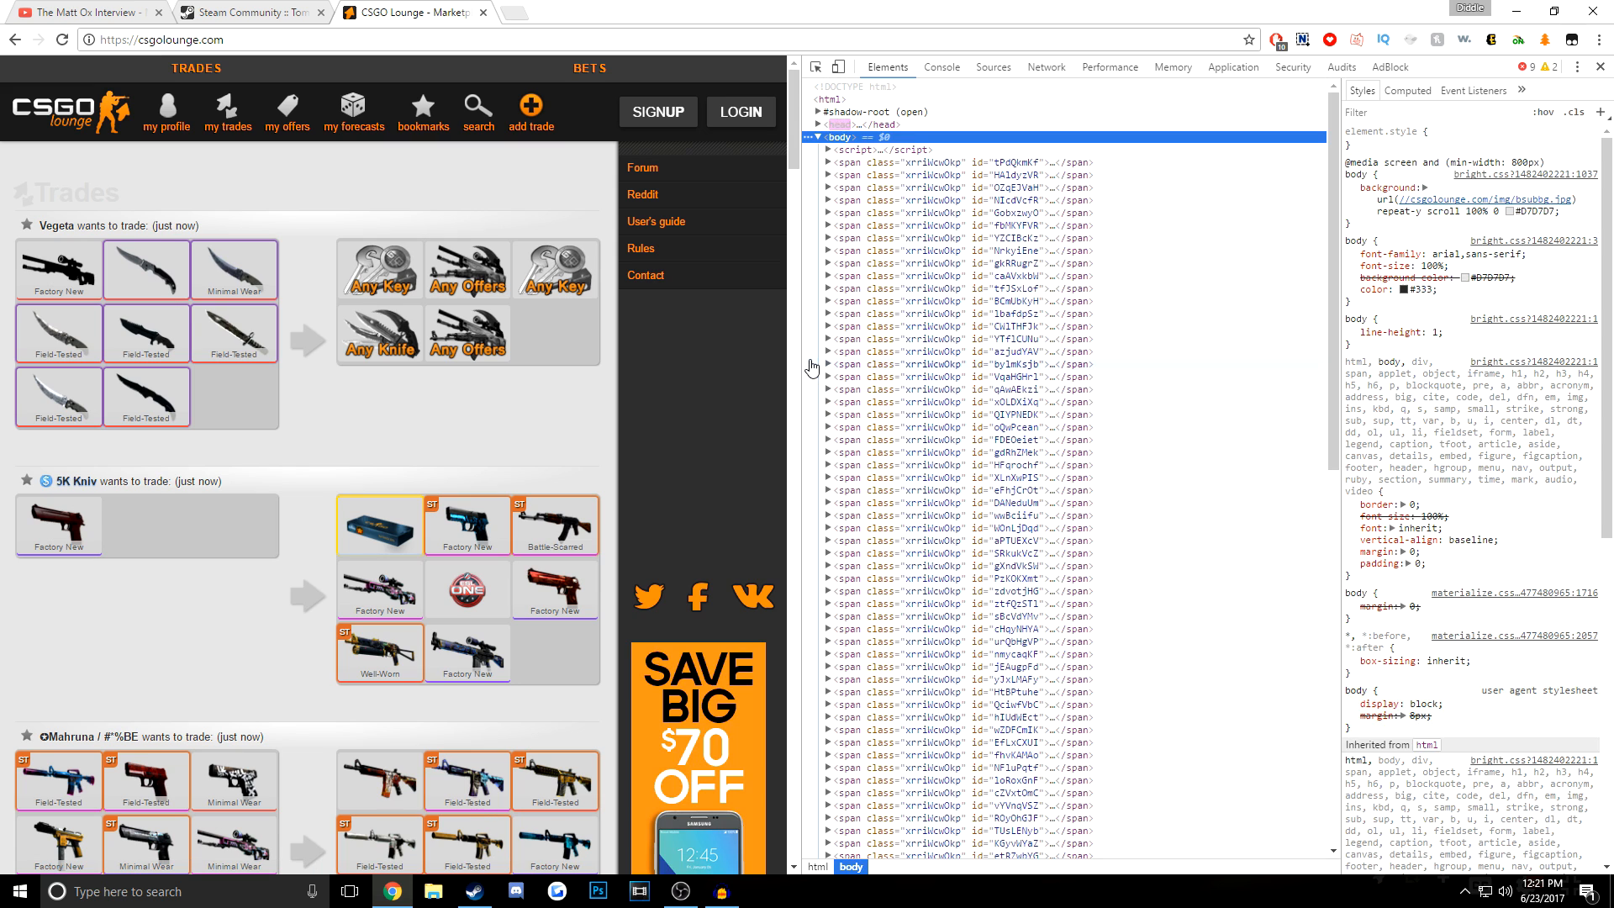
pyautogui.press('F11')
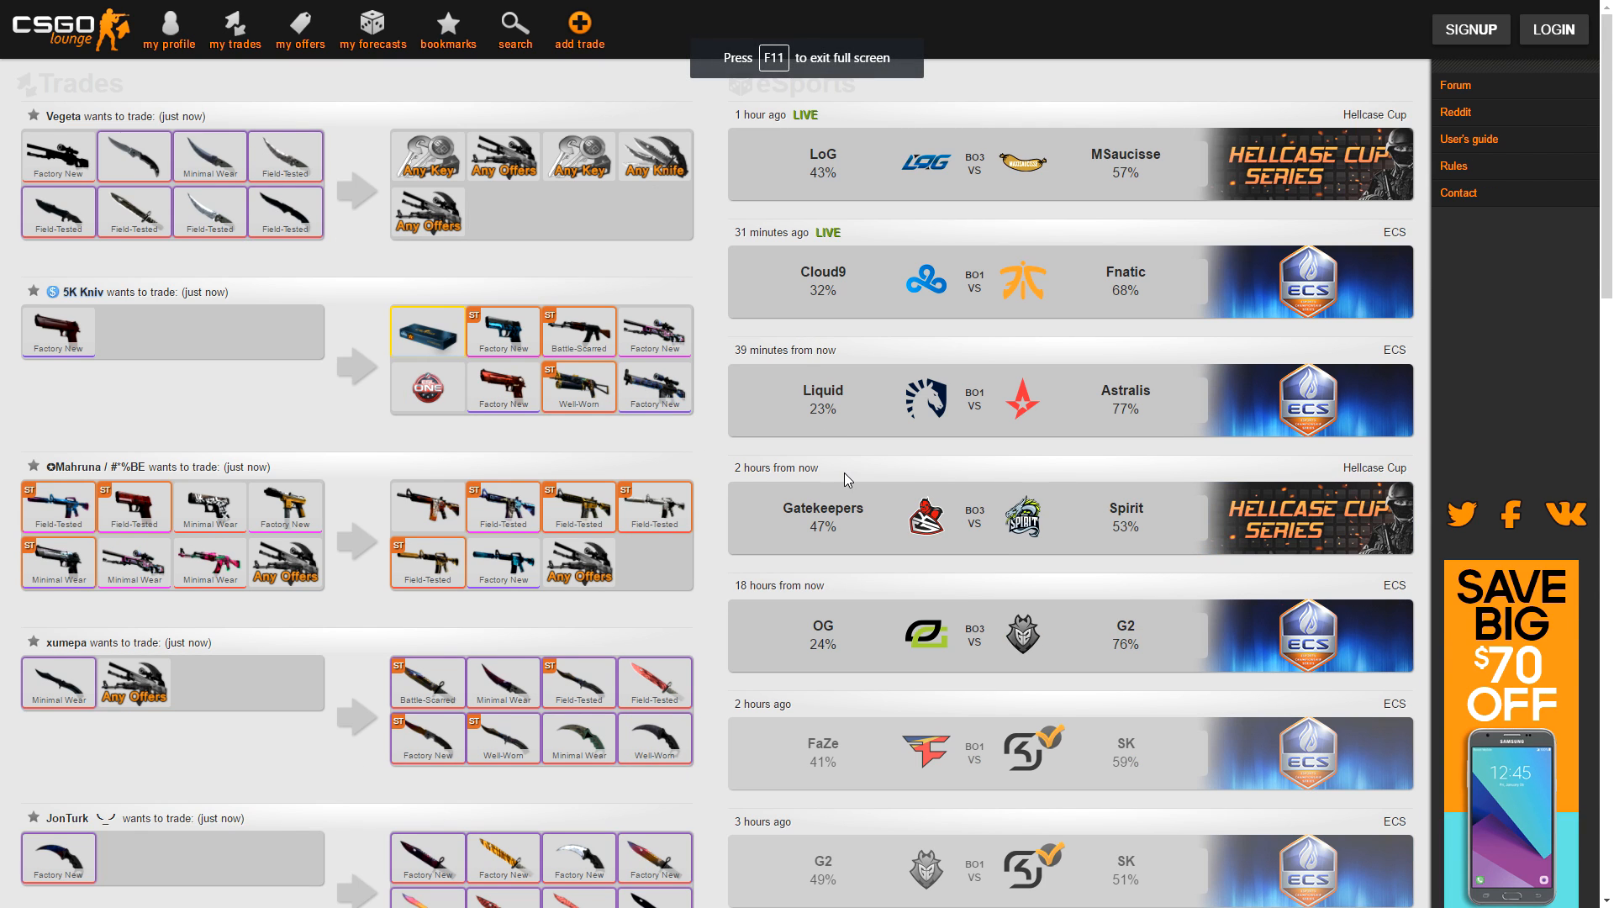
pyautogui.moveTo(210, 211)
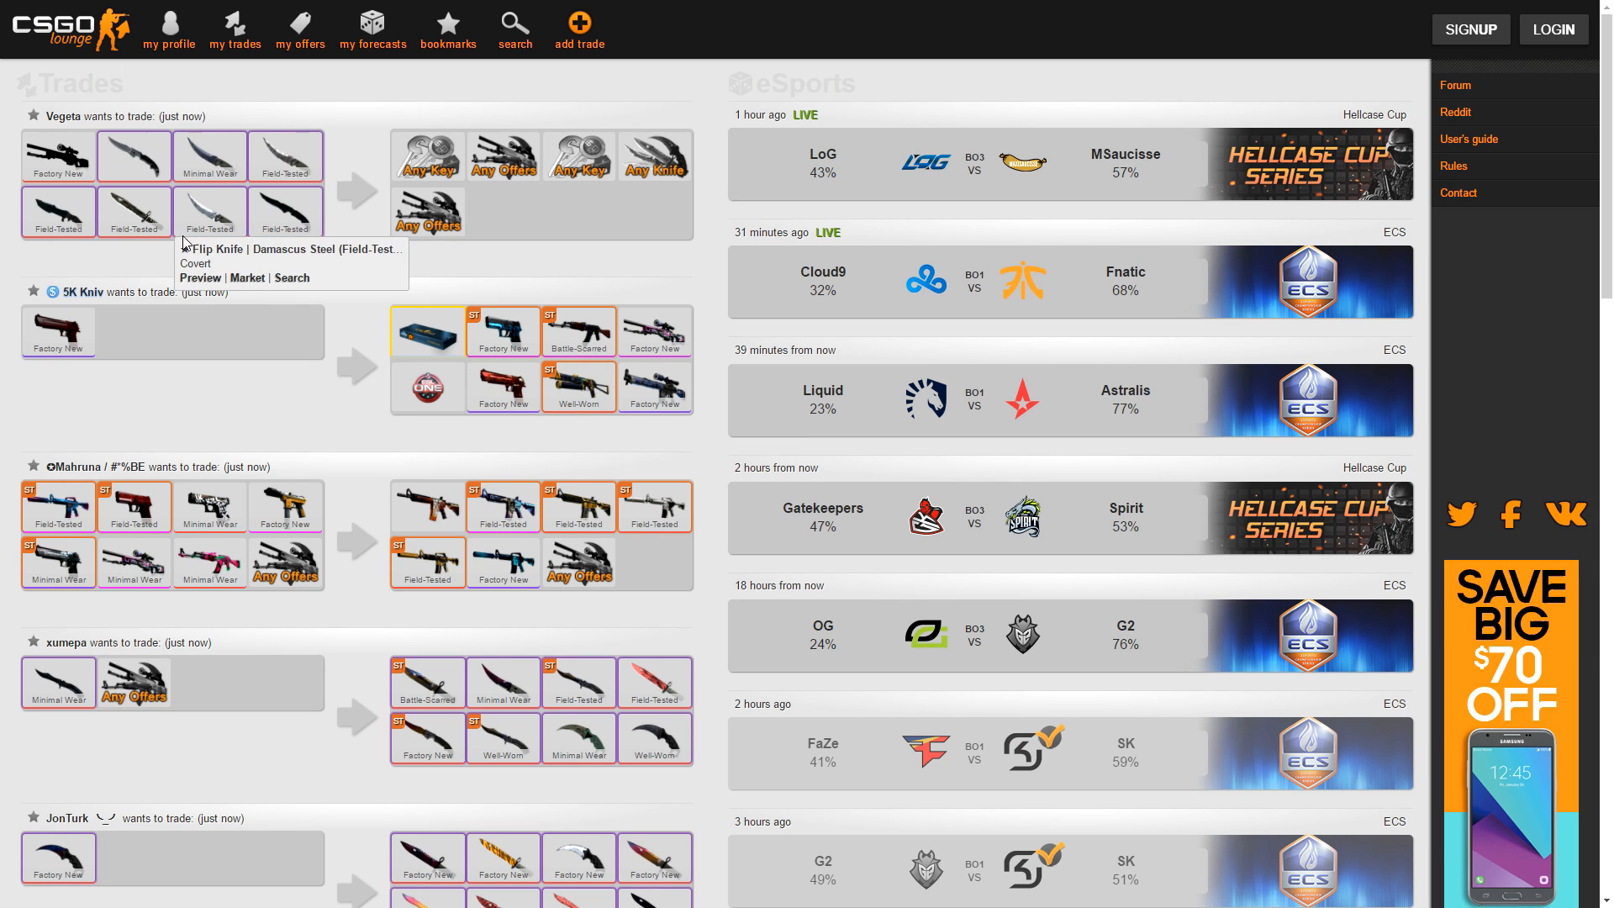
pyautogui.moveTo(120, 317)
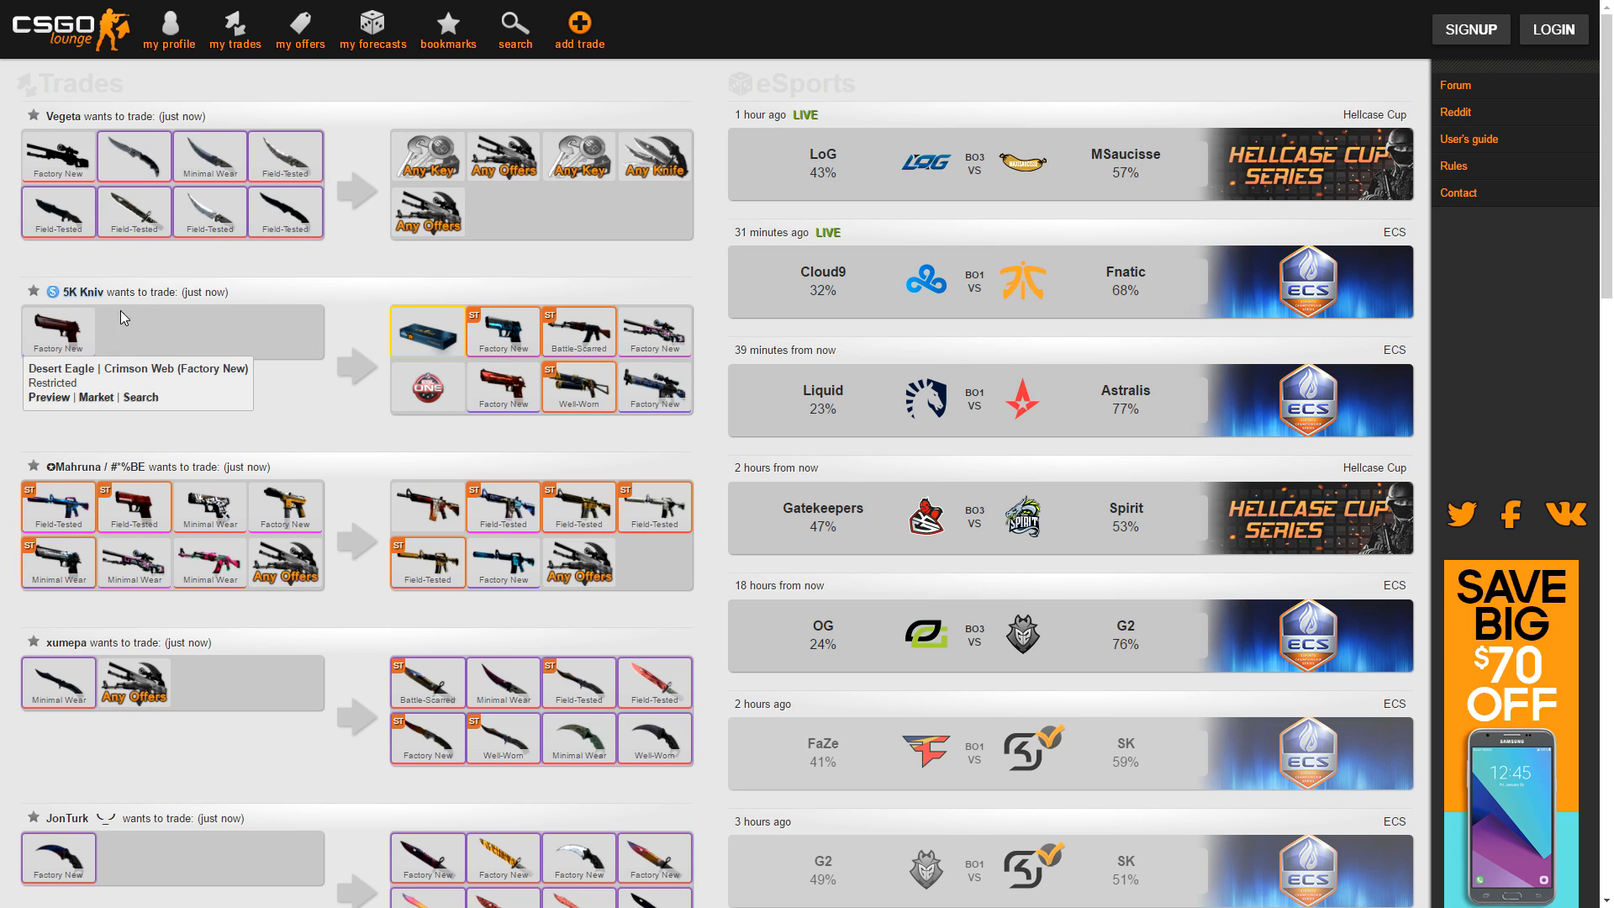
pyautogui.moveTo(906, 225)
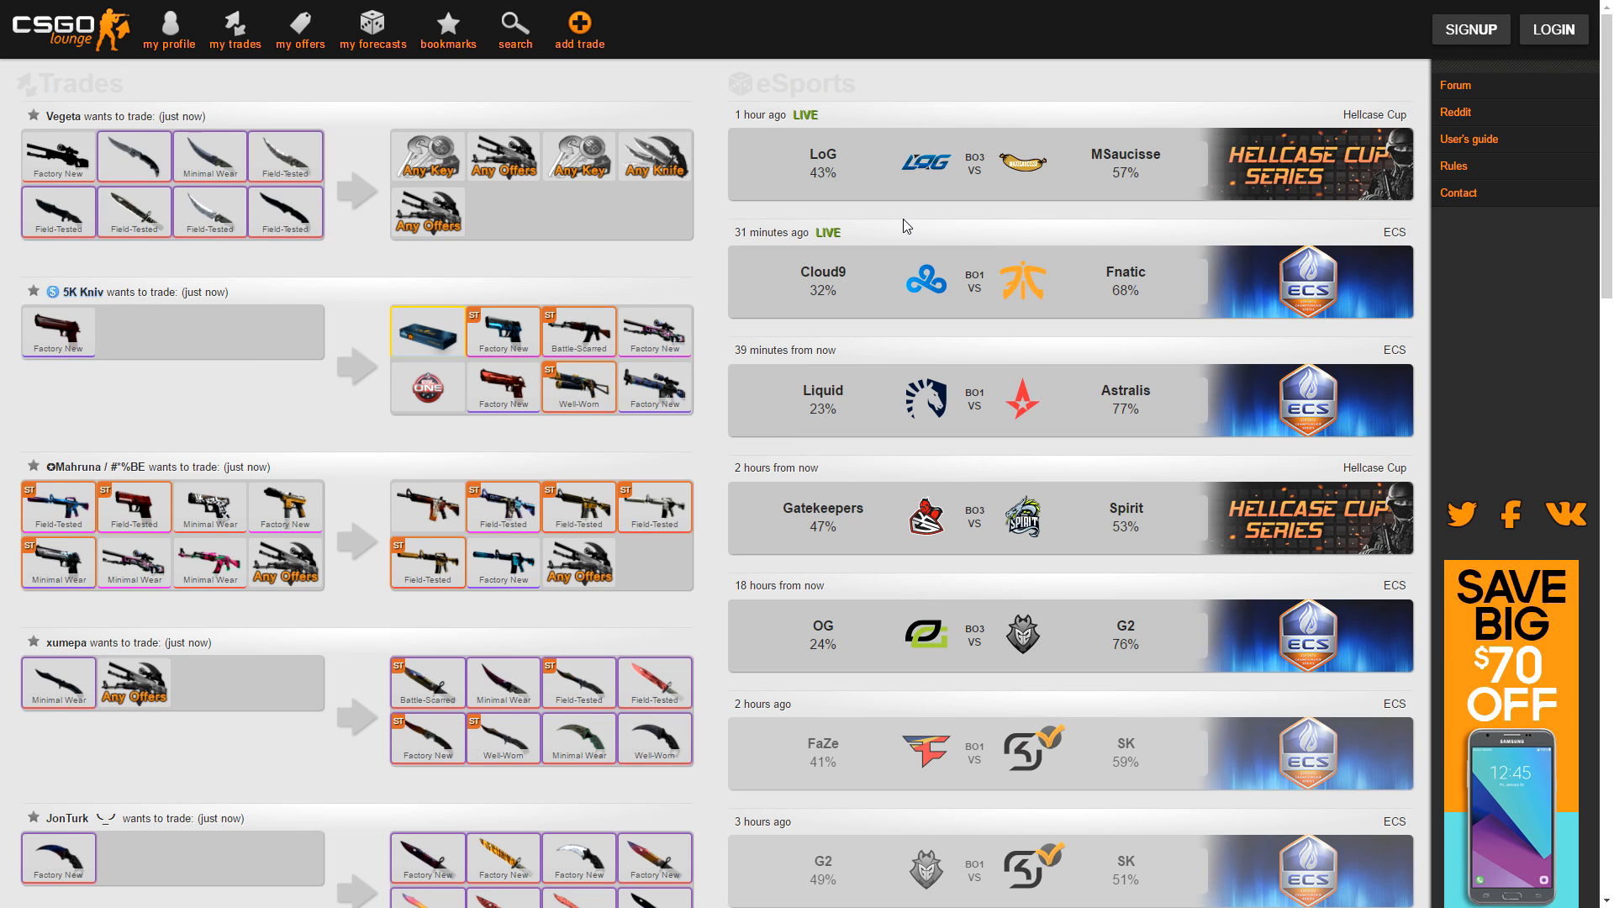
pyautogui.moveTo(83, 291)
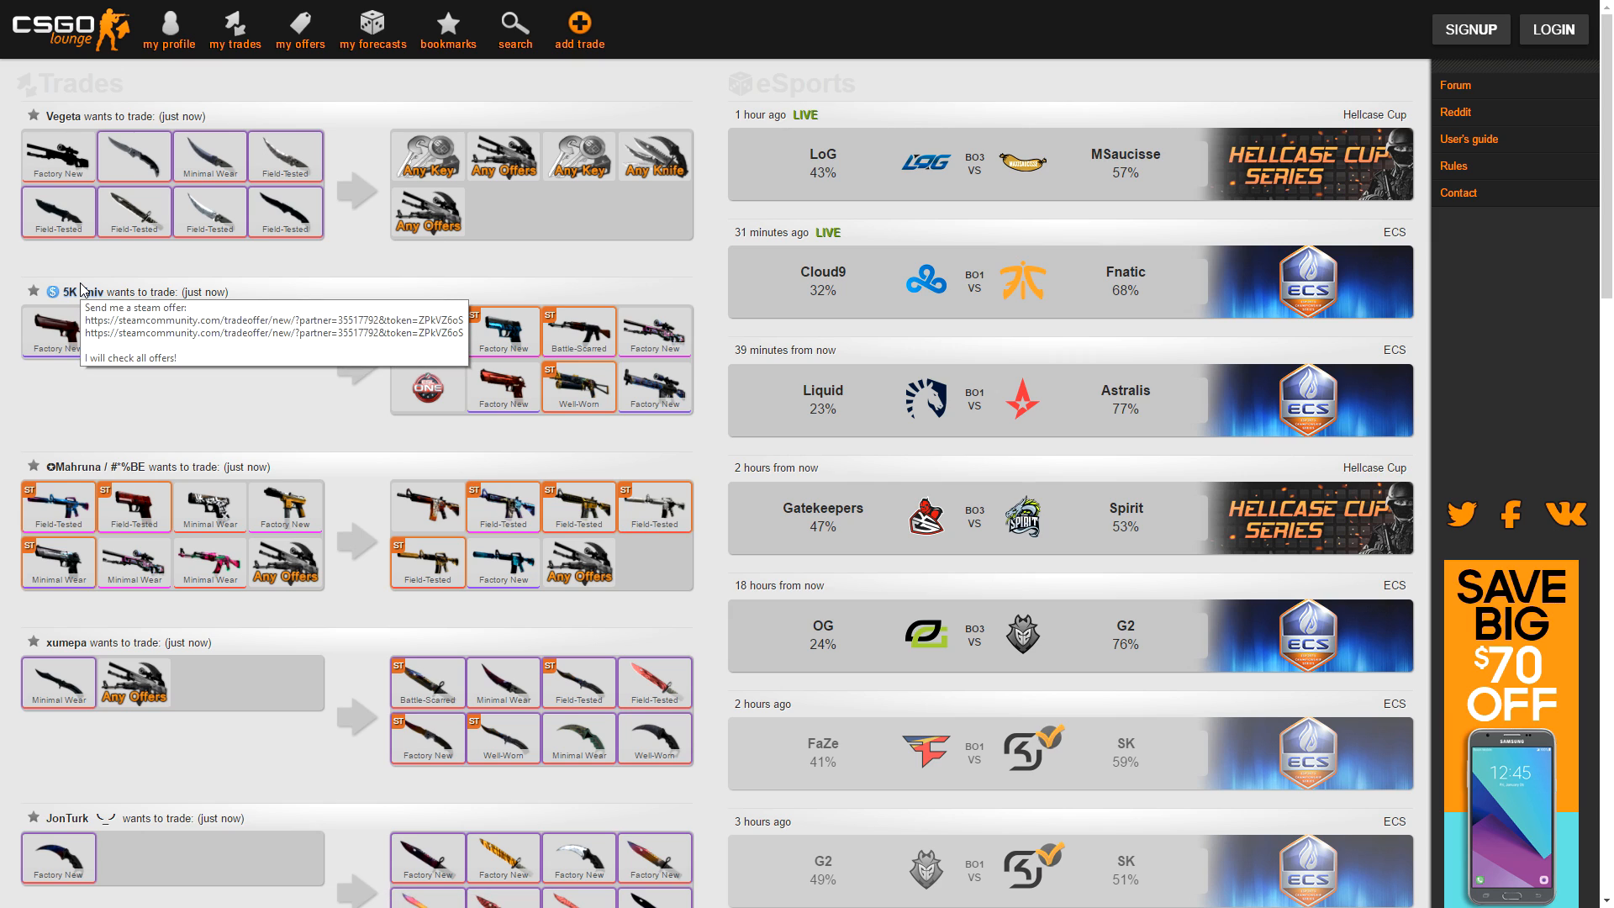
pyautogui.moveTo(503, 386)
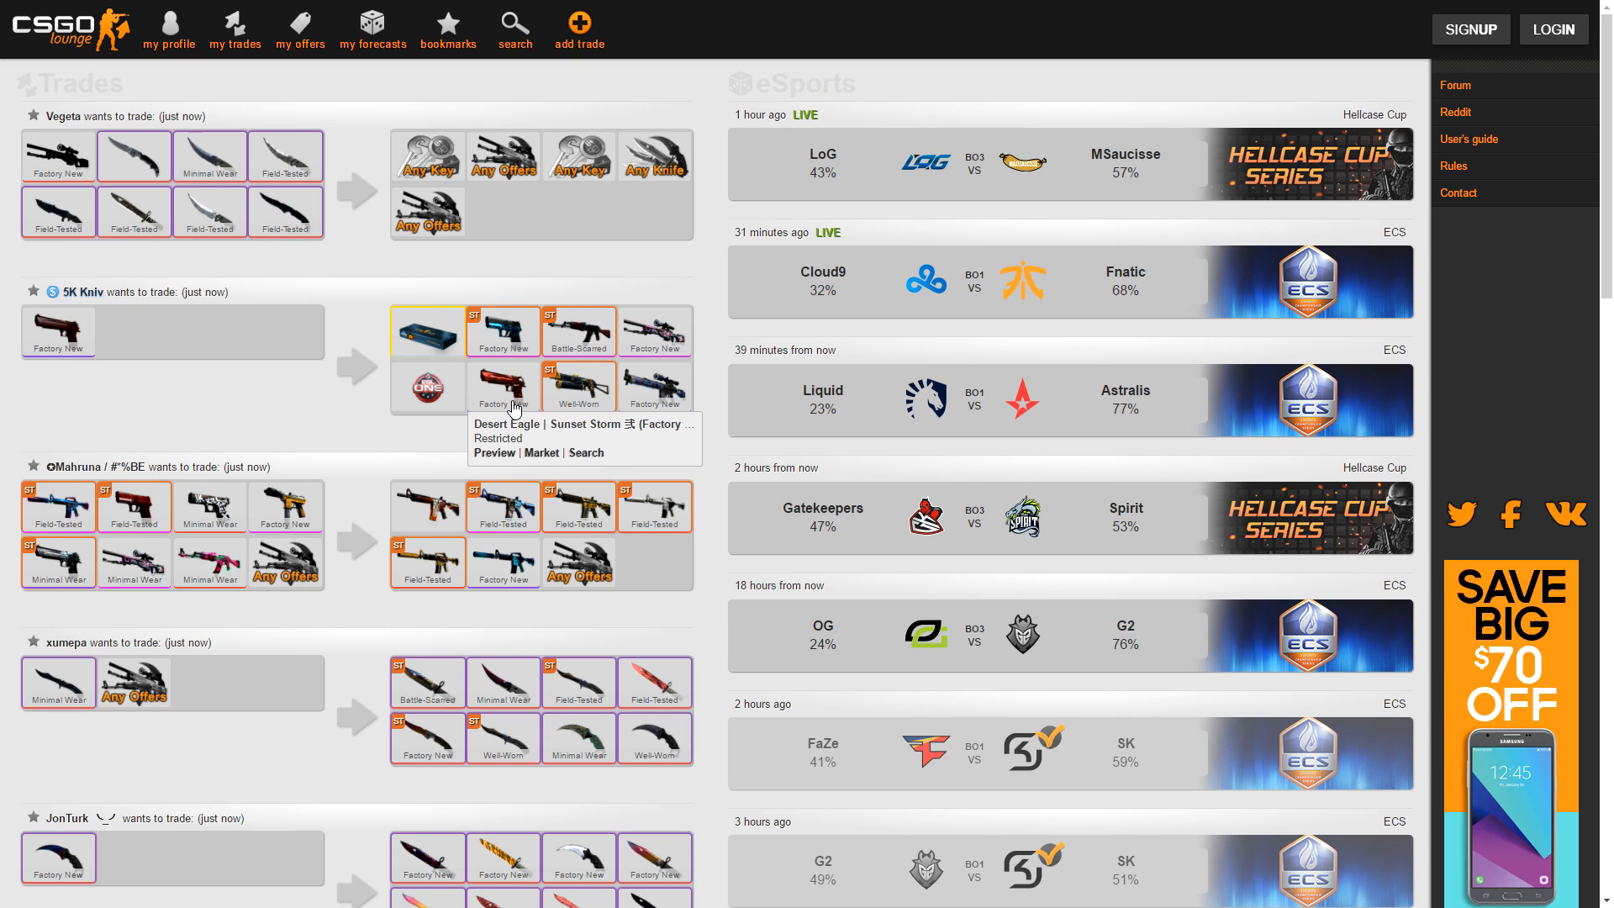
pyautogui.moveTo(377, 304)
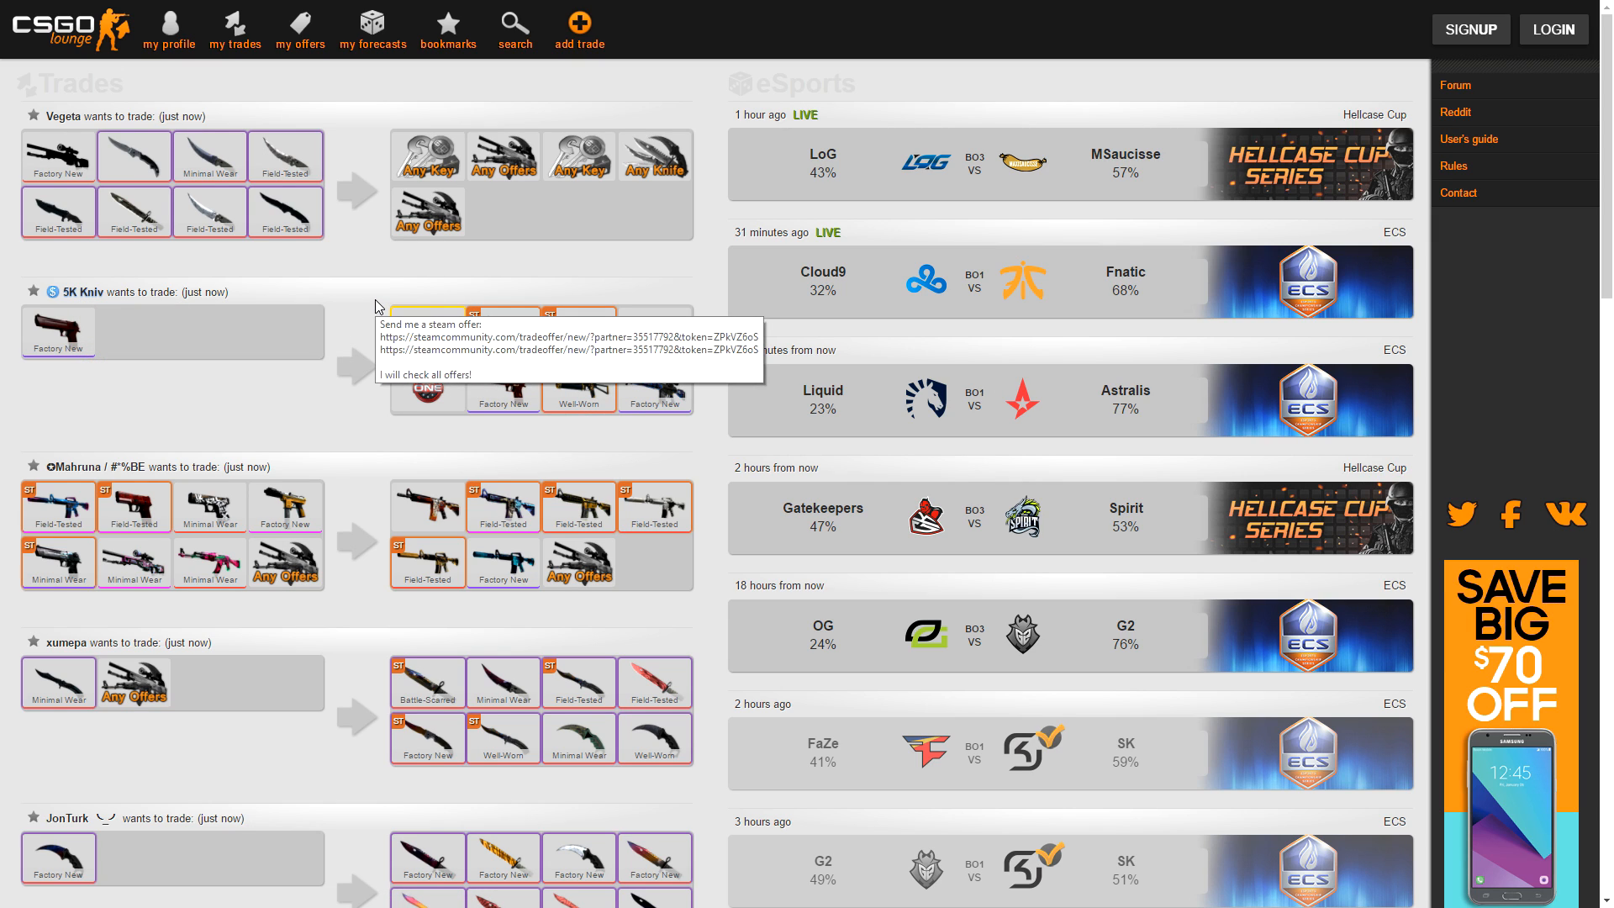
pyautogui.scroll(-3)
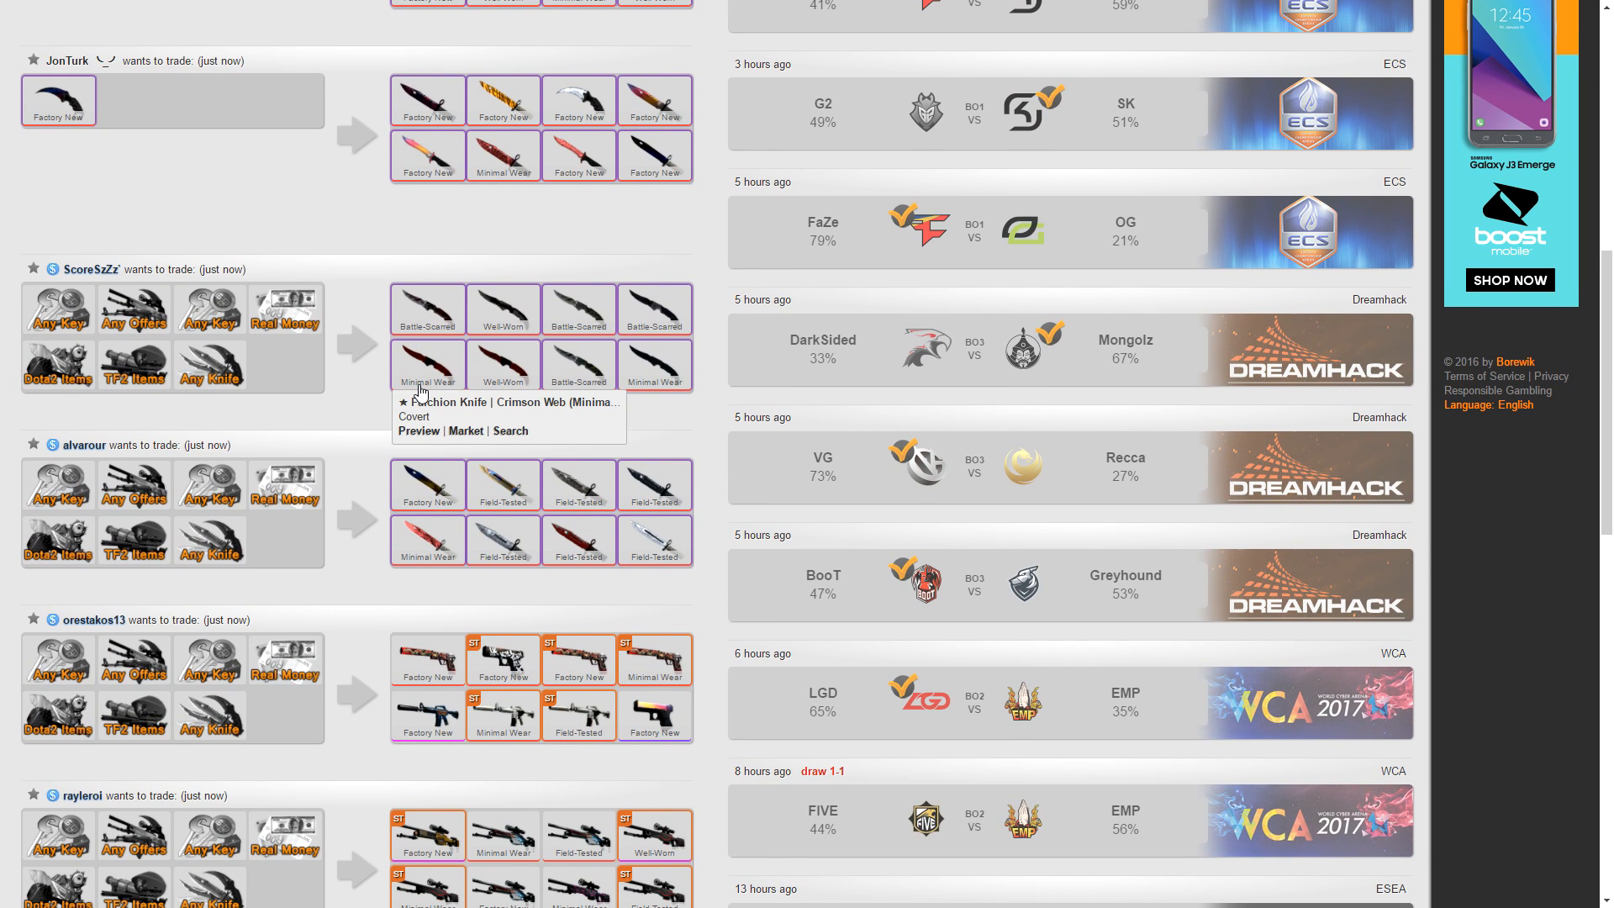
pyautogui.scroll(-3)
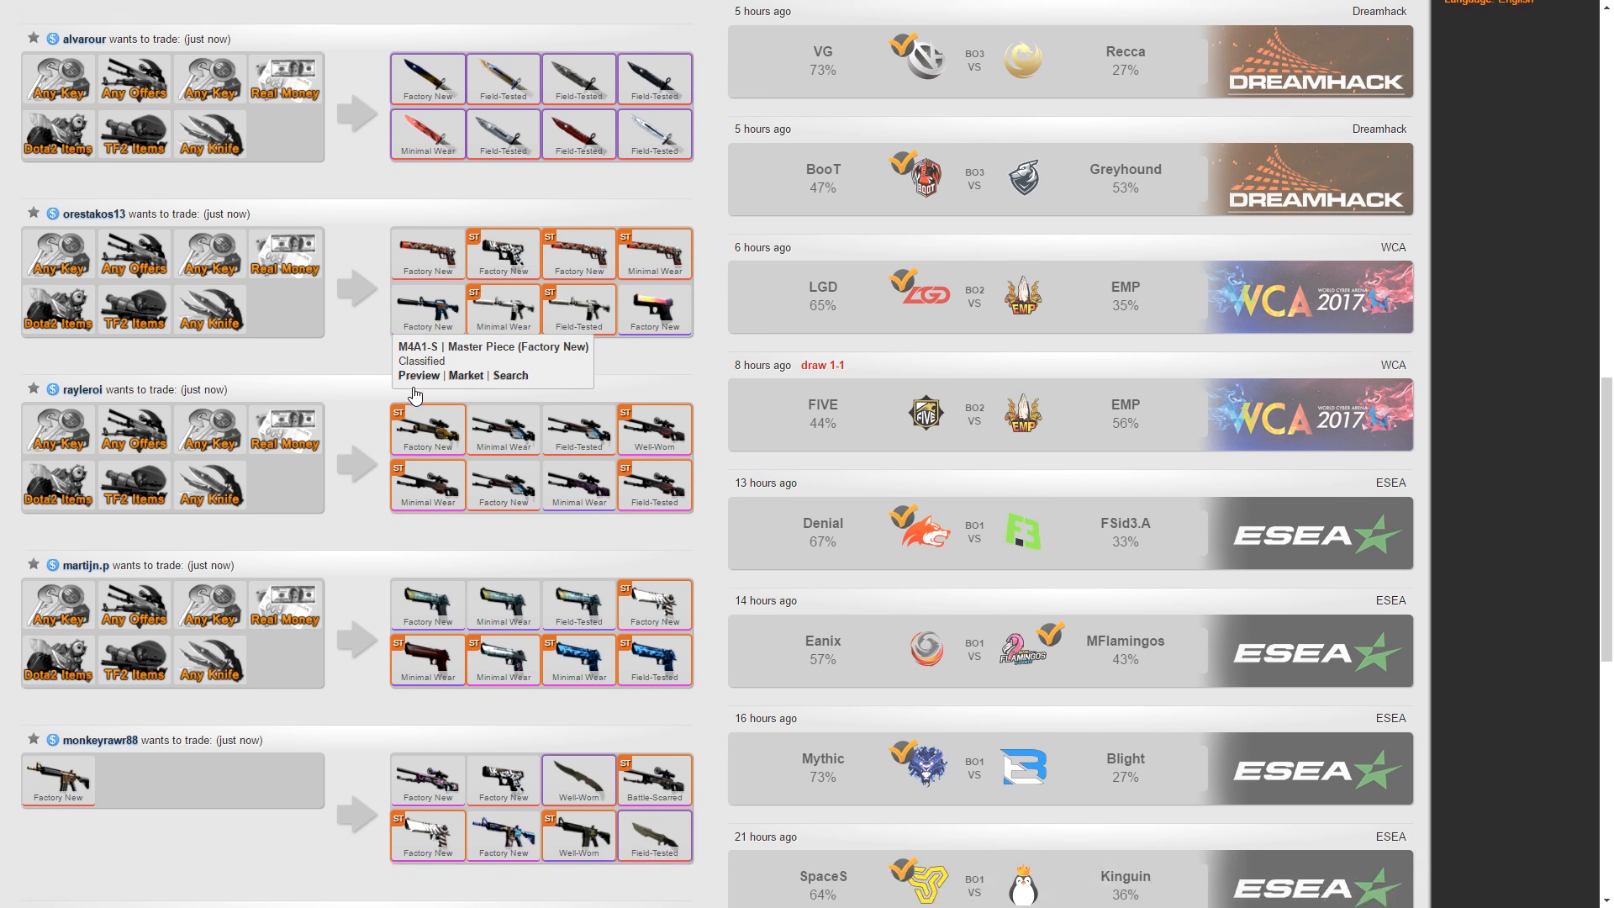
pyautogui.scroll(-3)
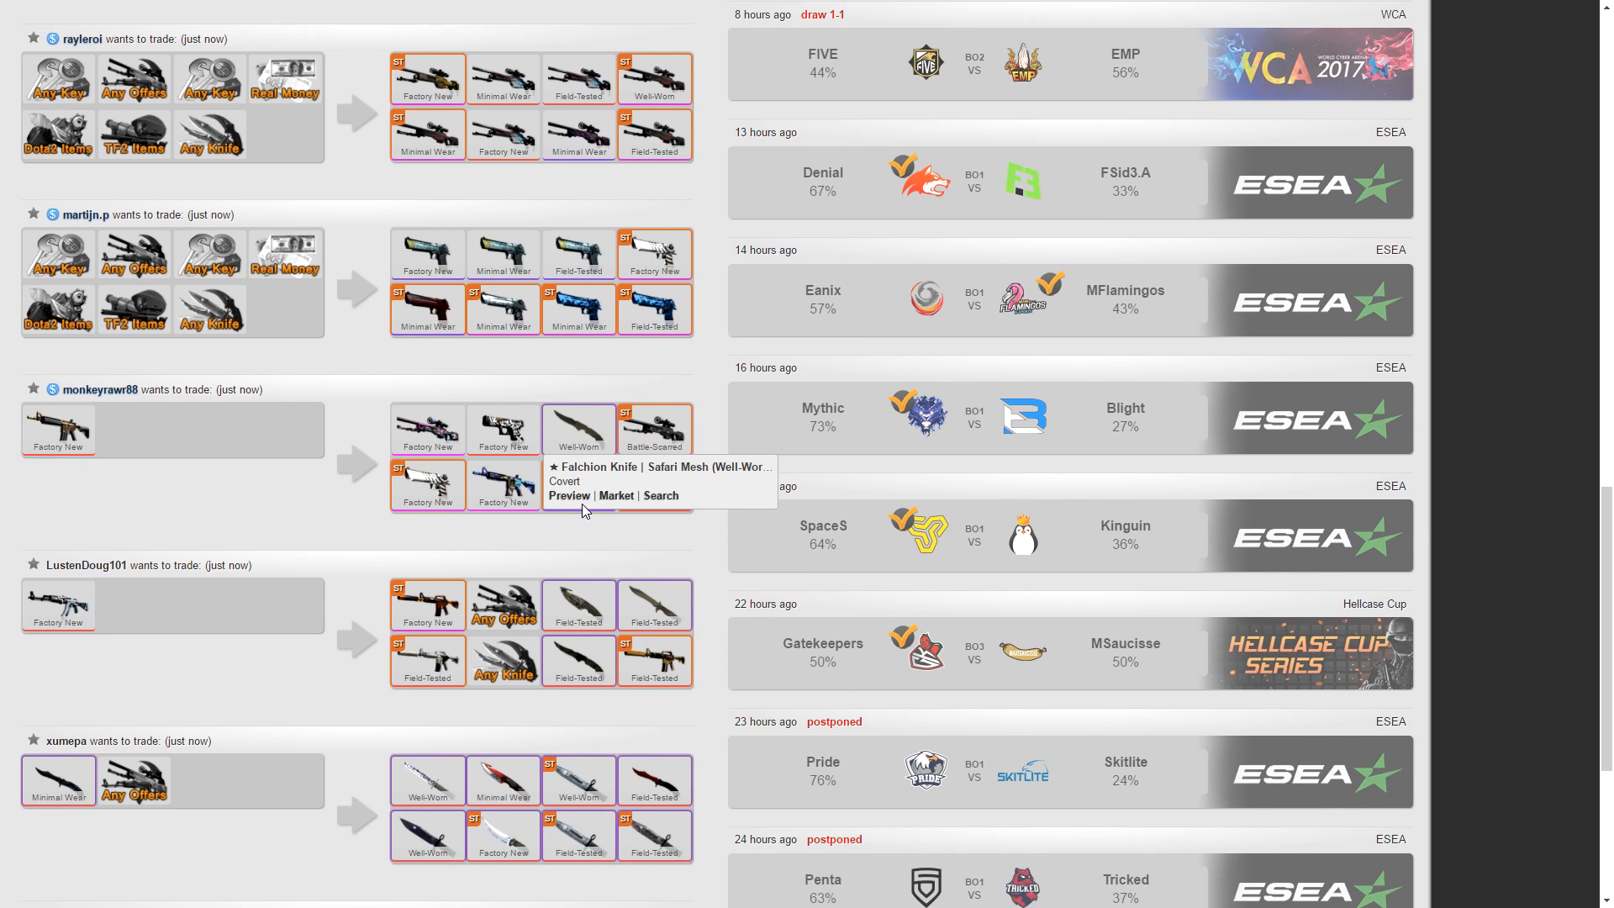
pyautogui.scroll(-3)
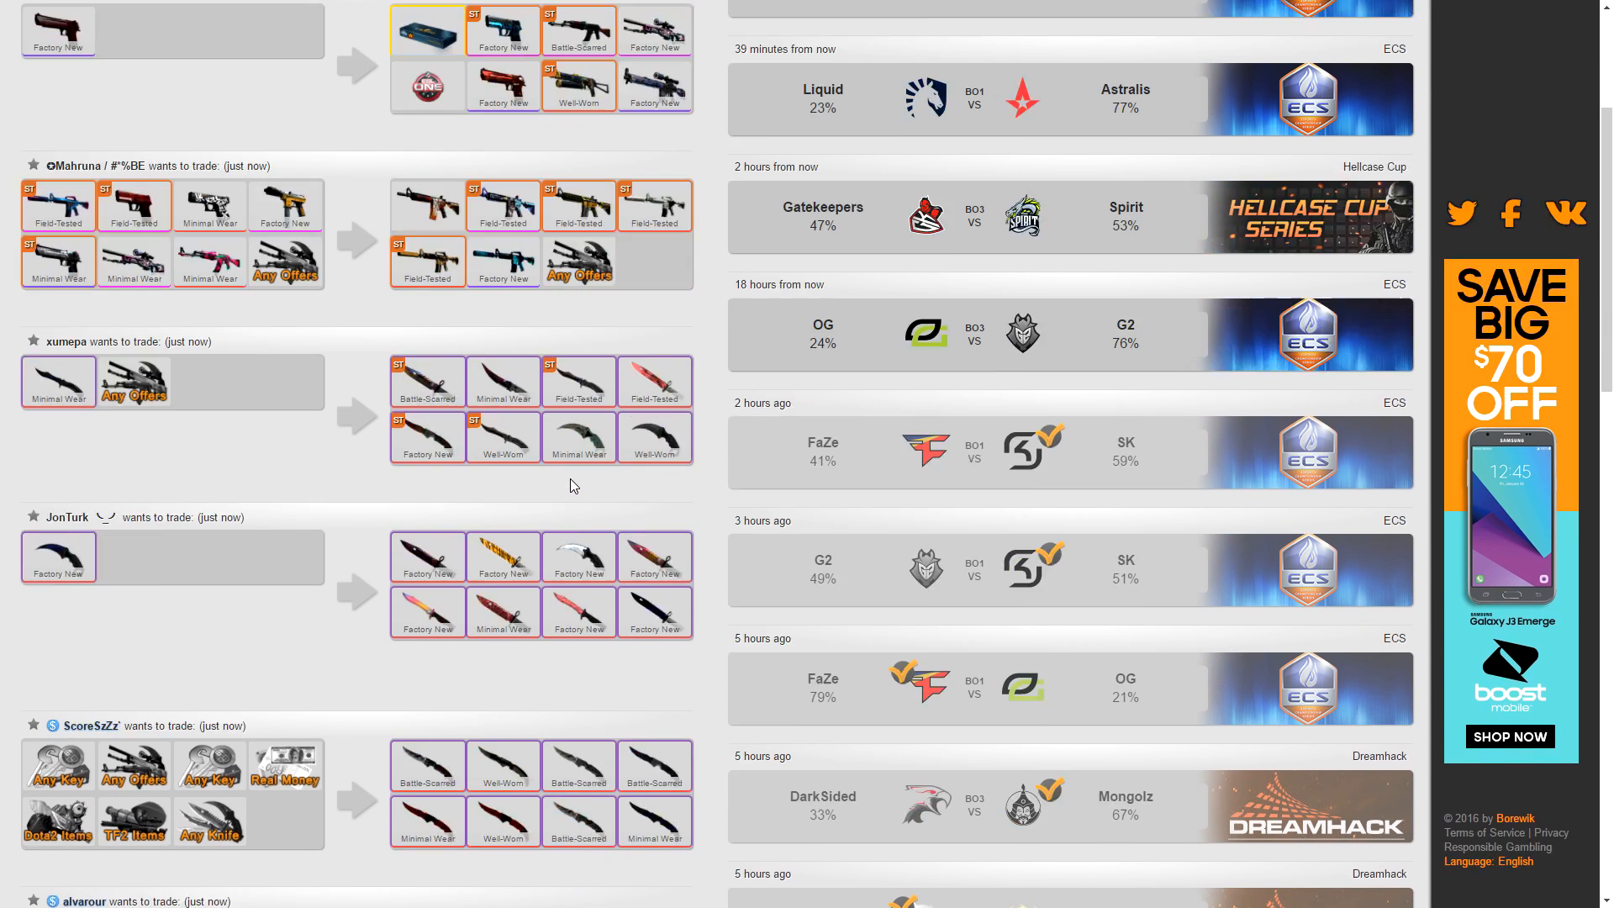
pyautogui.scroll(3)
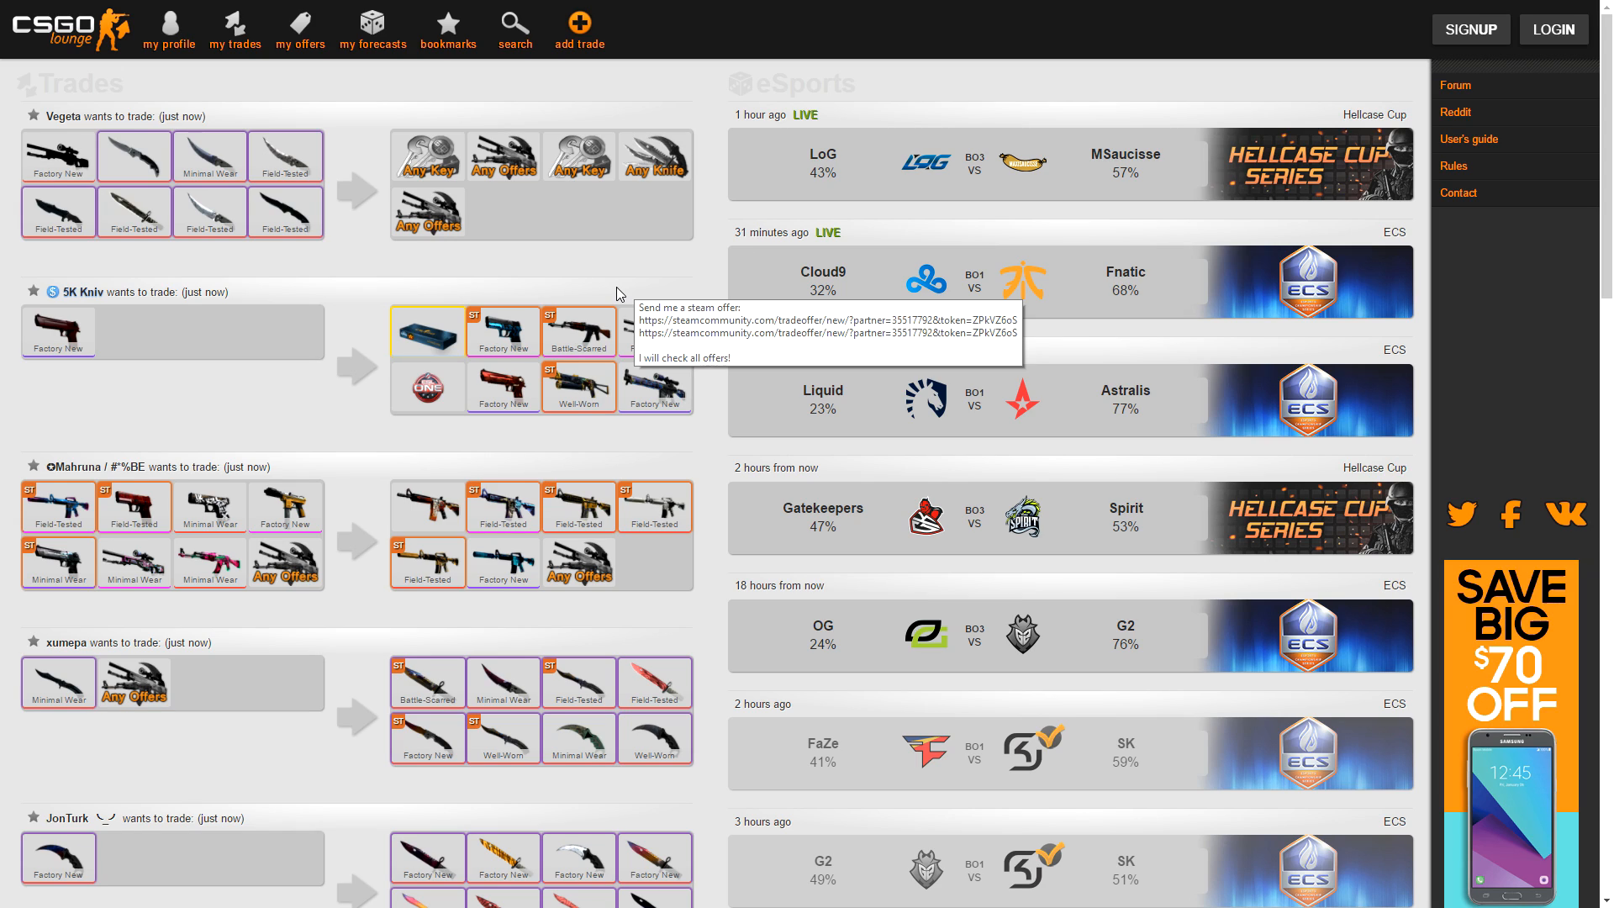
pyautogui.moveTo(677, 264)
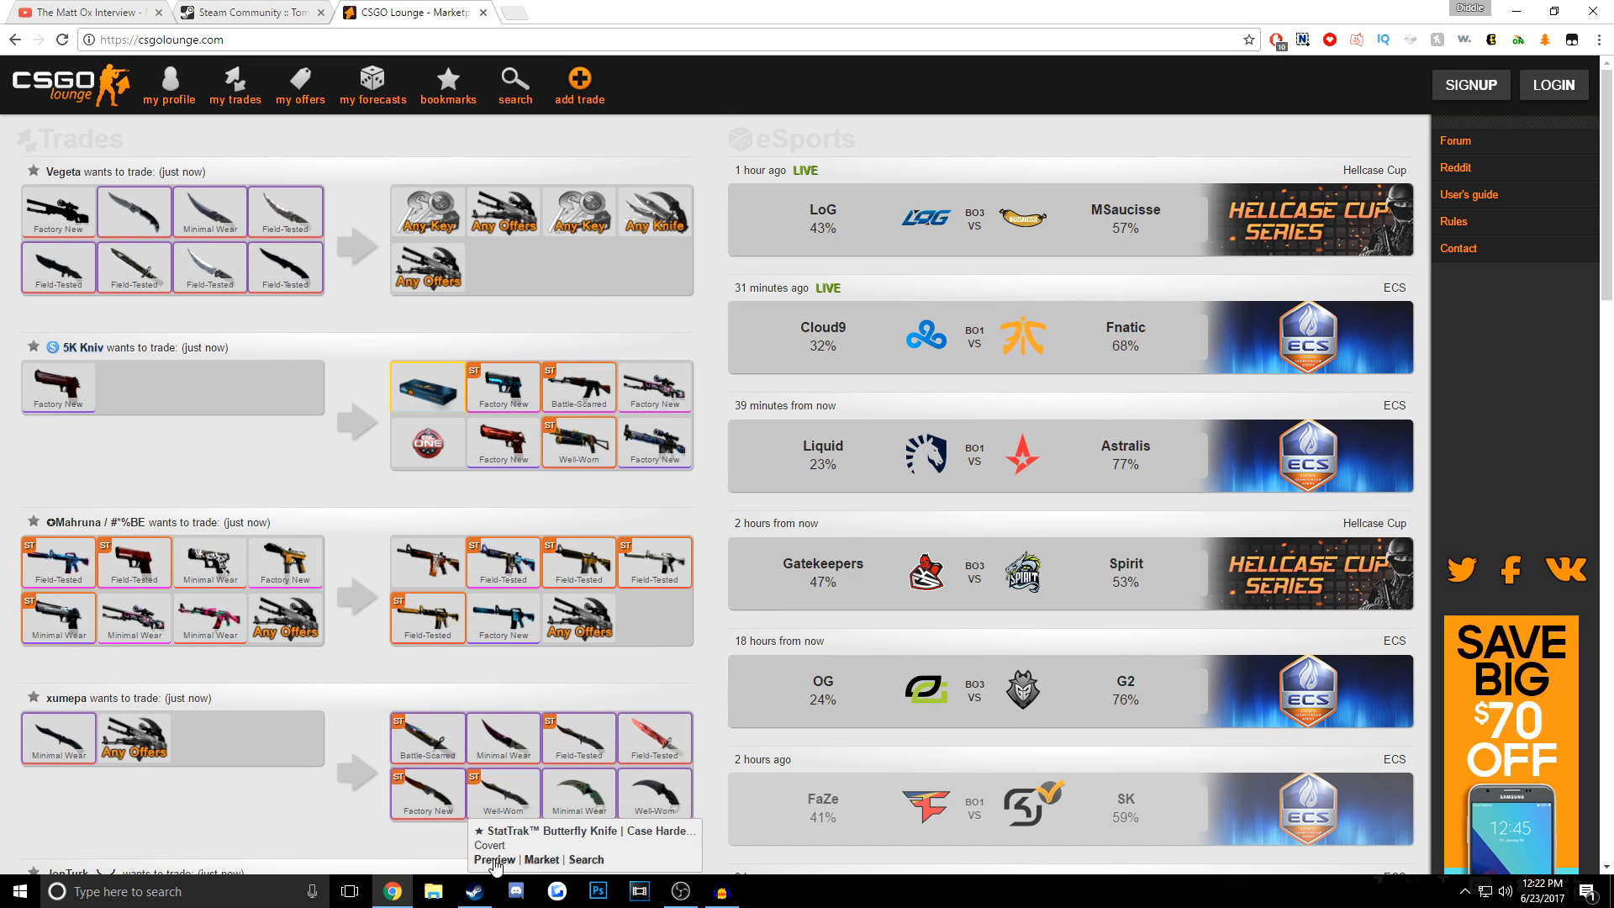
# Step: Bring Steam forward and page through three pages of the CS:GO inventory
pyautogui.click(474, 890)
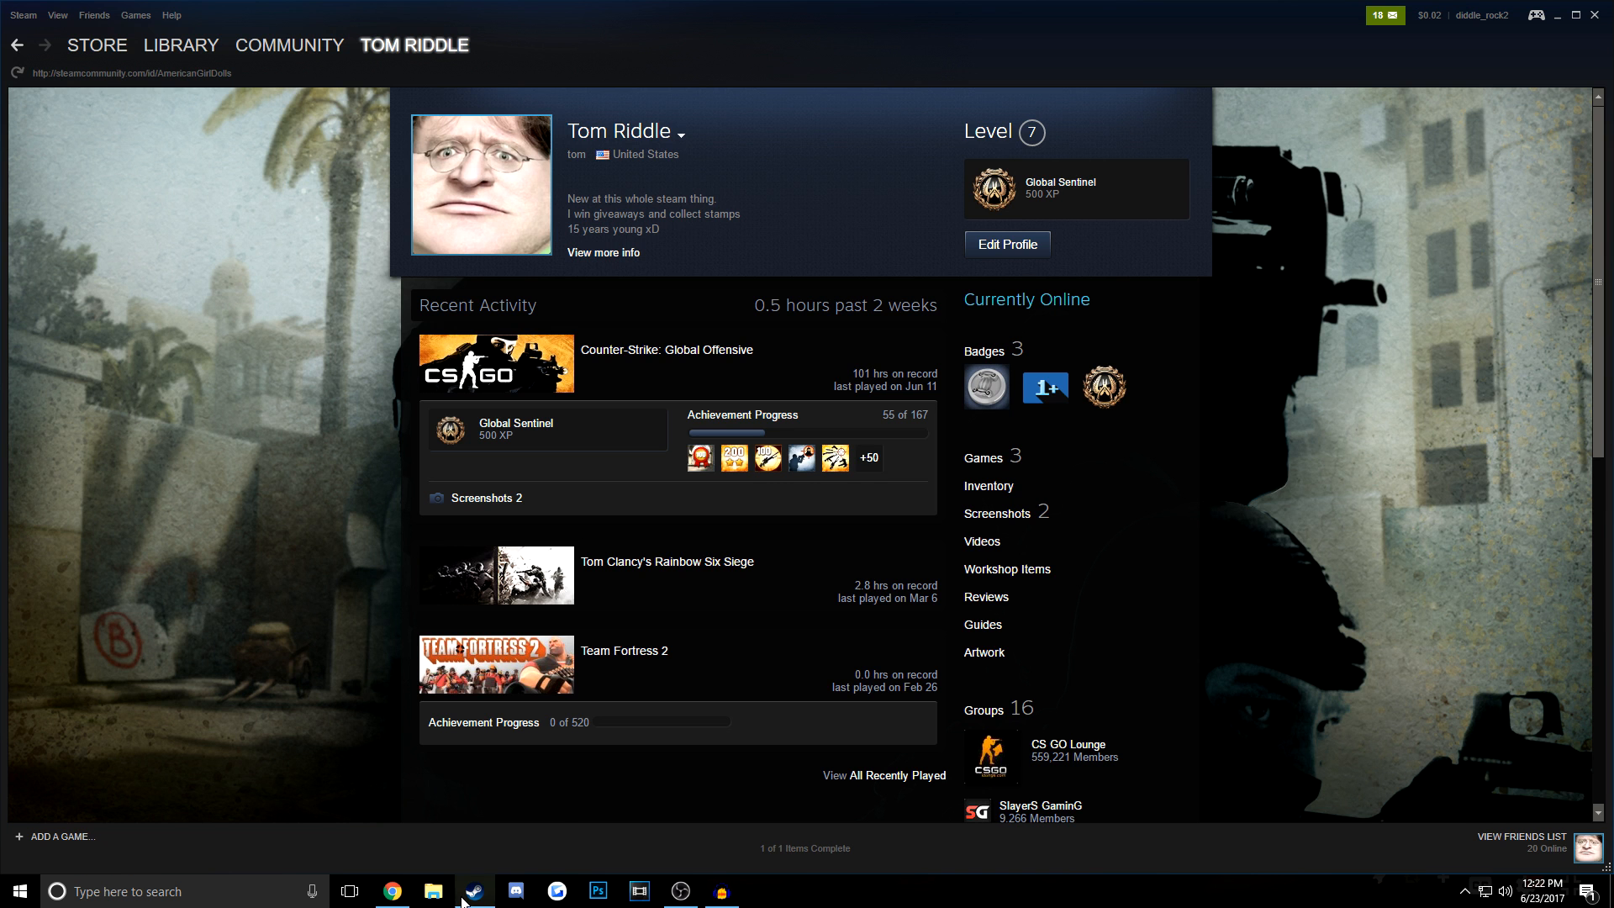
pyautogui.click(987, 485)
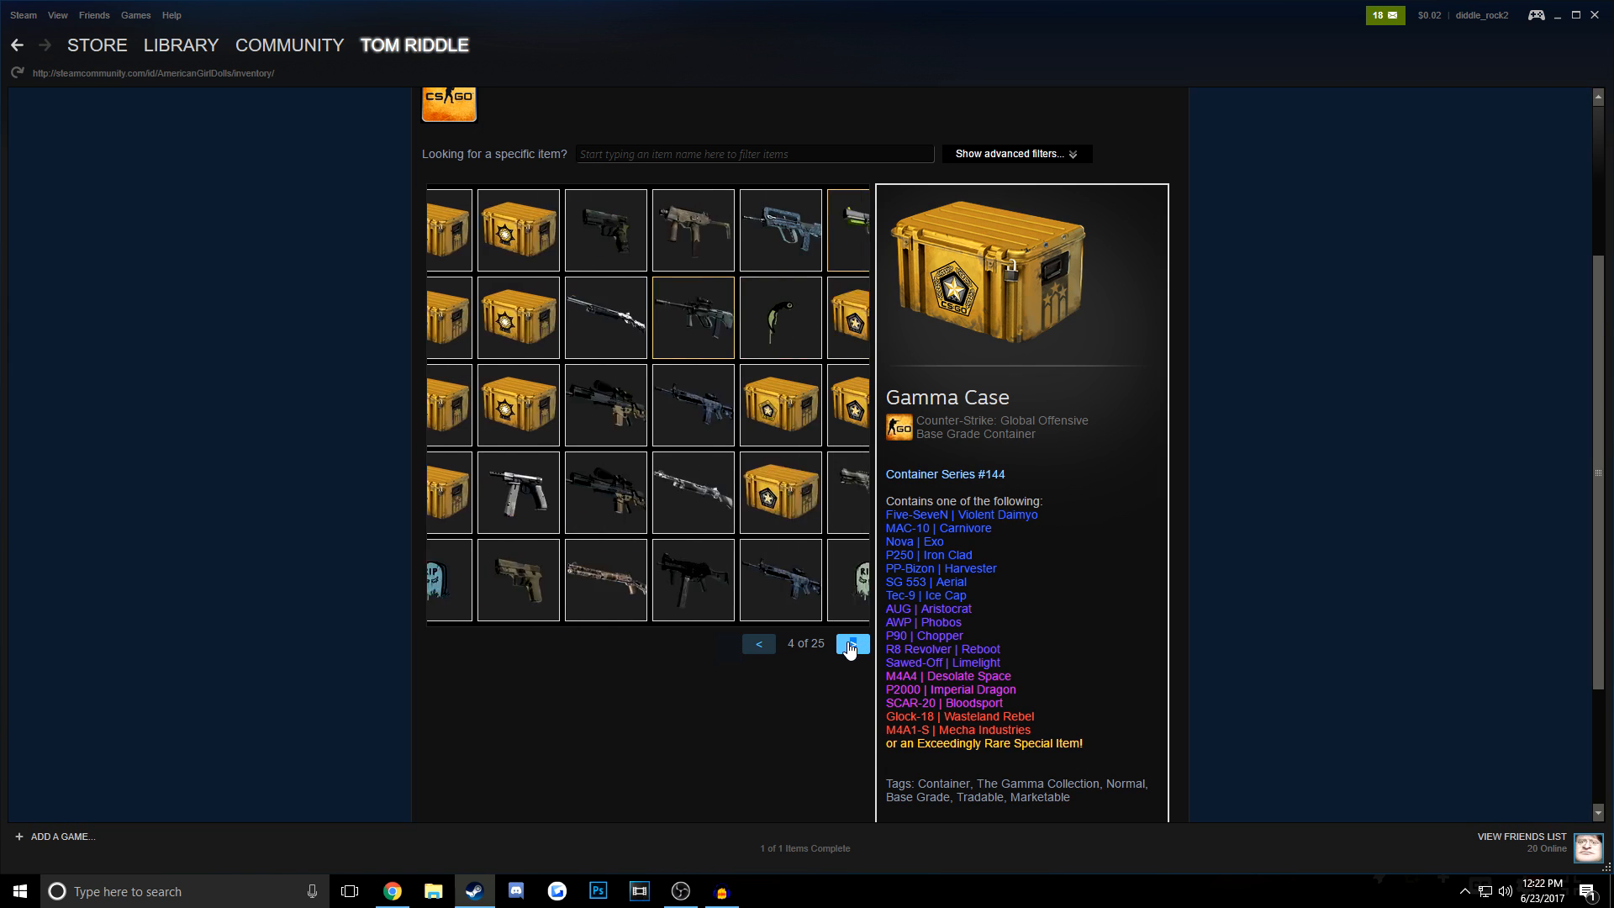
pyautogui.click(852, 643)
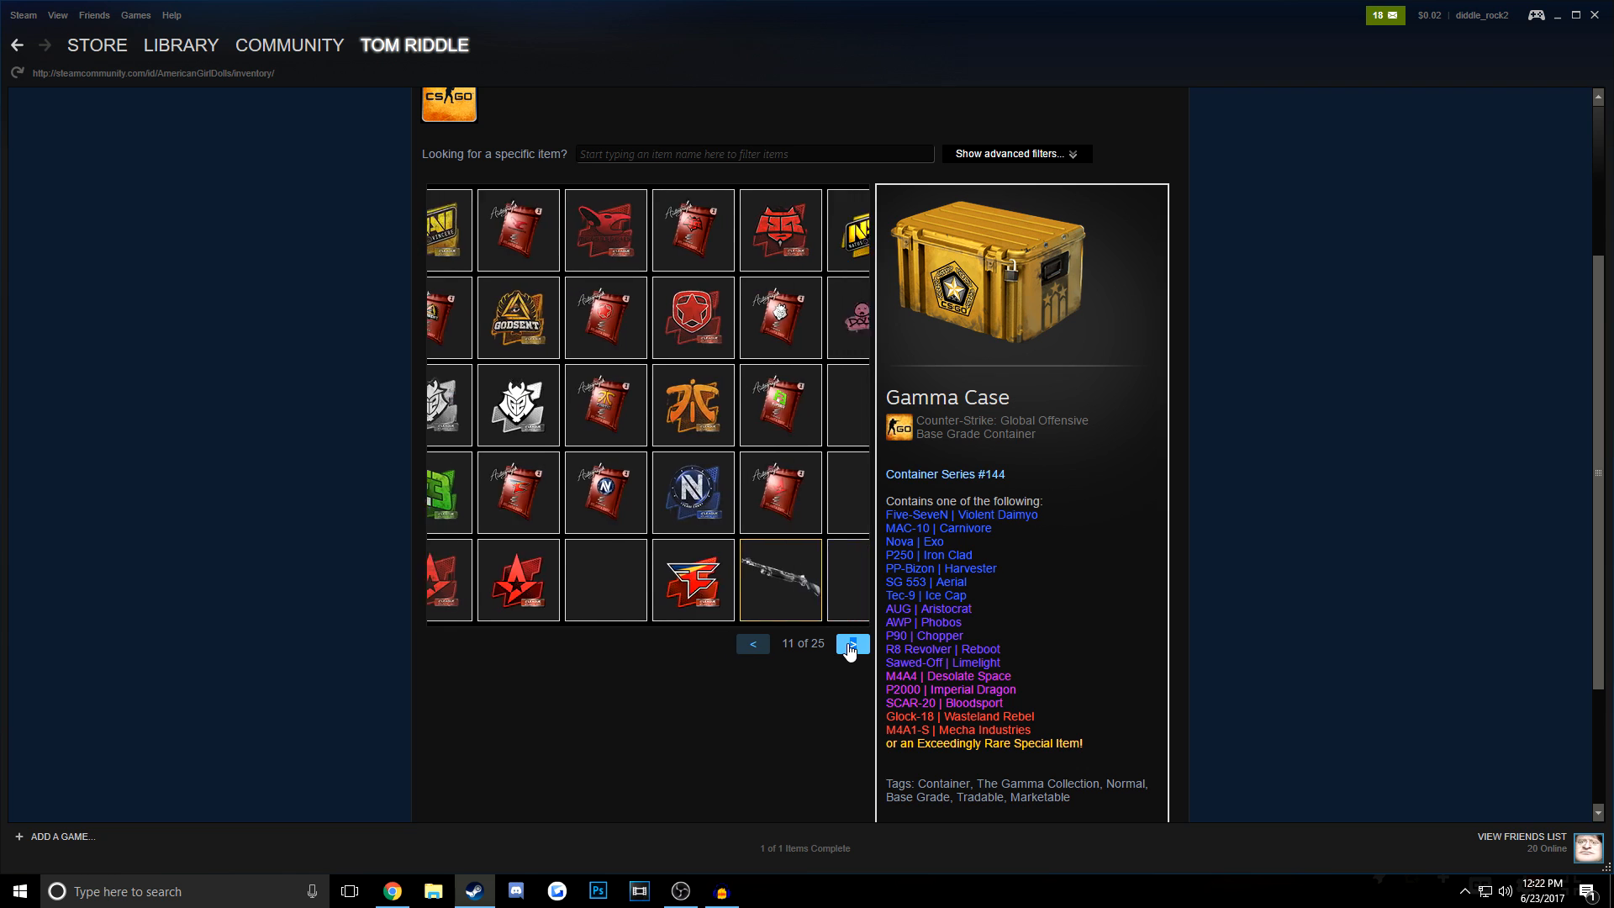
pyautogui.click(850, 642)
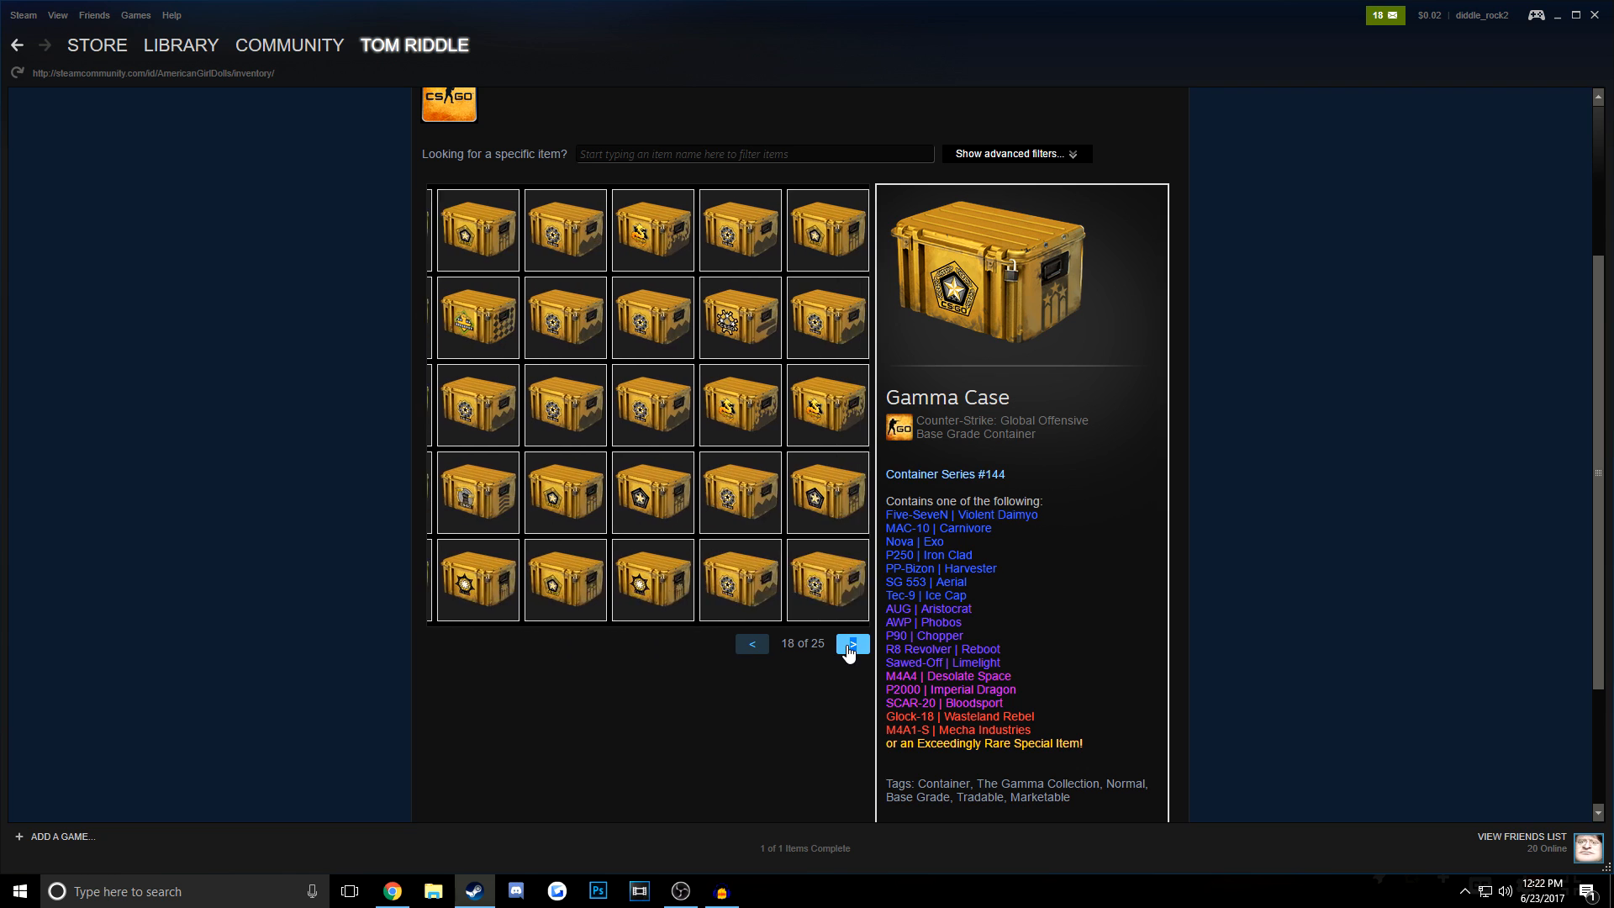
pyautogui.click(853, 643)
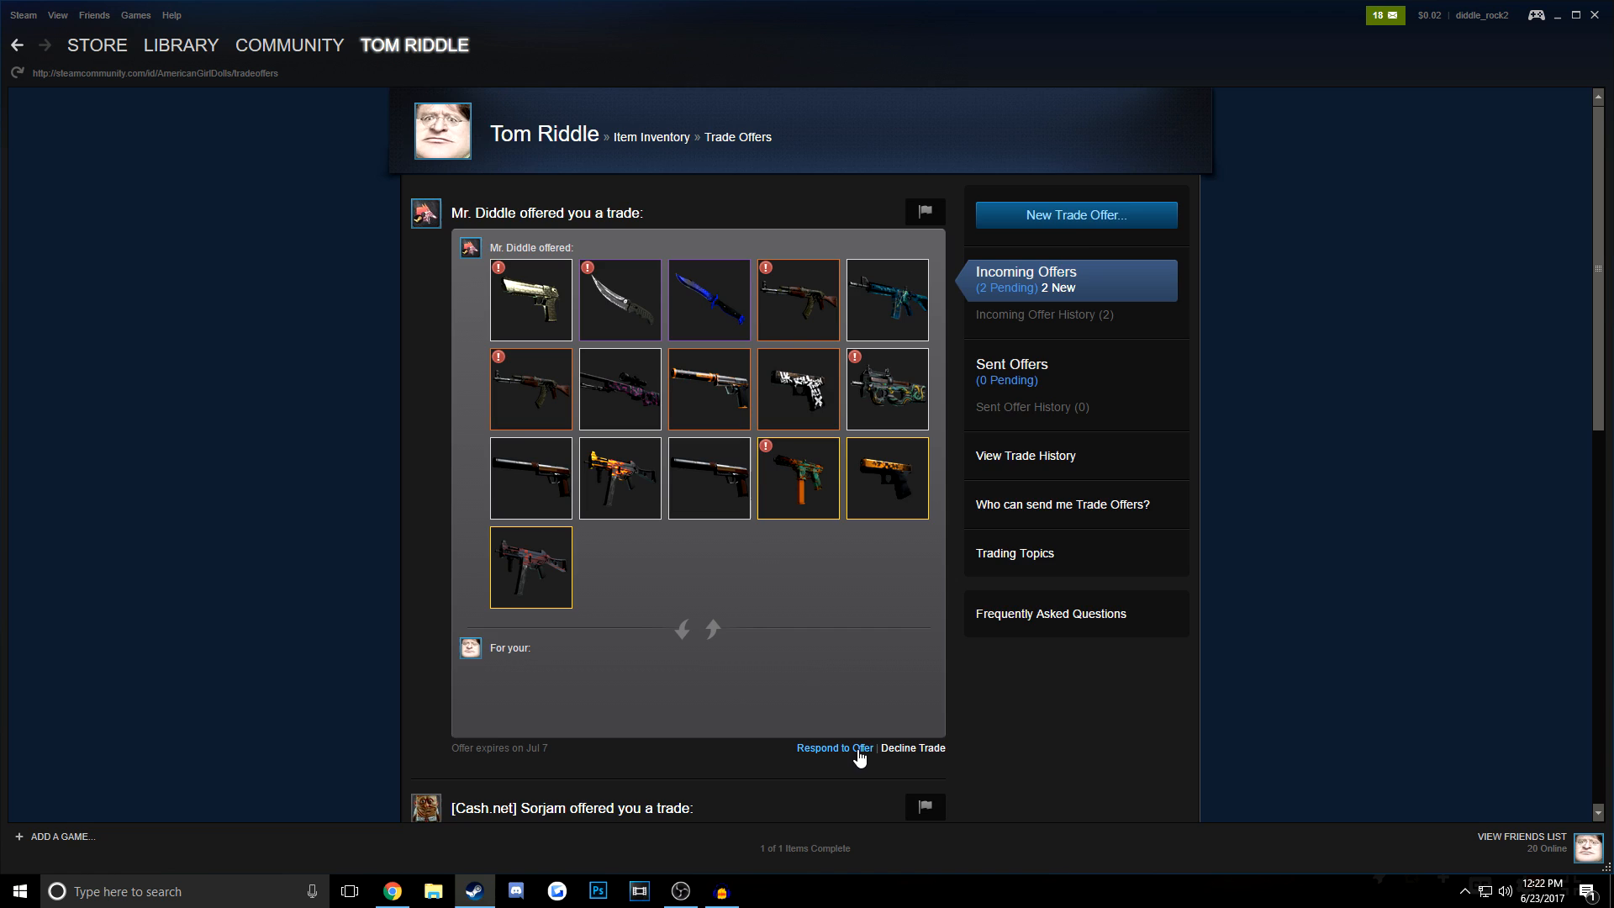
# Step: Accept Mr. Diddle's trade offer for 16 skins and close the receipt
pyautogui.click(833, 747)
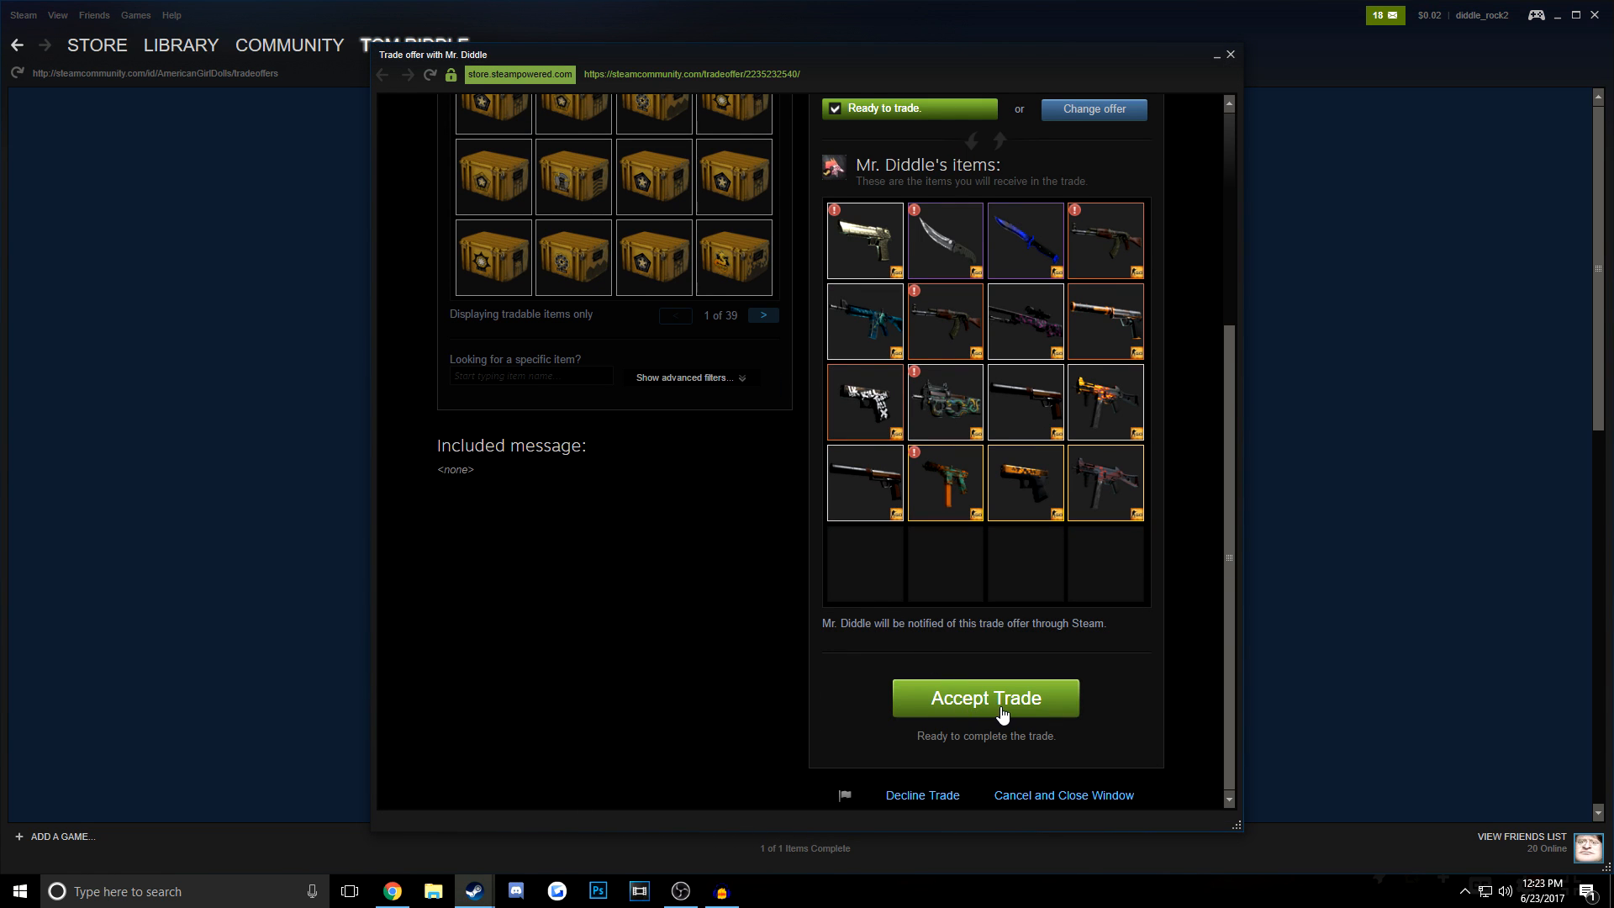
pyautogui.click(984, 697)
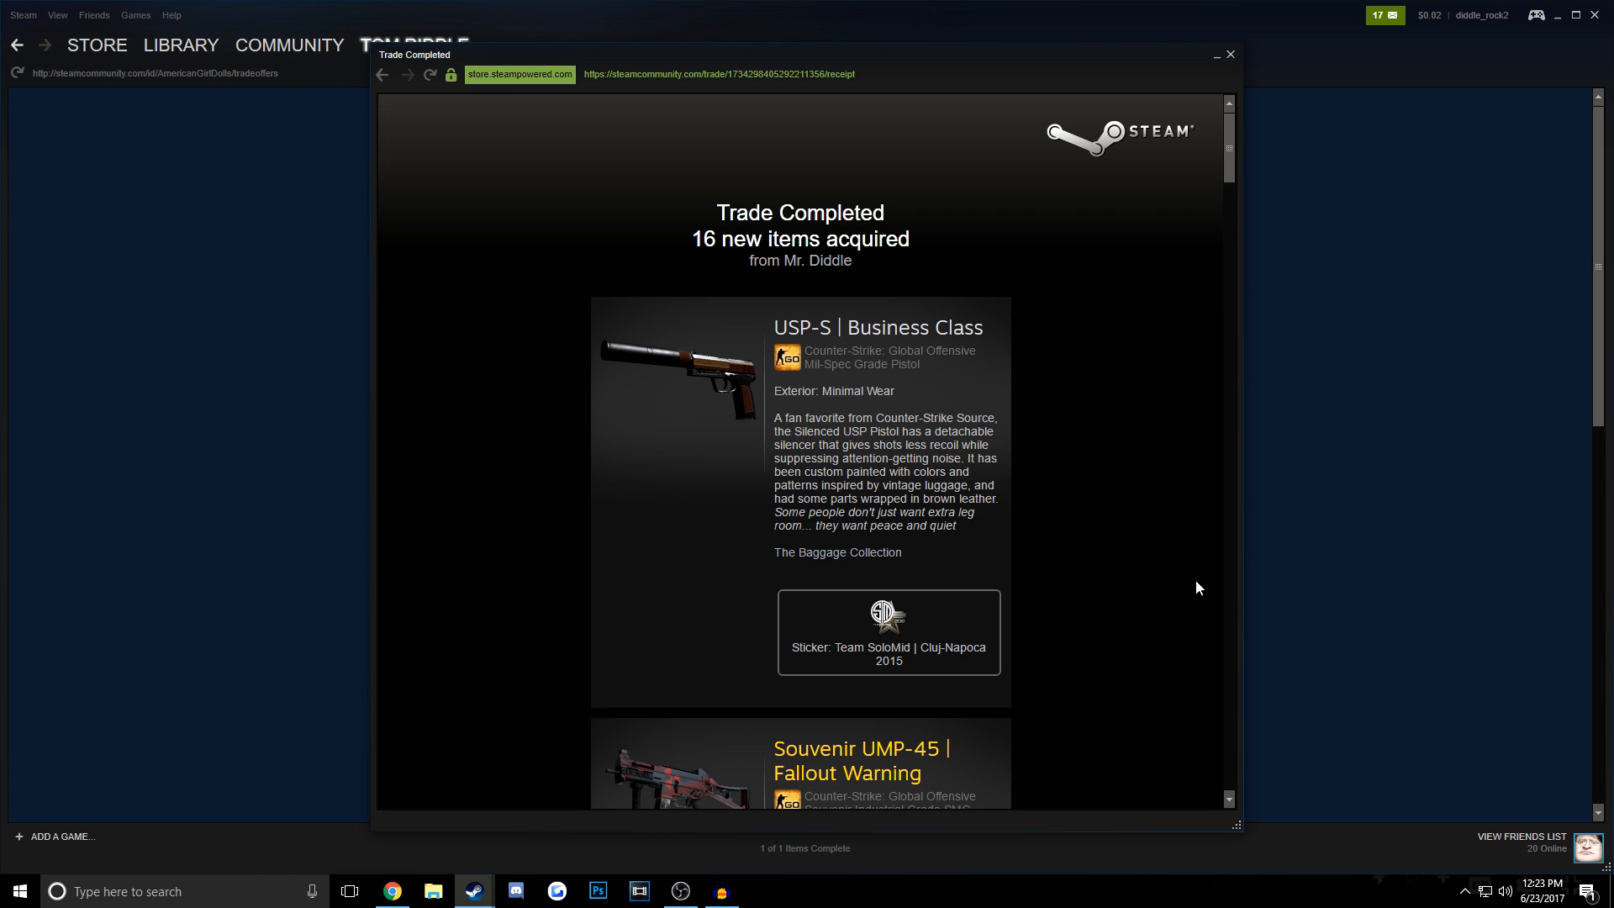
pyautogui.scroll(-3)
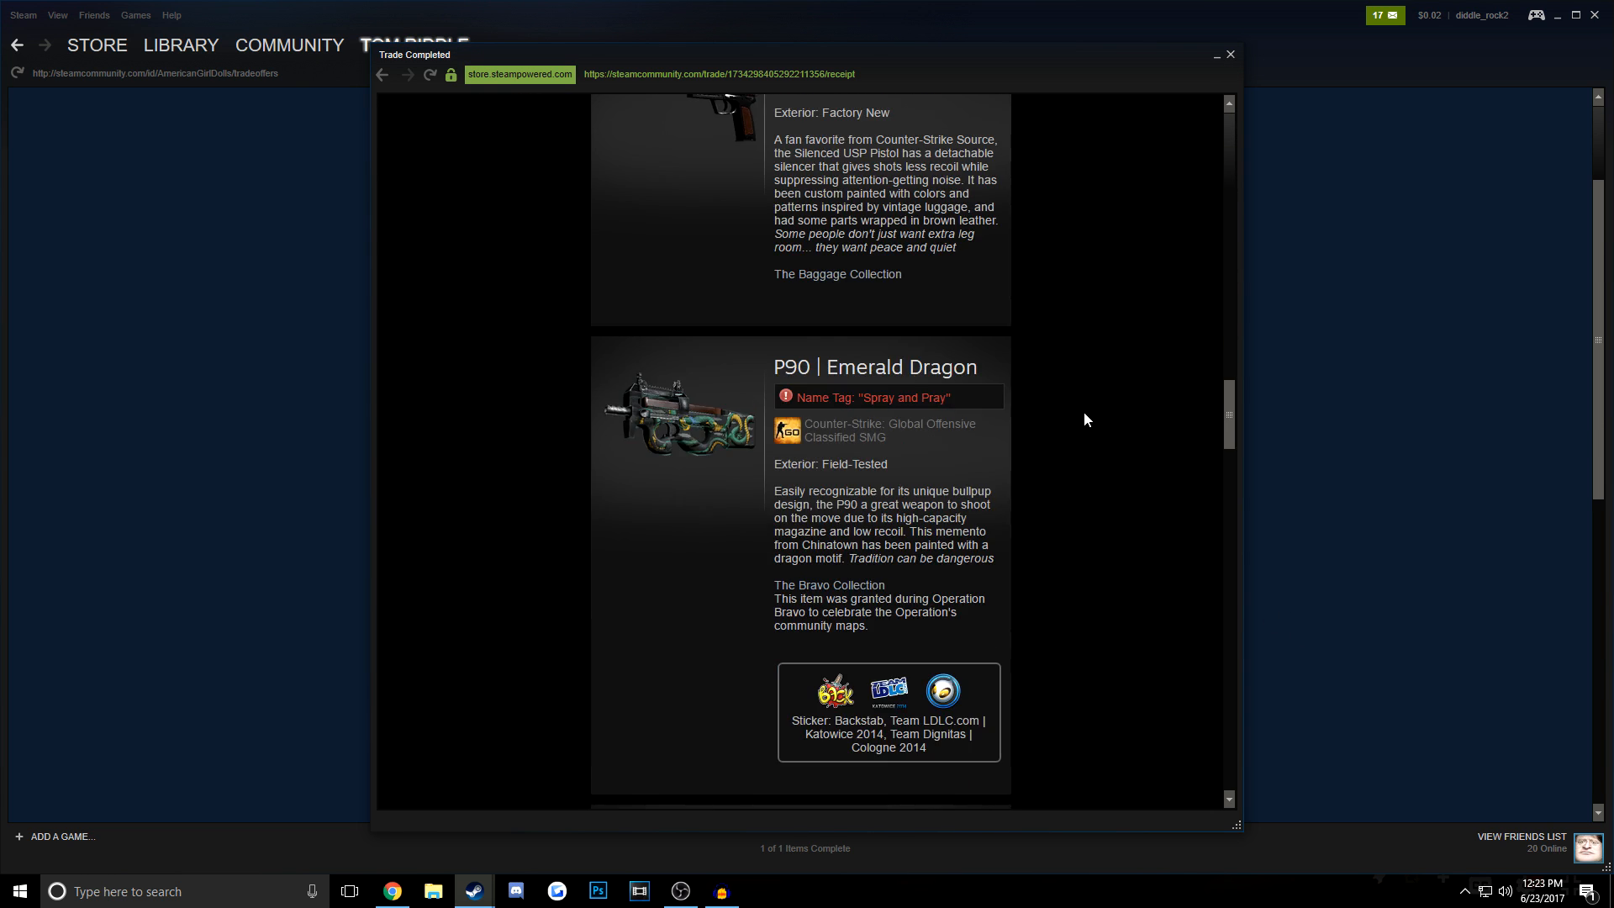
pyautogui.scroll(-3)
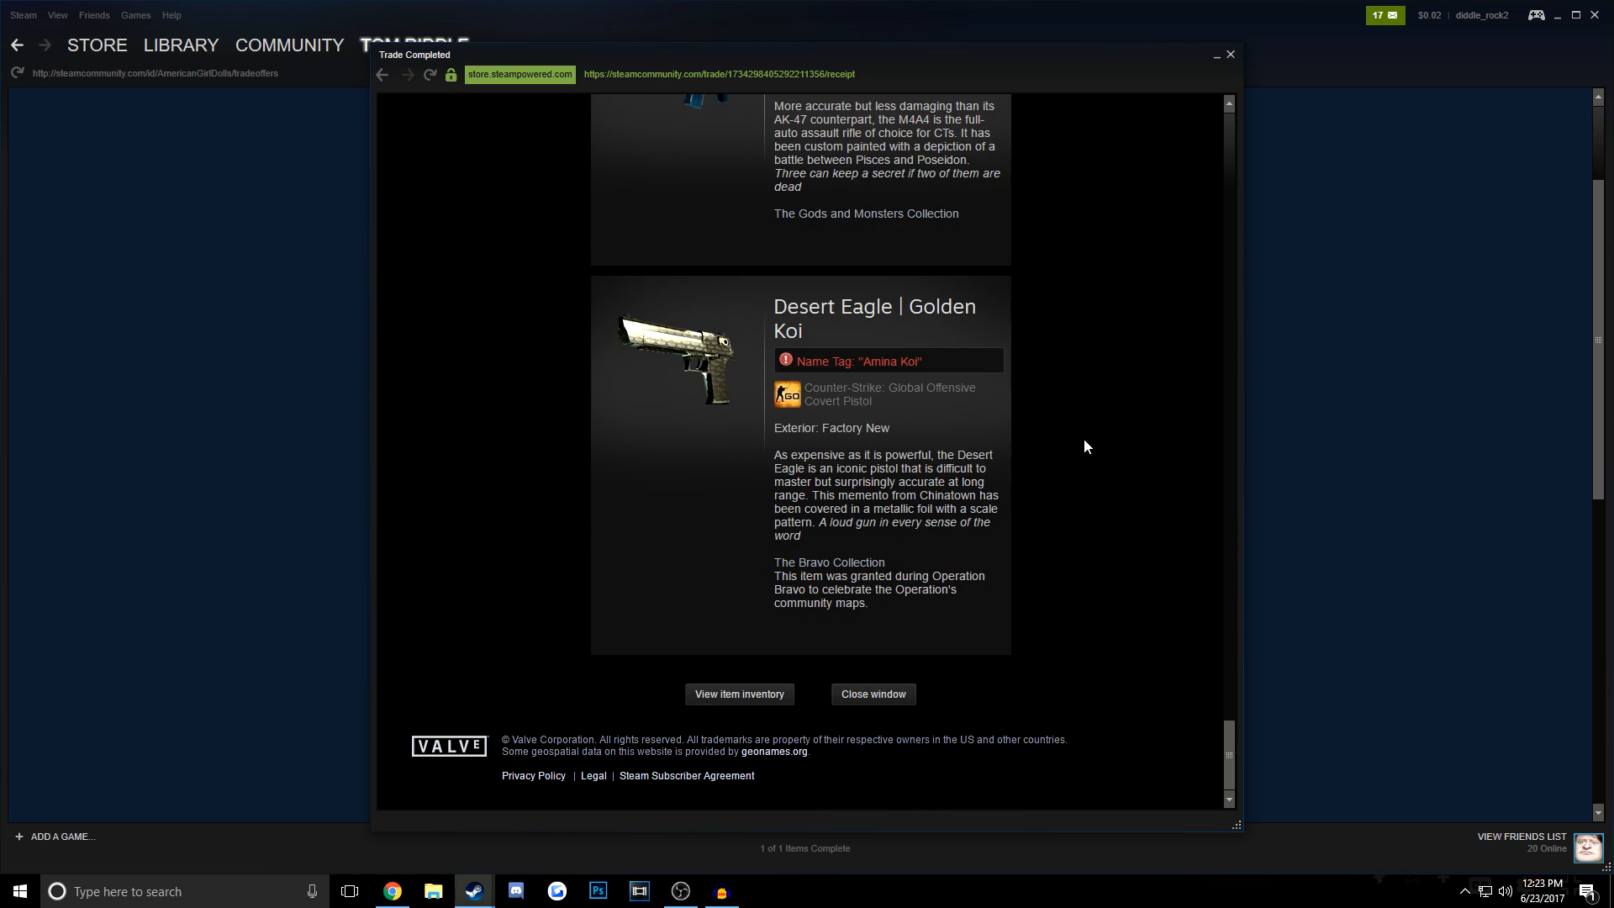
pyautogui.click(870, 693)
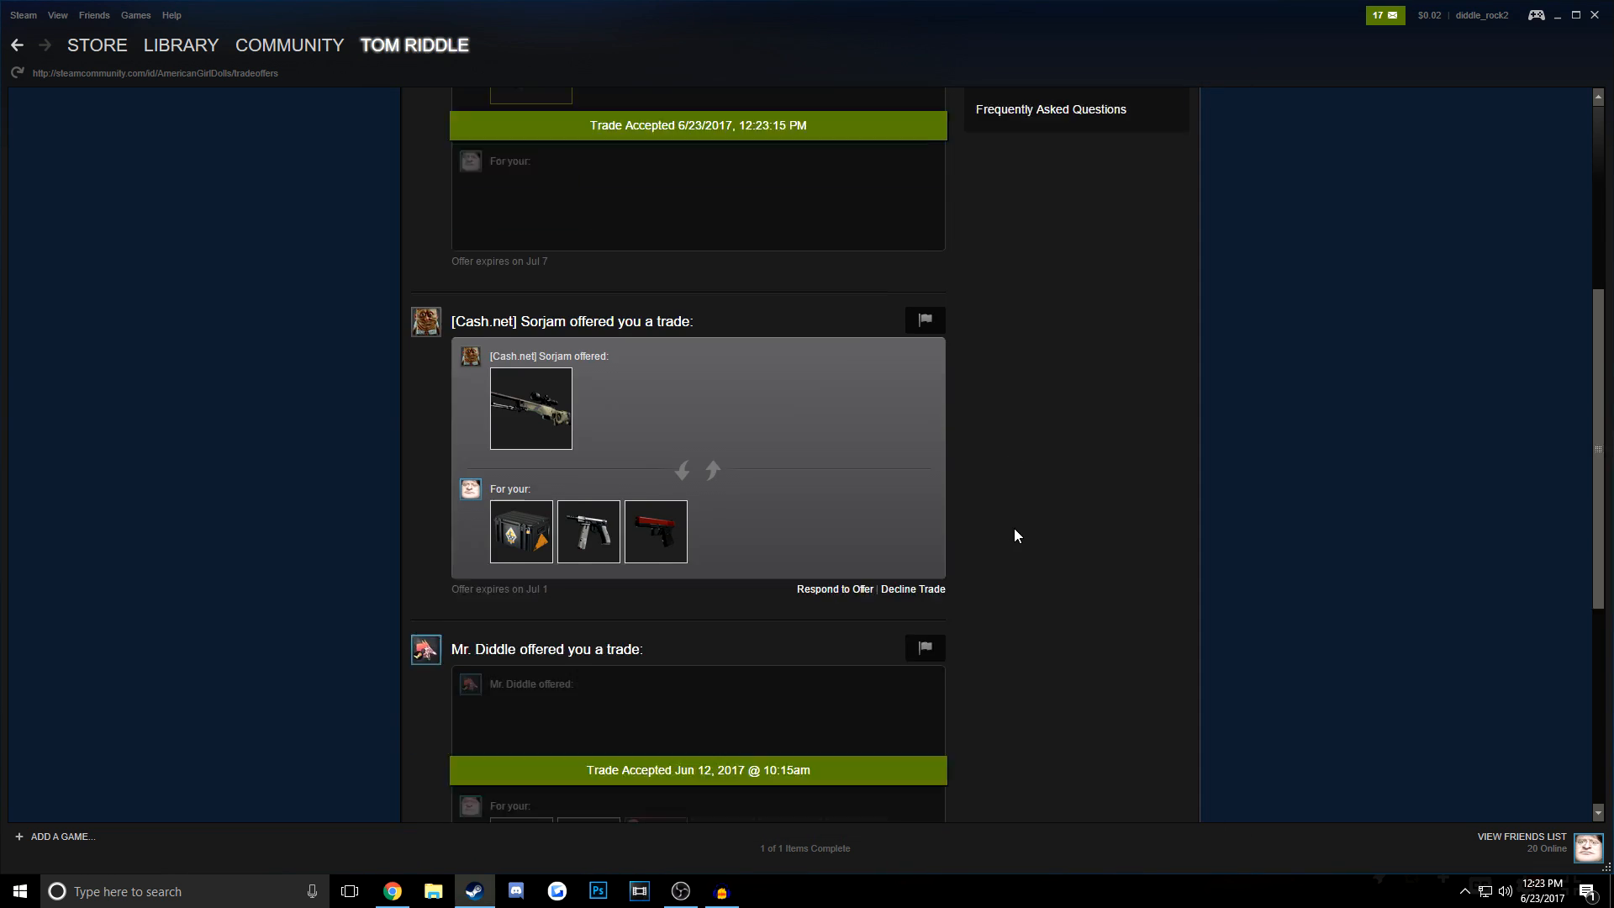
# Step: Go to the Tom Riddle profile and scroll through its activity, comments and friends
pyautogui.click(414, 45)
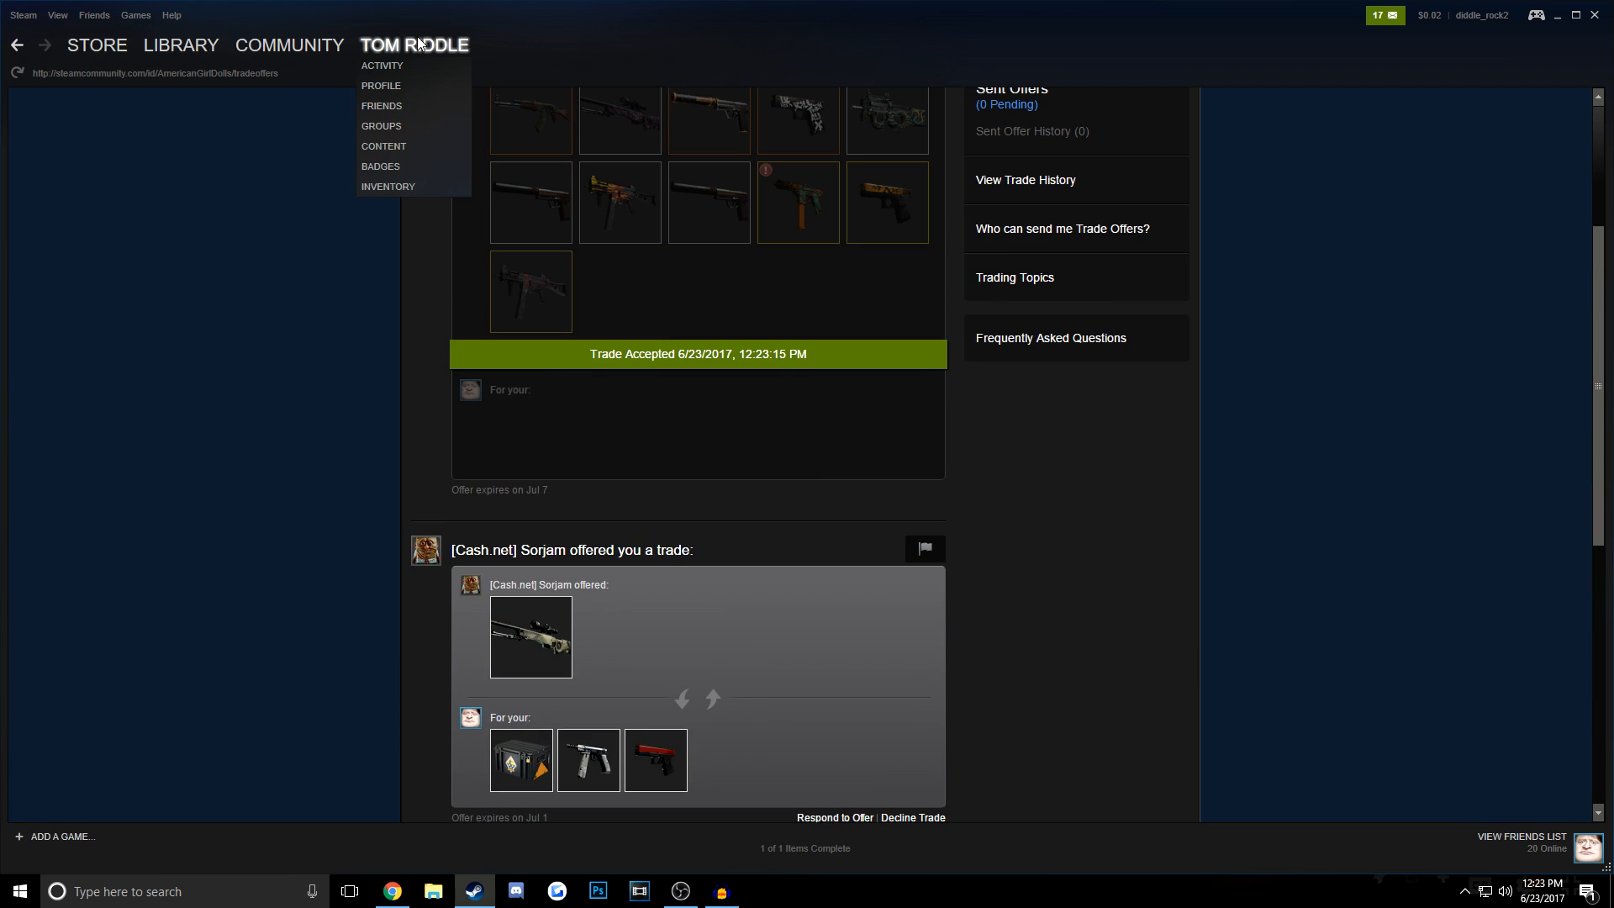
pyautogui.moveTo(418, 83)
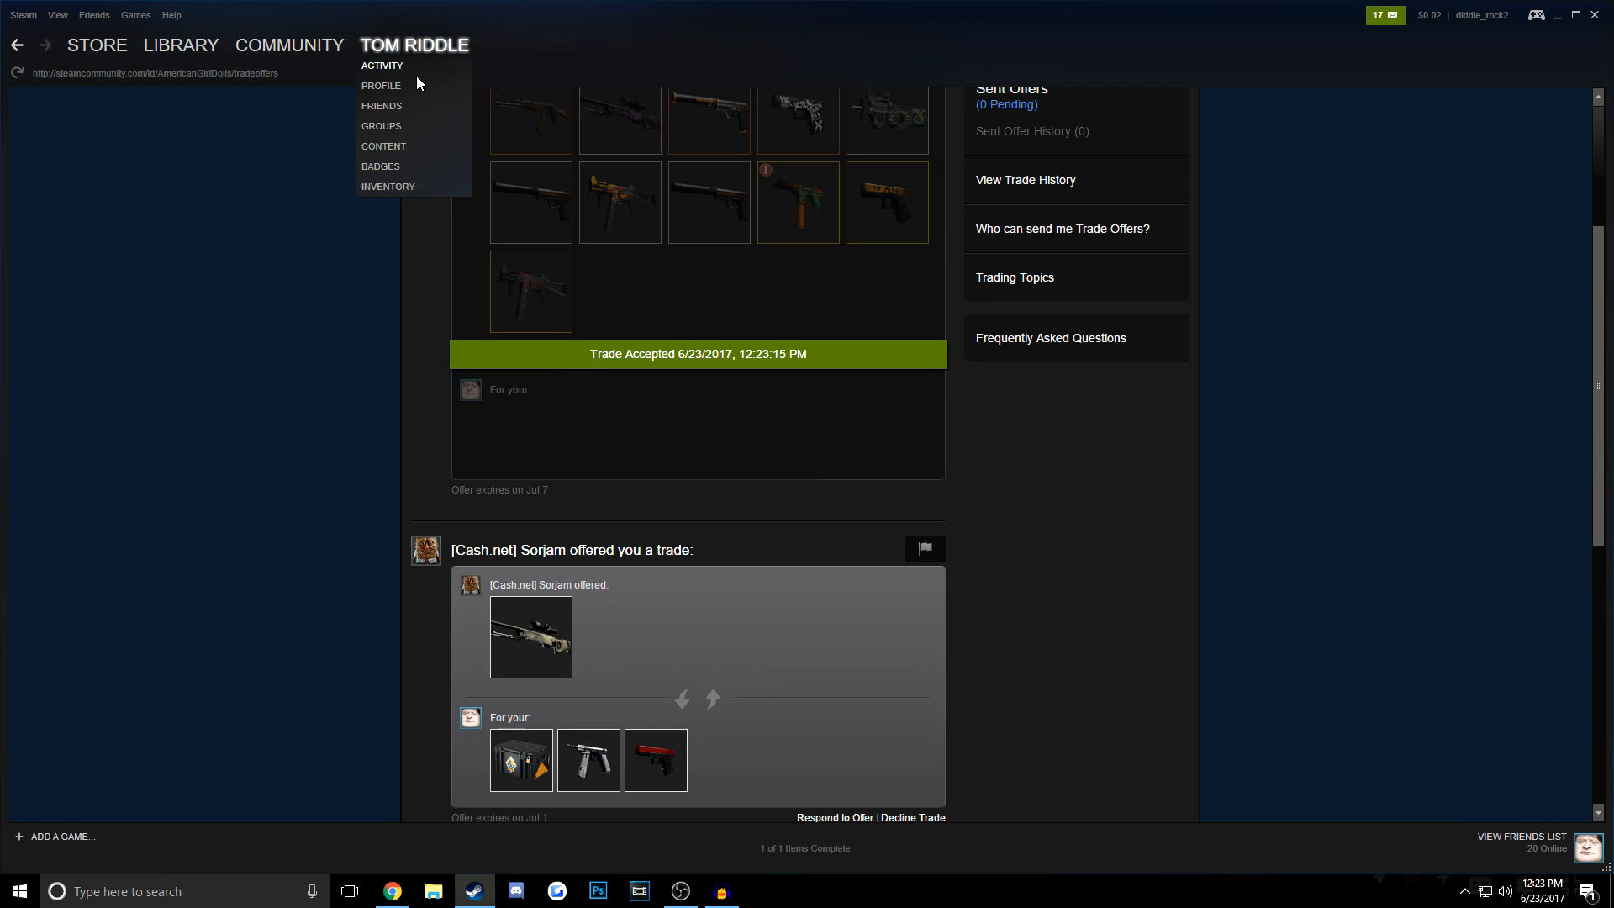
pyautogui.click(380, 84)
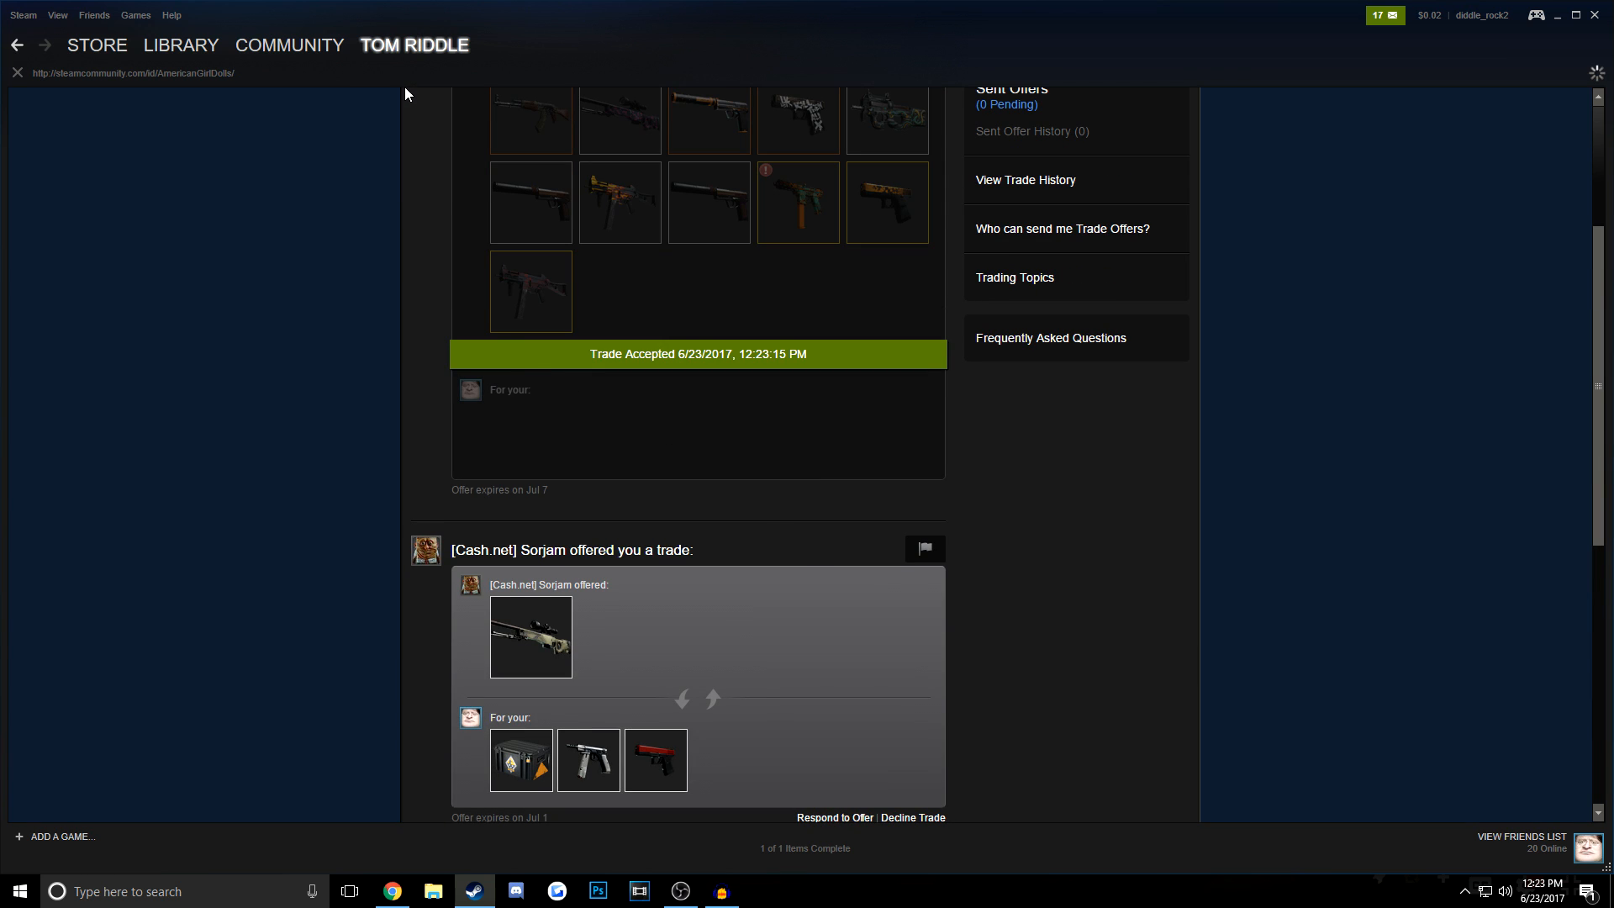
pyautogui.click(414, 45)
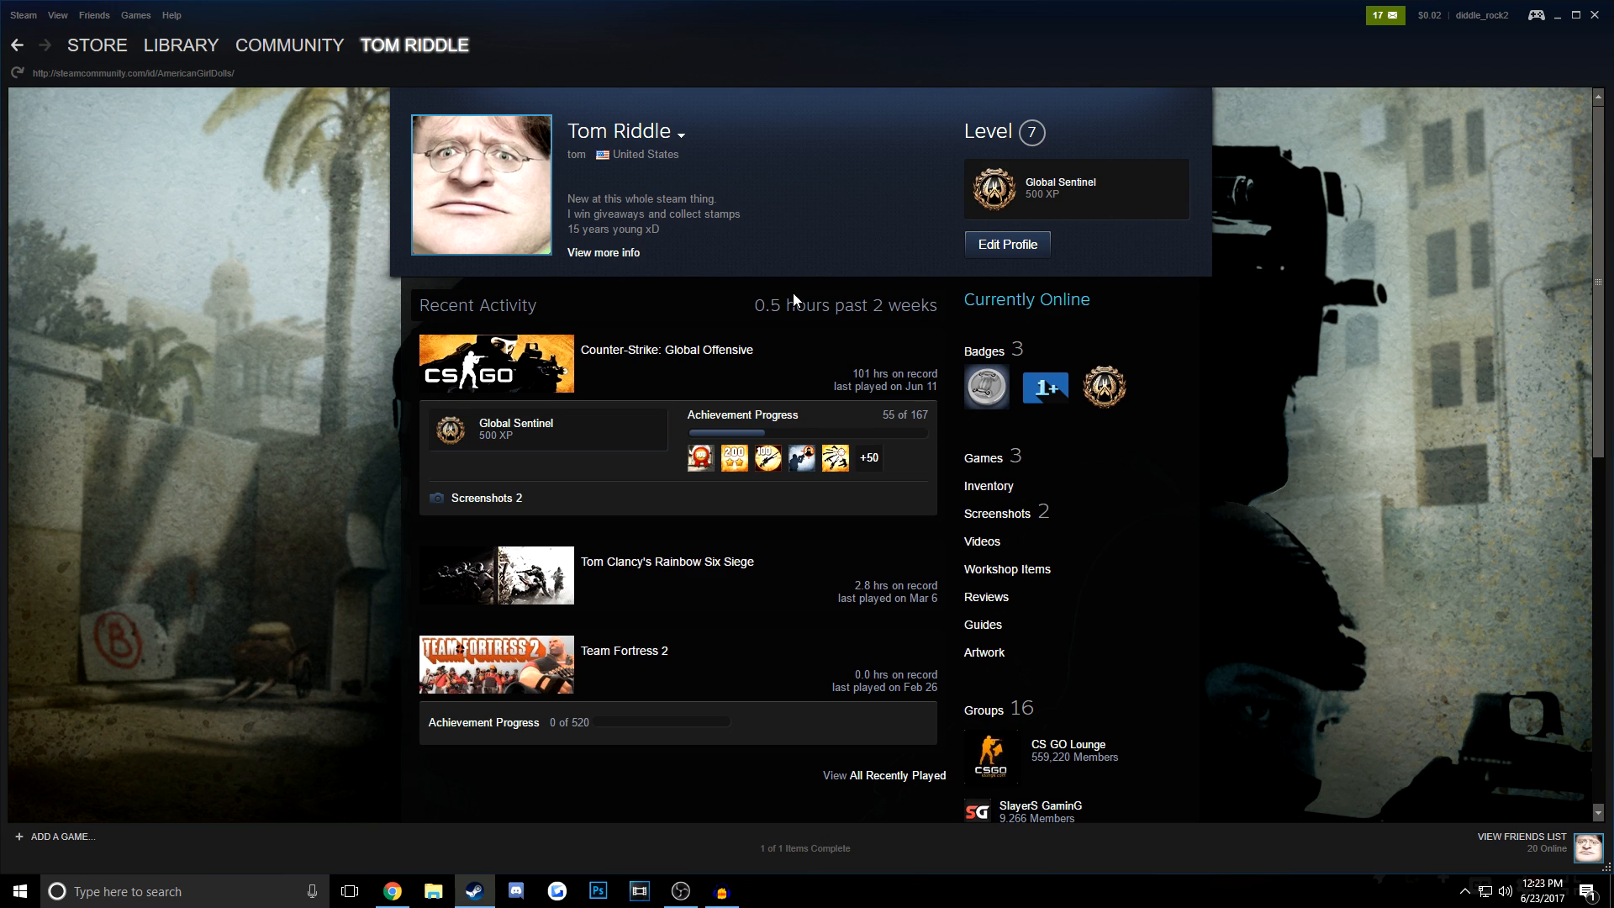
pyautogui.moveTo(784, 139)
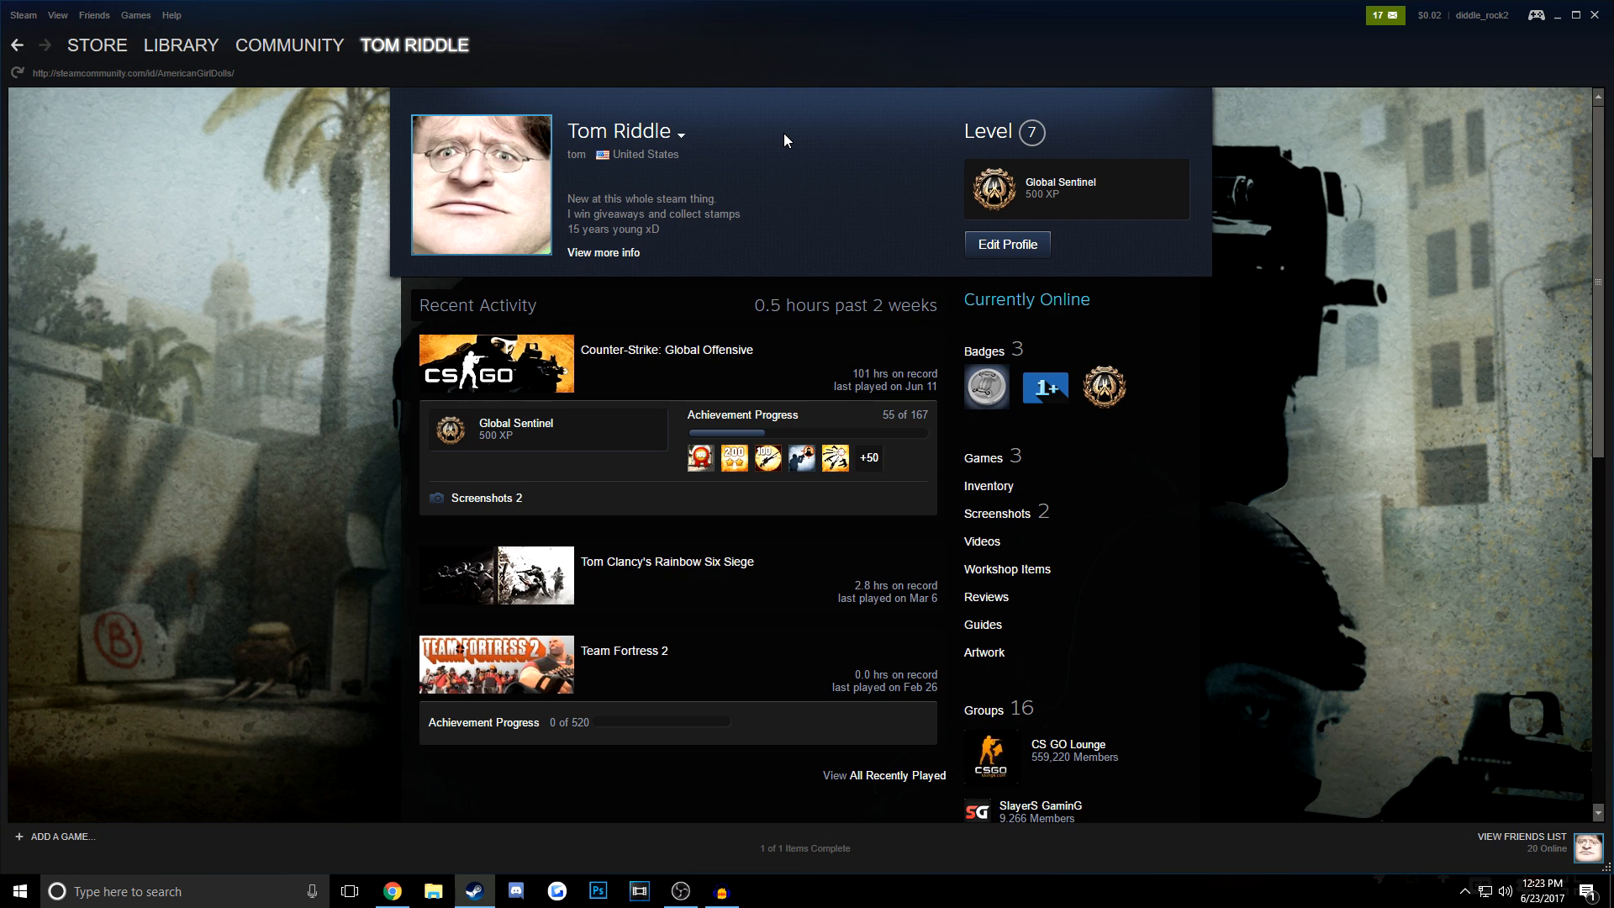
pyautogui.moveTo(705, 141)
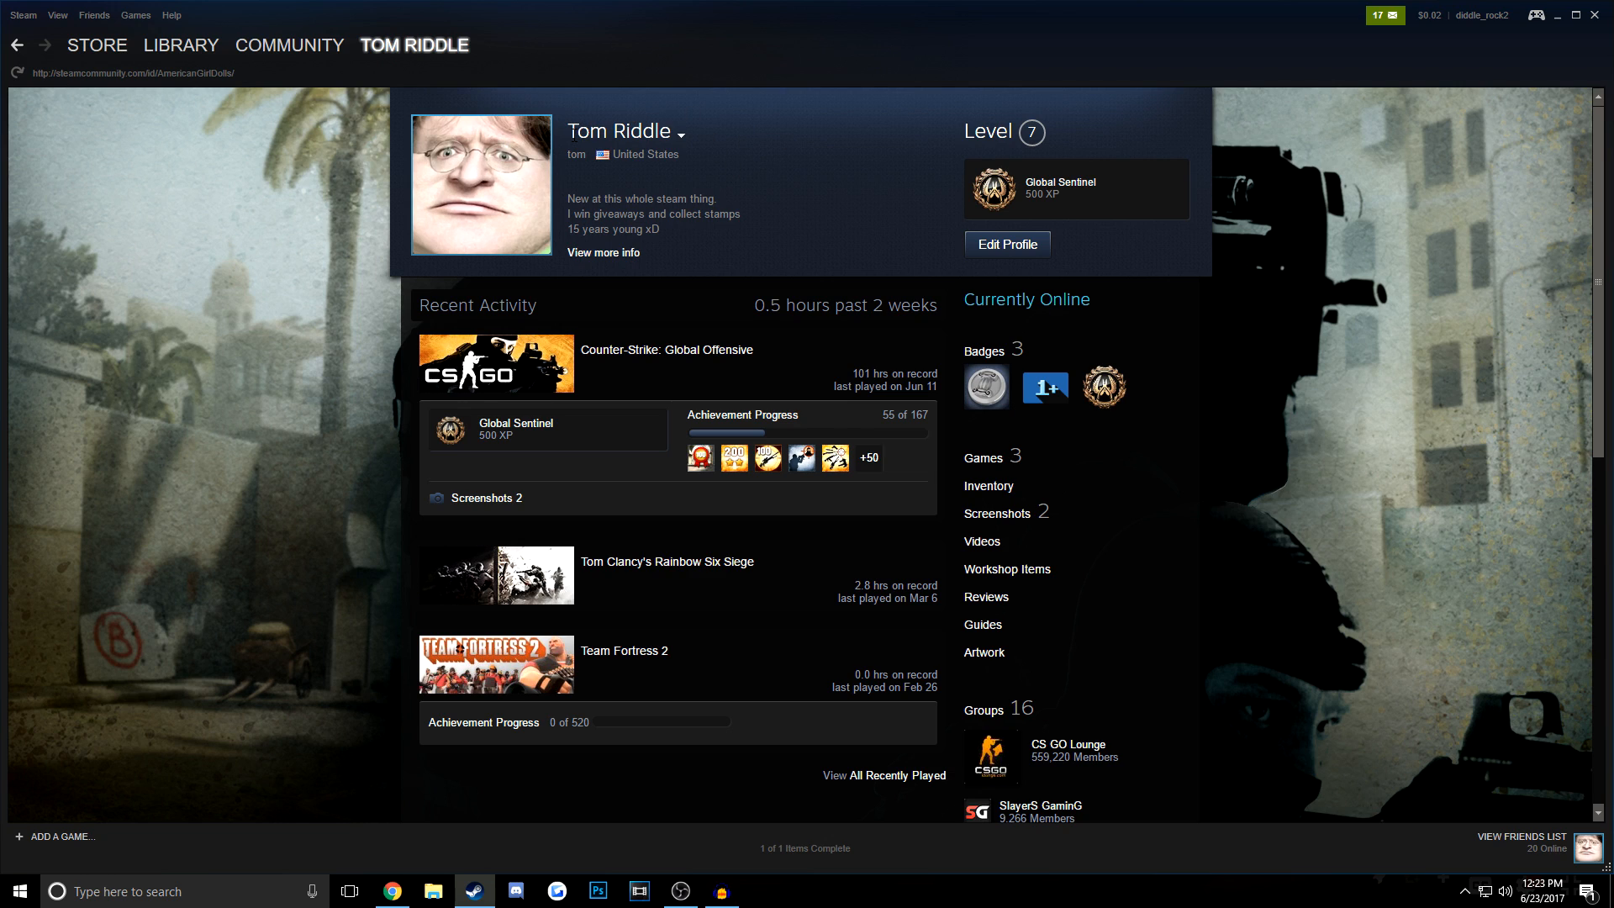
pyautogui.moveTo(740, 187)
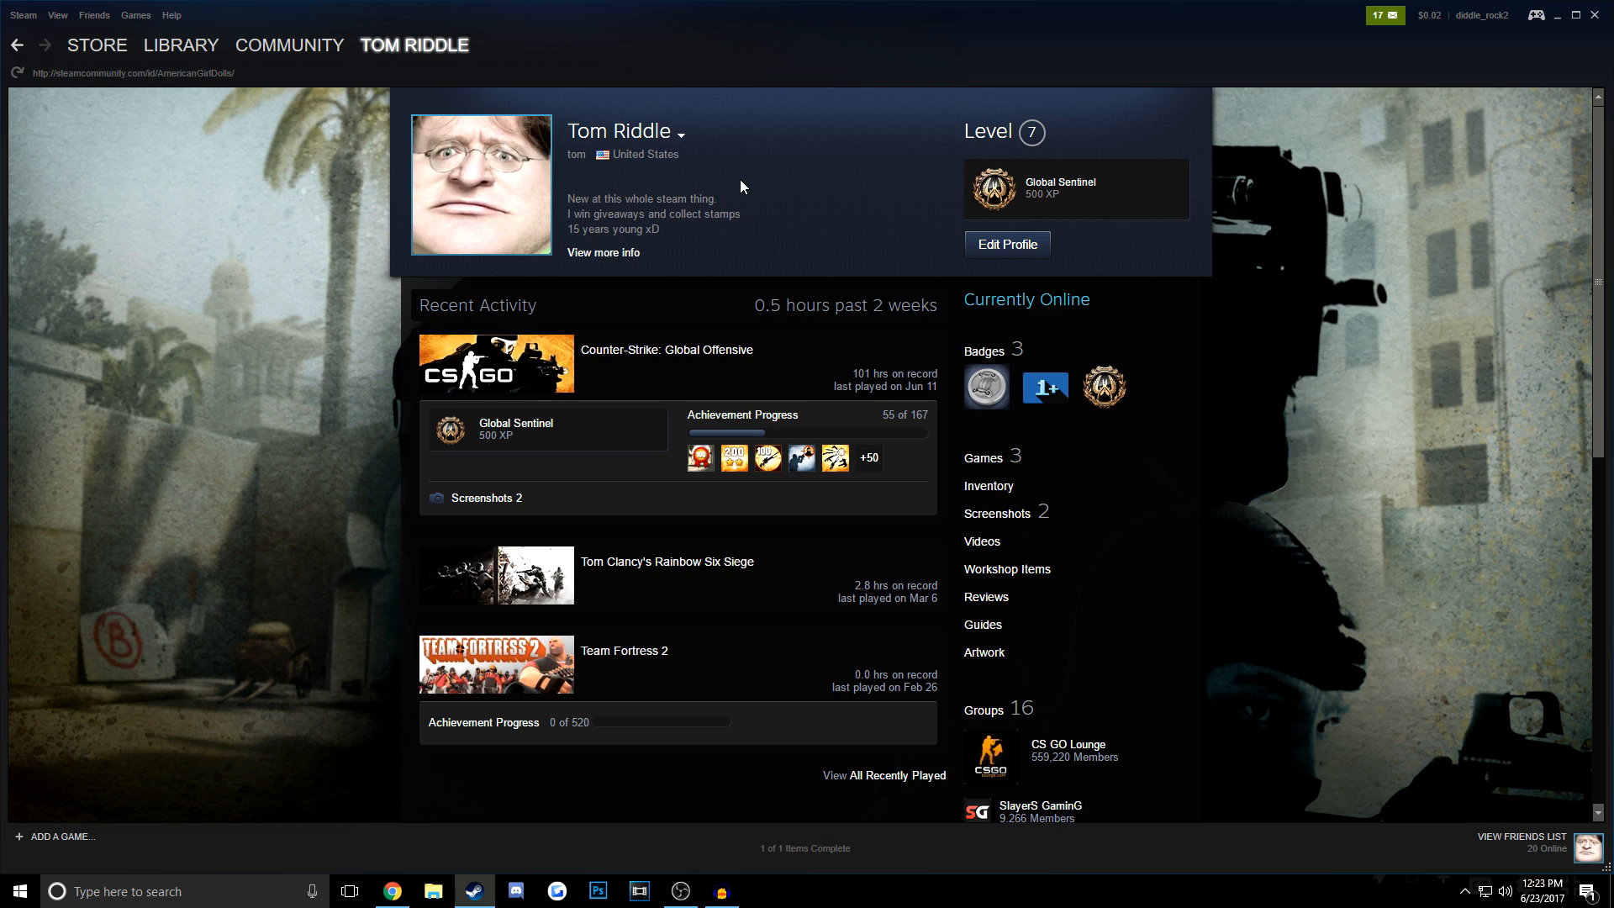
pyautogui.moveTo(751, 191)
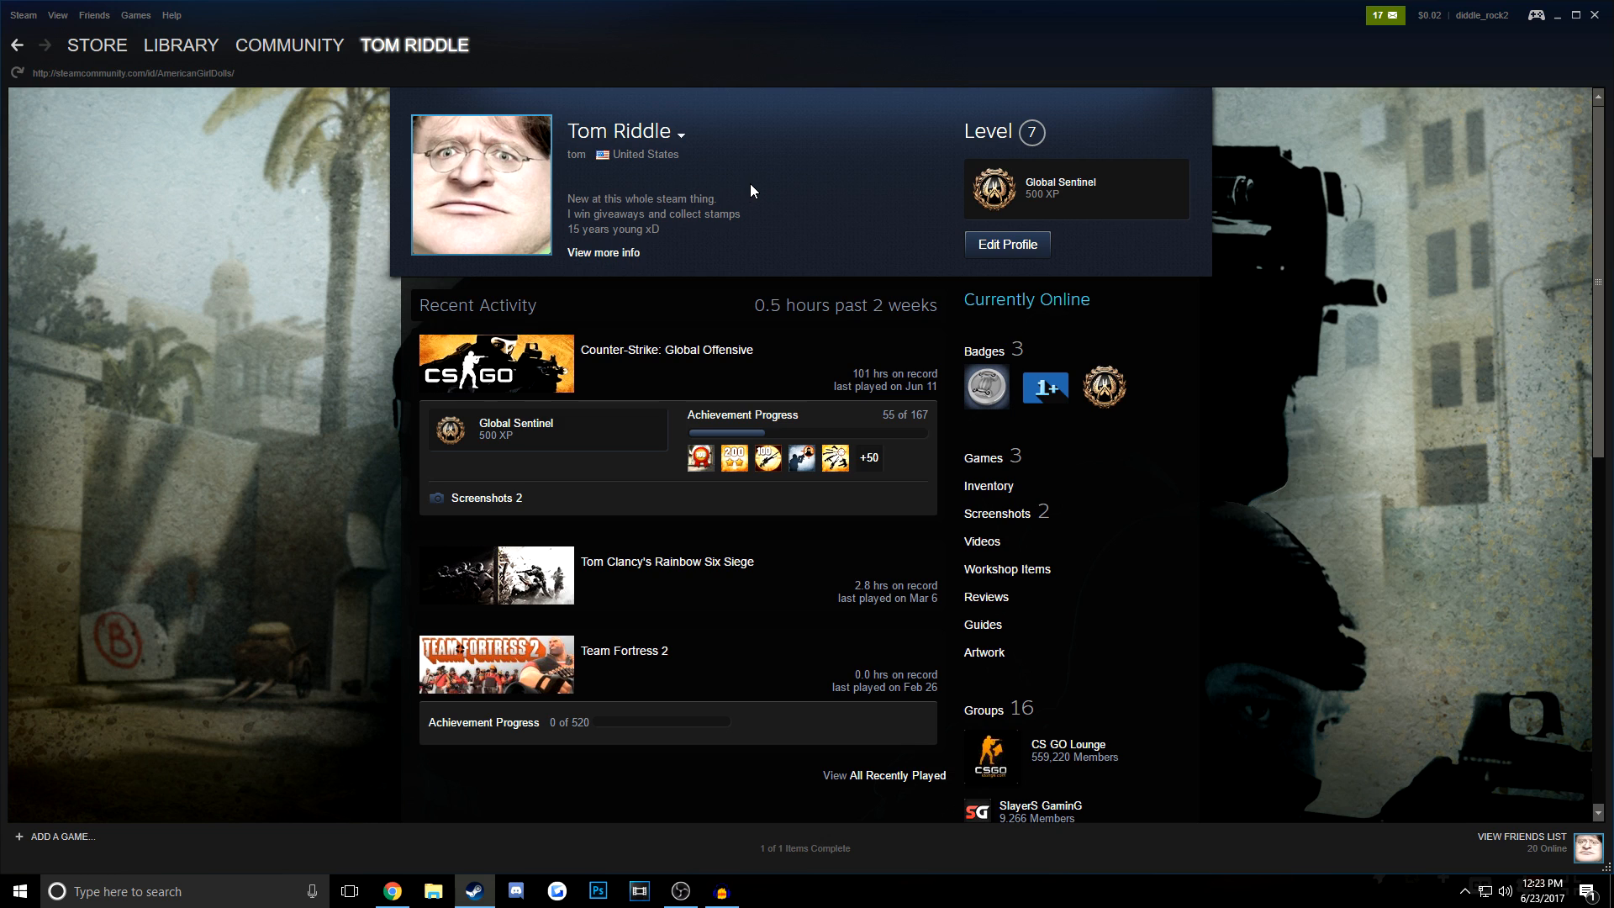
pyautogui.scroll(-3)
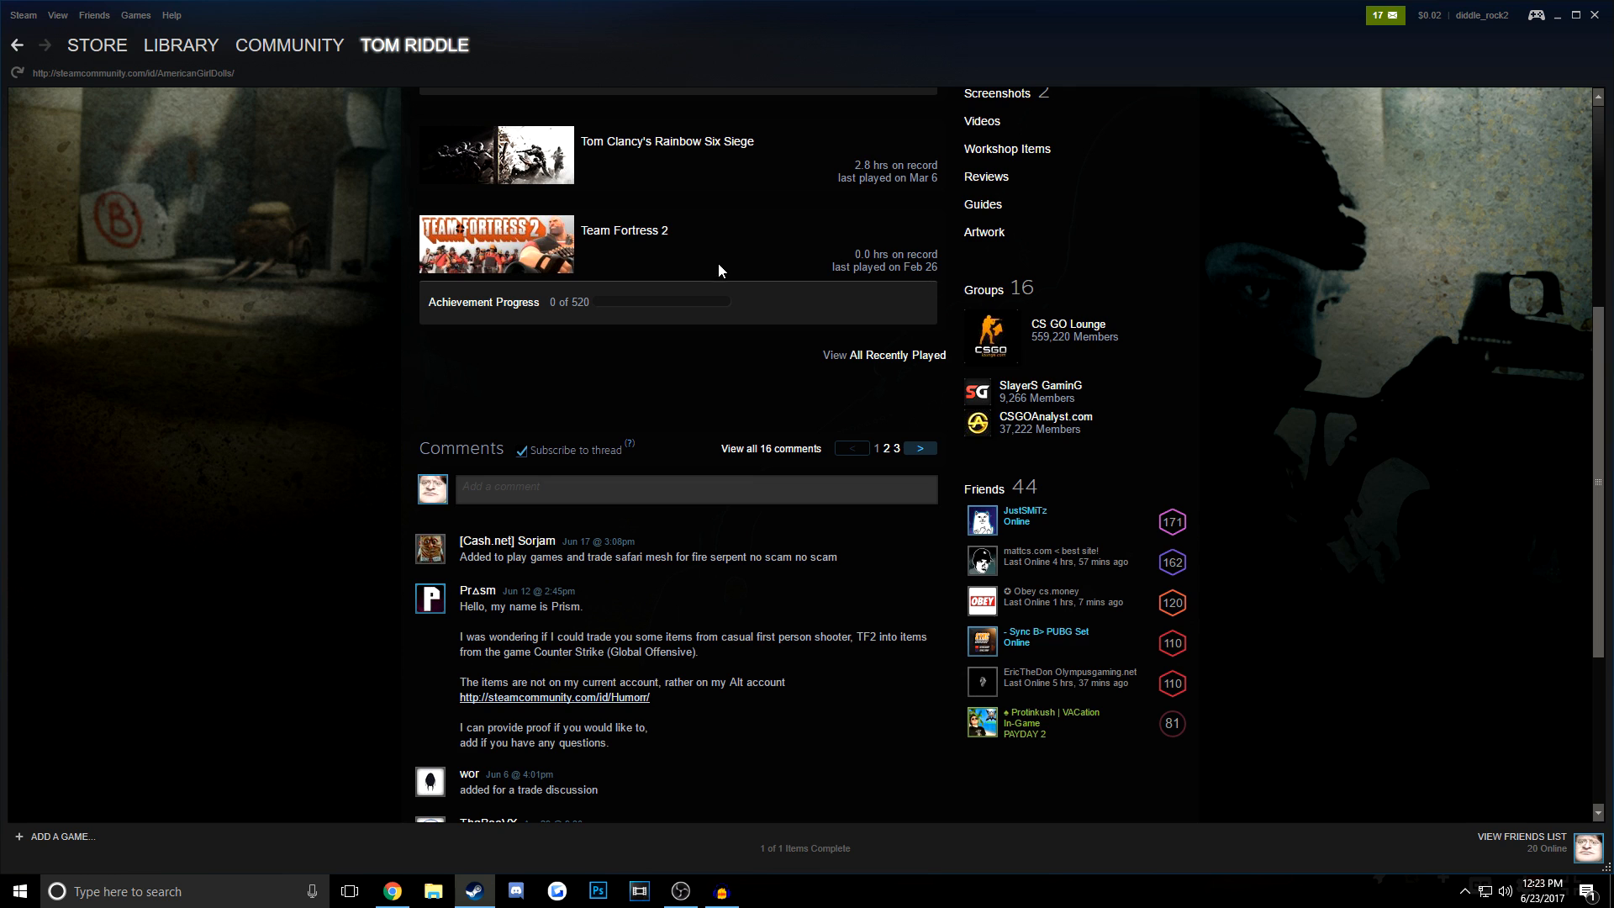
pyautogui.scroll(-3)
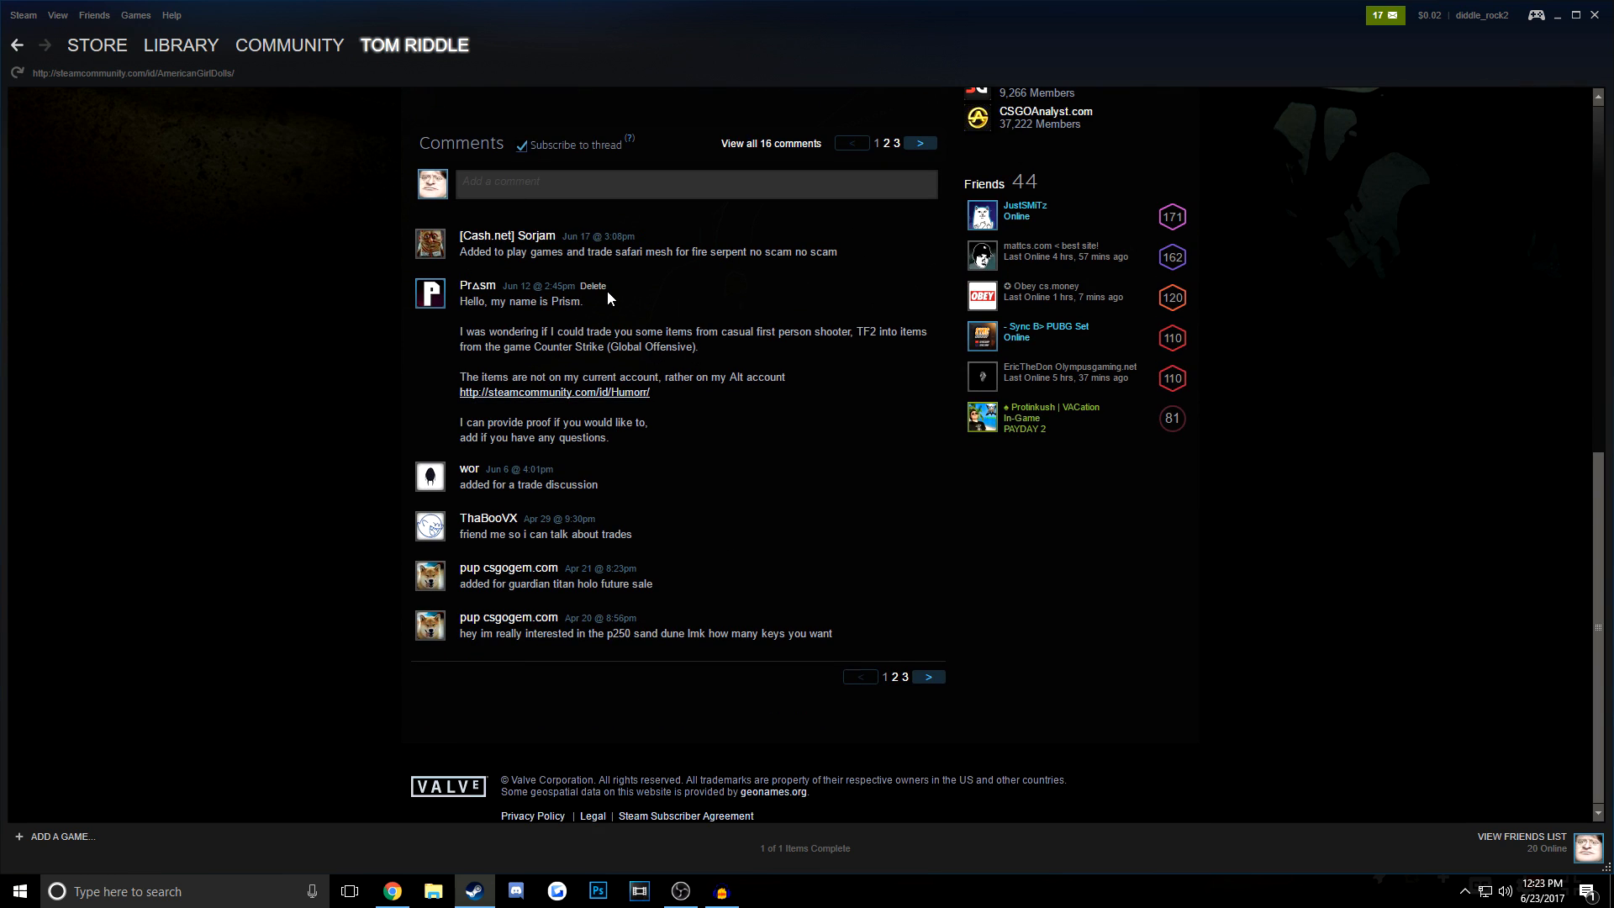
pyautogui.scroll(3)
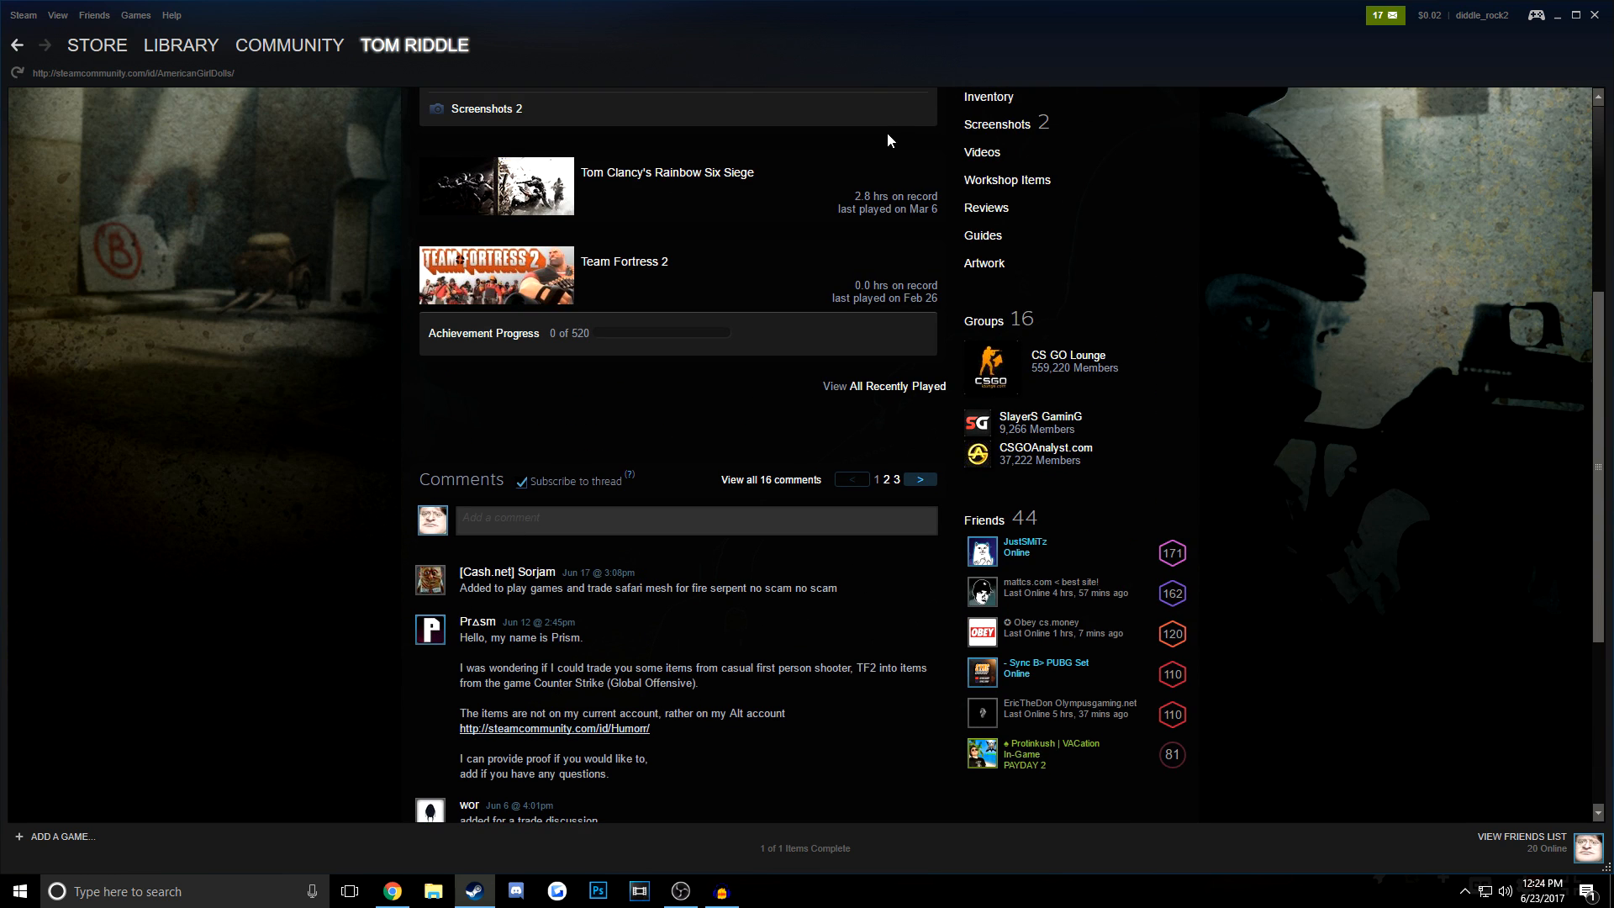
pyautogui.moveTo(973, 326)
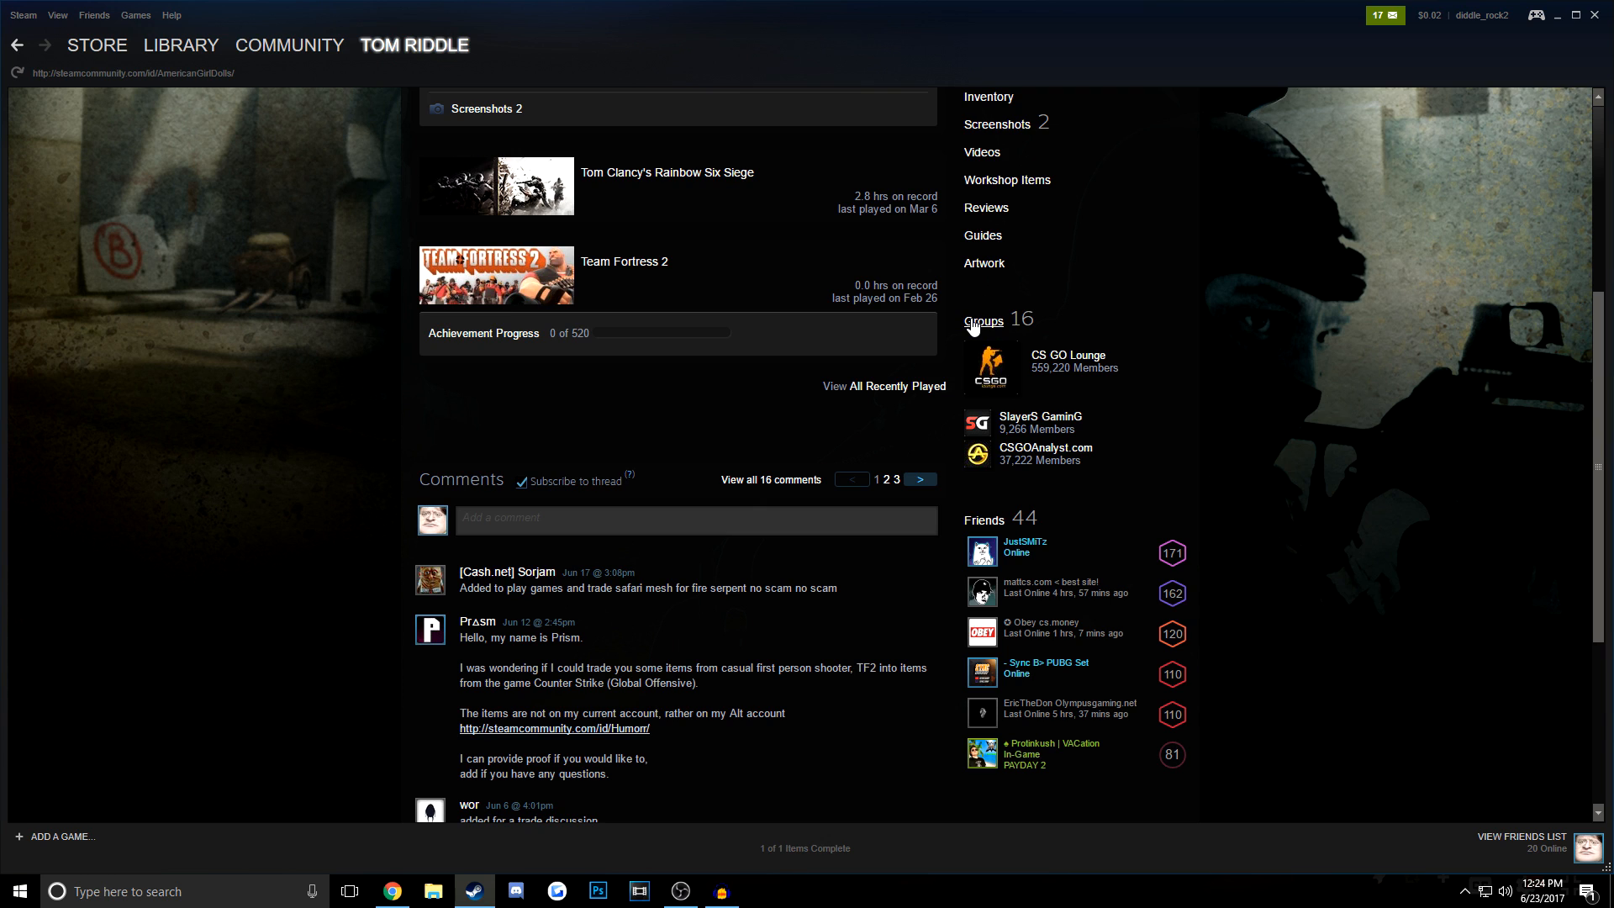
pyautogui.click(981, 321)
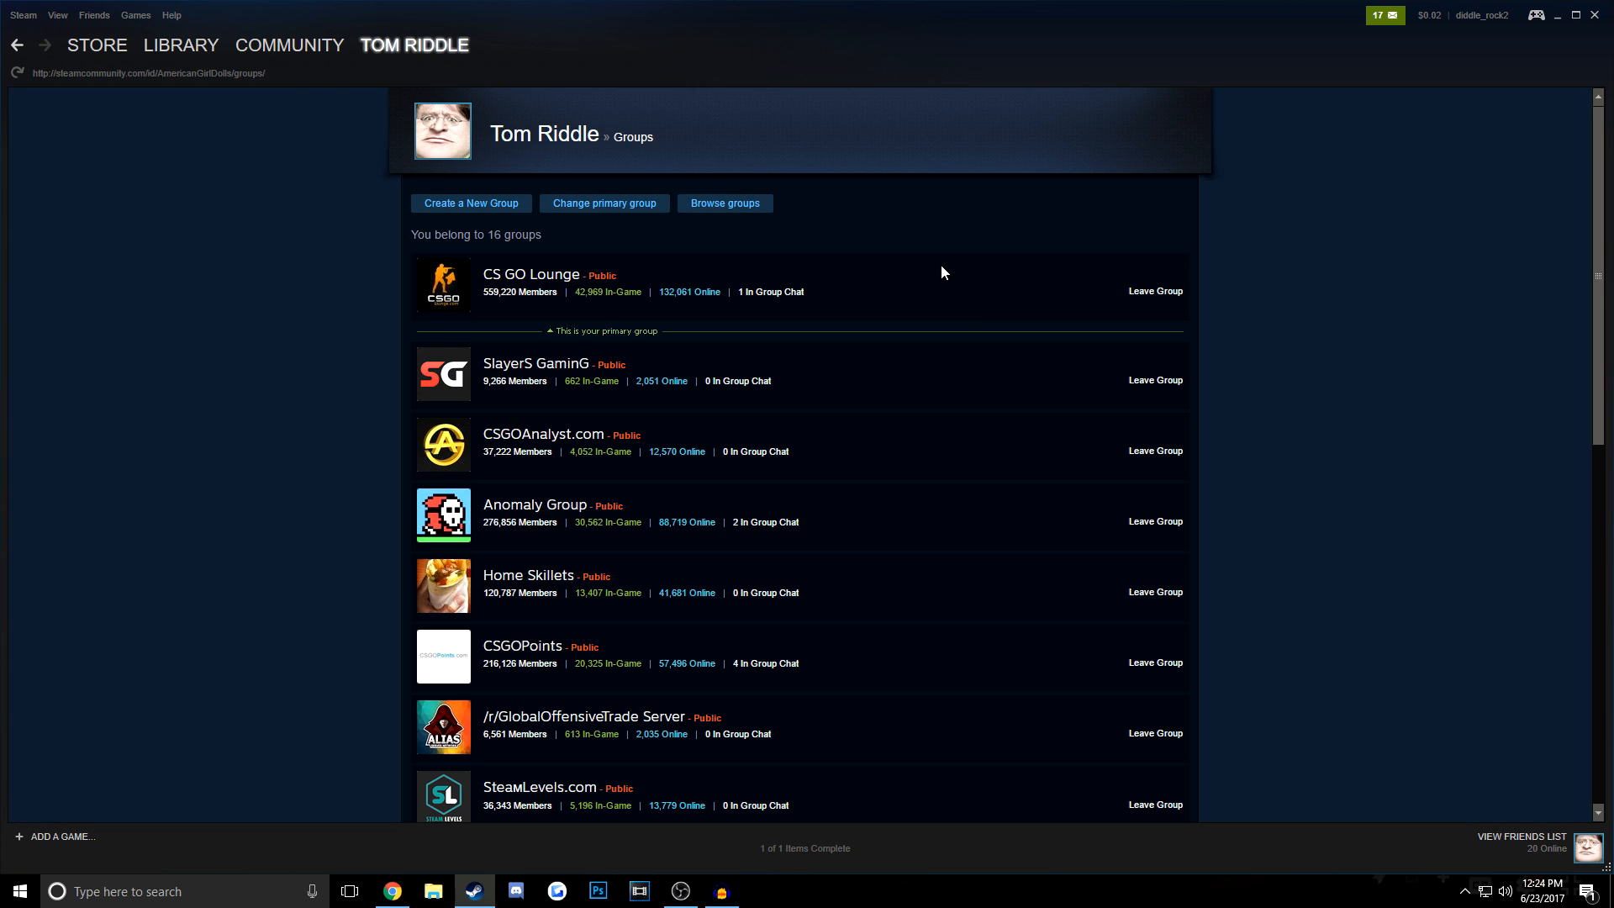
pyautogui.moveTo(749, 307)
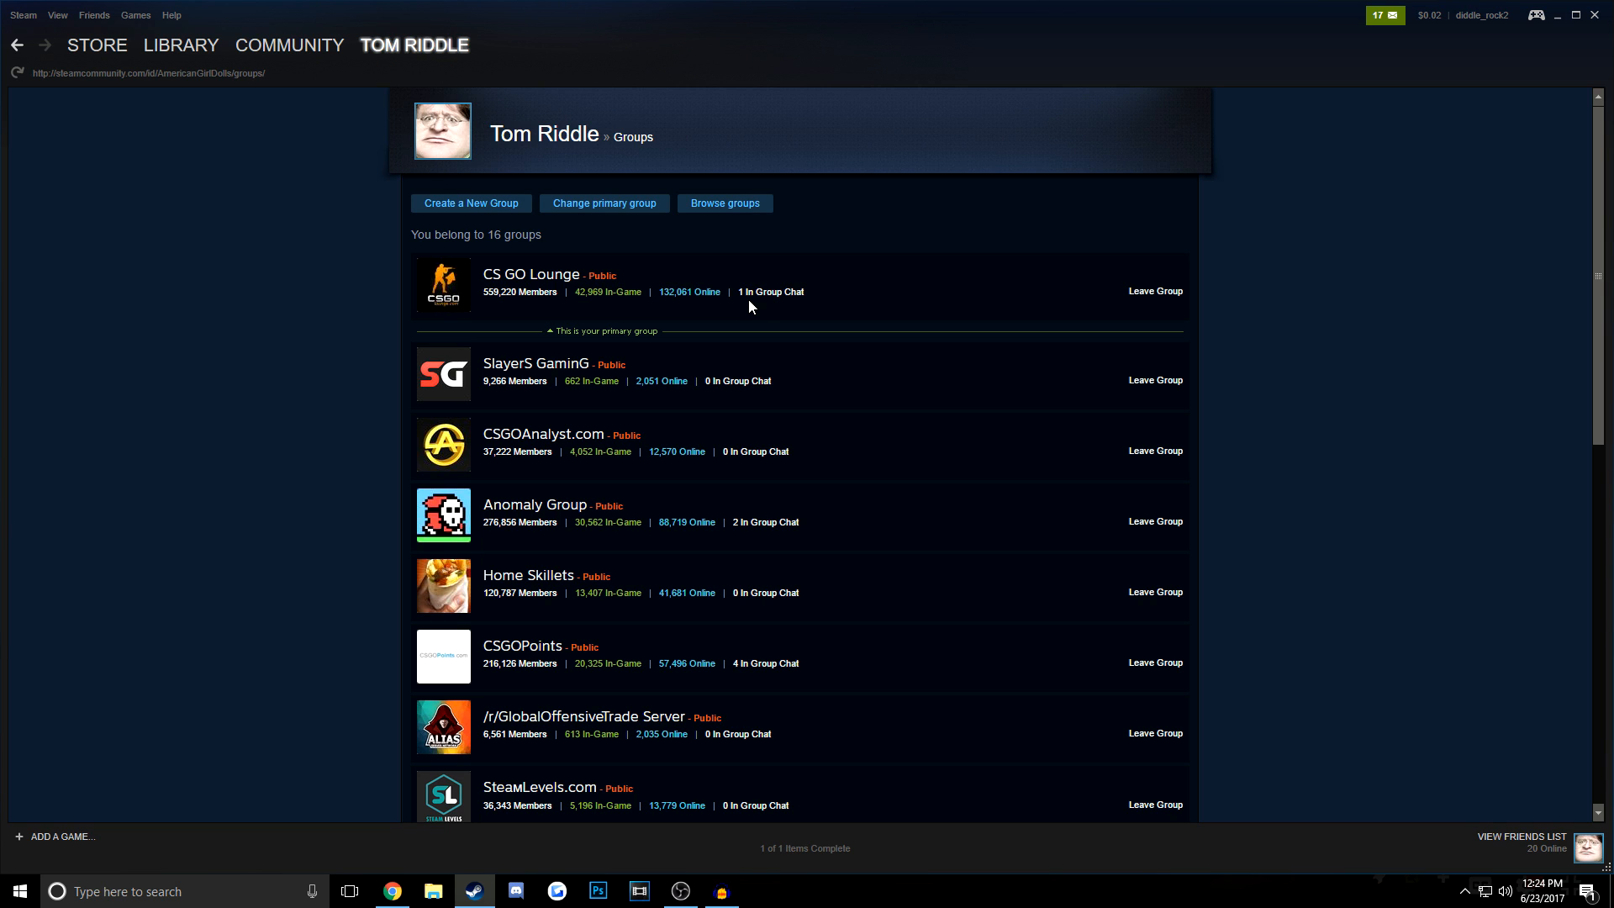
pyautogui.scroll(-3)
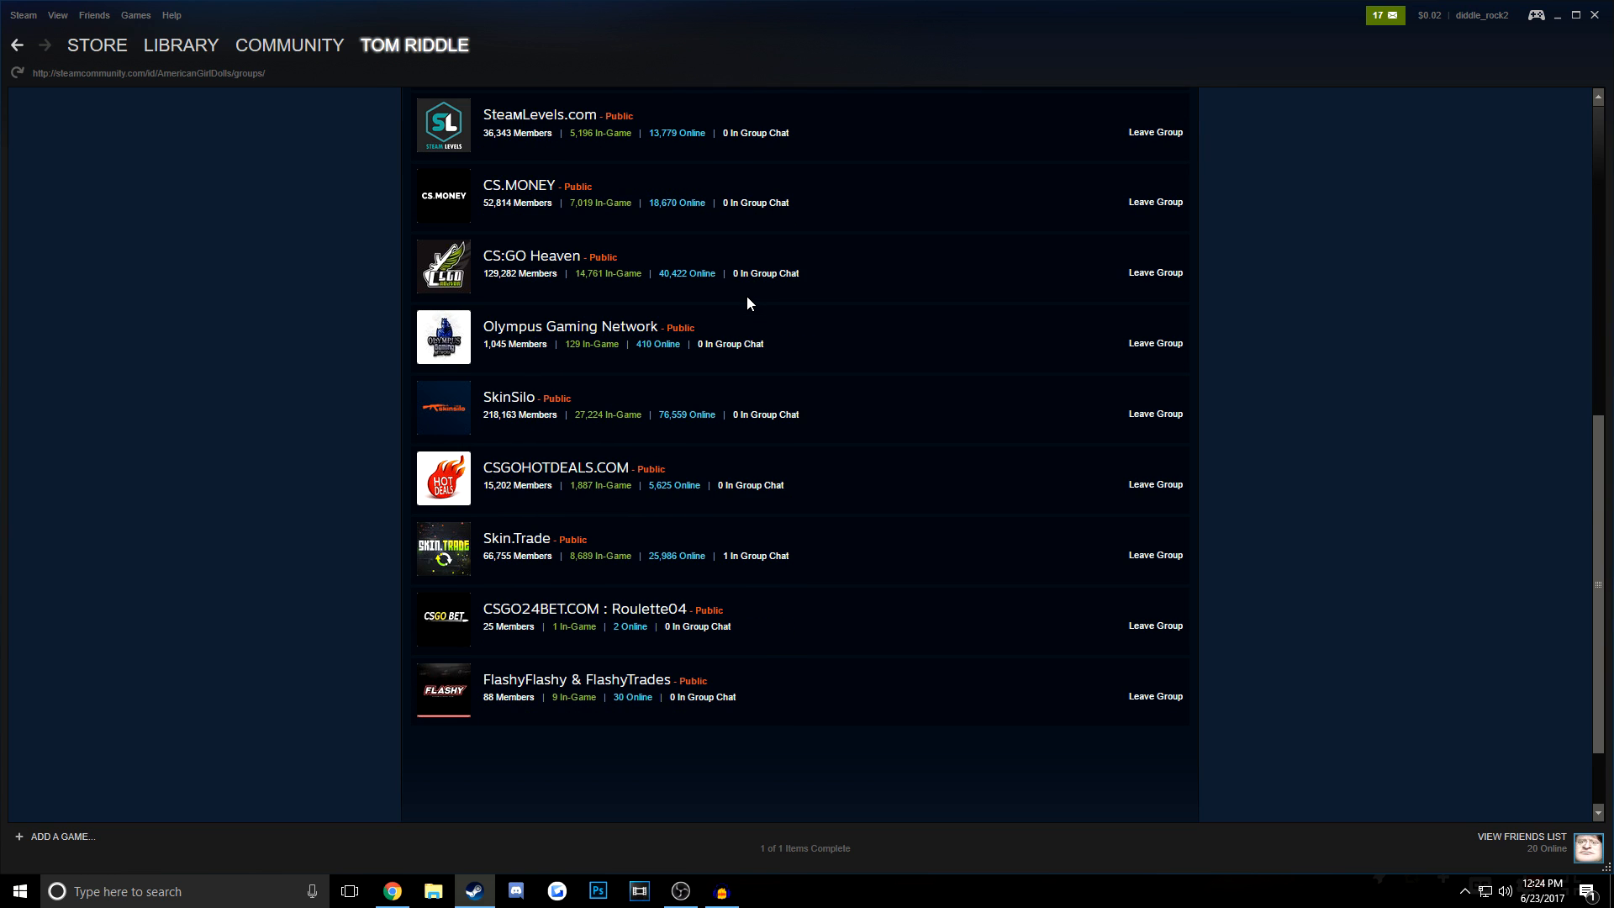
pyautogui.moveTo(703, 505)
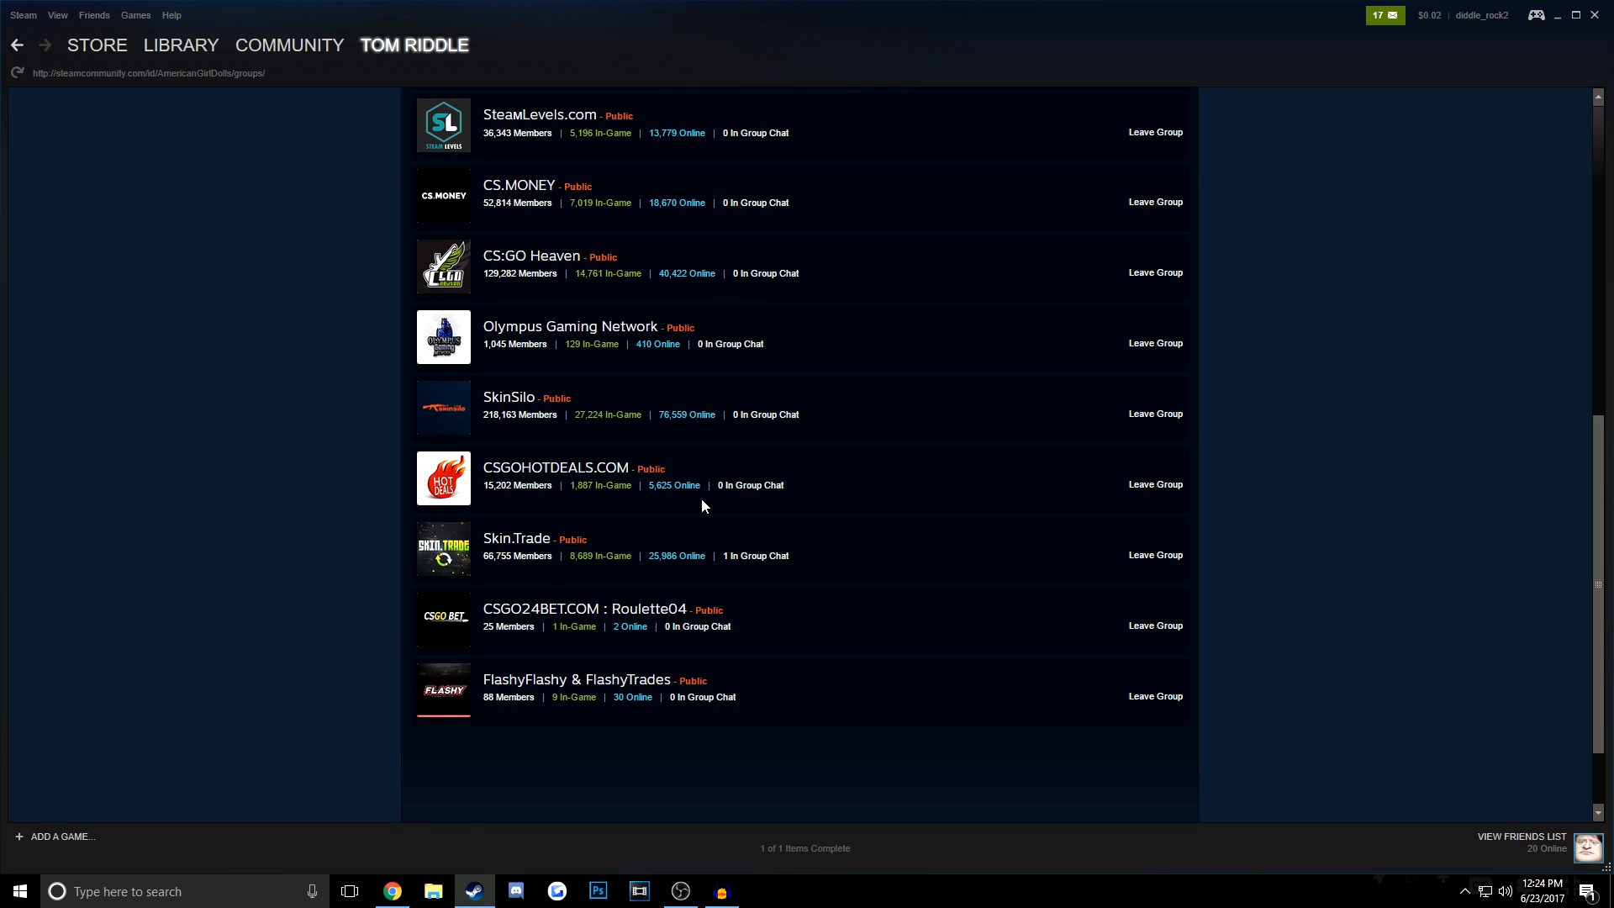
pyautogui.scroll(3)
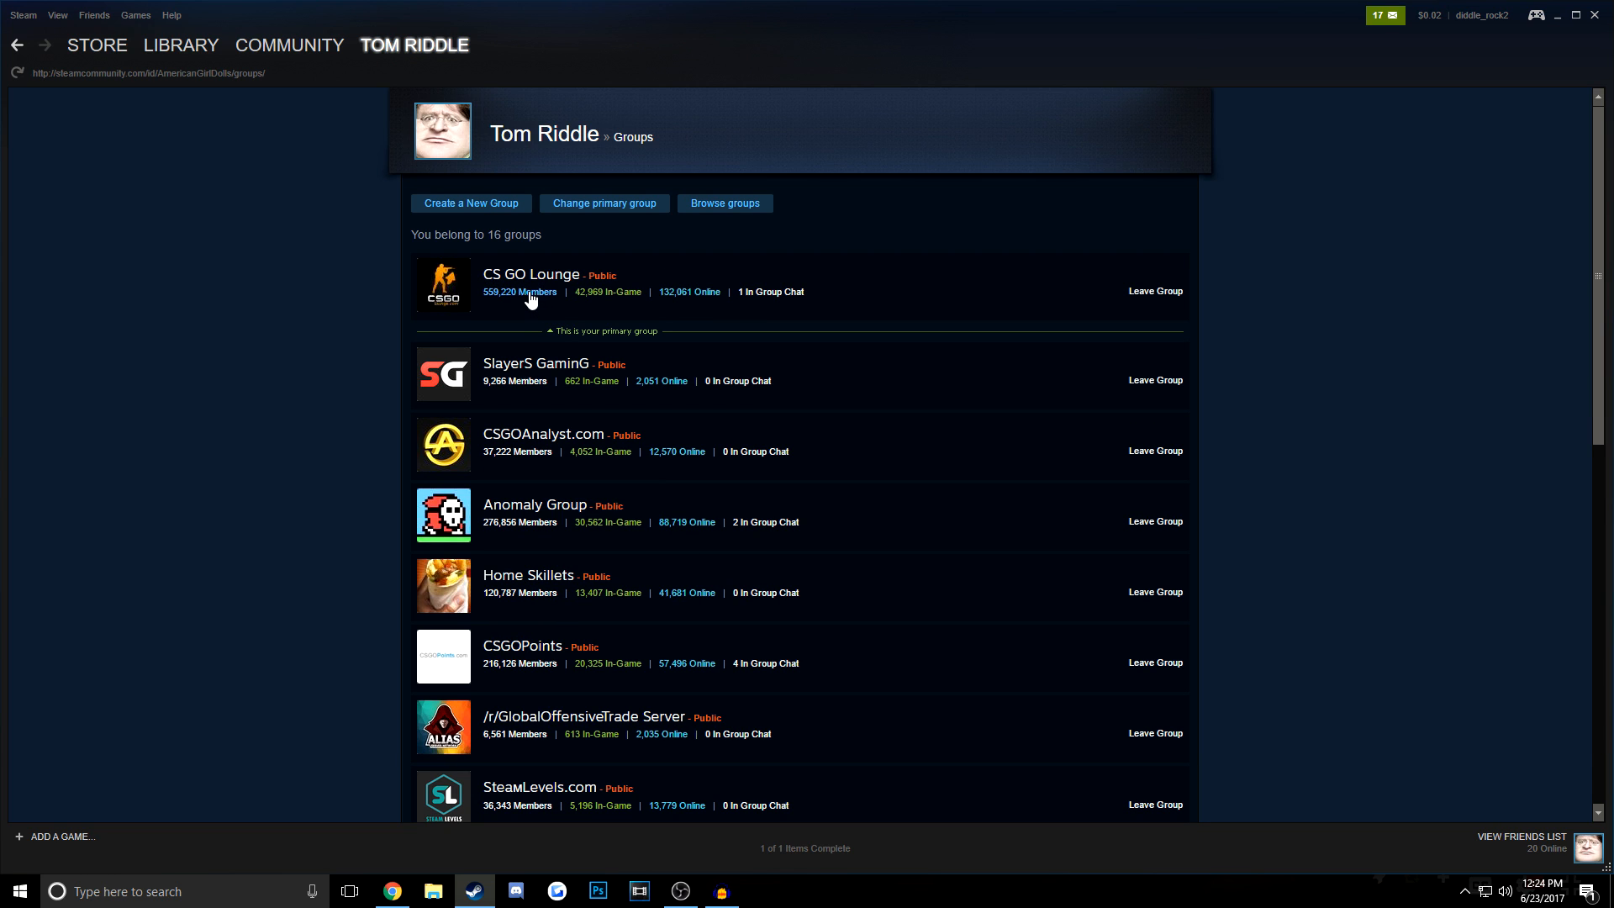
pyautogui.moveTo(430, 296)
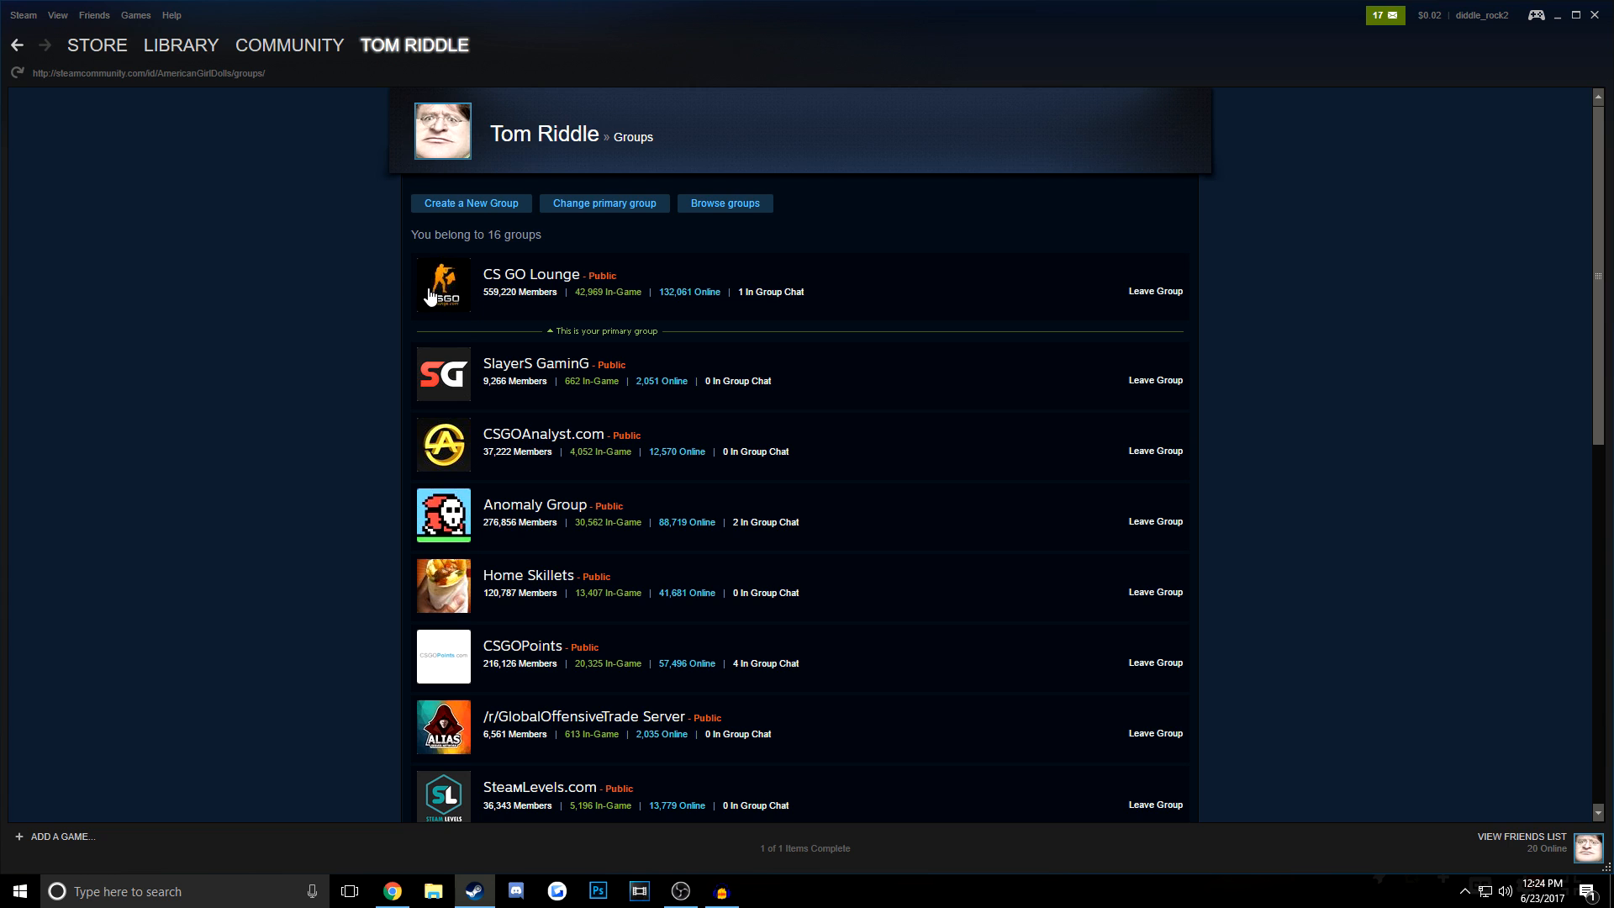
pyautogui.moveTo(527, 298)
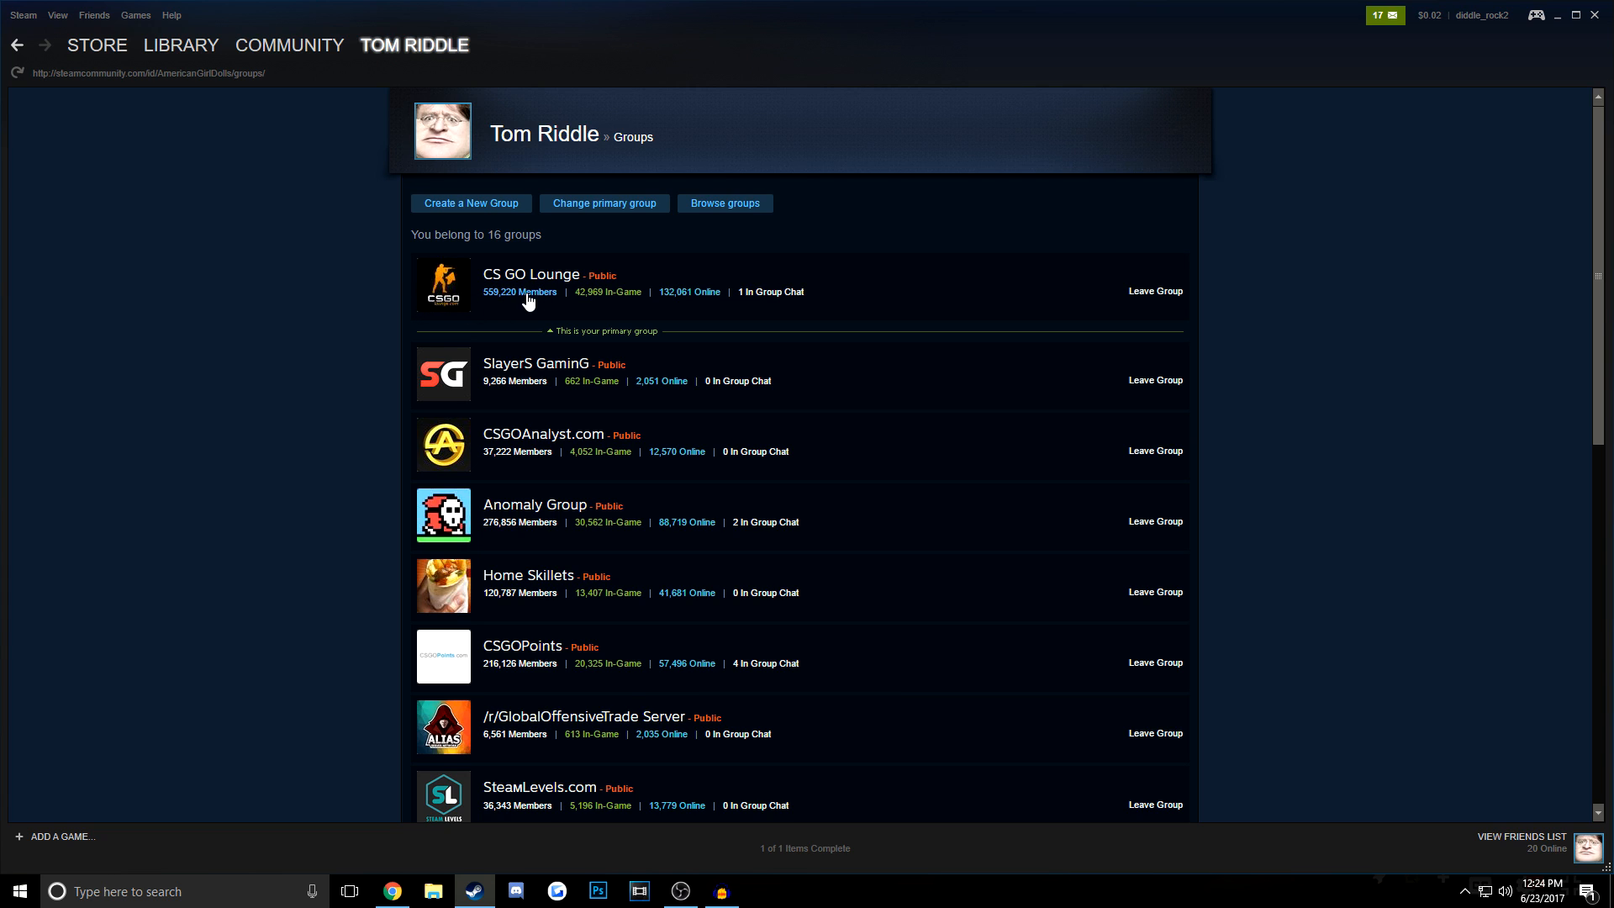
pyautogui.moveTo(474, 271)
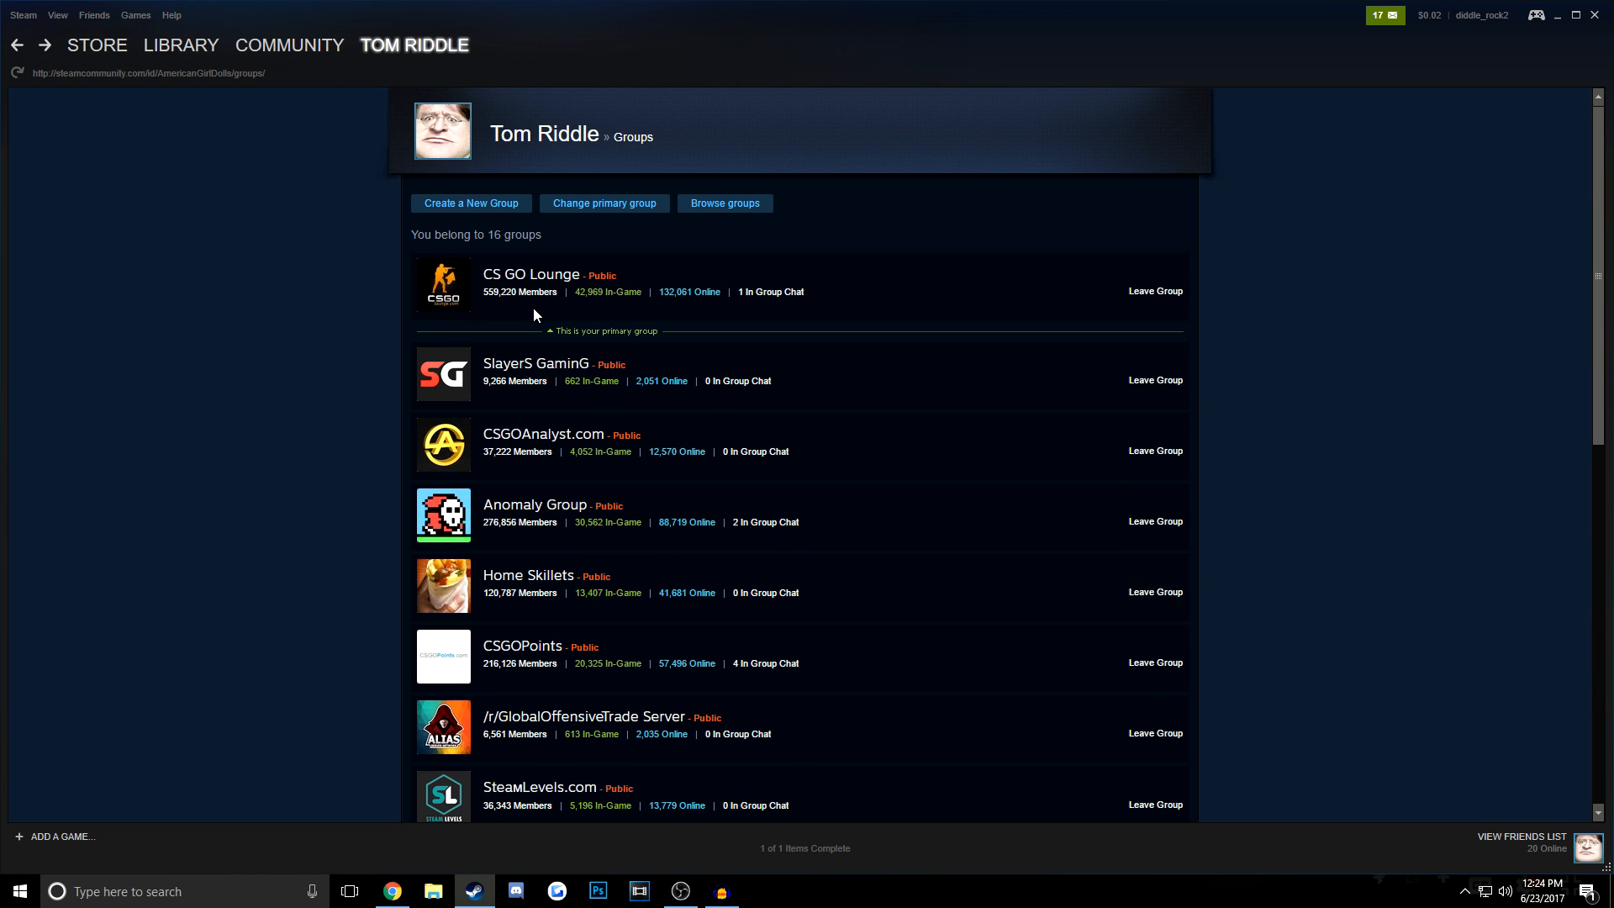
pyautogui.scroll(-3)
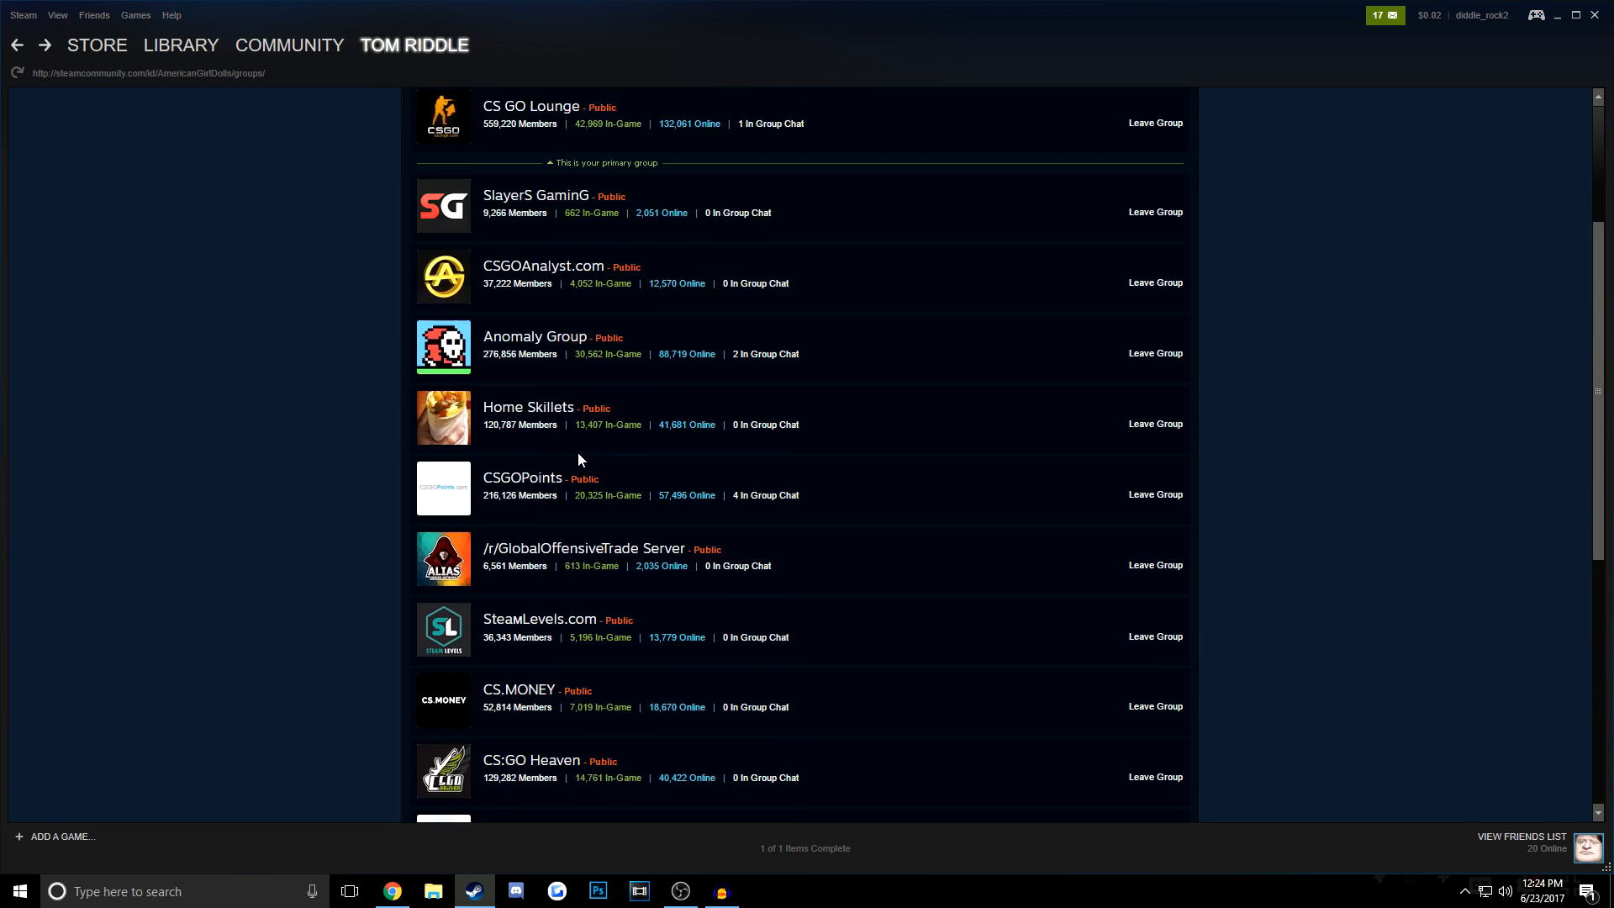
pyautogui.scroll(-3)
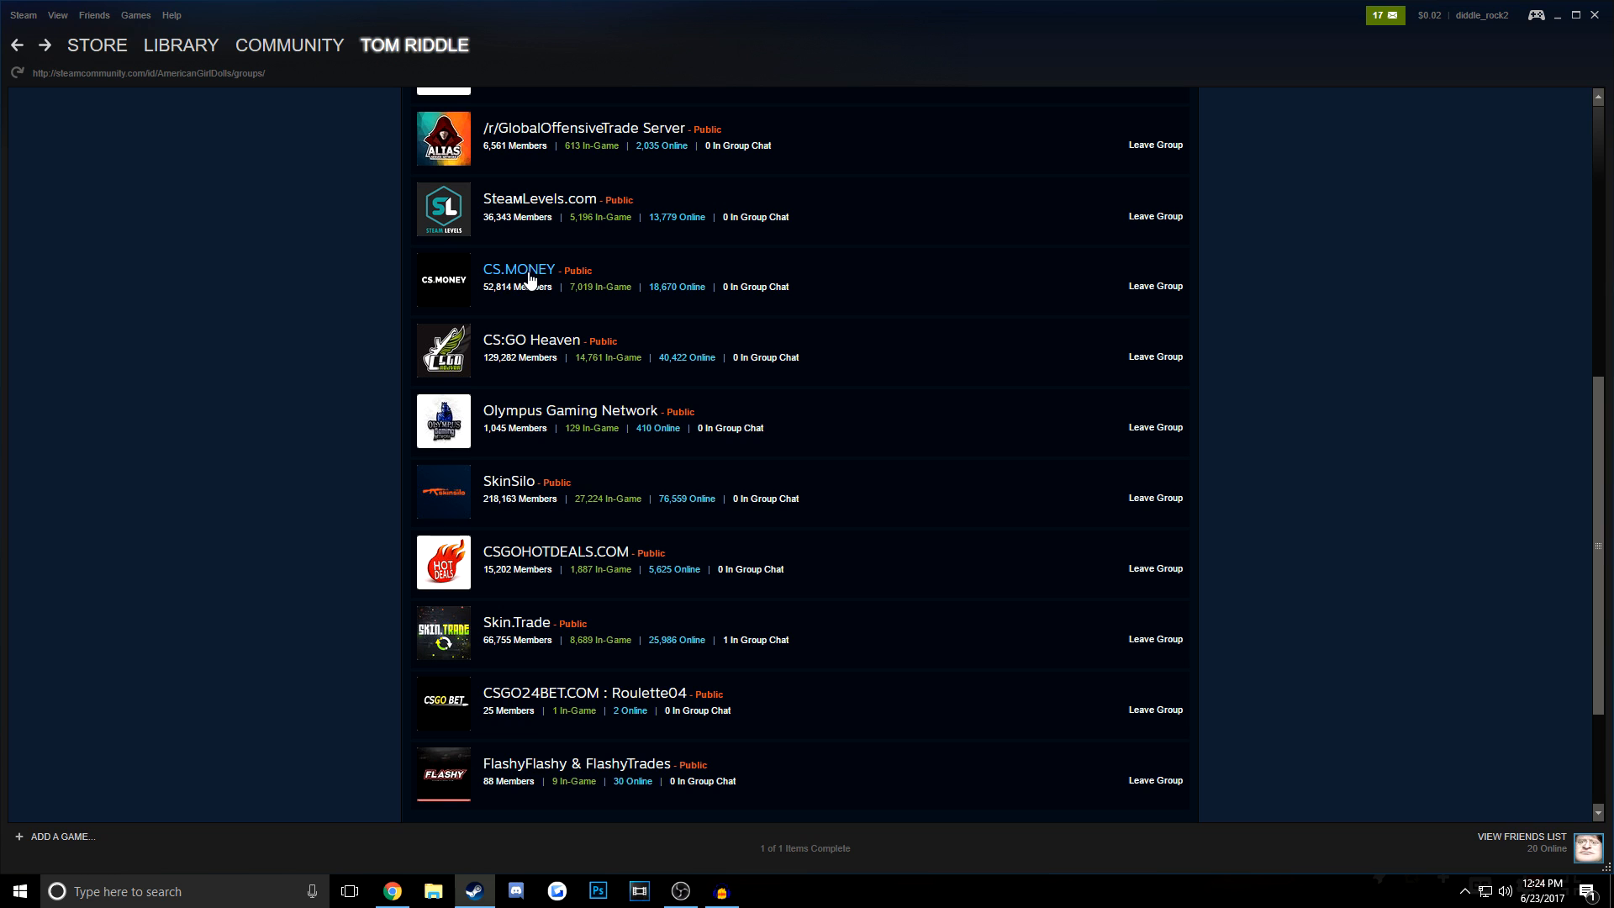
pyautogui.moveTo(597, 540)
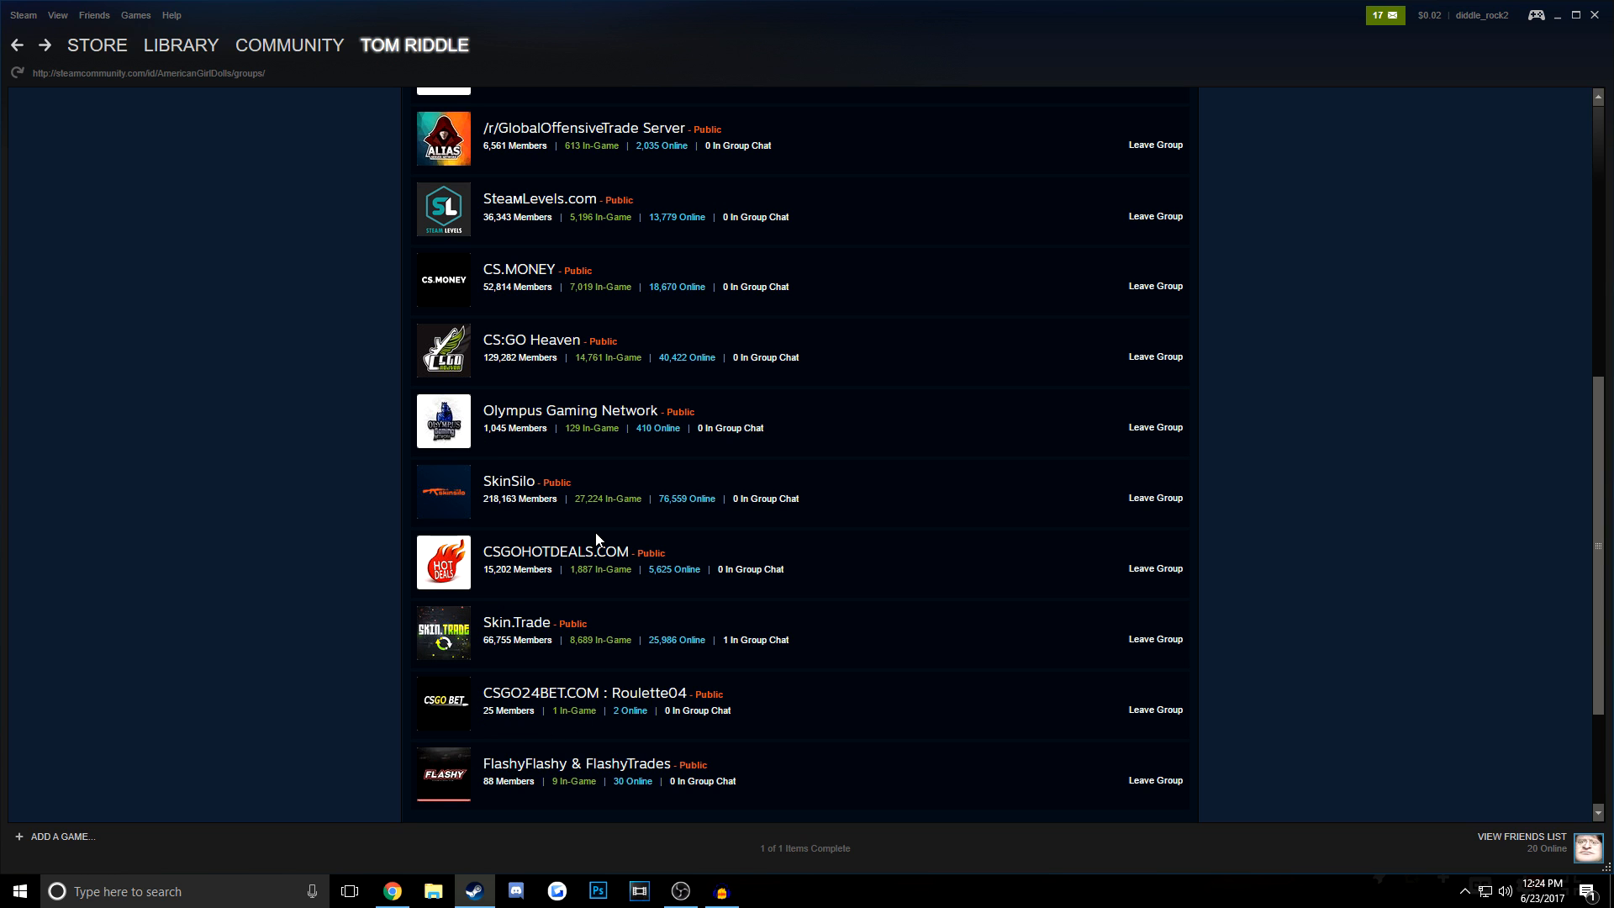
pyautogui.scroll(3)
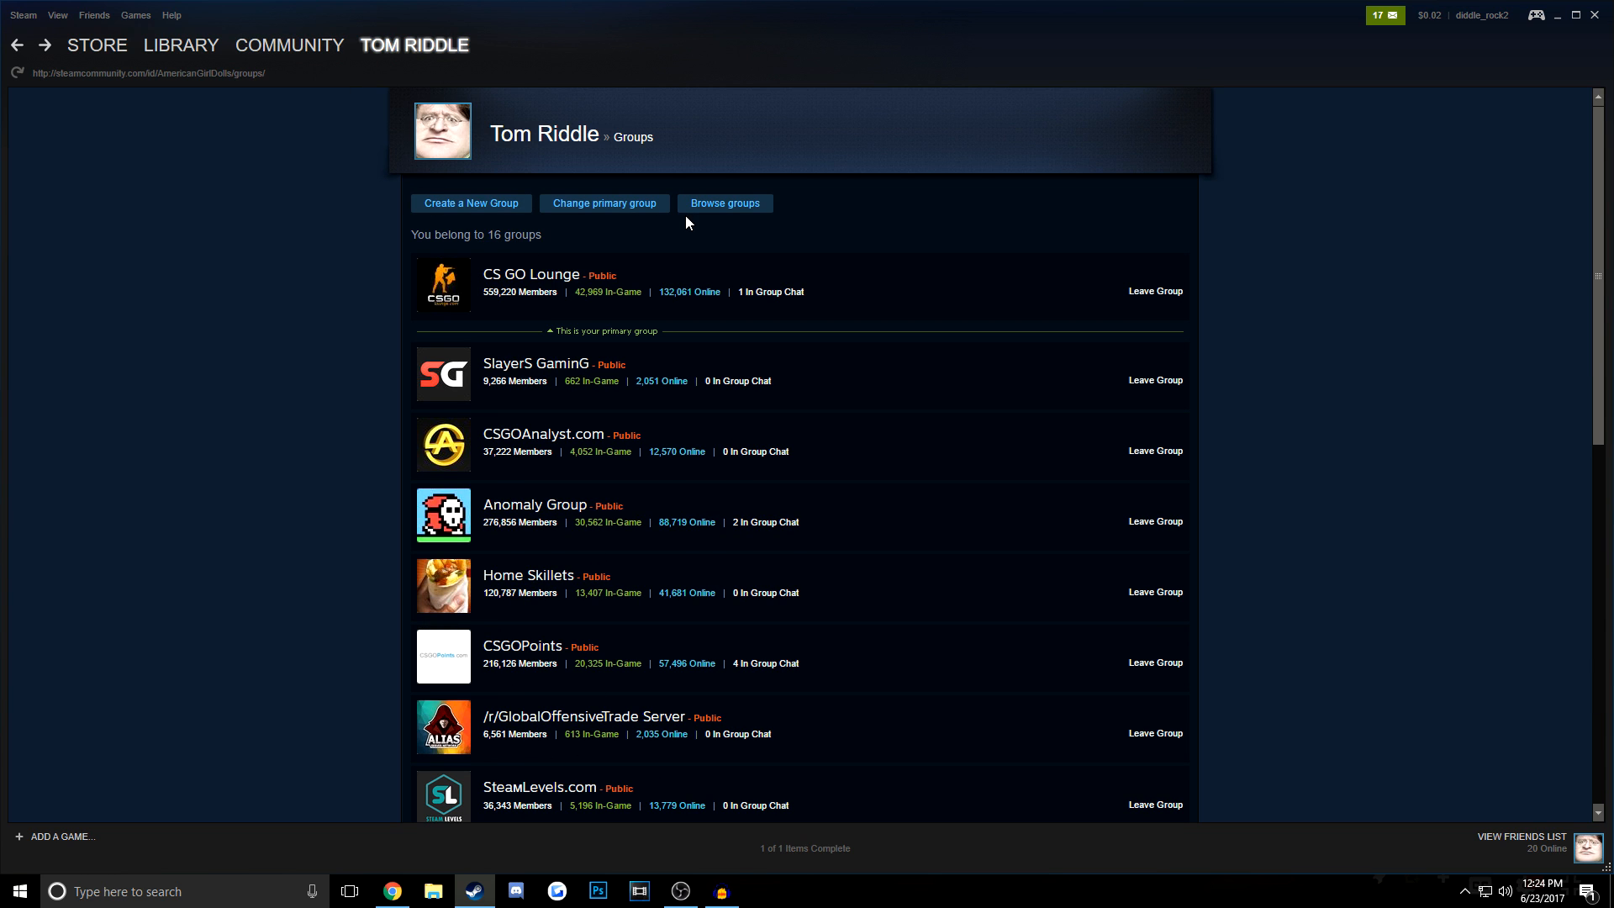
# Step: Search community groups for 'csfgo' and join the site csgo-happy.ru group
pyautogui.click(725, 202)
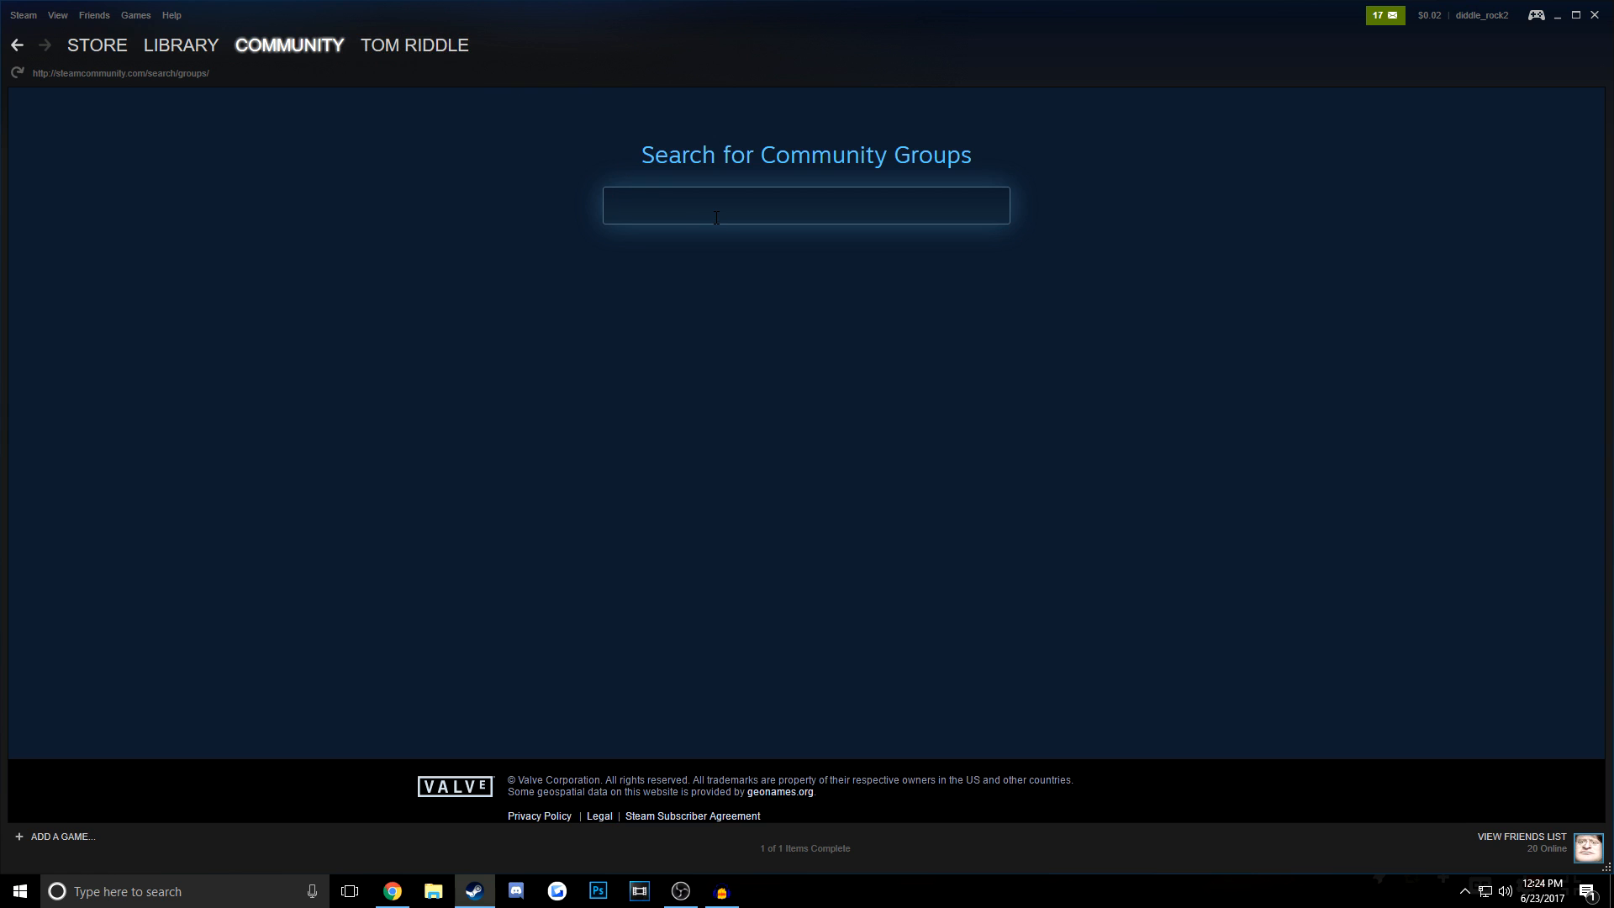
pyautogui.write('csfgo')
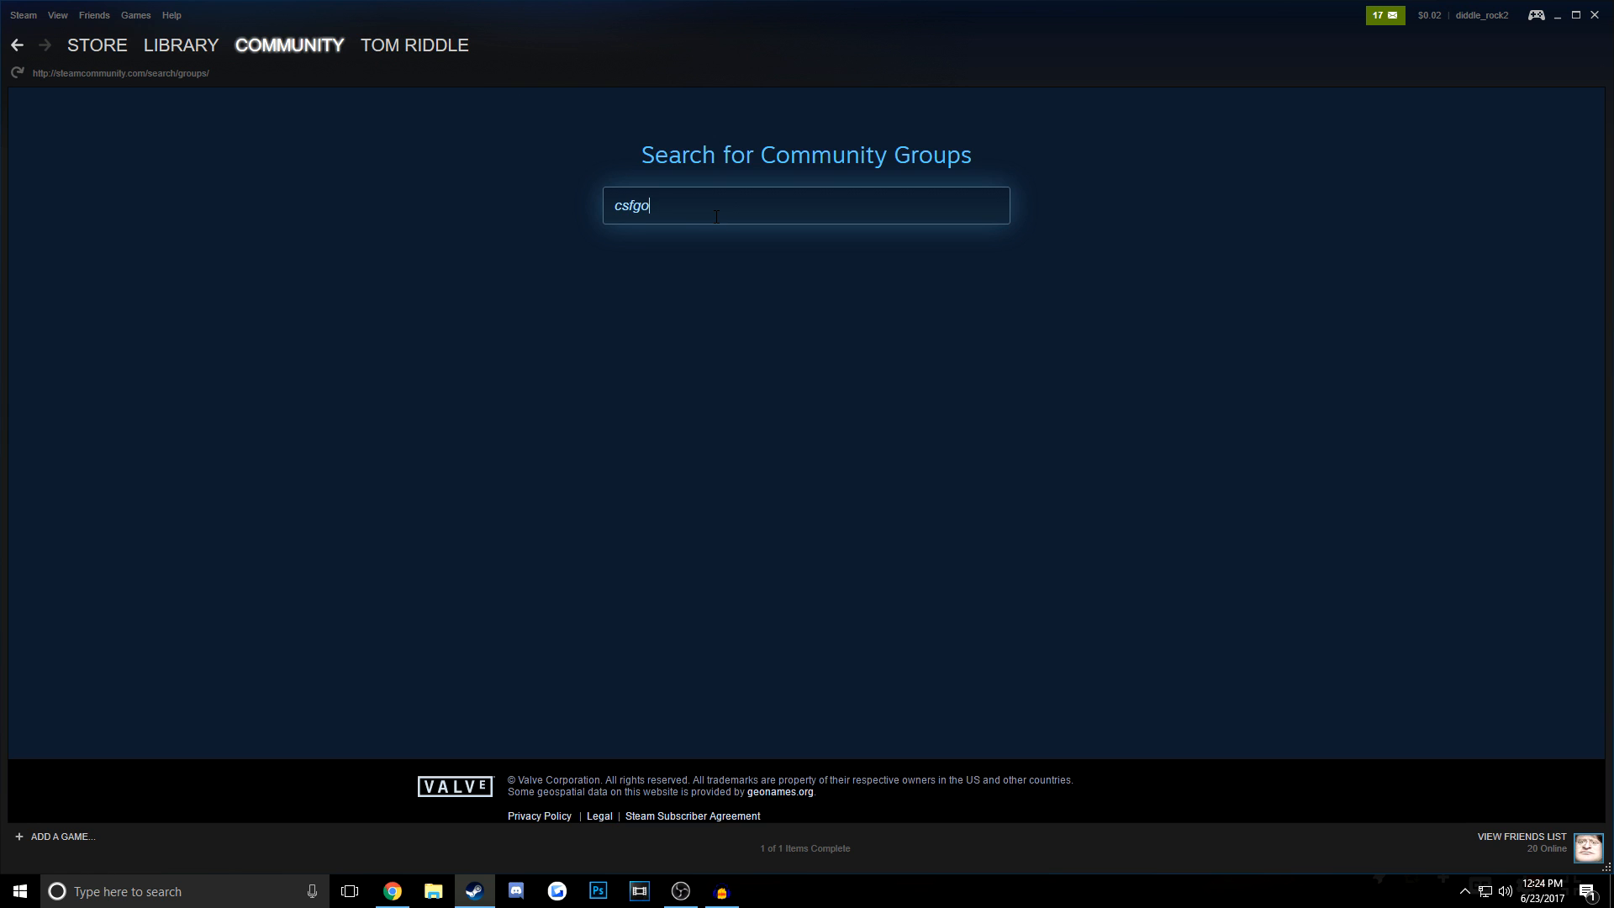
pyautogui.write(' trade')
pyautogui.press('Return')
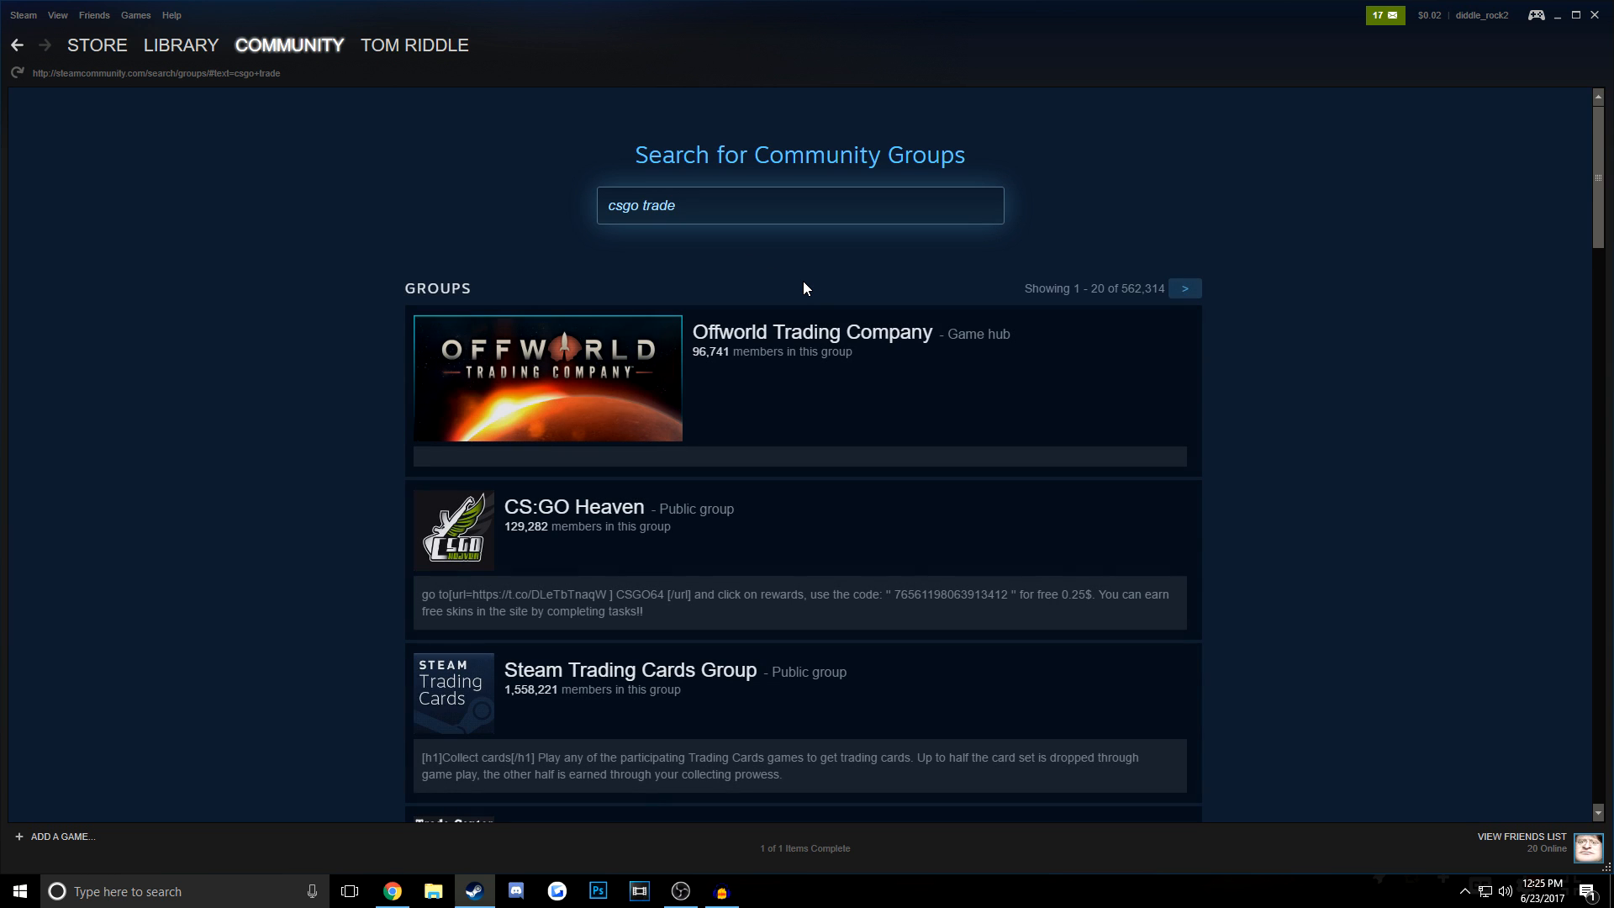
pyautogui.scroll(-3)
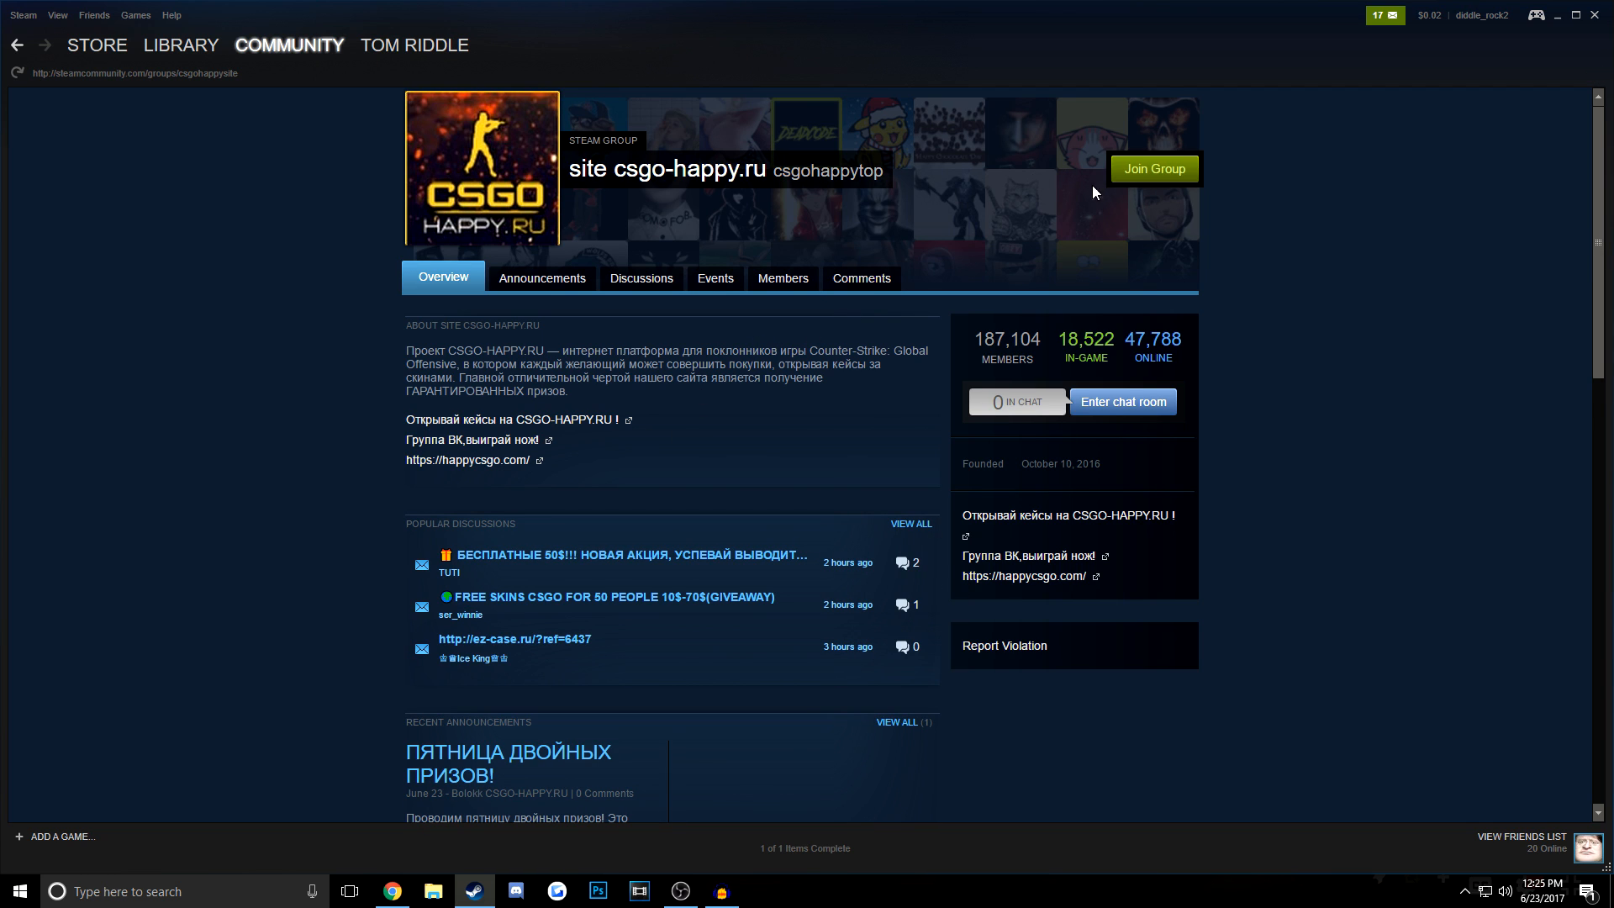
pyautogui.click(1152, 168)
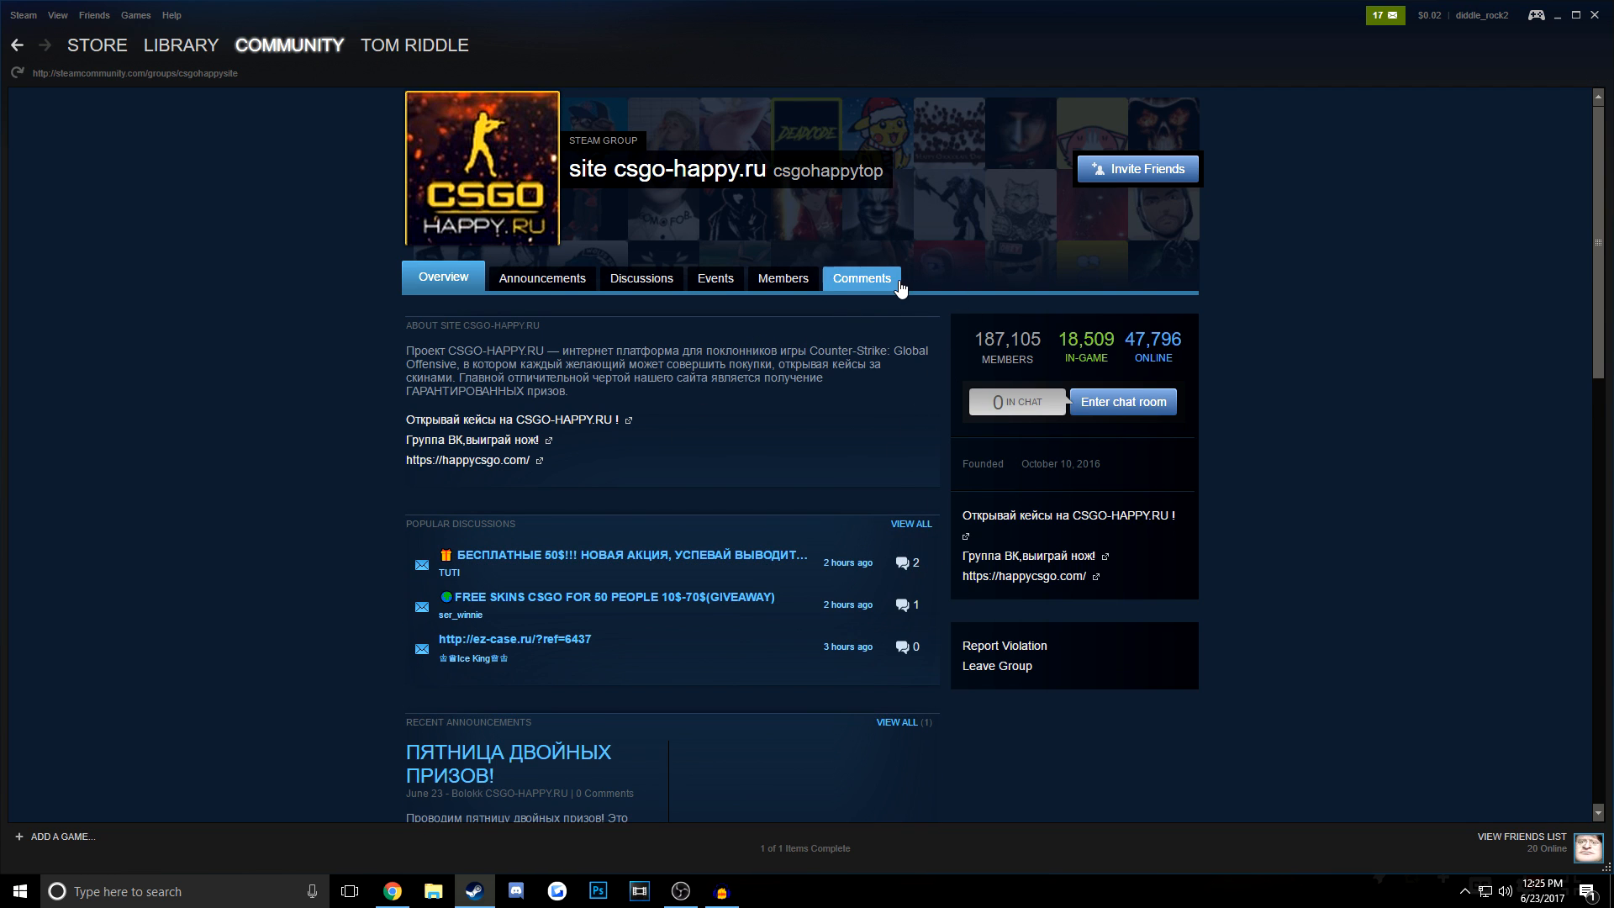
pyautogui.moveTo(965, 348)
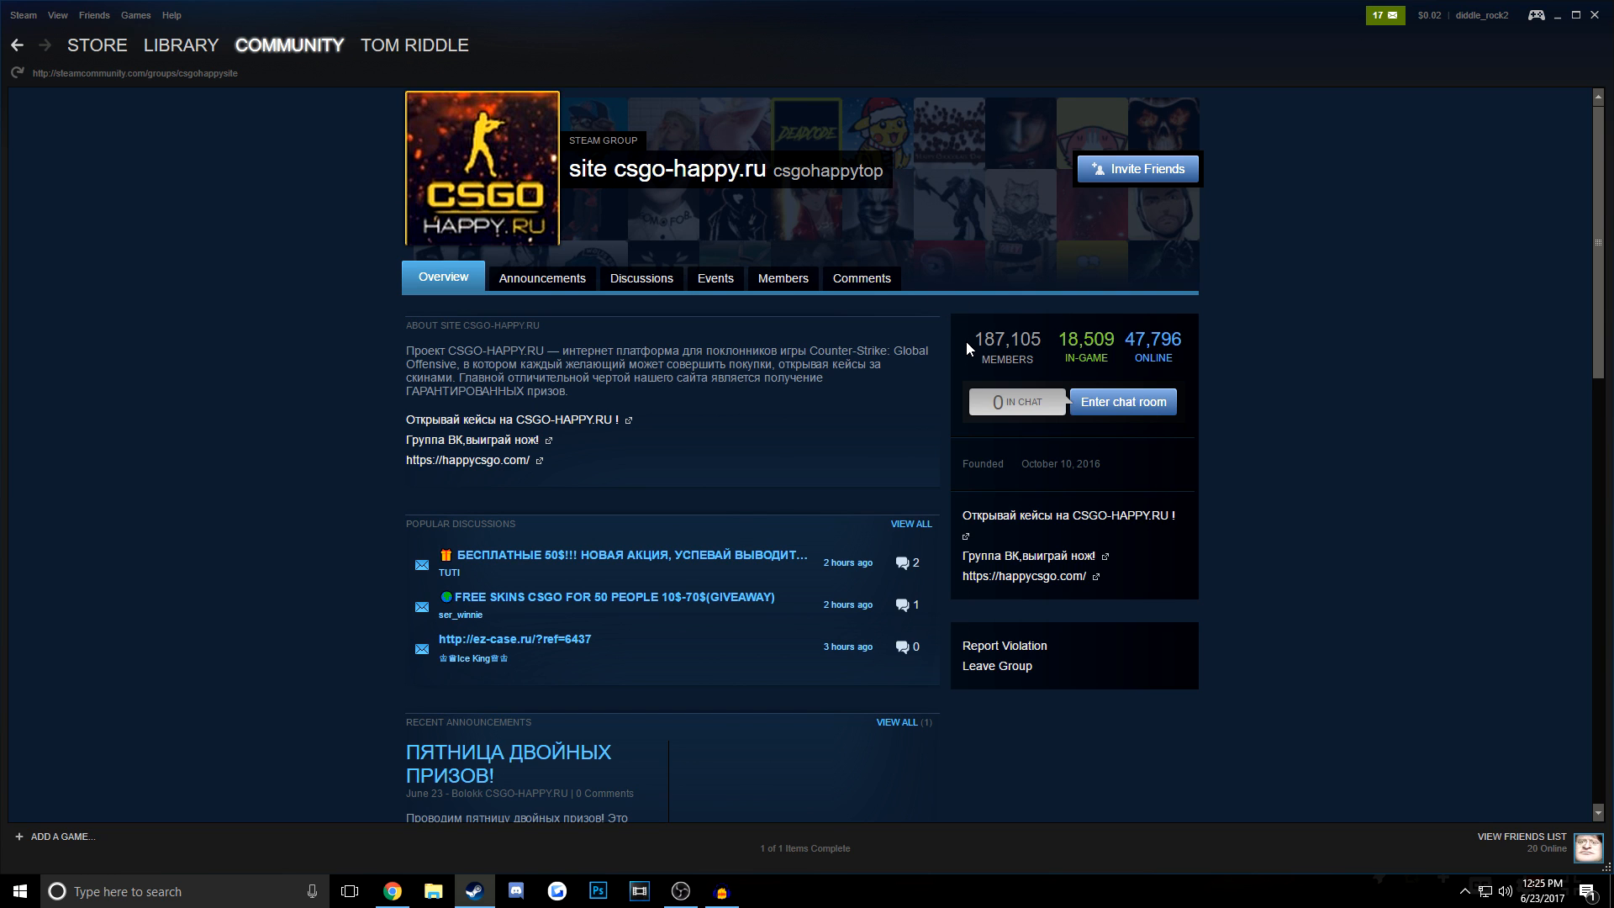
pyautogui.click(781, 278)
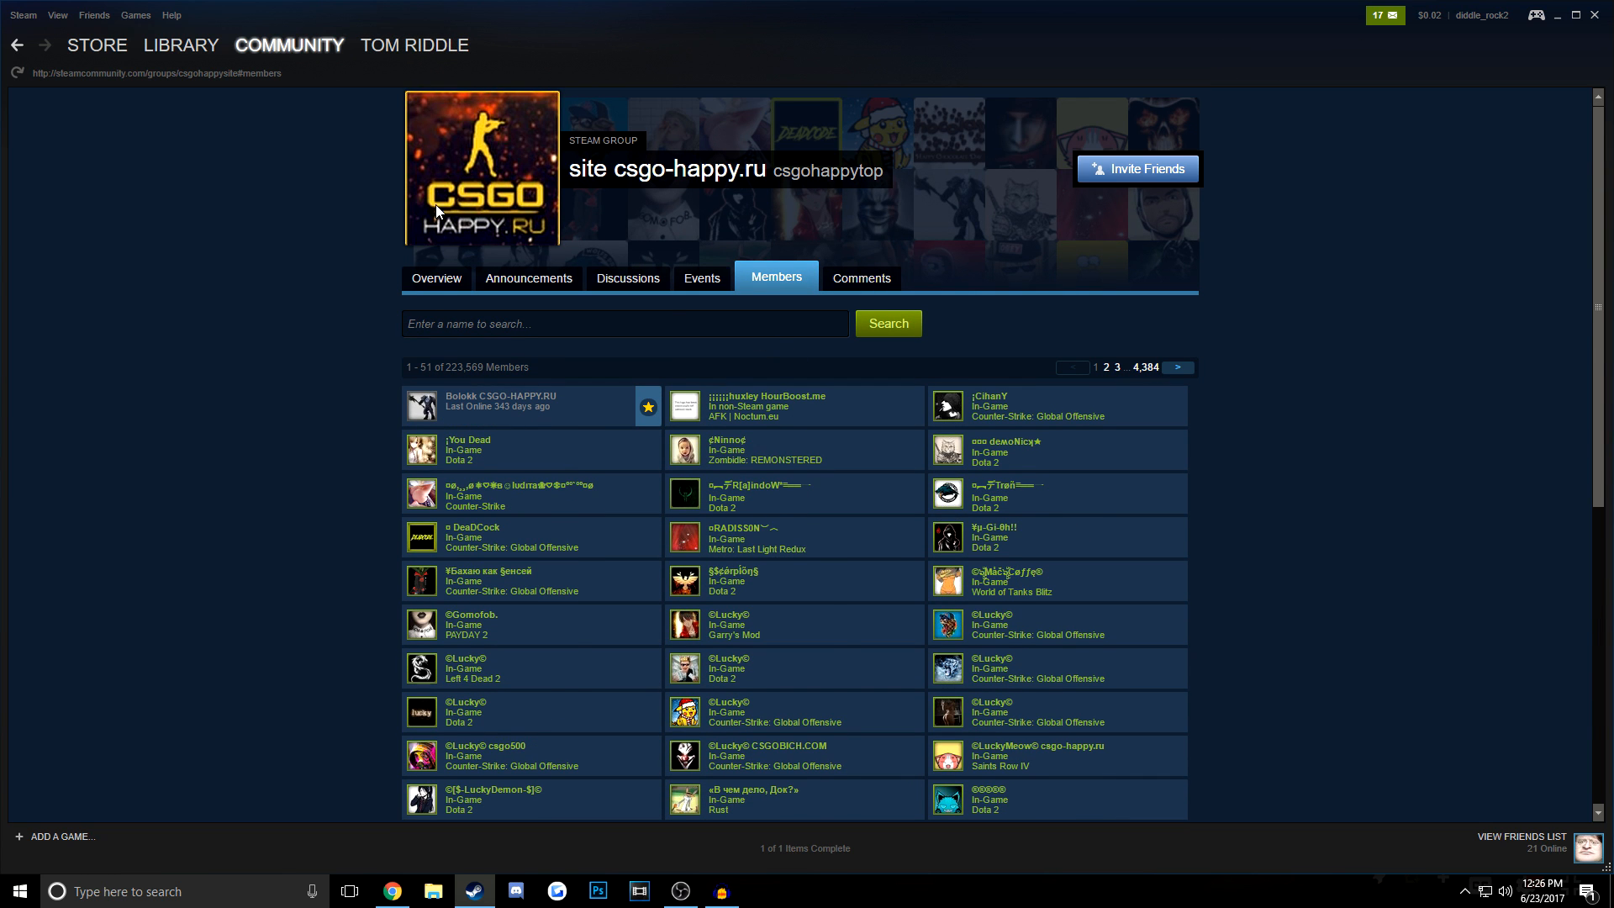
pyautogui.scroll(-3)
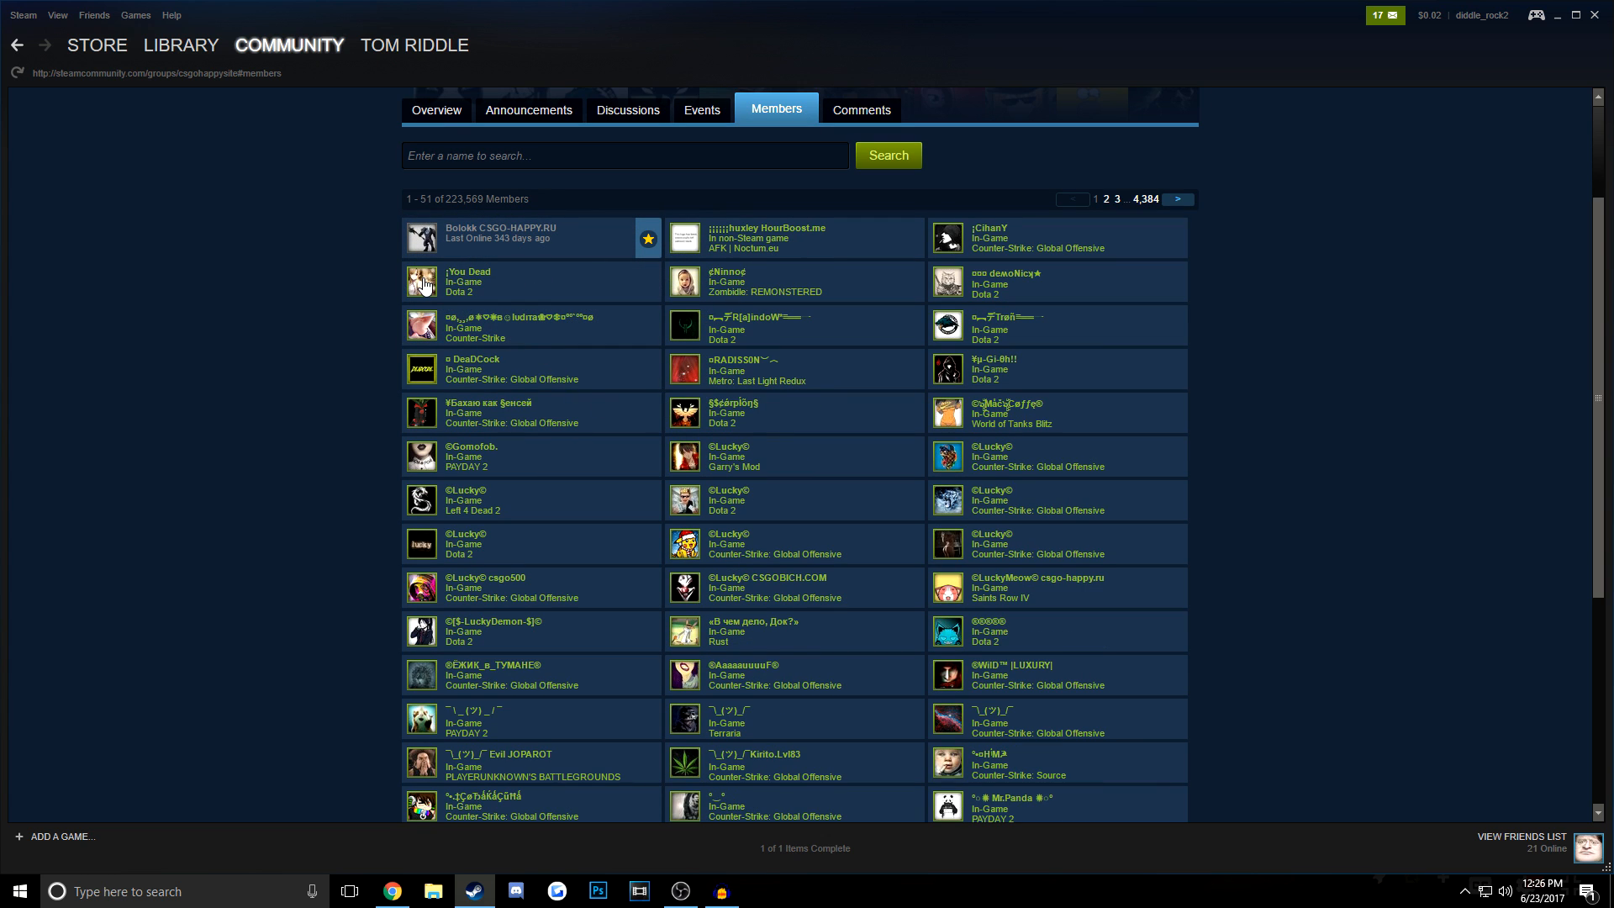
pyautogui.click(468, 270)
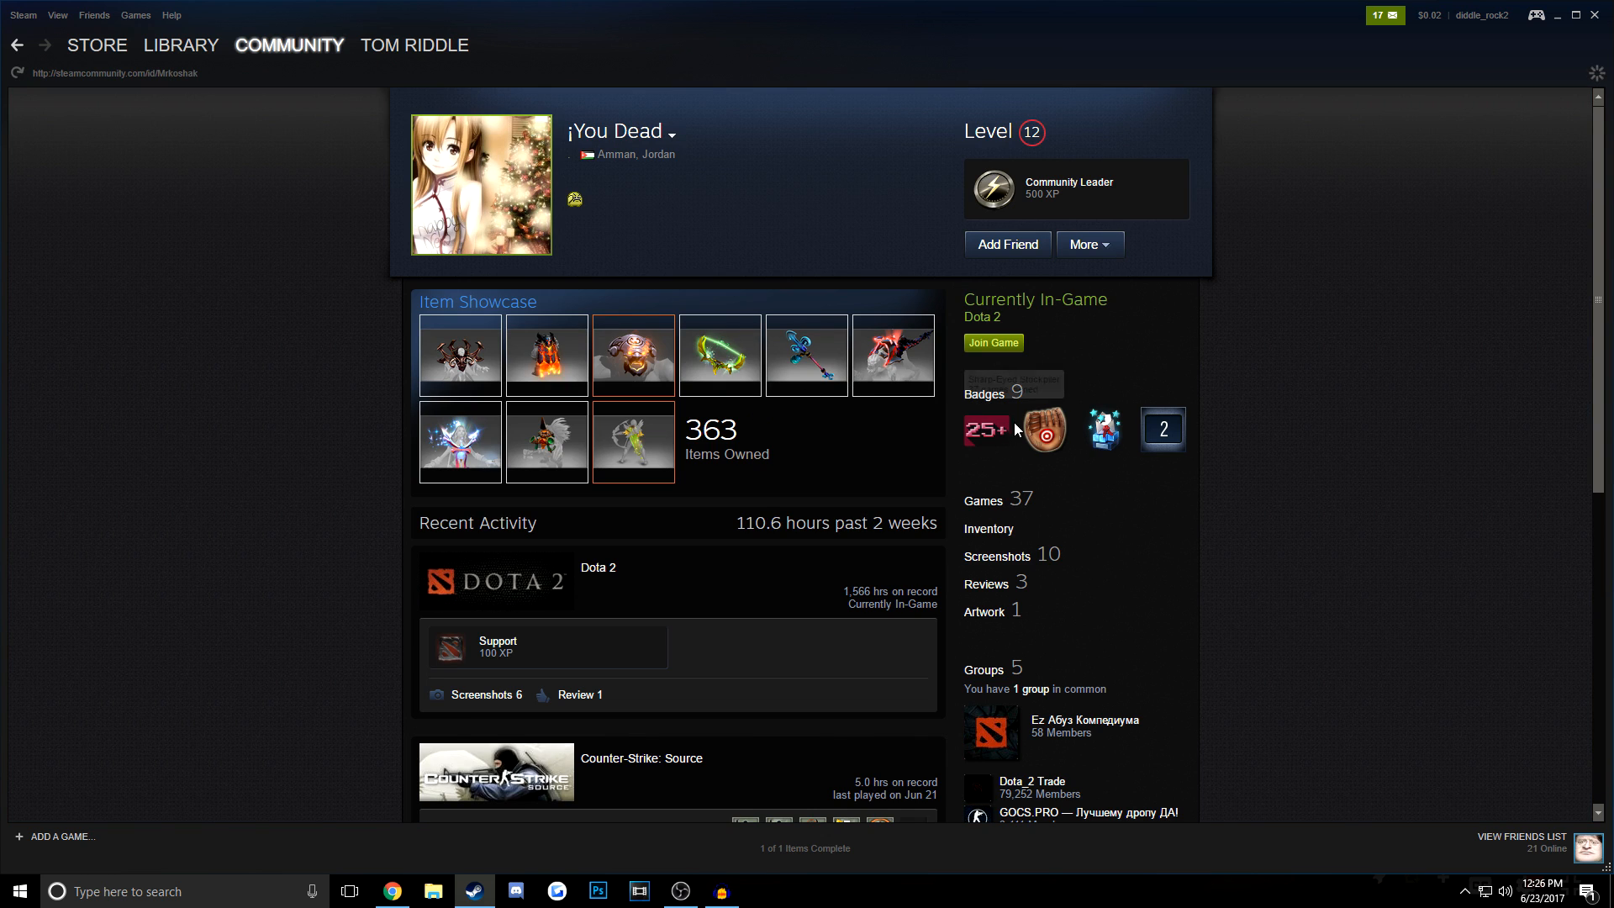
pyautogui.click(987, 529)
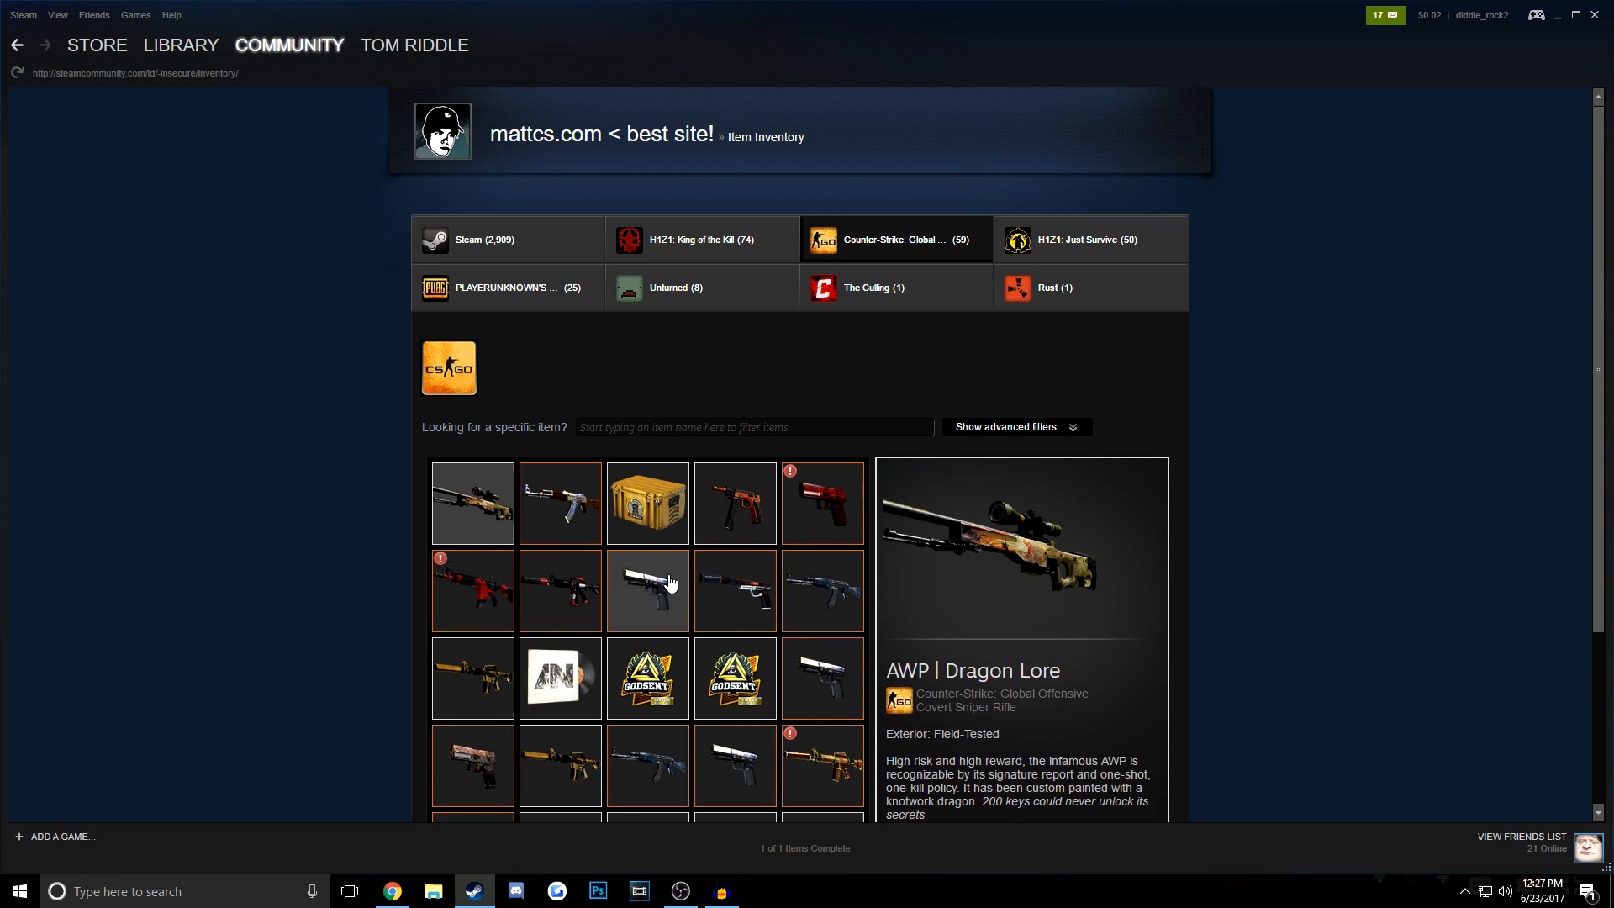
pyautogui.click(17, 45)
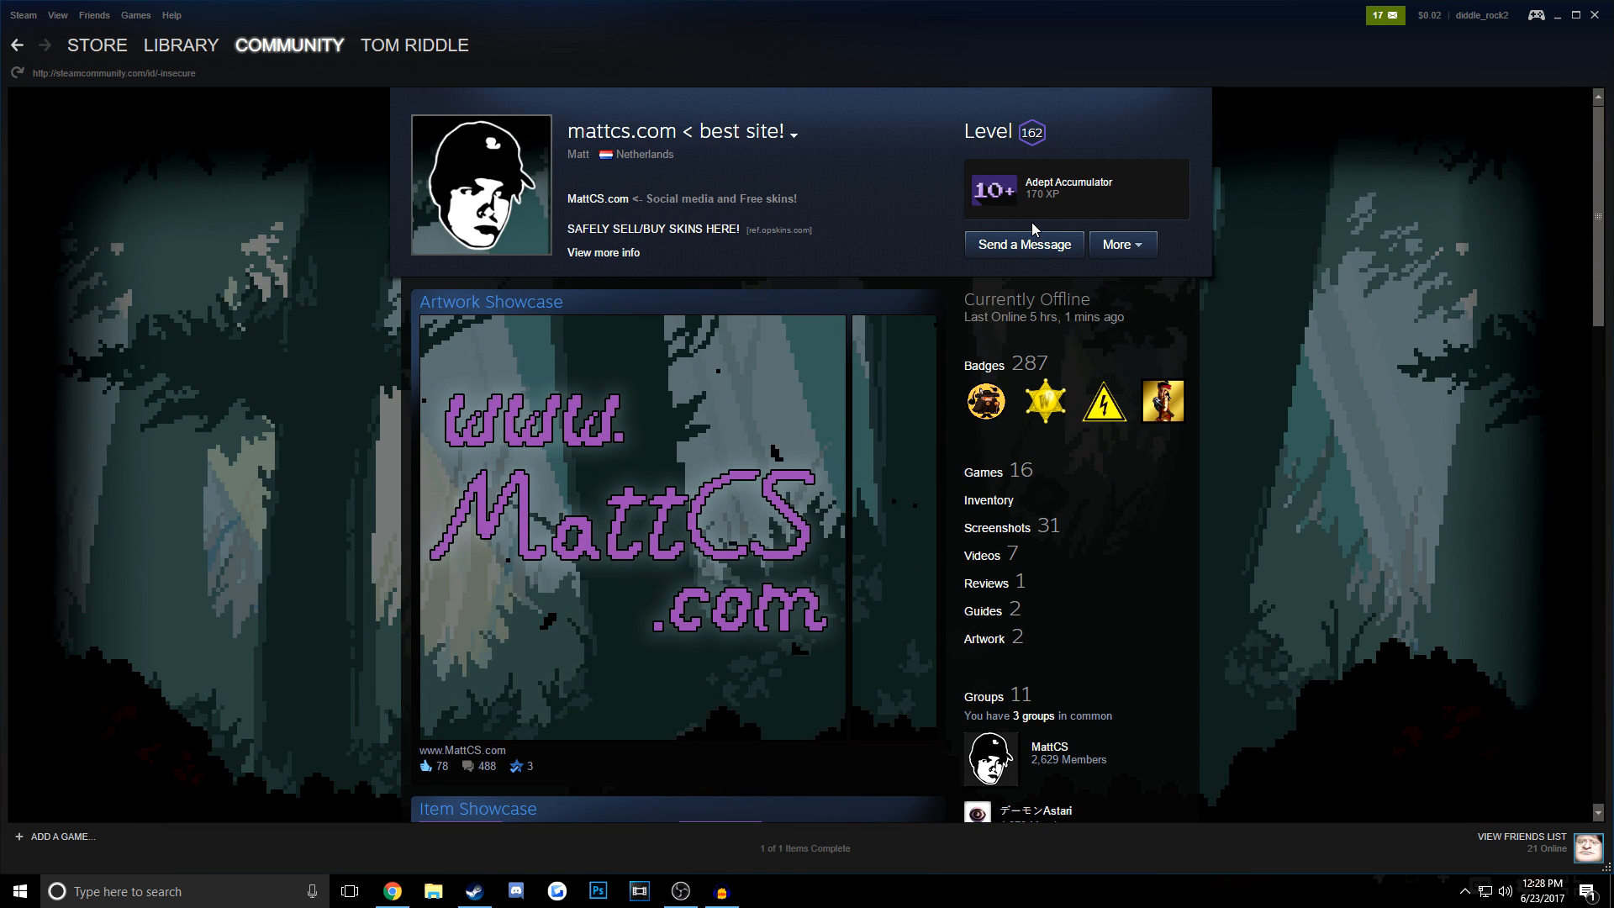
pyautogui.scroll(-3)
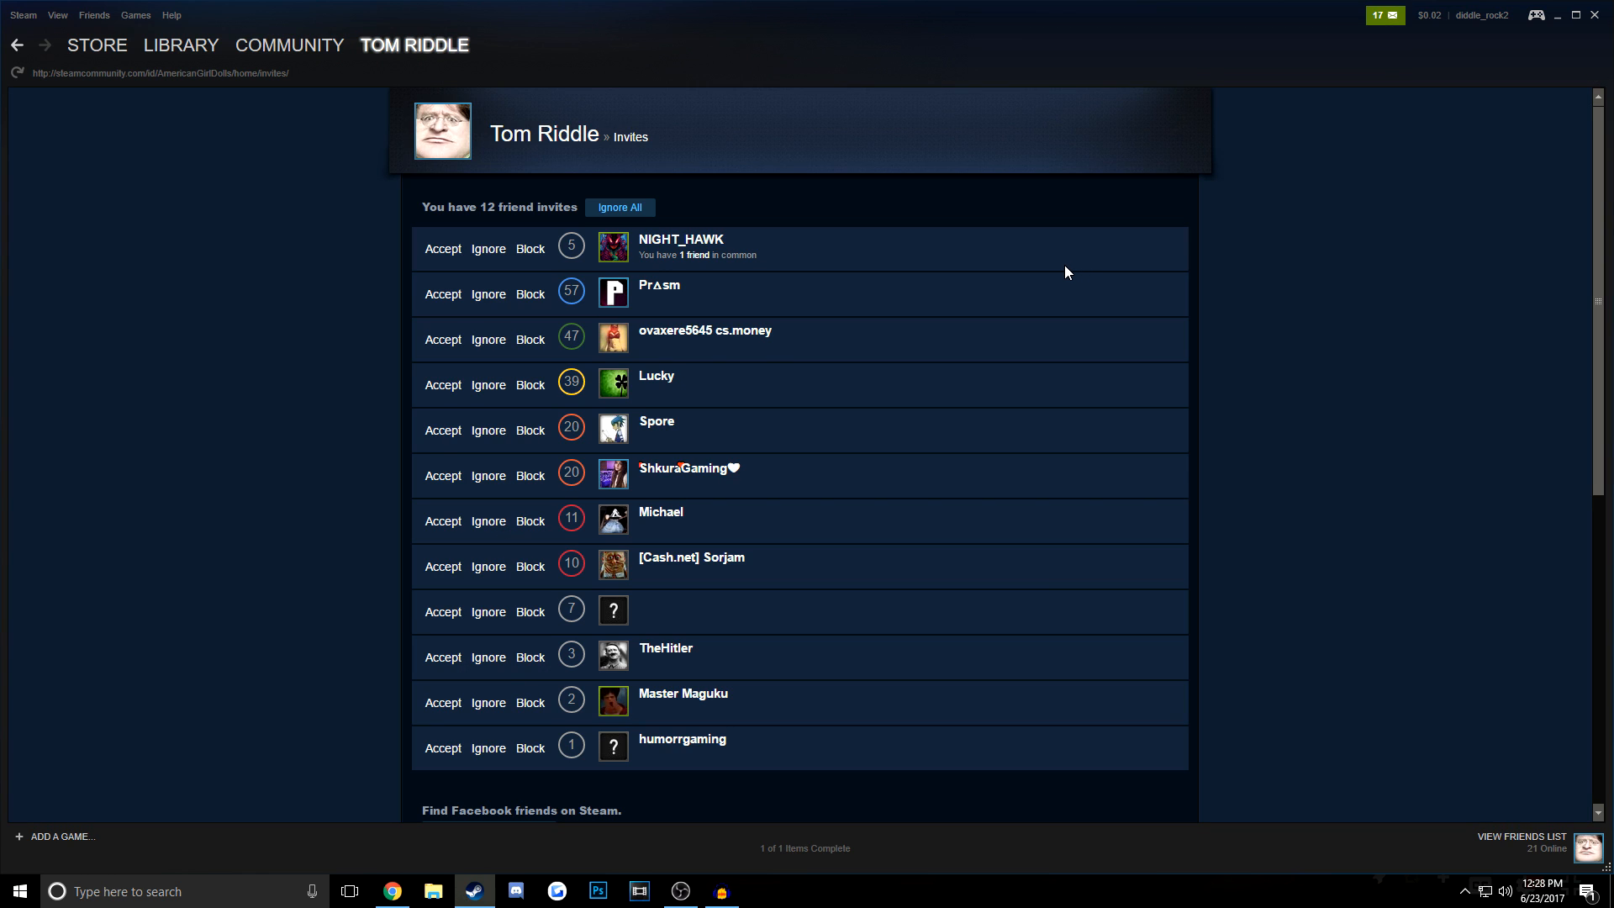
pyautogui.moveTo(889, 226)
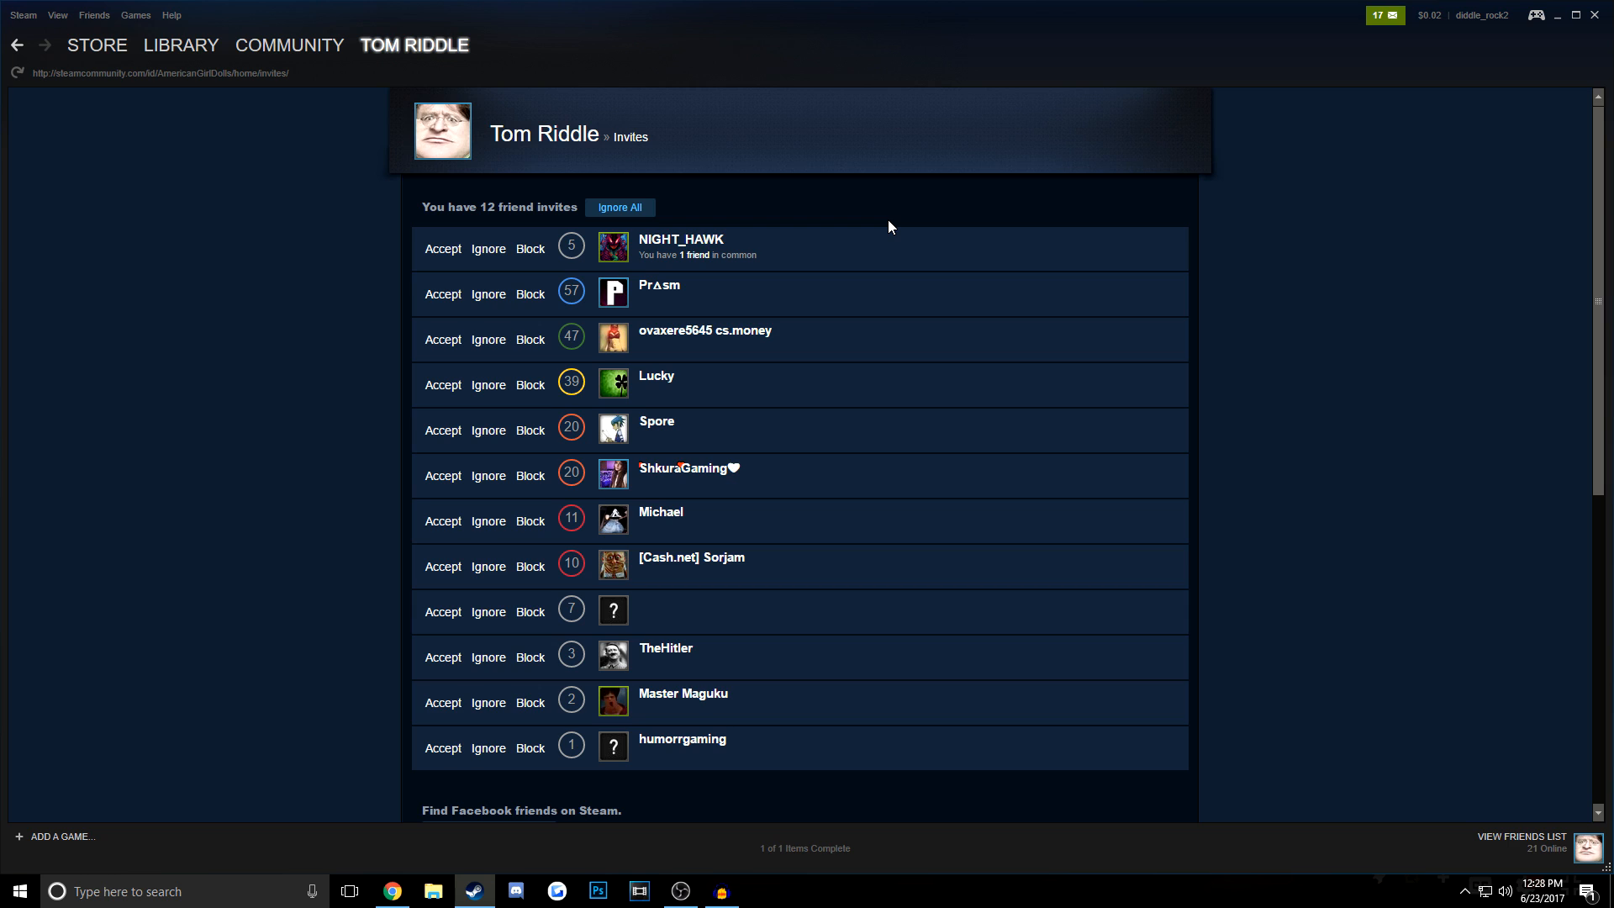
pyautogui.moveTo(1384, 16)
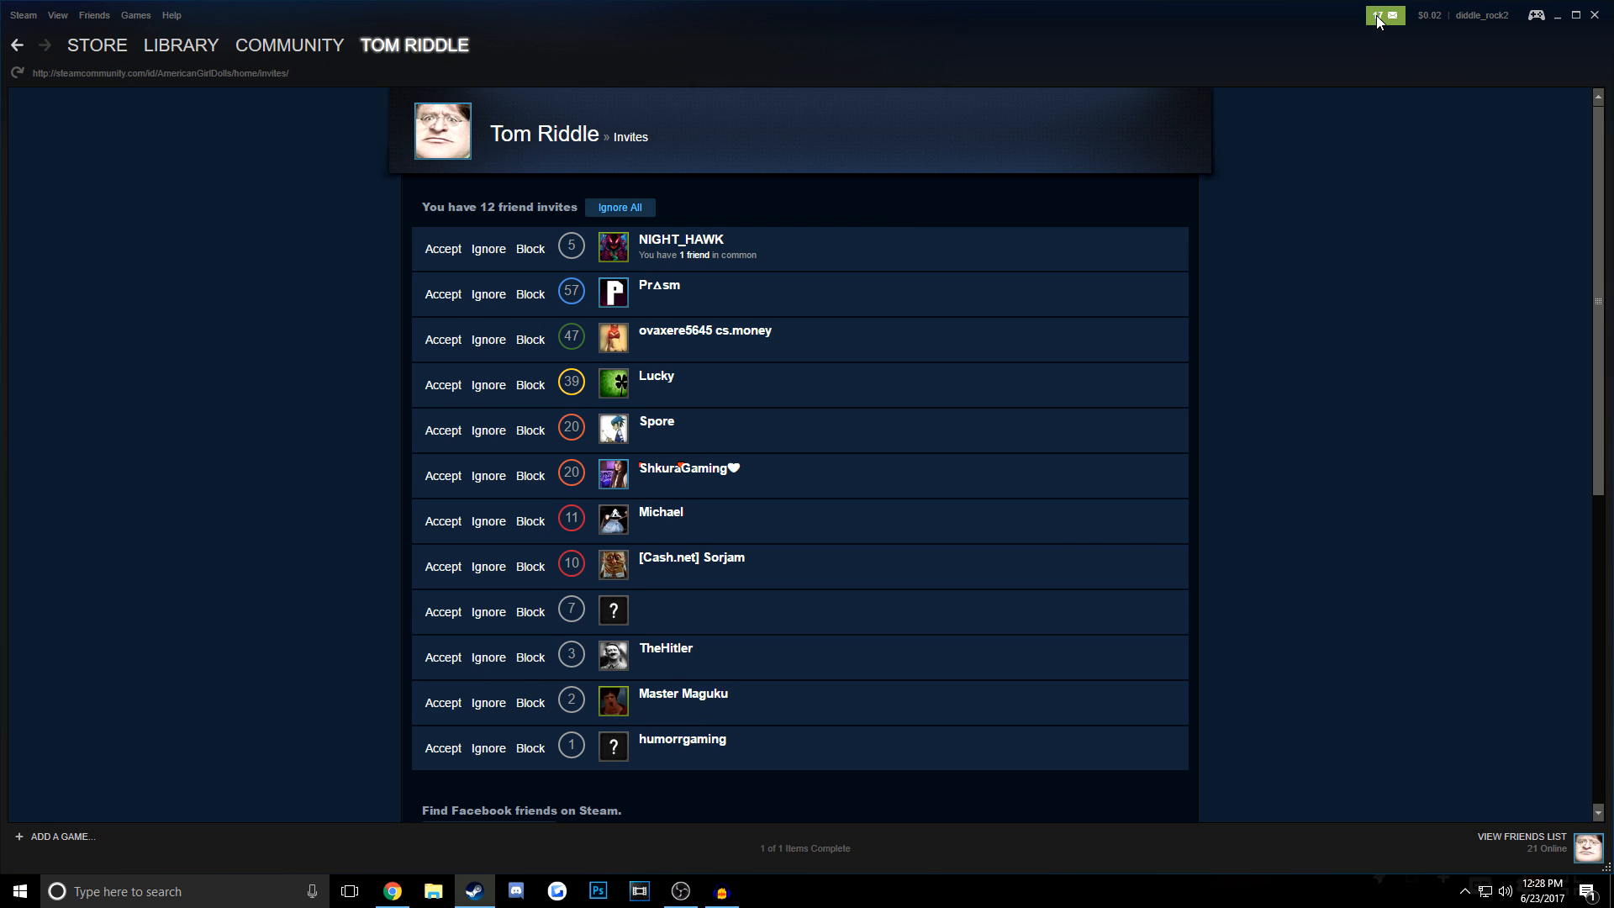
pyautogui.click(1385, 15)
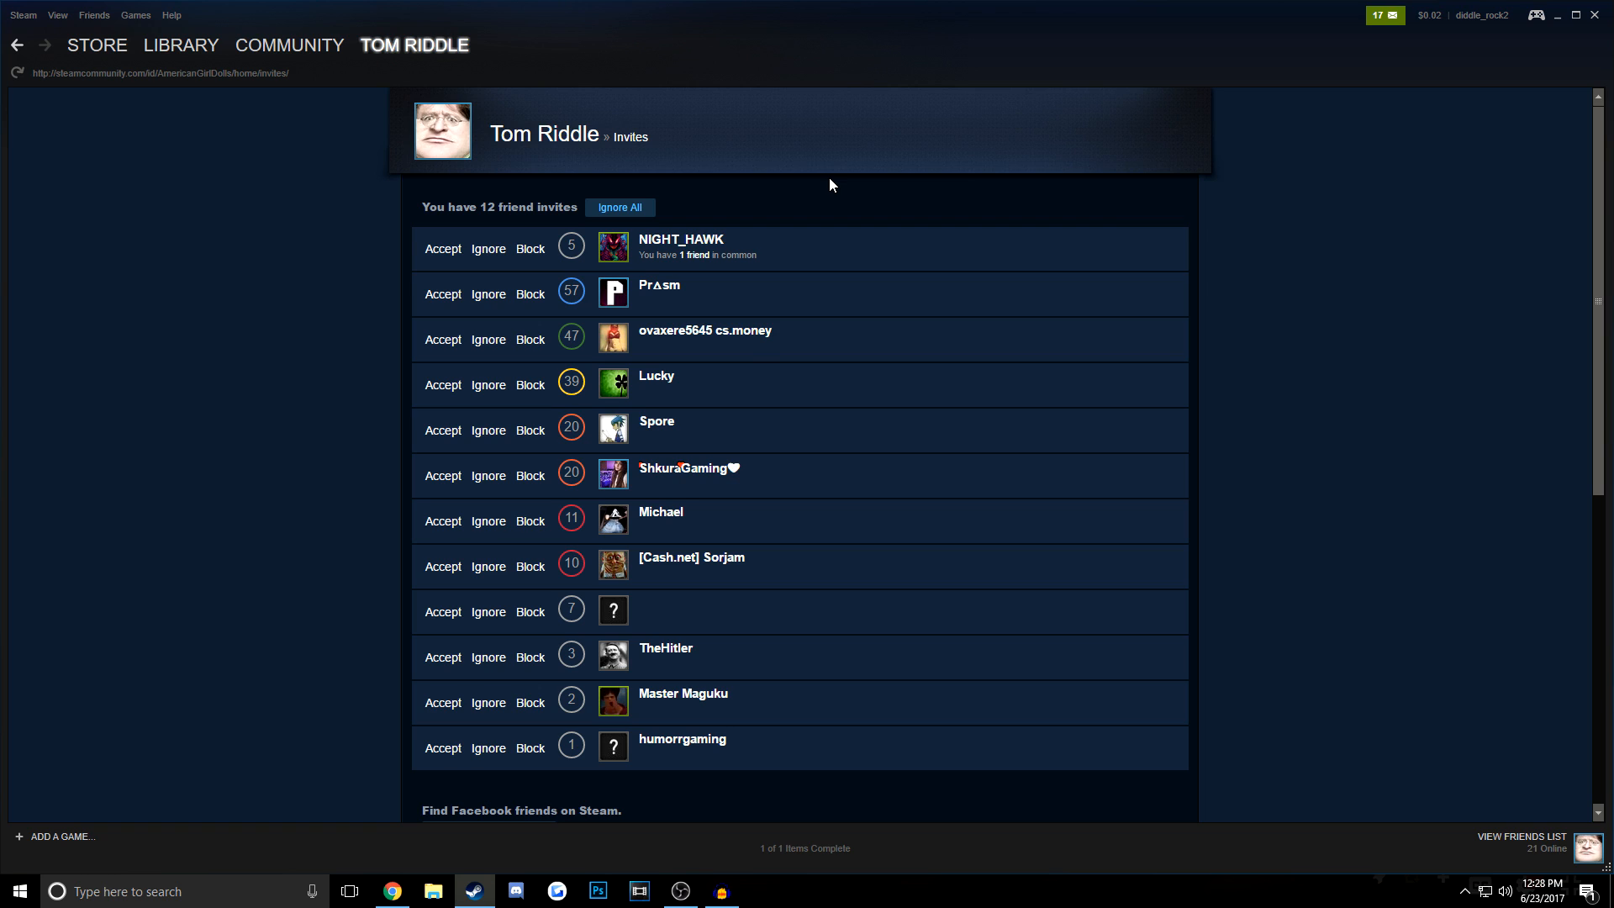
pyautogui.moveTo(674, 308)
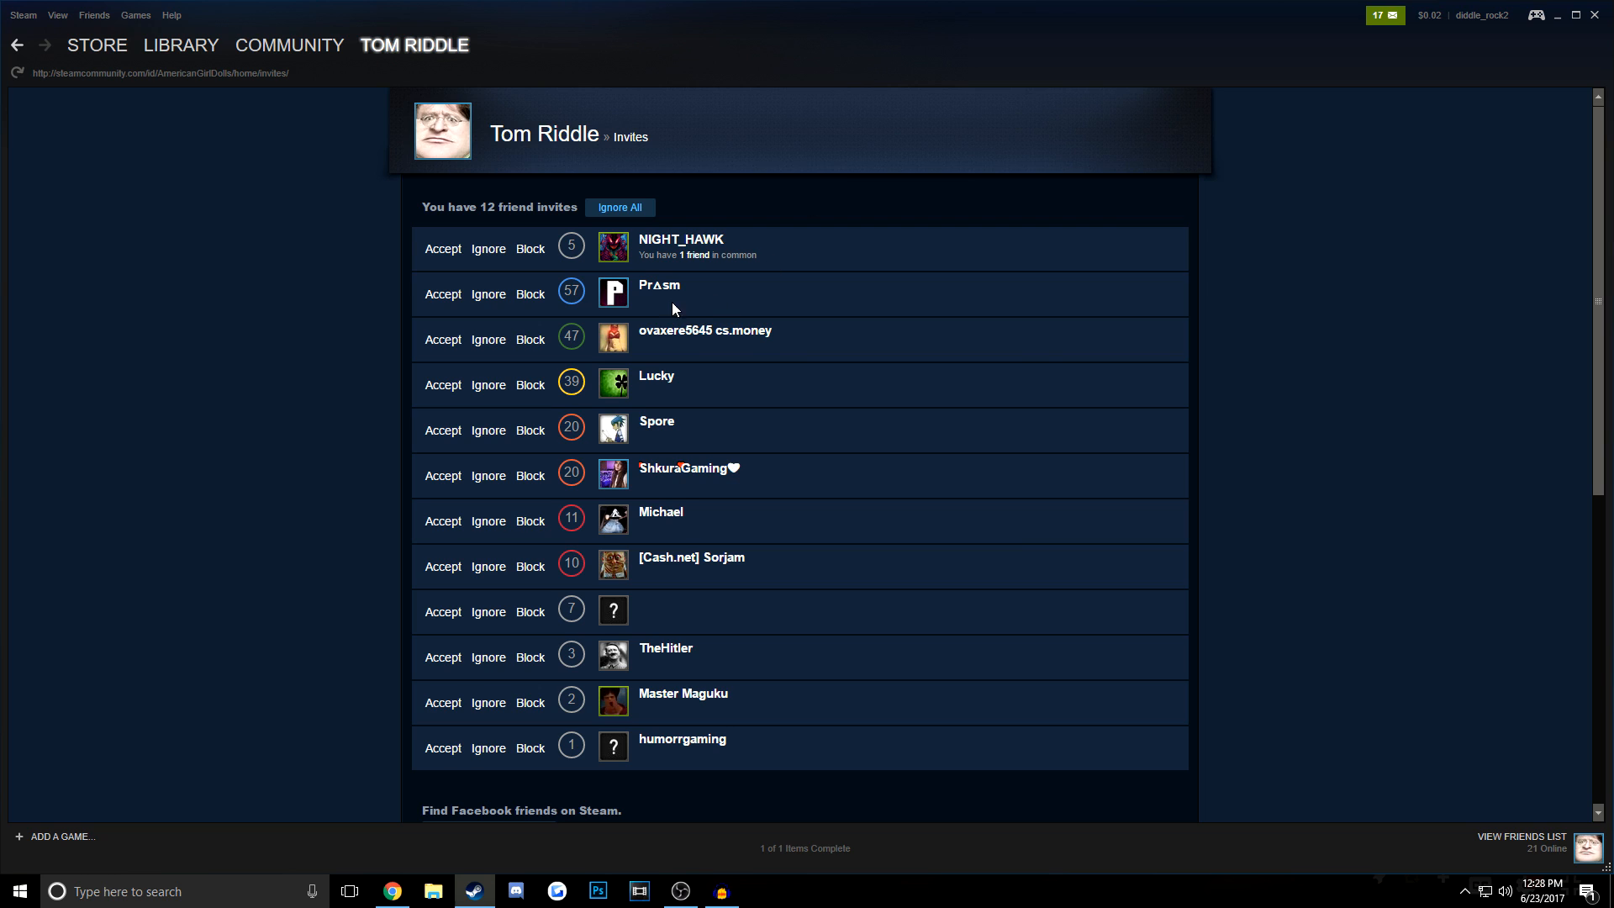
pyautogui.moveTo(618, 244)
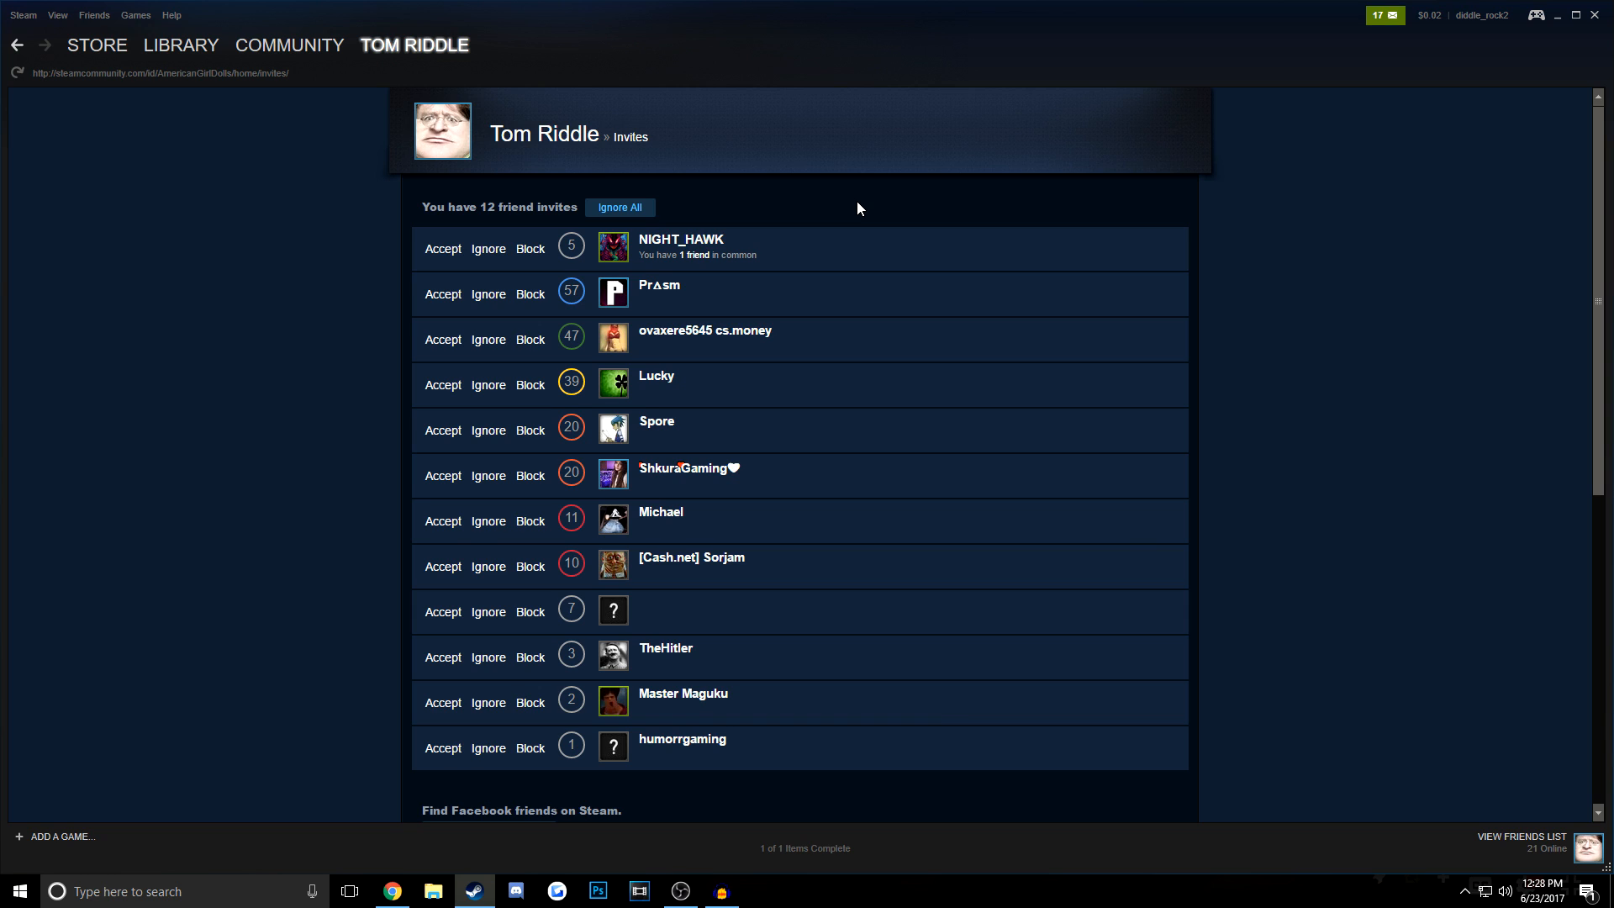
pyautogui.moveTo(700, 290)
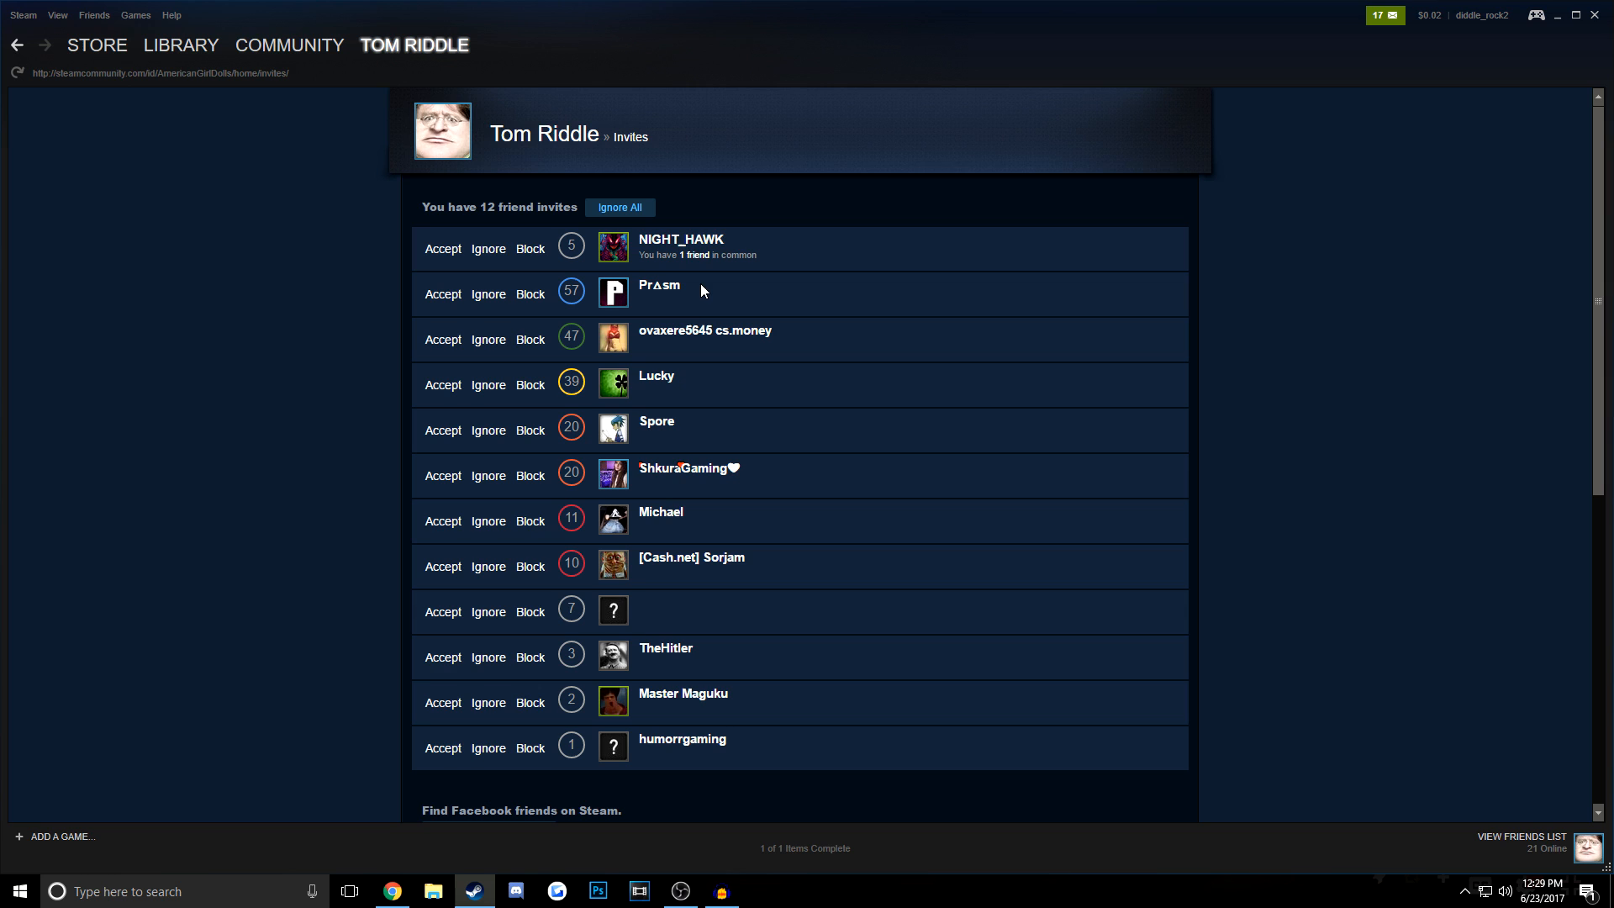
pyautogui.click(680, 239)
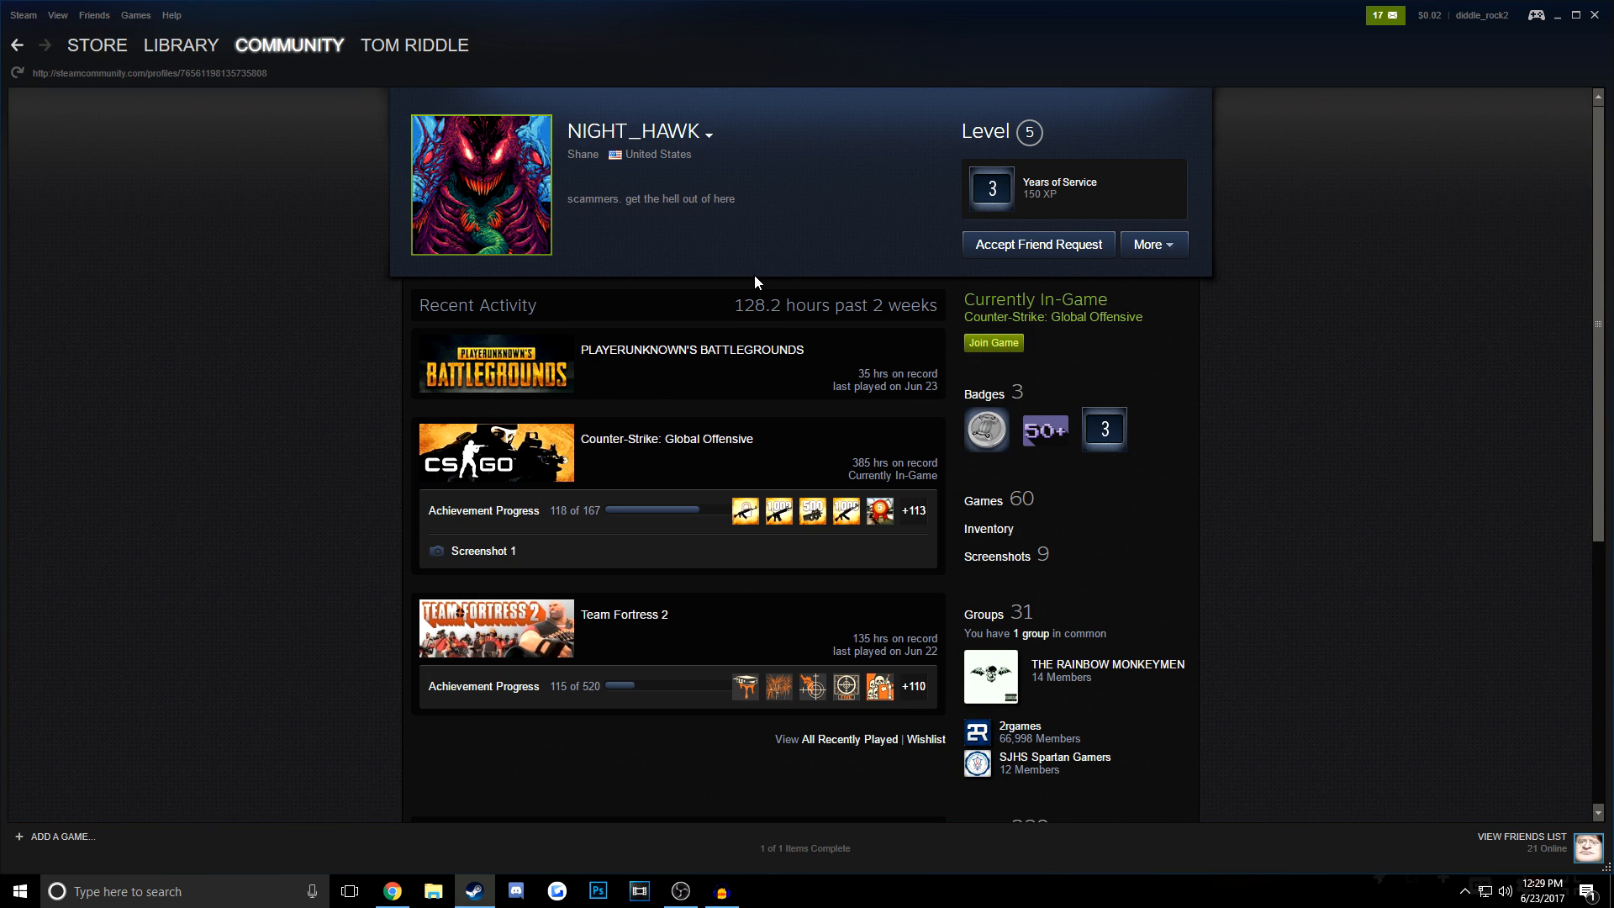
pyautogui.scroll(-3)
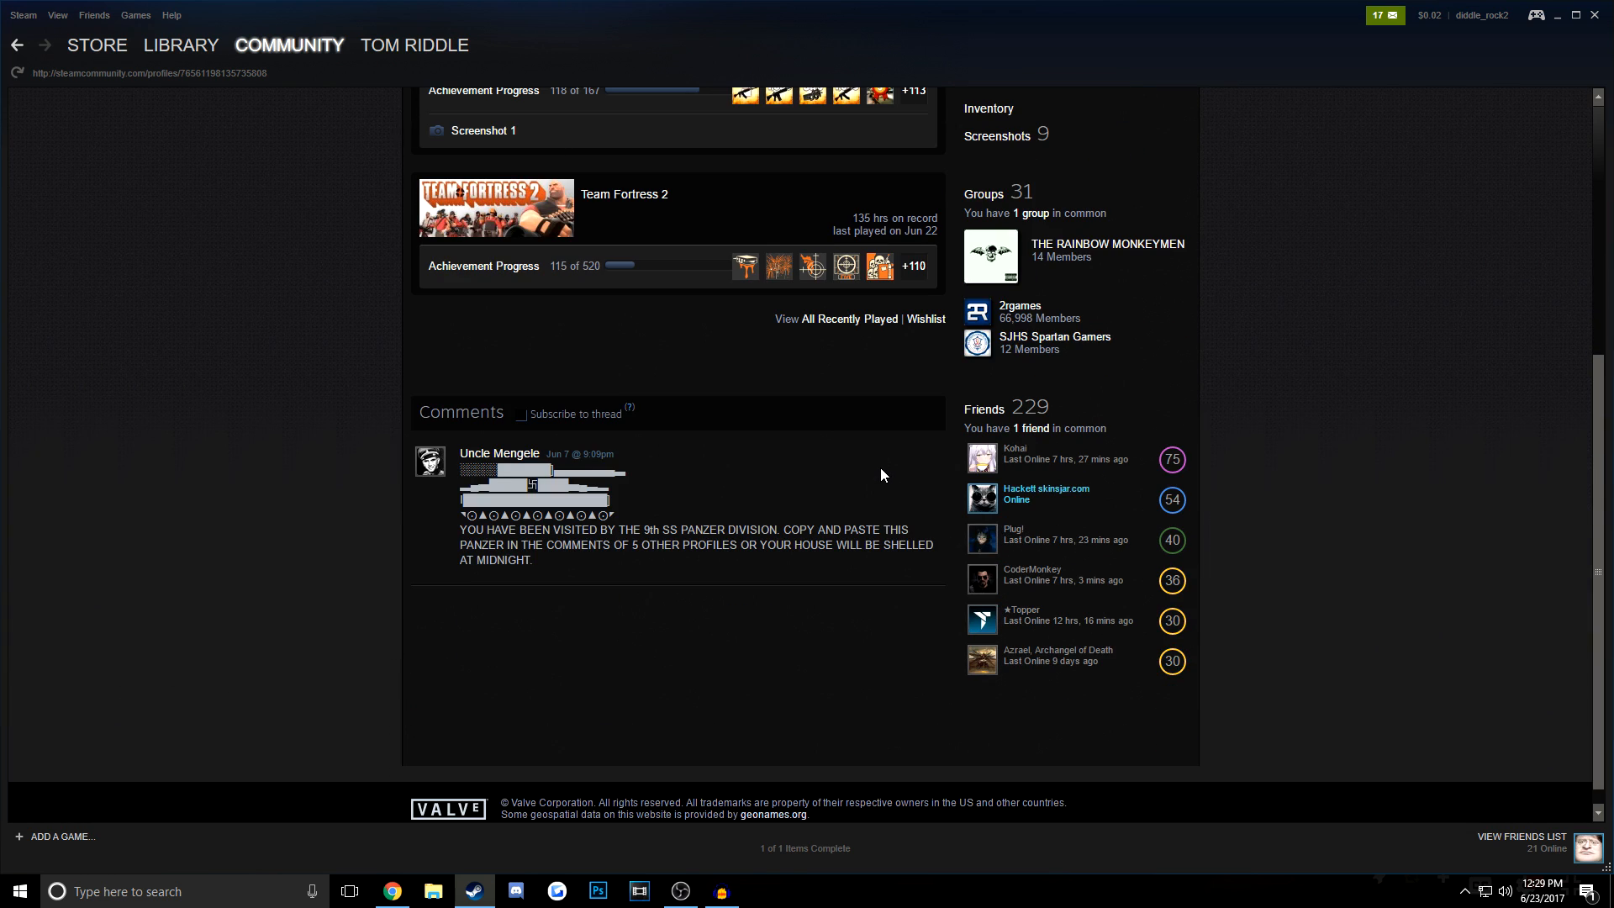
pyautogui.scroll(3)
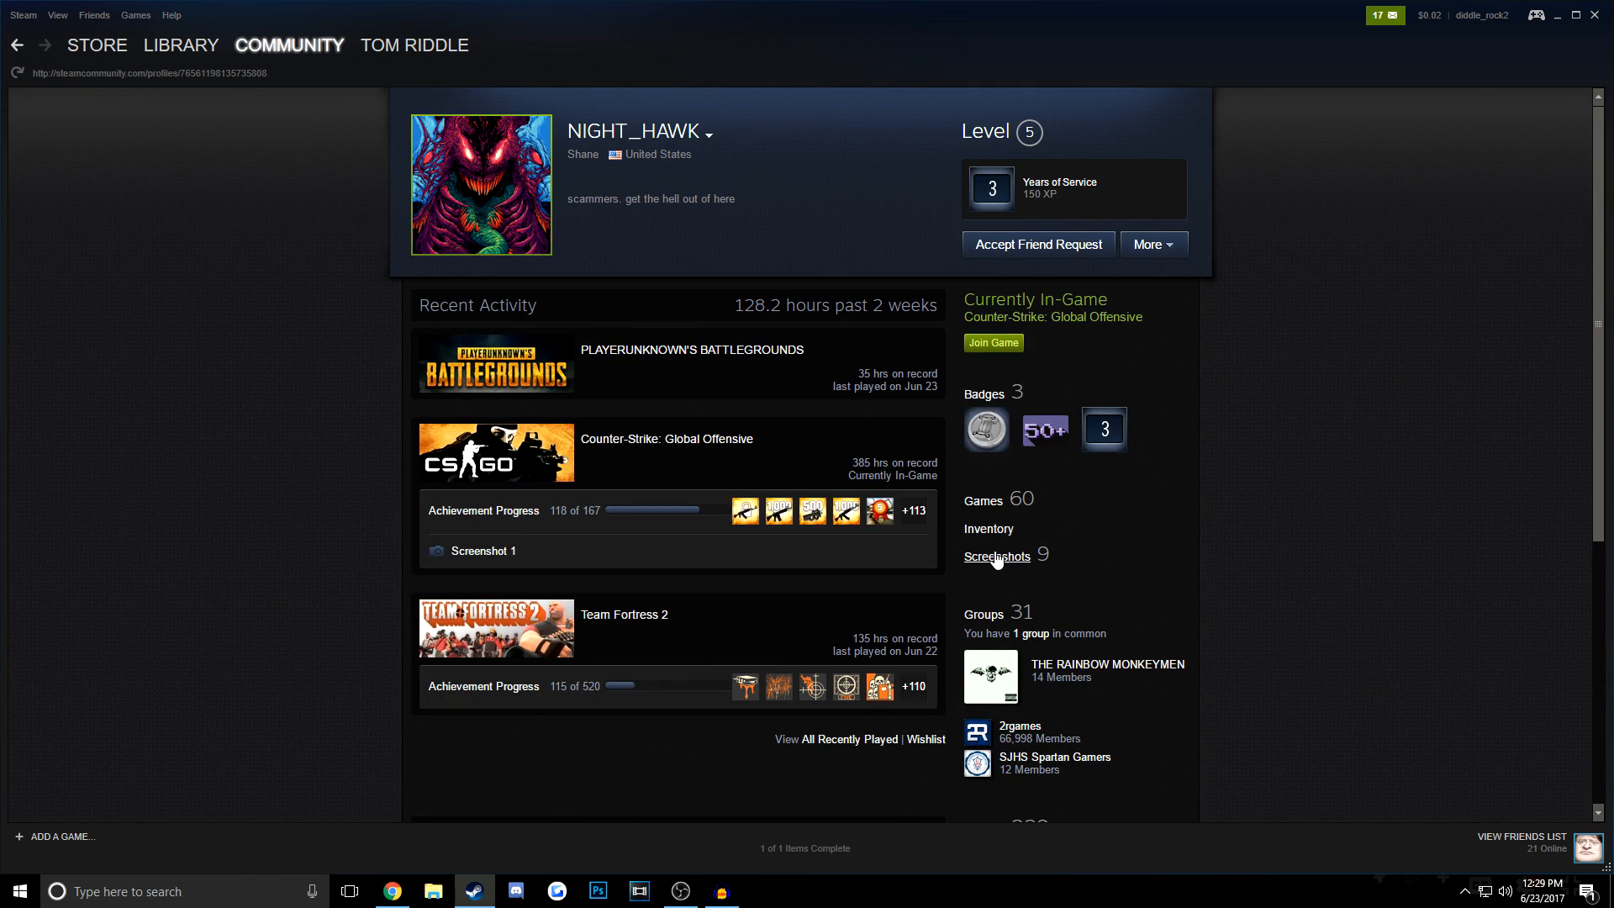
pyautogui.moveTo(986, 528)
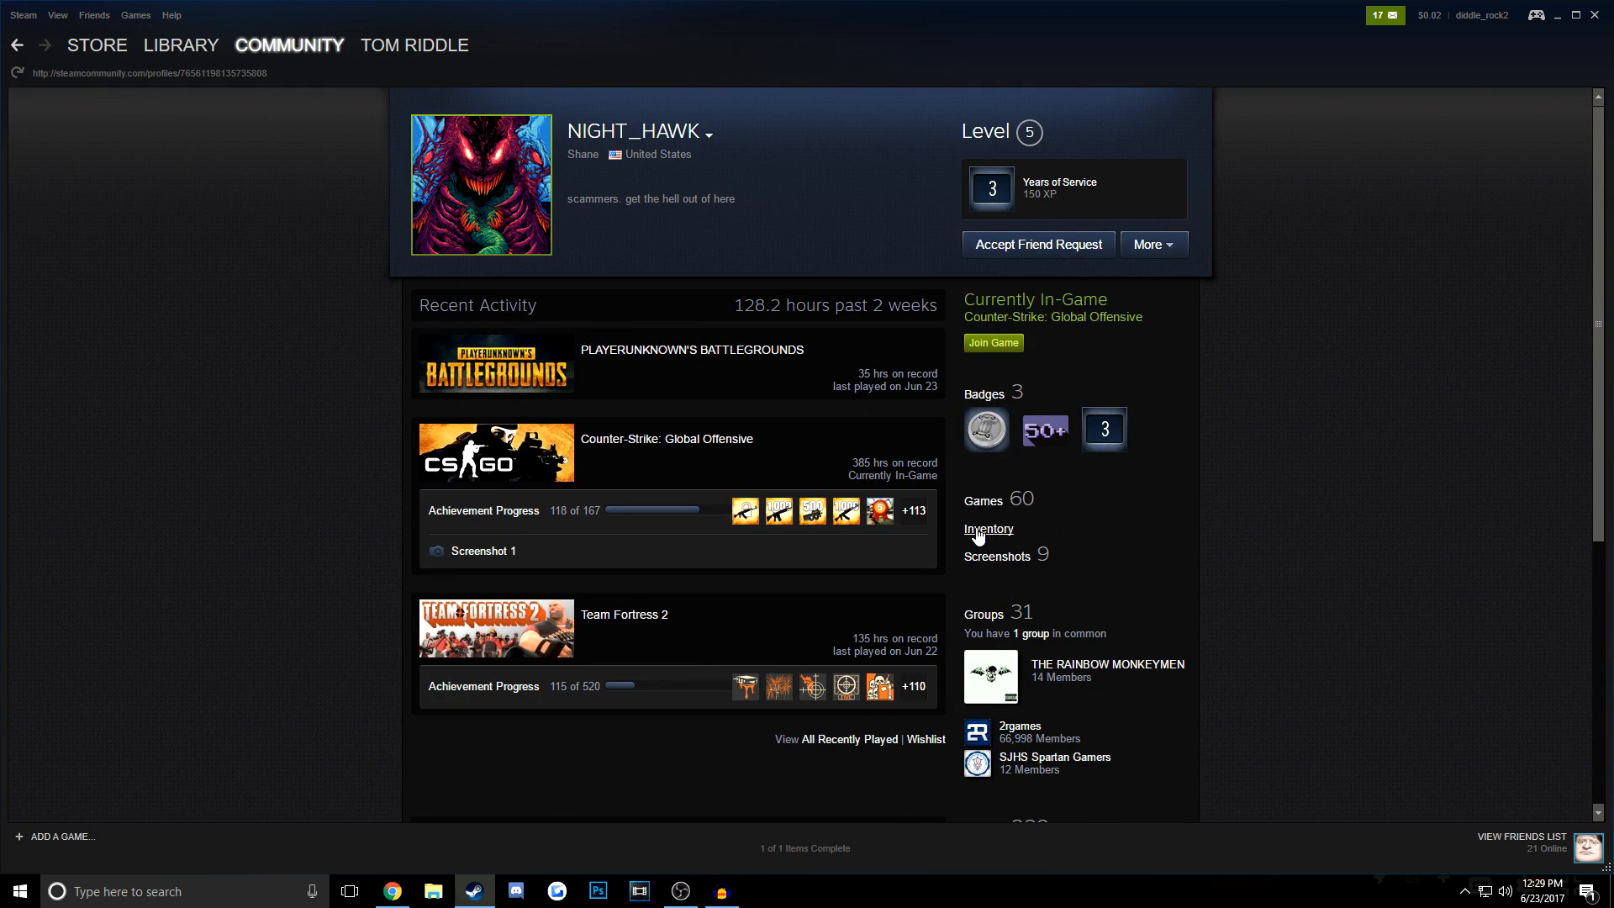
pyautogui.click(986, 528)
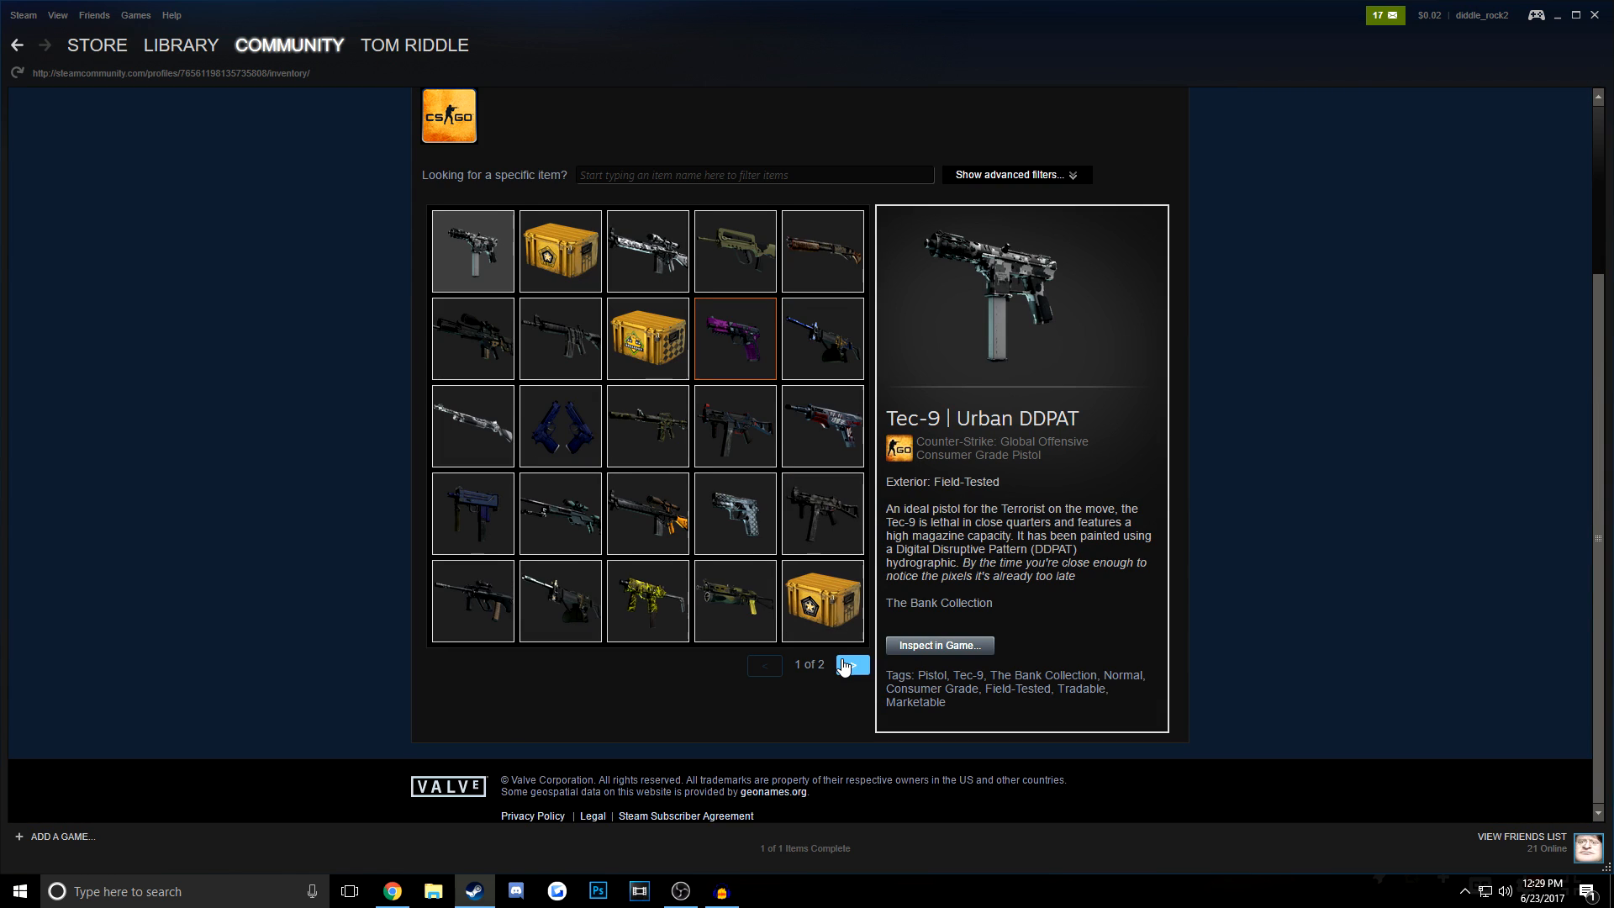
pyautogui.click(17, 45)
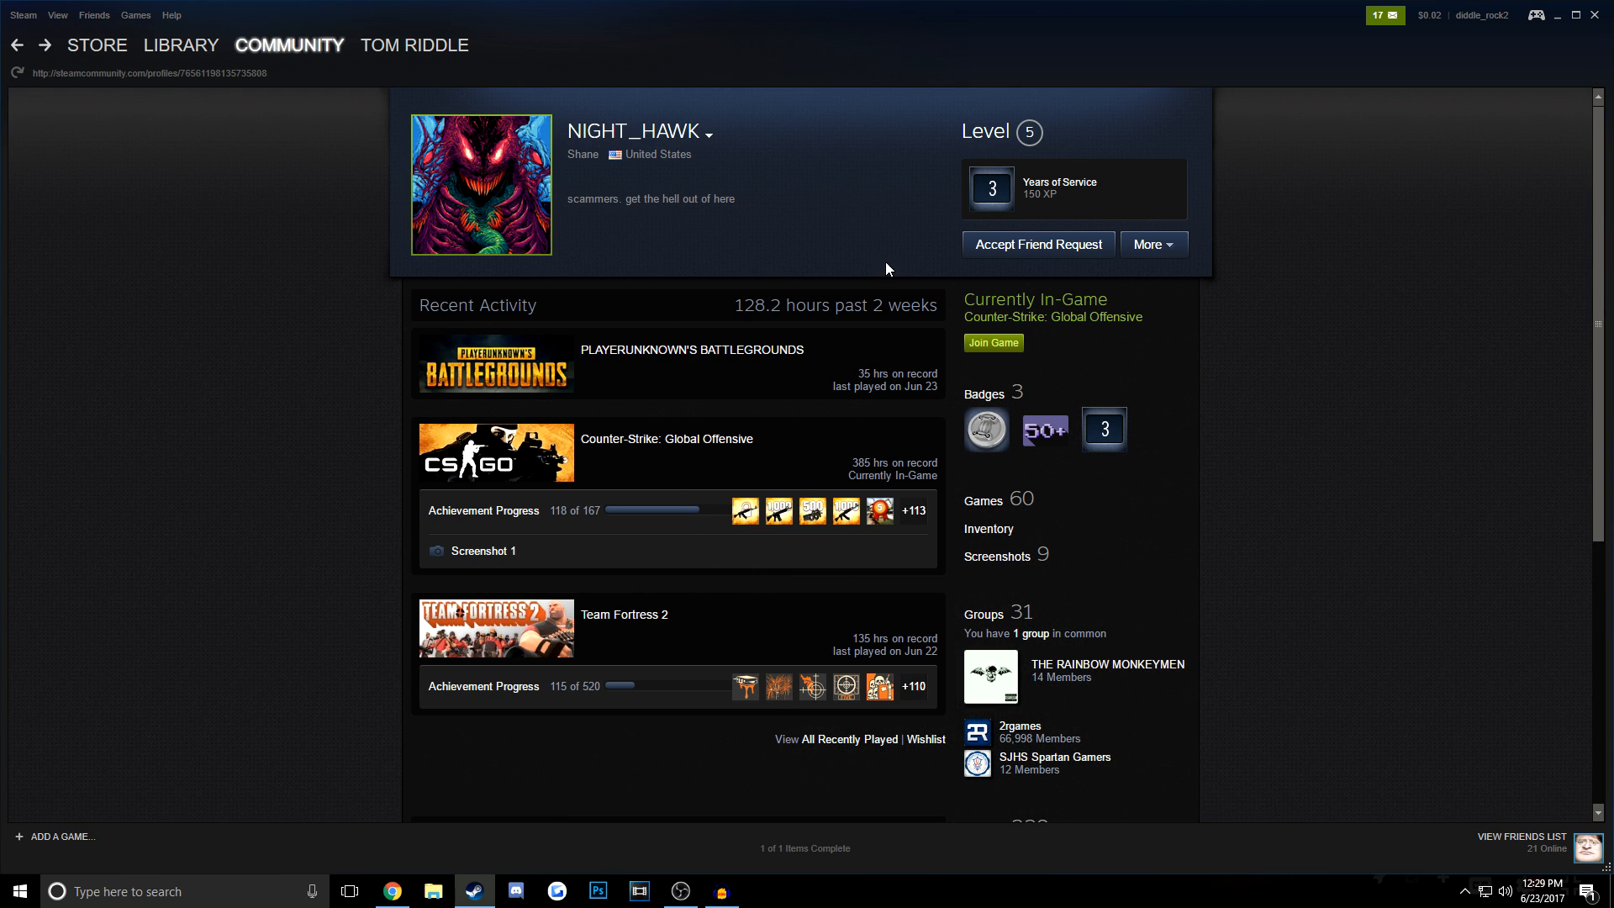
pyautogui.moveTo(793, 386)
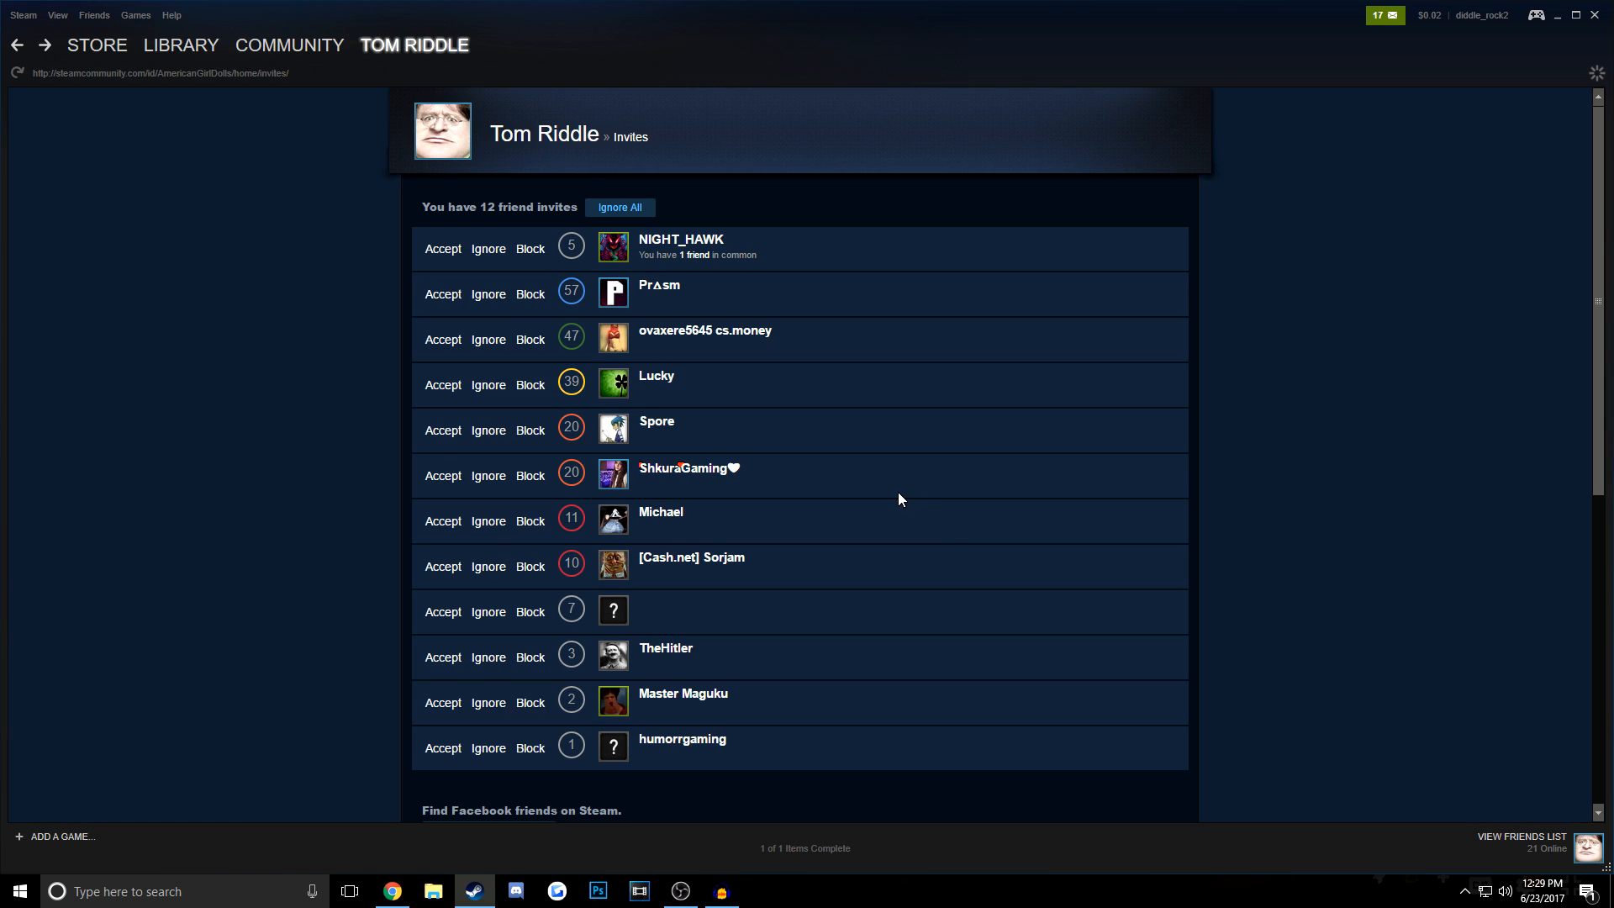
pyautogui.moveTo(646, 679)
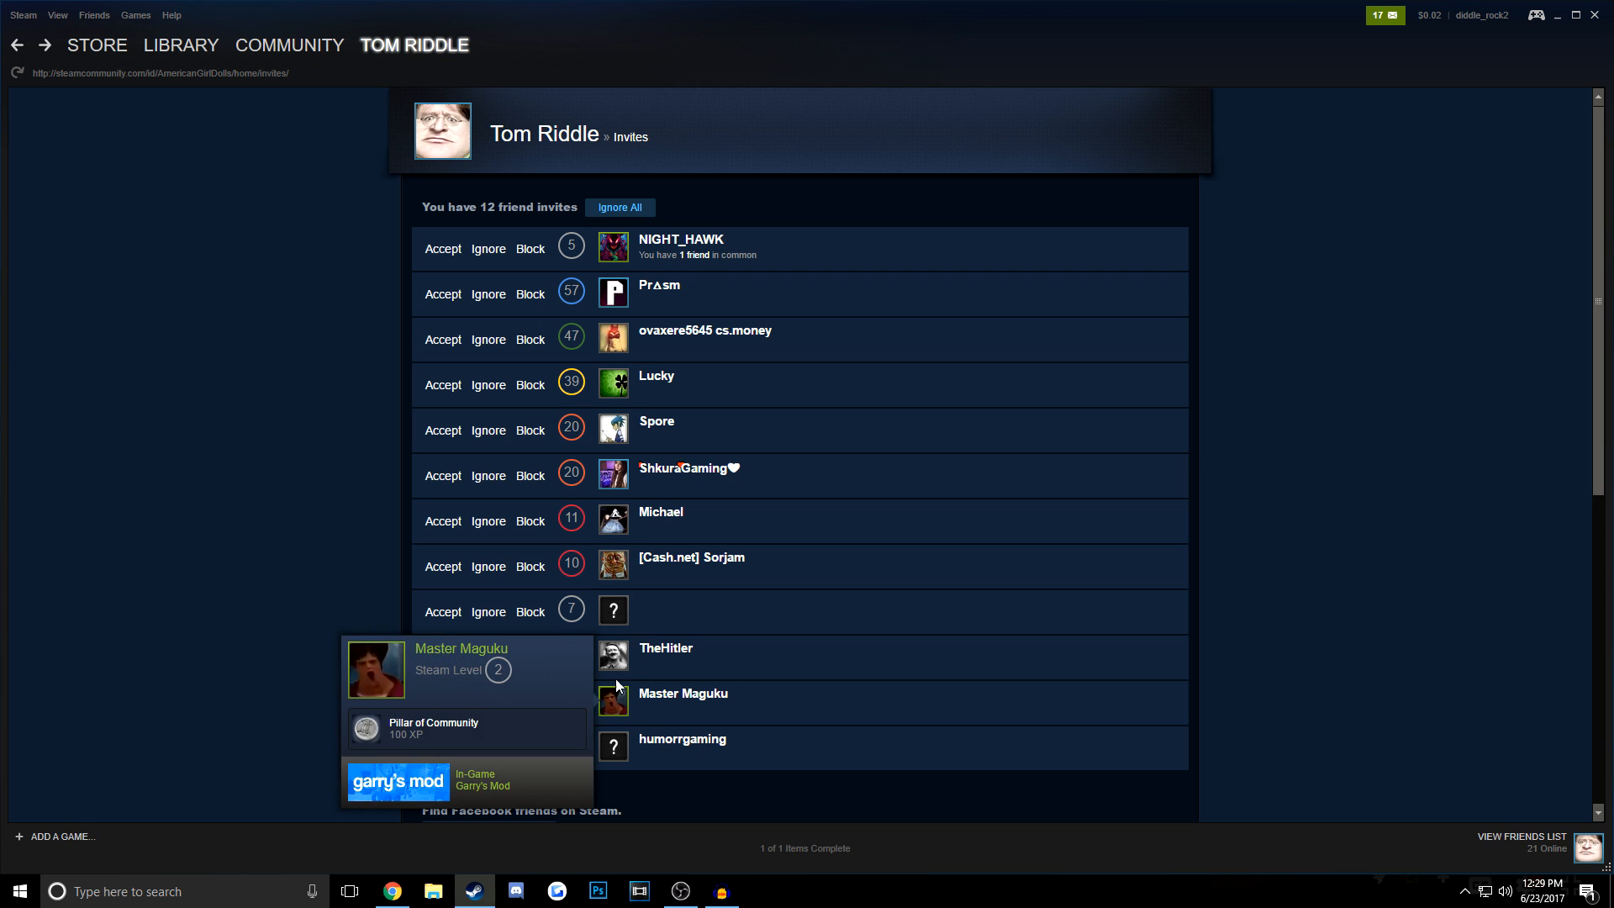
pyautogui.click(704, 330)
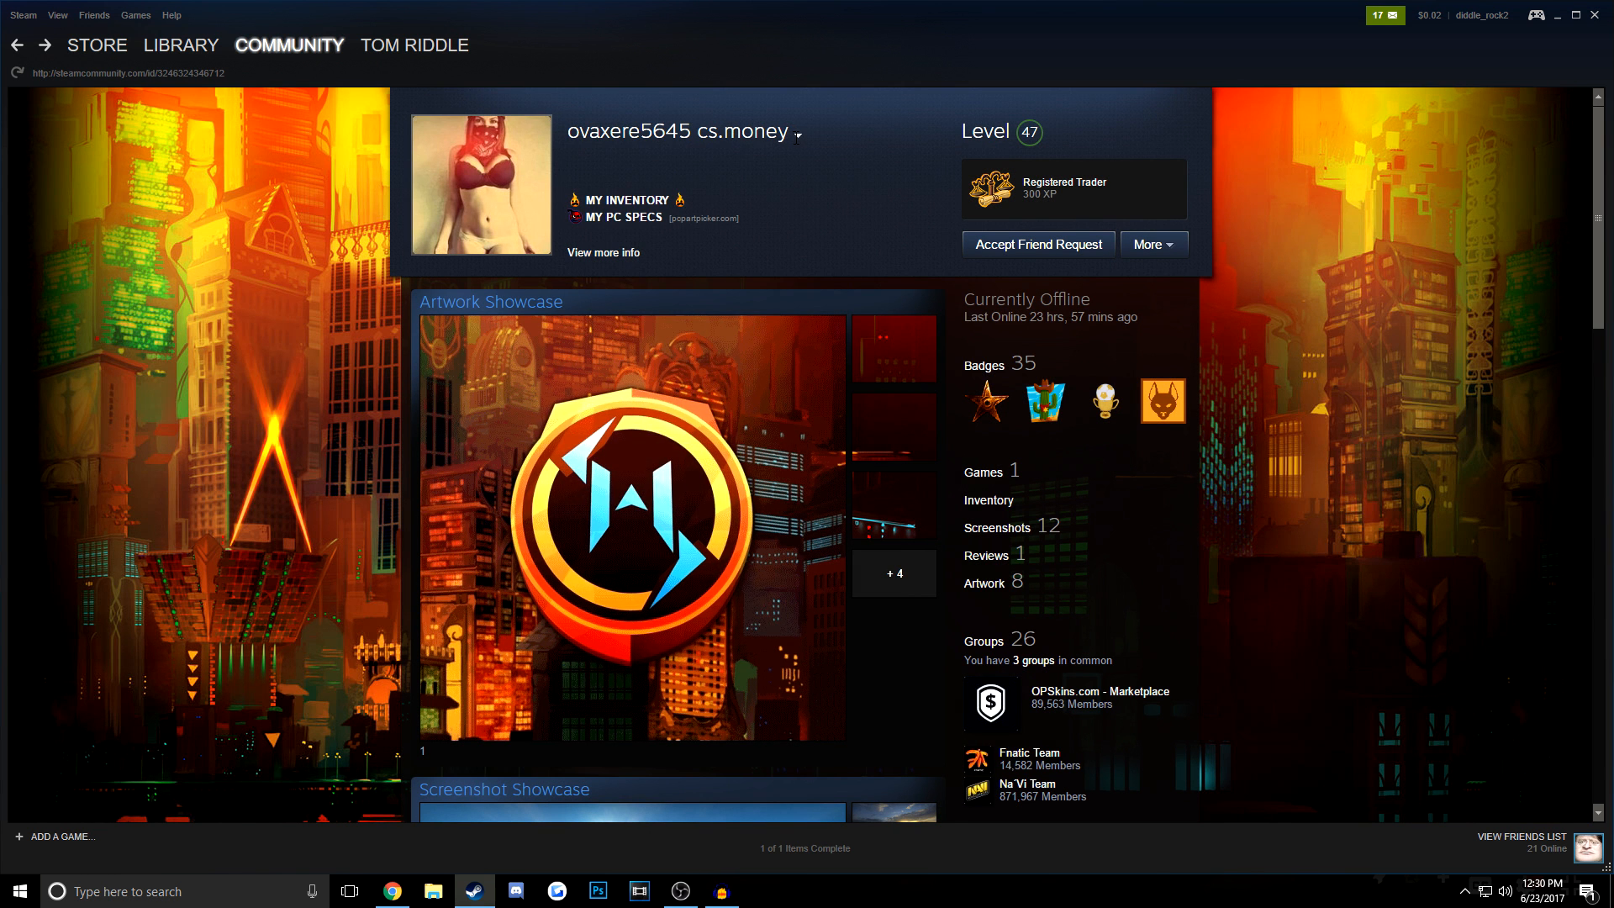
pyautogui.click(797, 133)
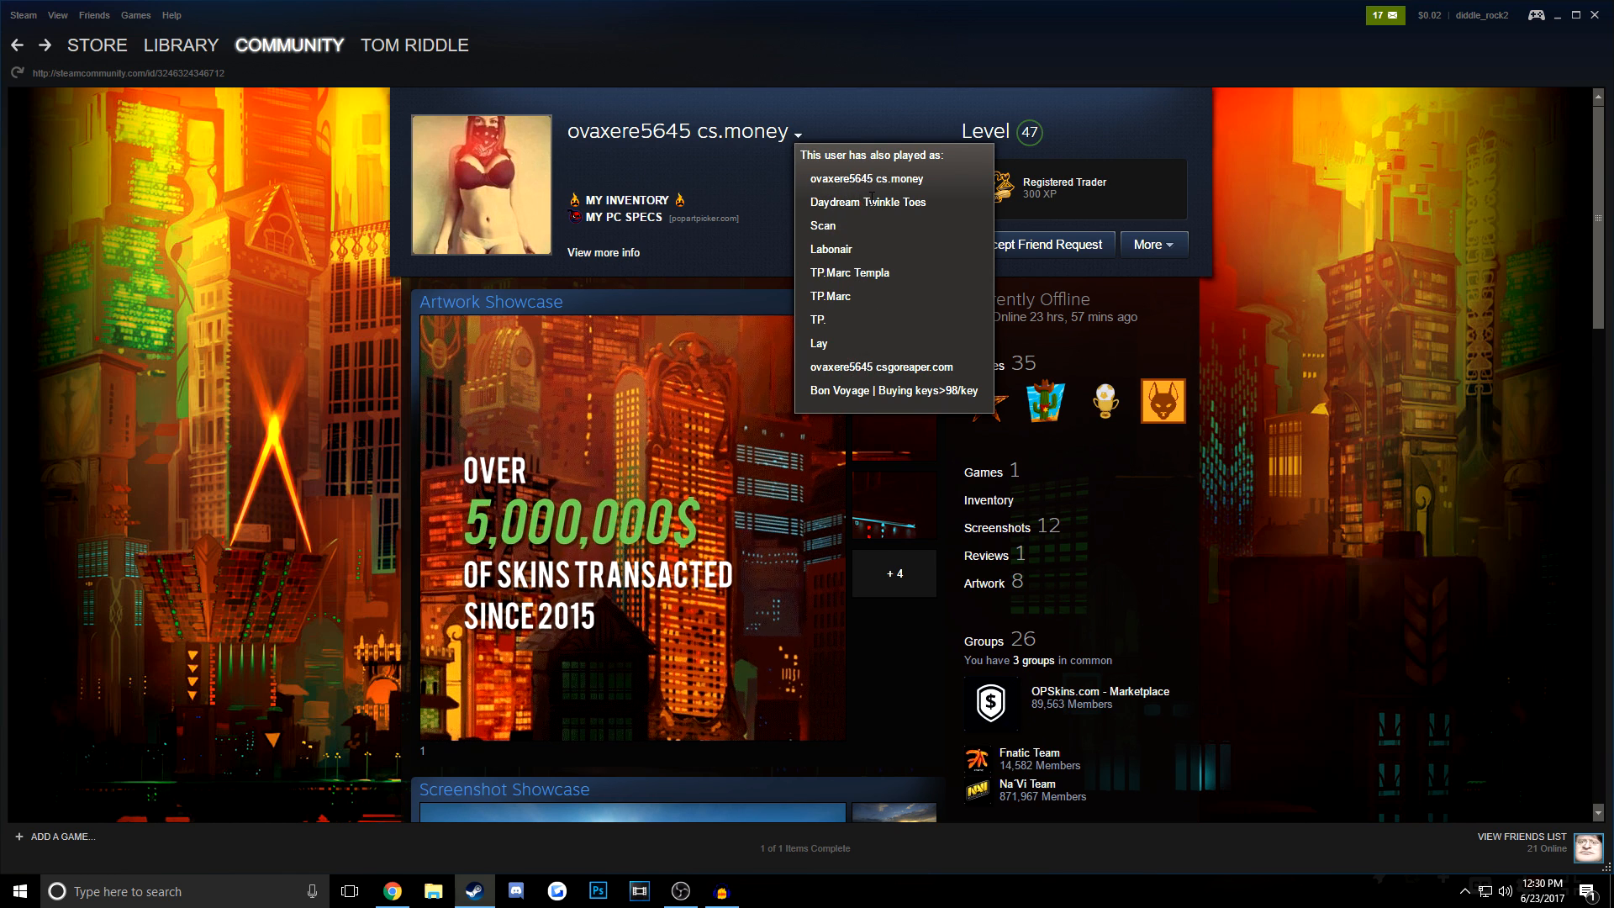
pyautogui.scroll(-3)
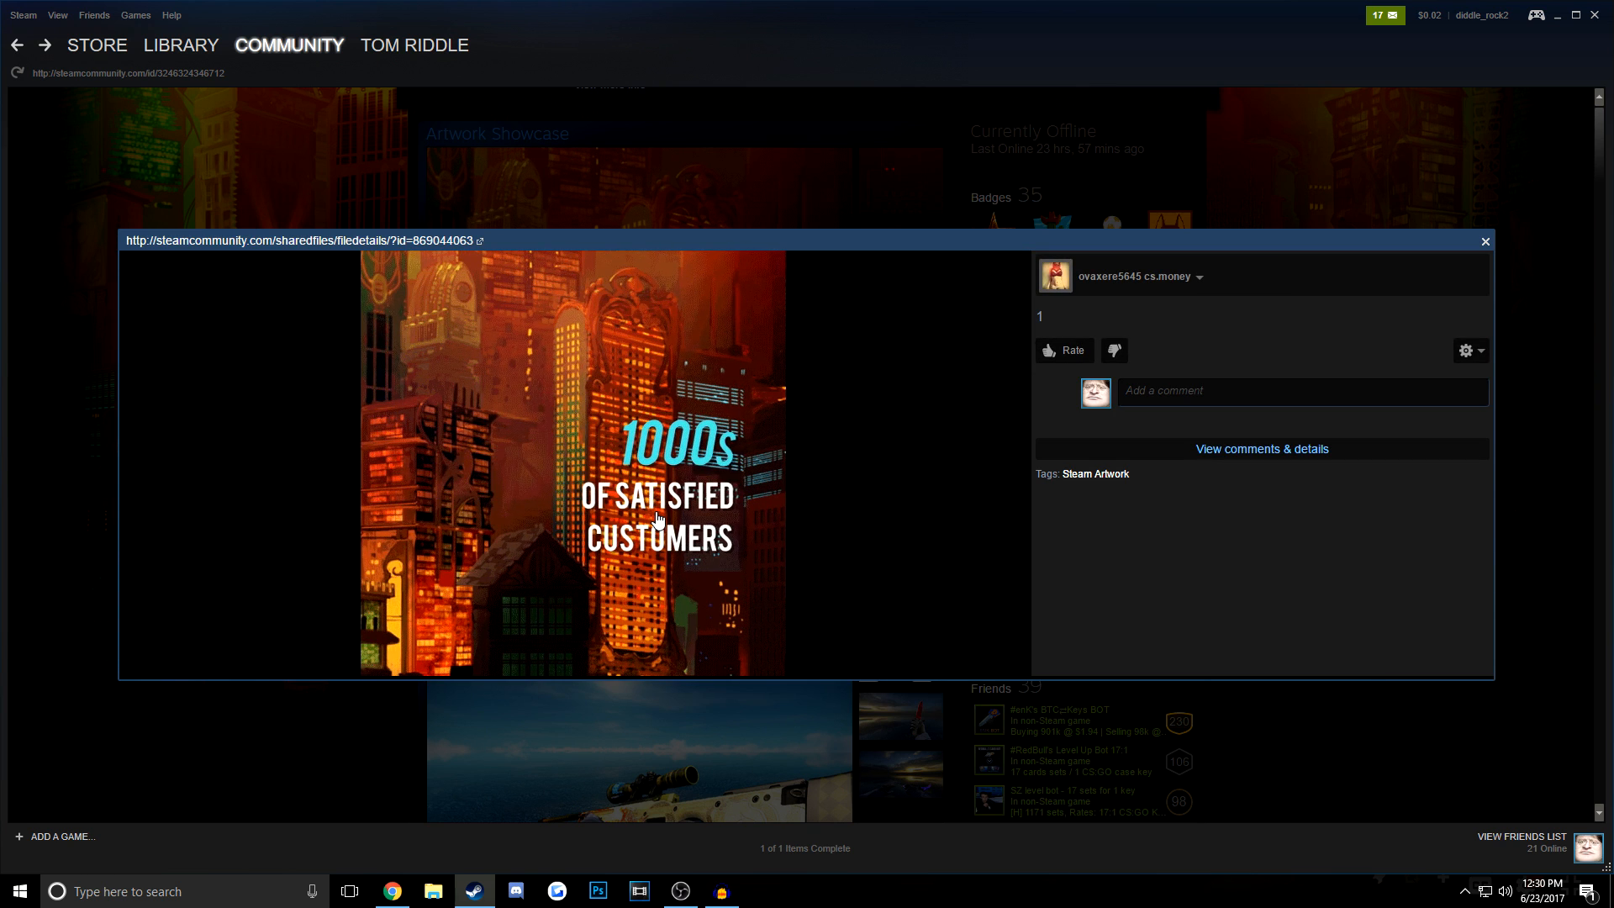
pyautogui.click(1484, 241)
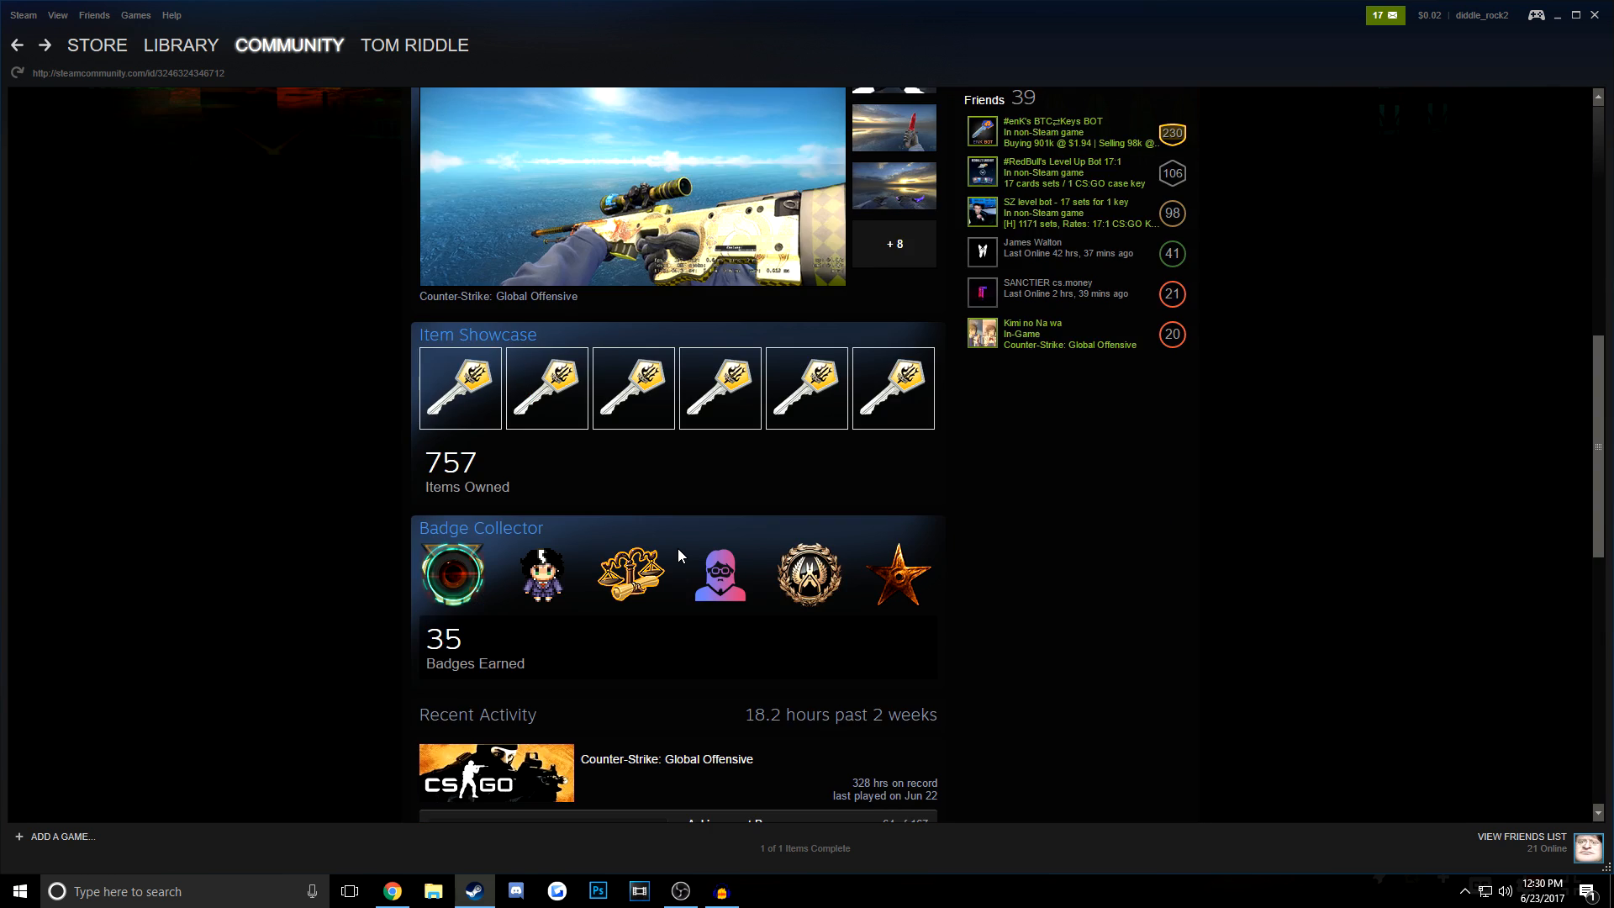
pyautogui.scroll(3)
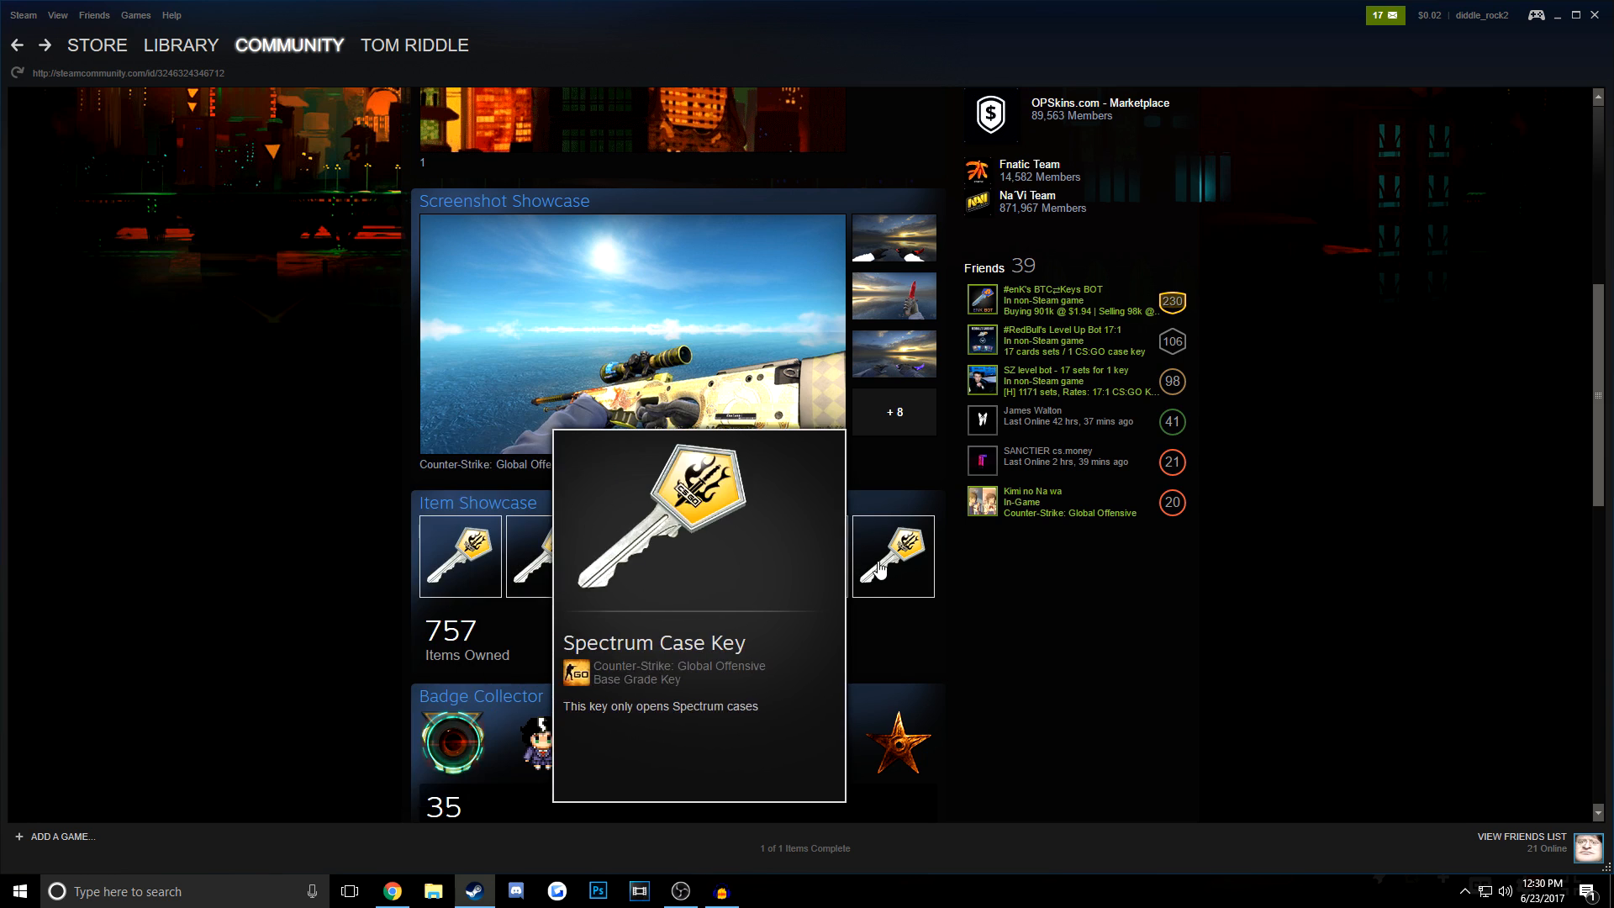
pyautogui.scroll(-3)
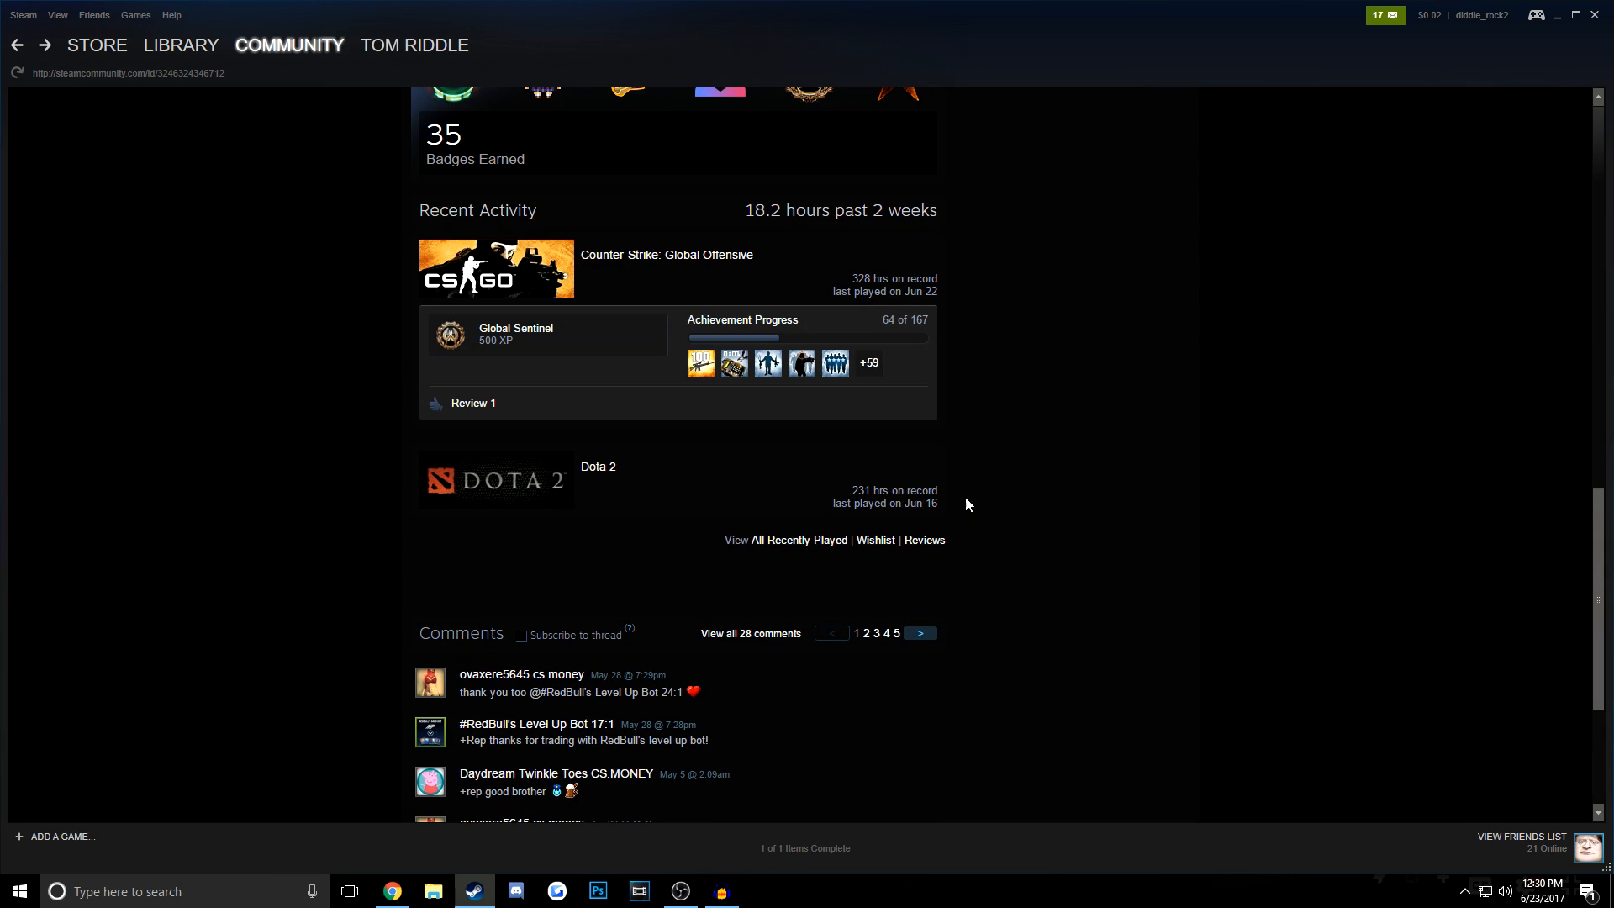
pyautogui.moveTo(597, 466)
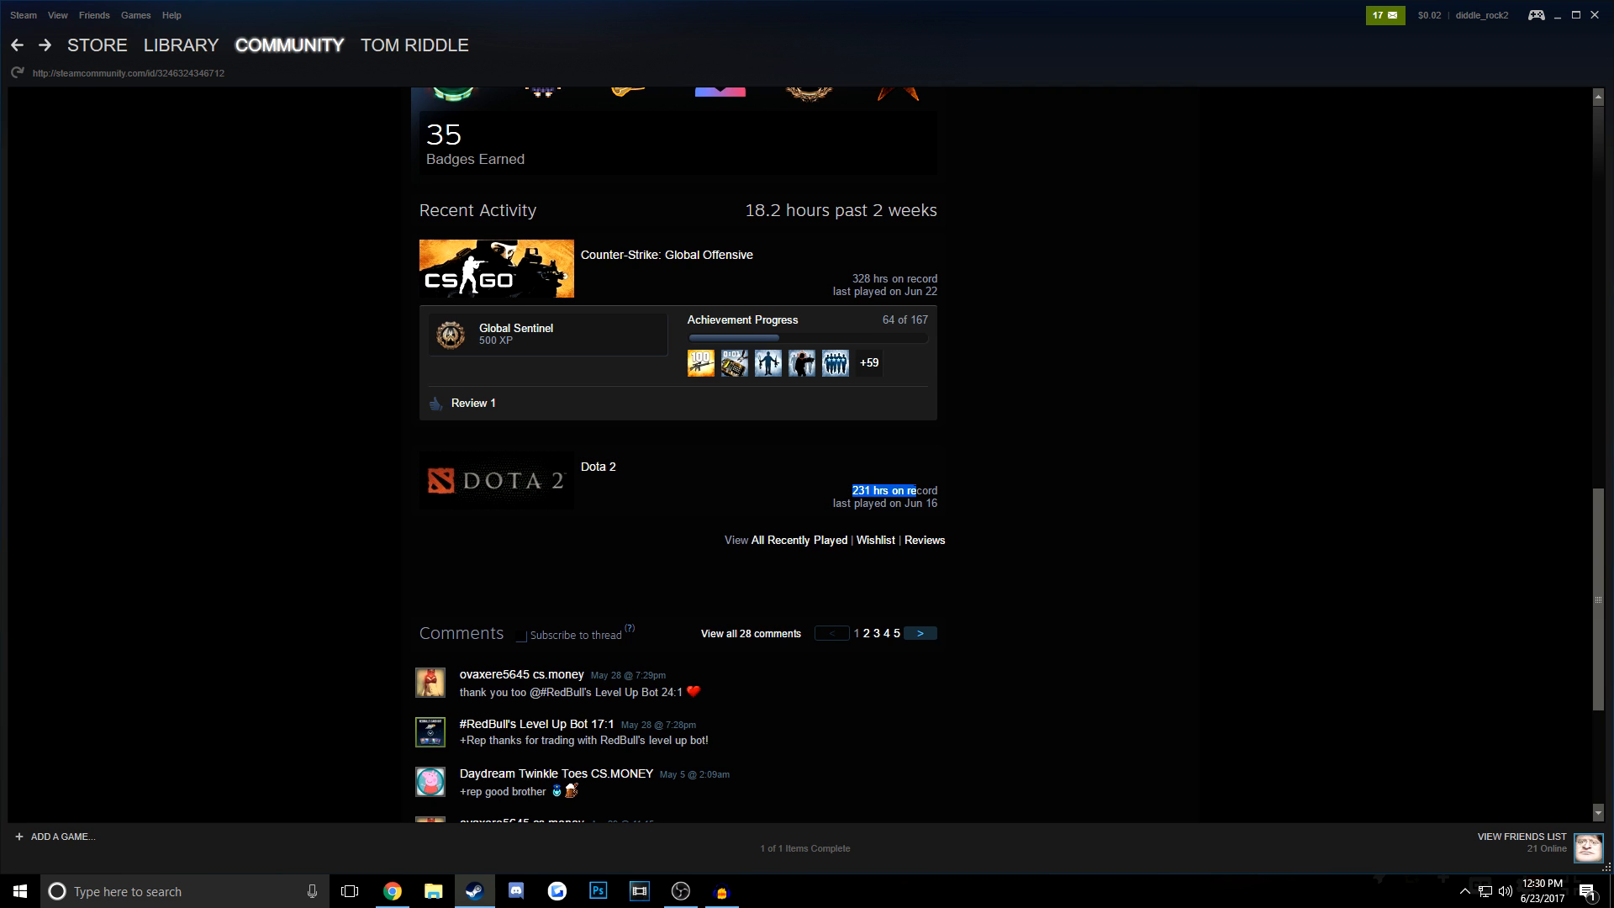
pyautogui.scroll(3)
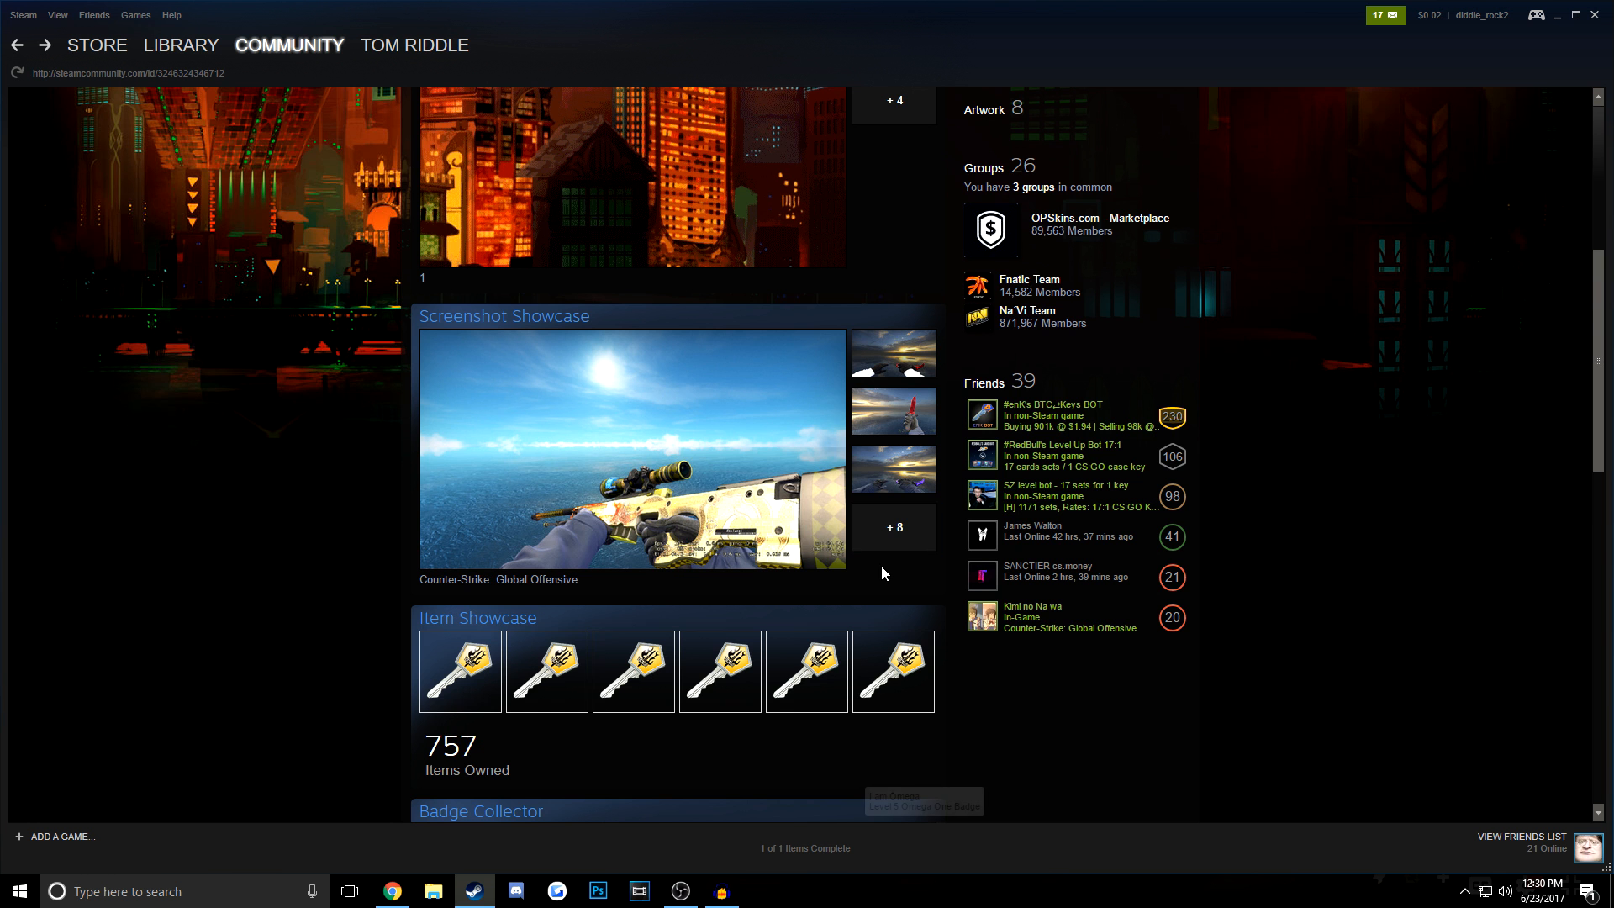
pyautogui.scroll(3)
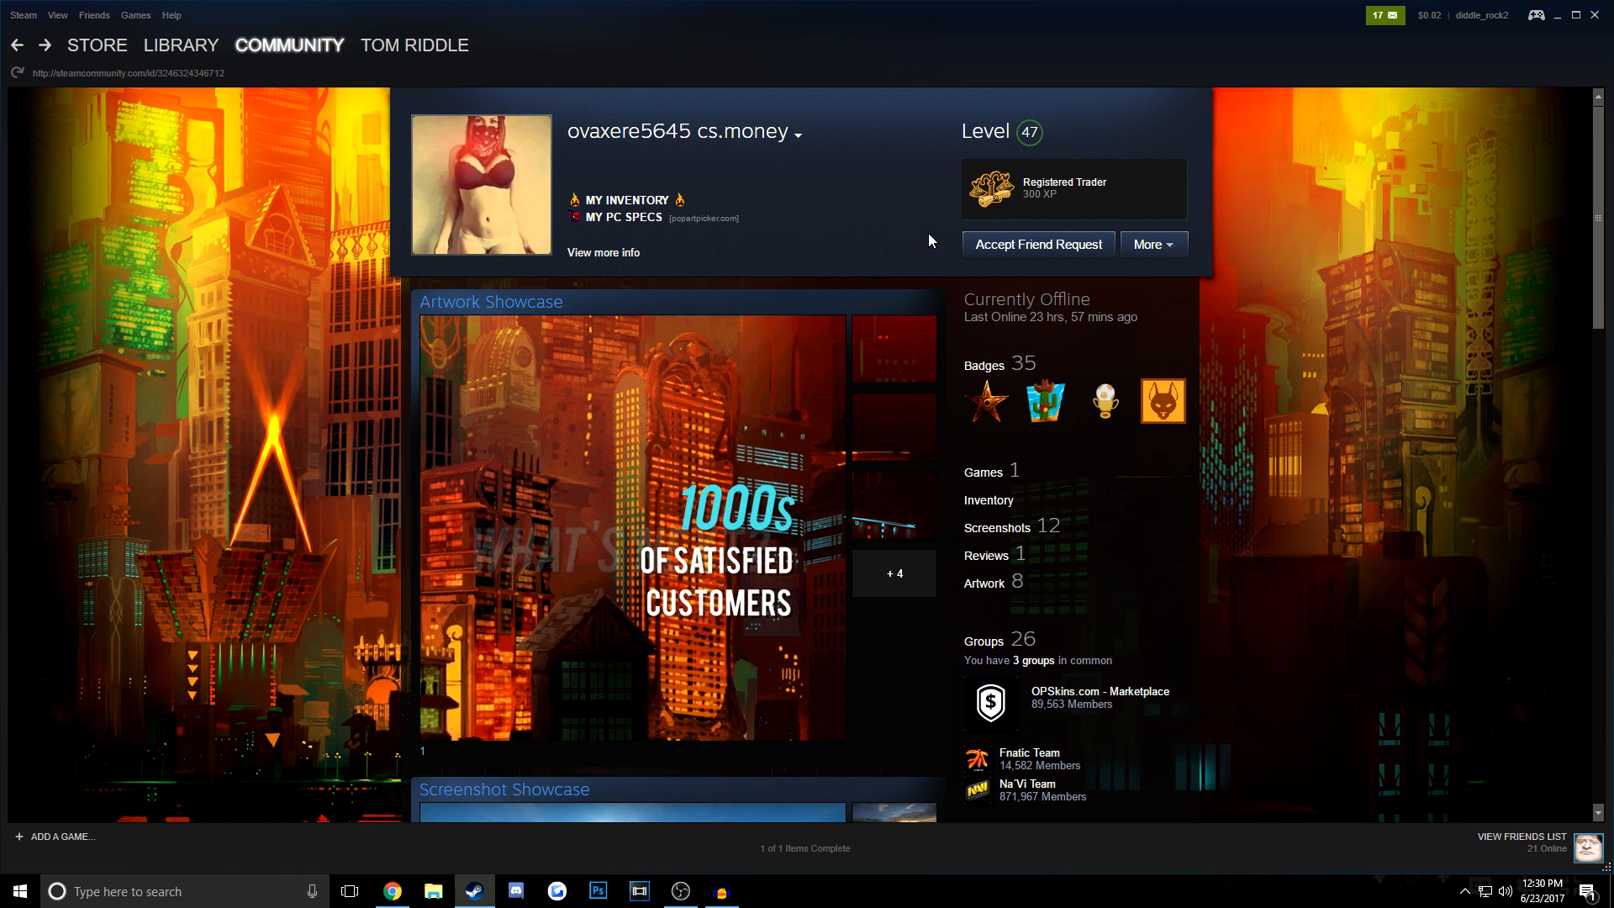
# Step: Follow MY INVENTORY to the level 0 look-alike account and page through its inventory
pyautogui.click(624, 200)
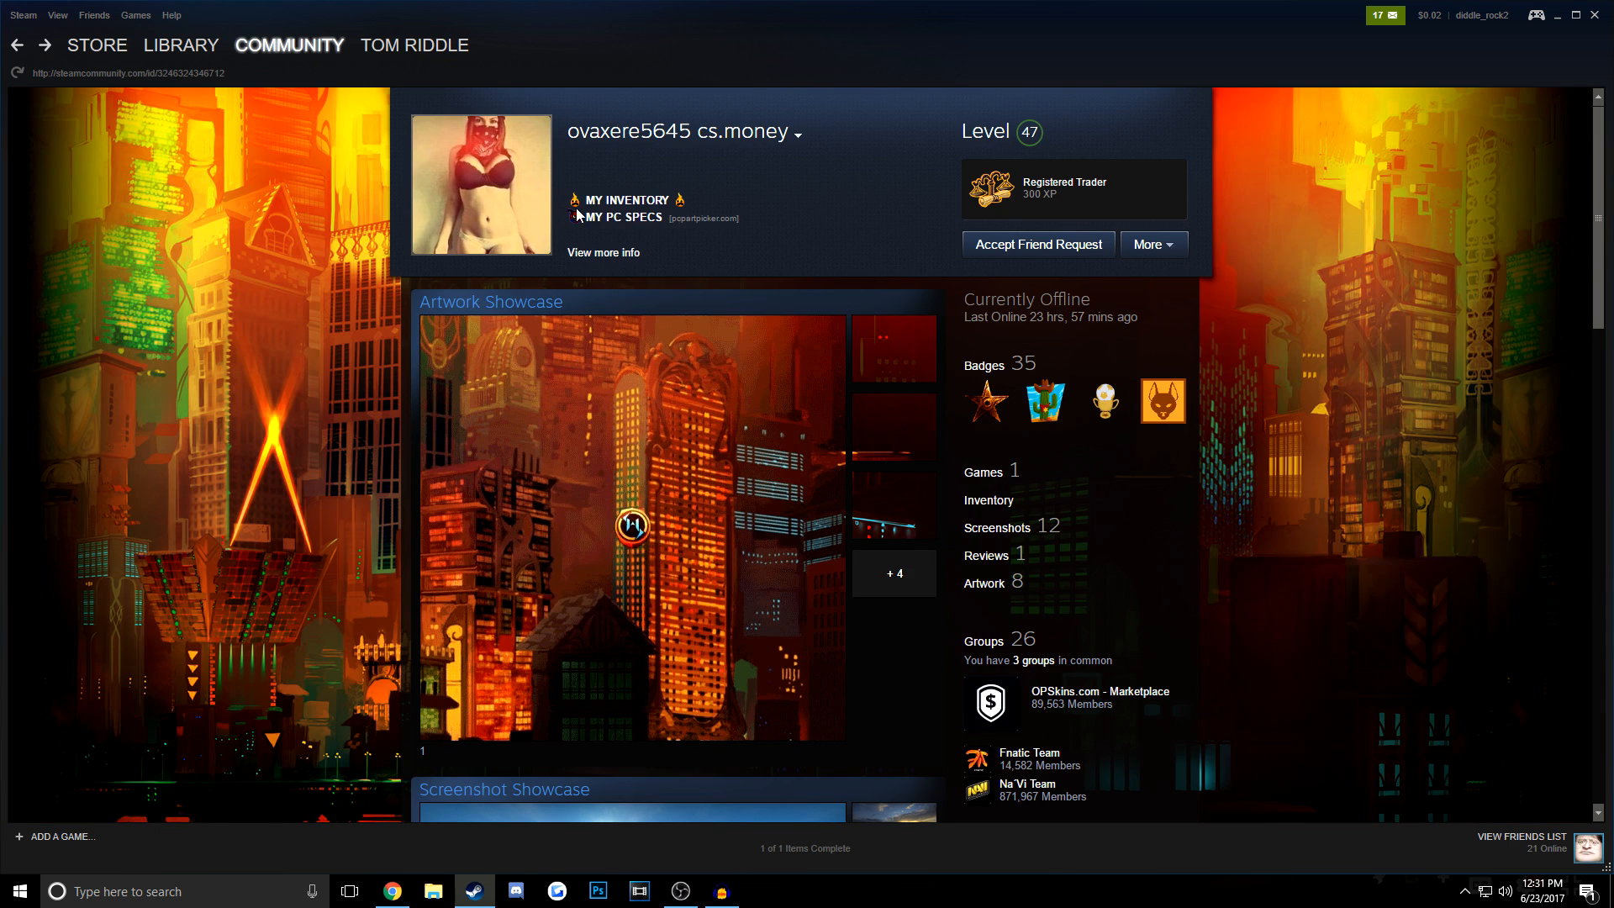
pyautogui.click(619, 200)
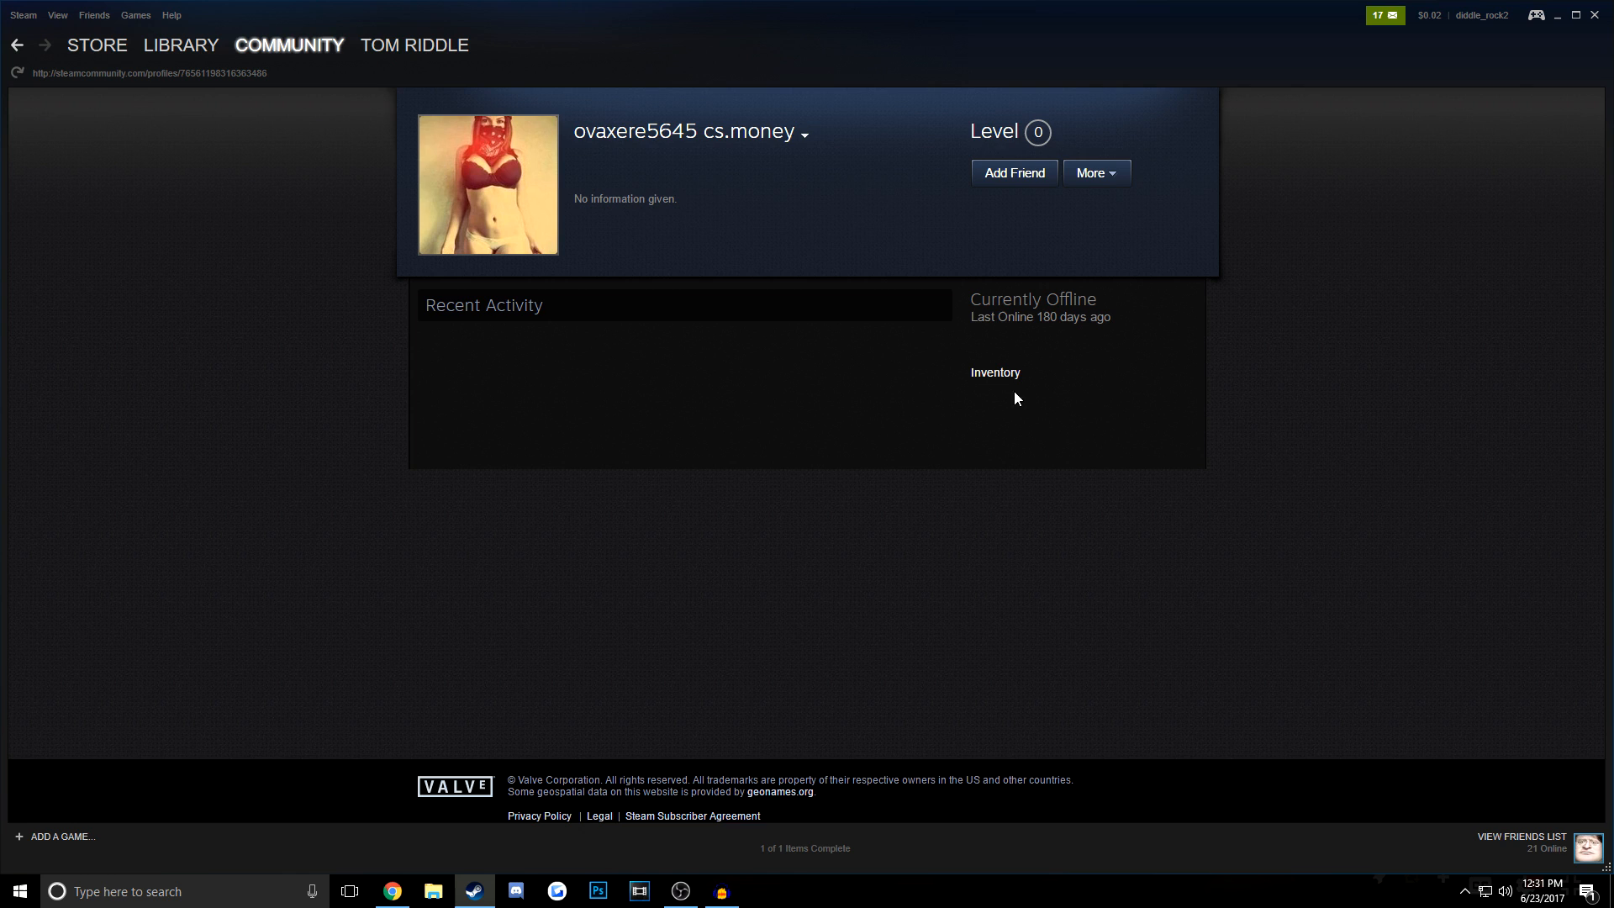
pyautogui.click(995, 372)
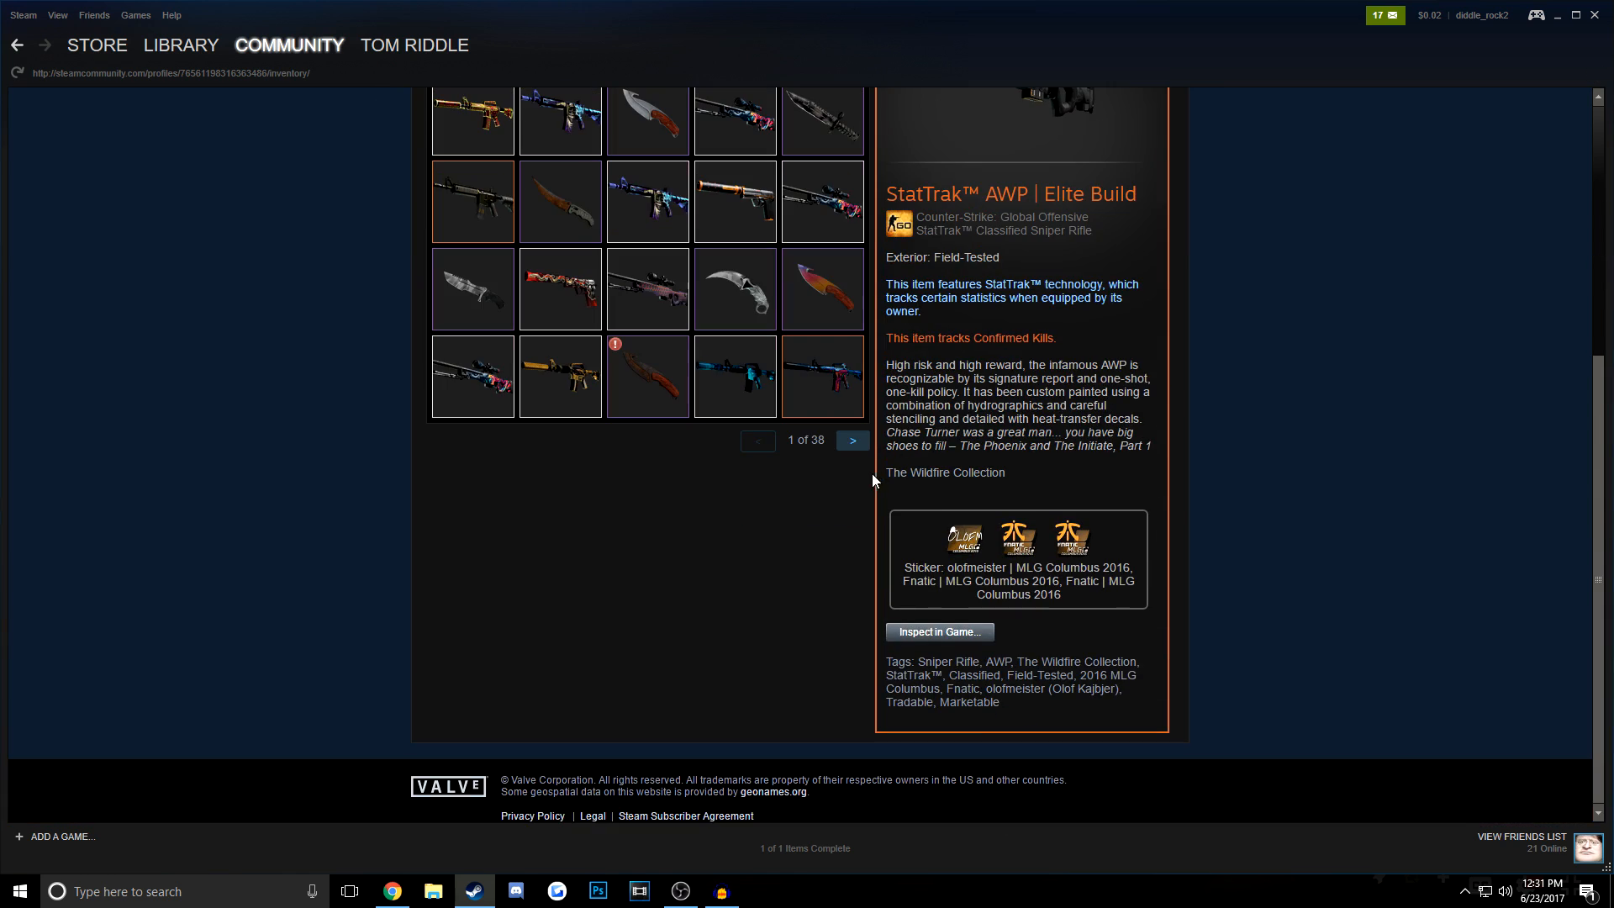
pyautogui.click(18, 45)
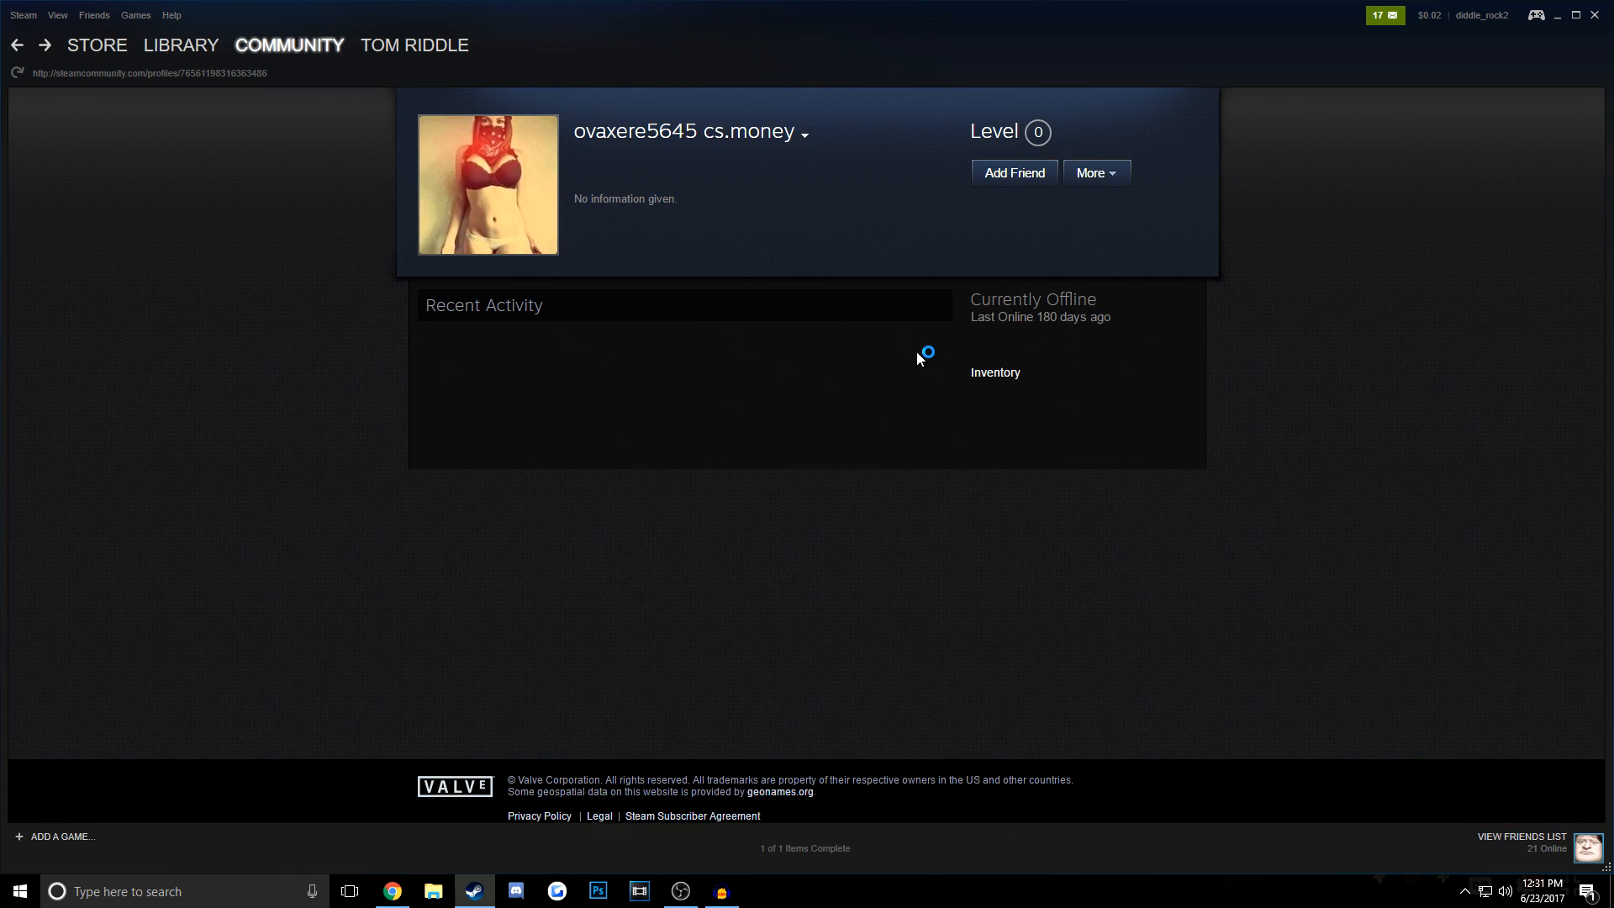
pyautogui.click(993, 372)
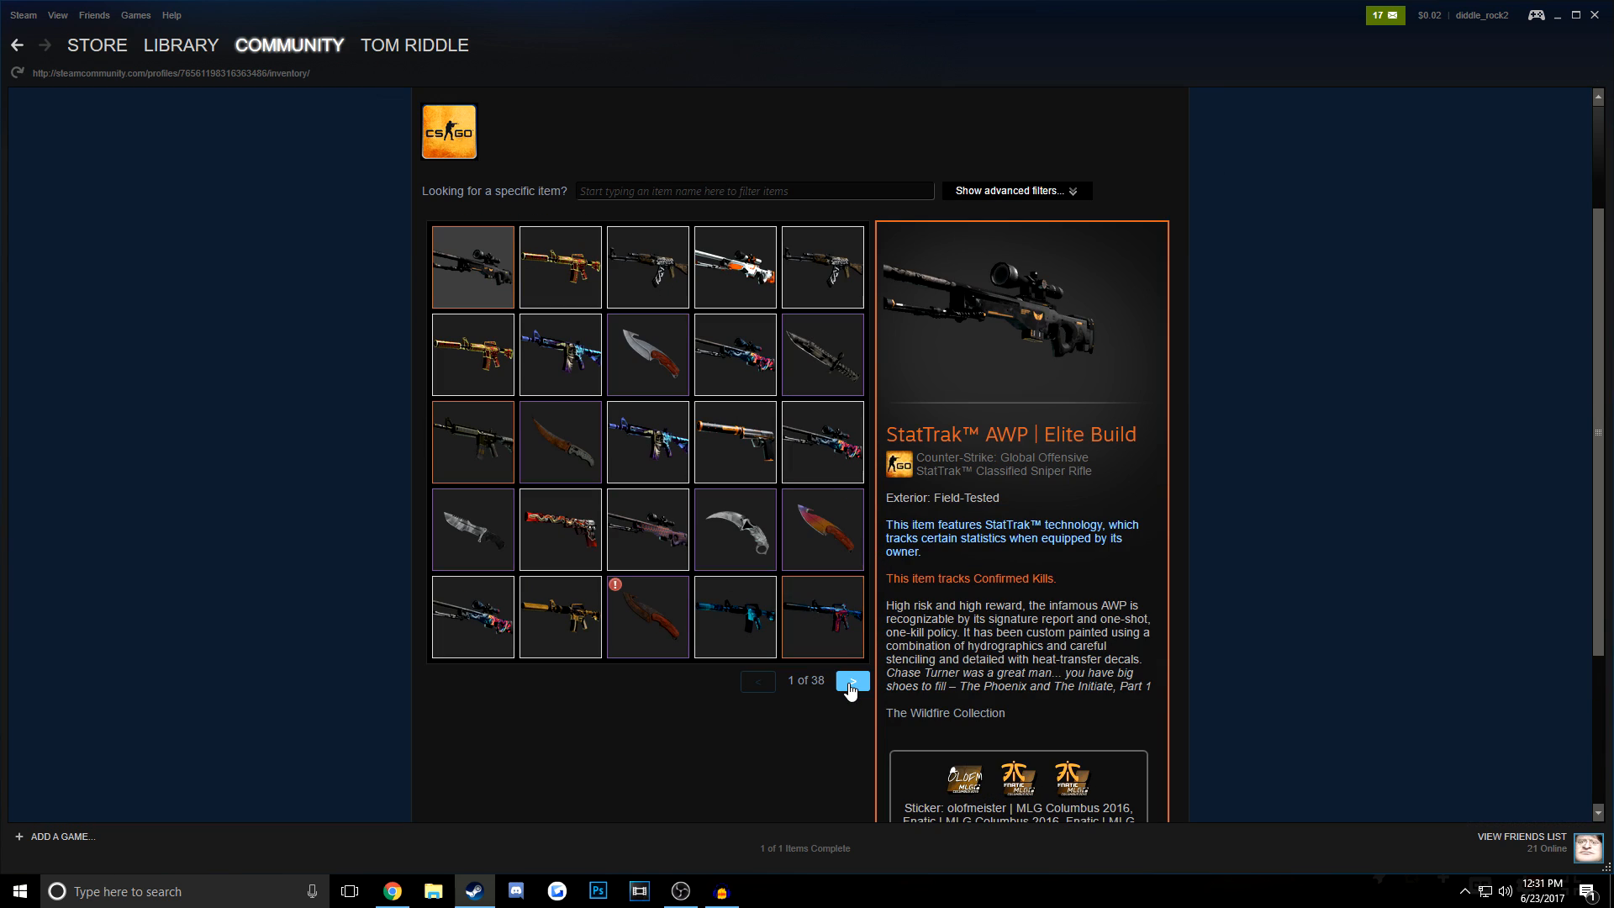
pyautogui.click(852, 682)
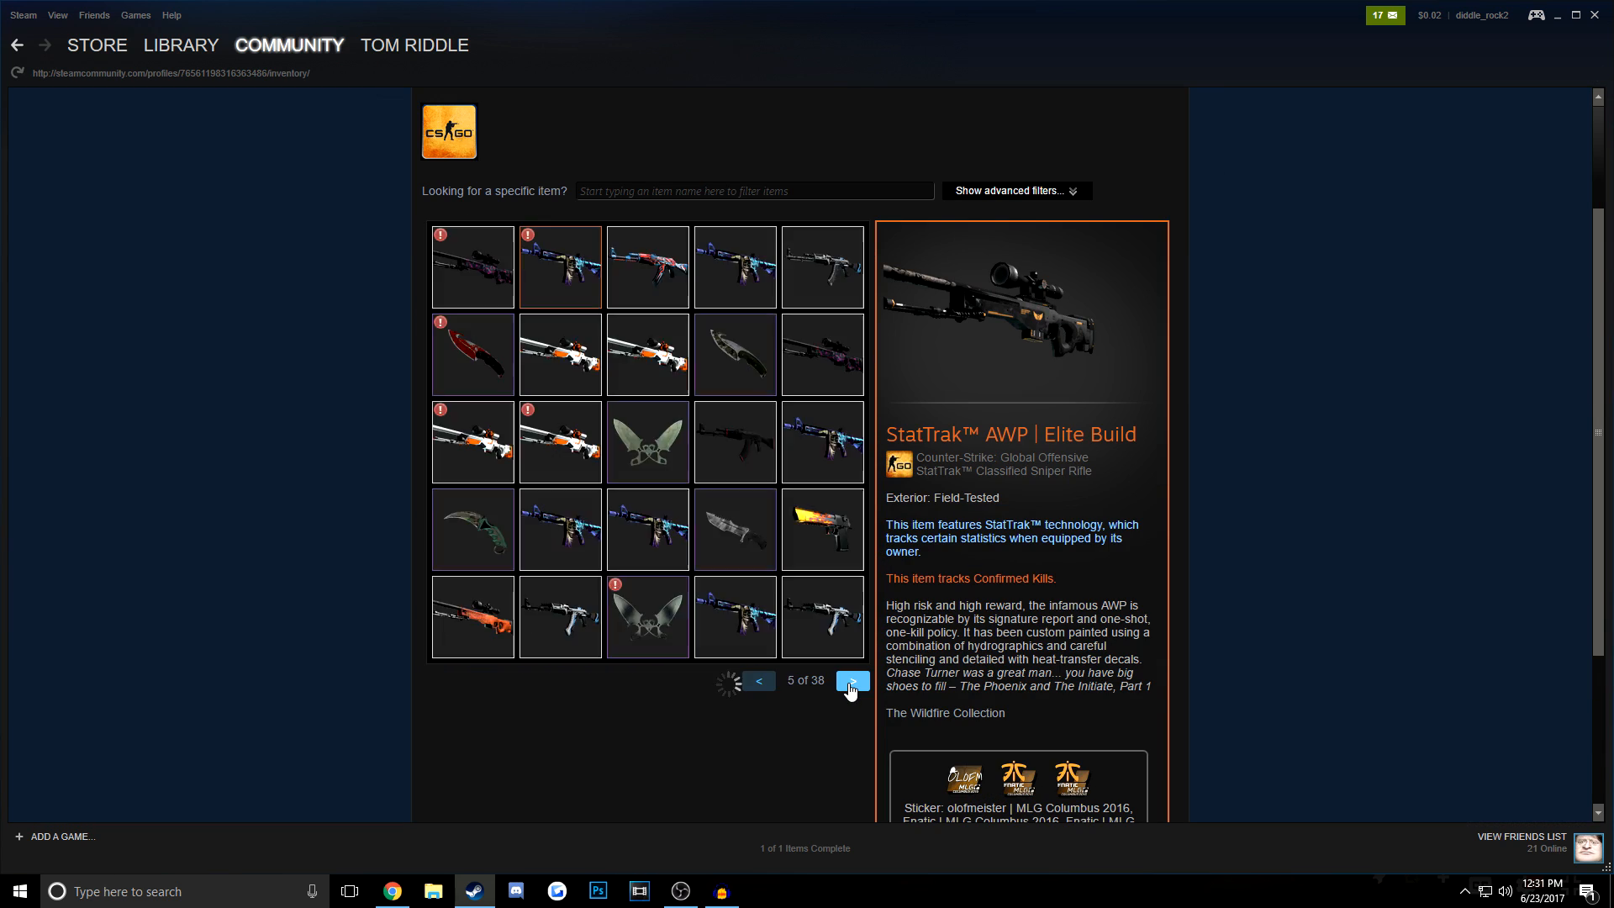
pyautogui.click(851, 680)
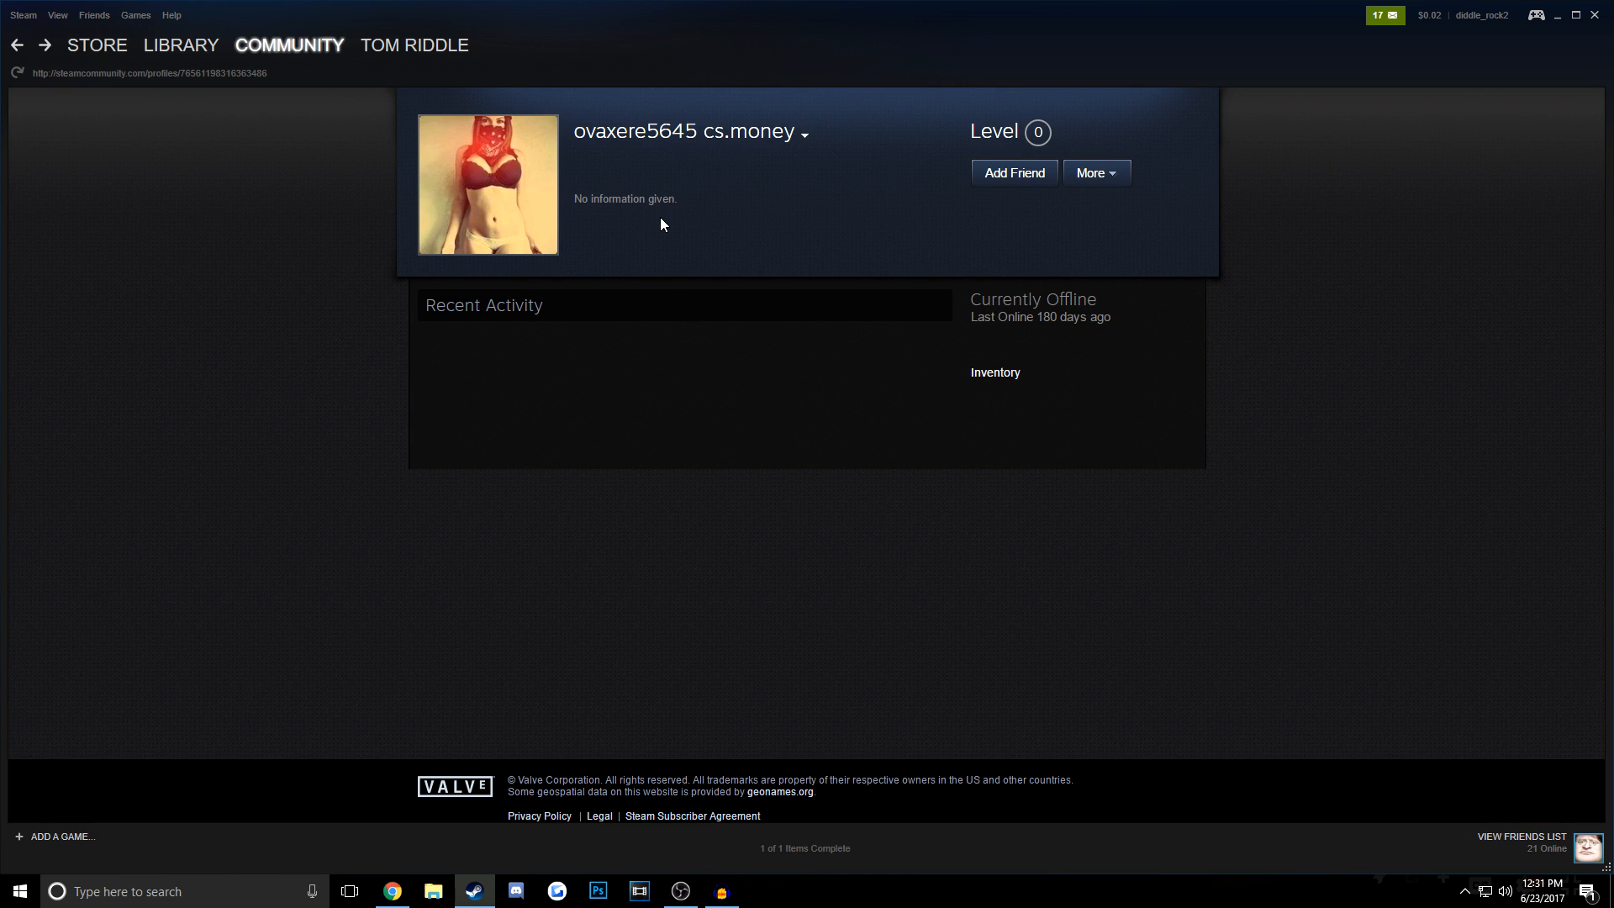
pyautogui.click(994, 371)
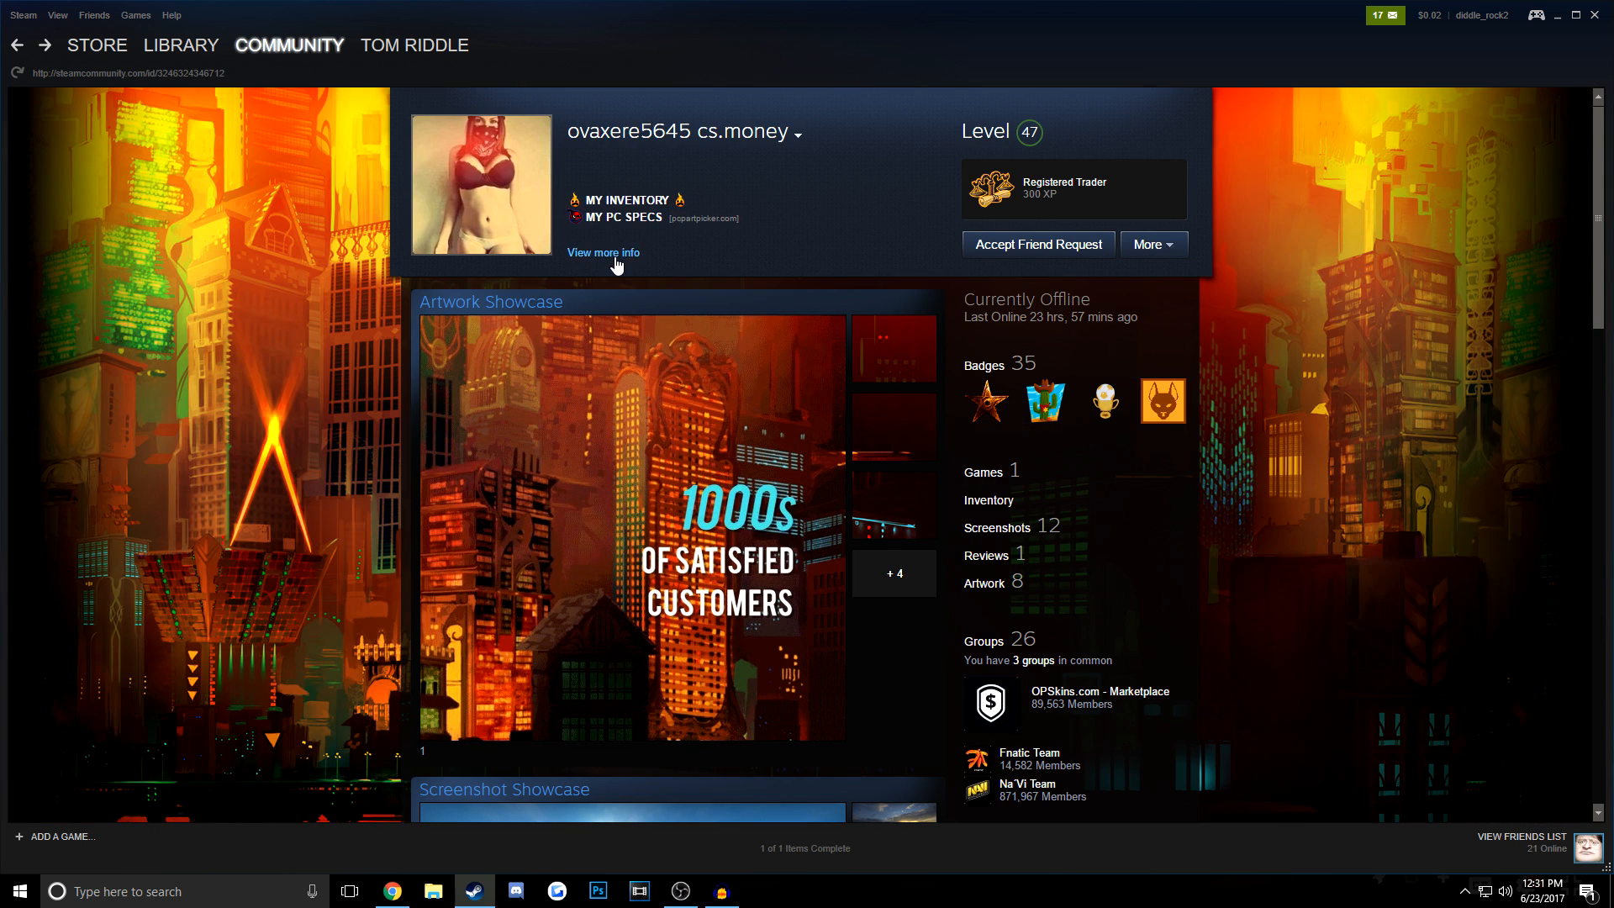
# Step: Read the trader's full info and OPSkins trading policy, then close the Info dialog
pyautogui.click(602, 252)
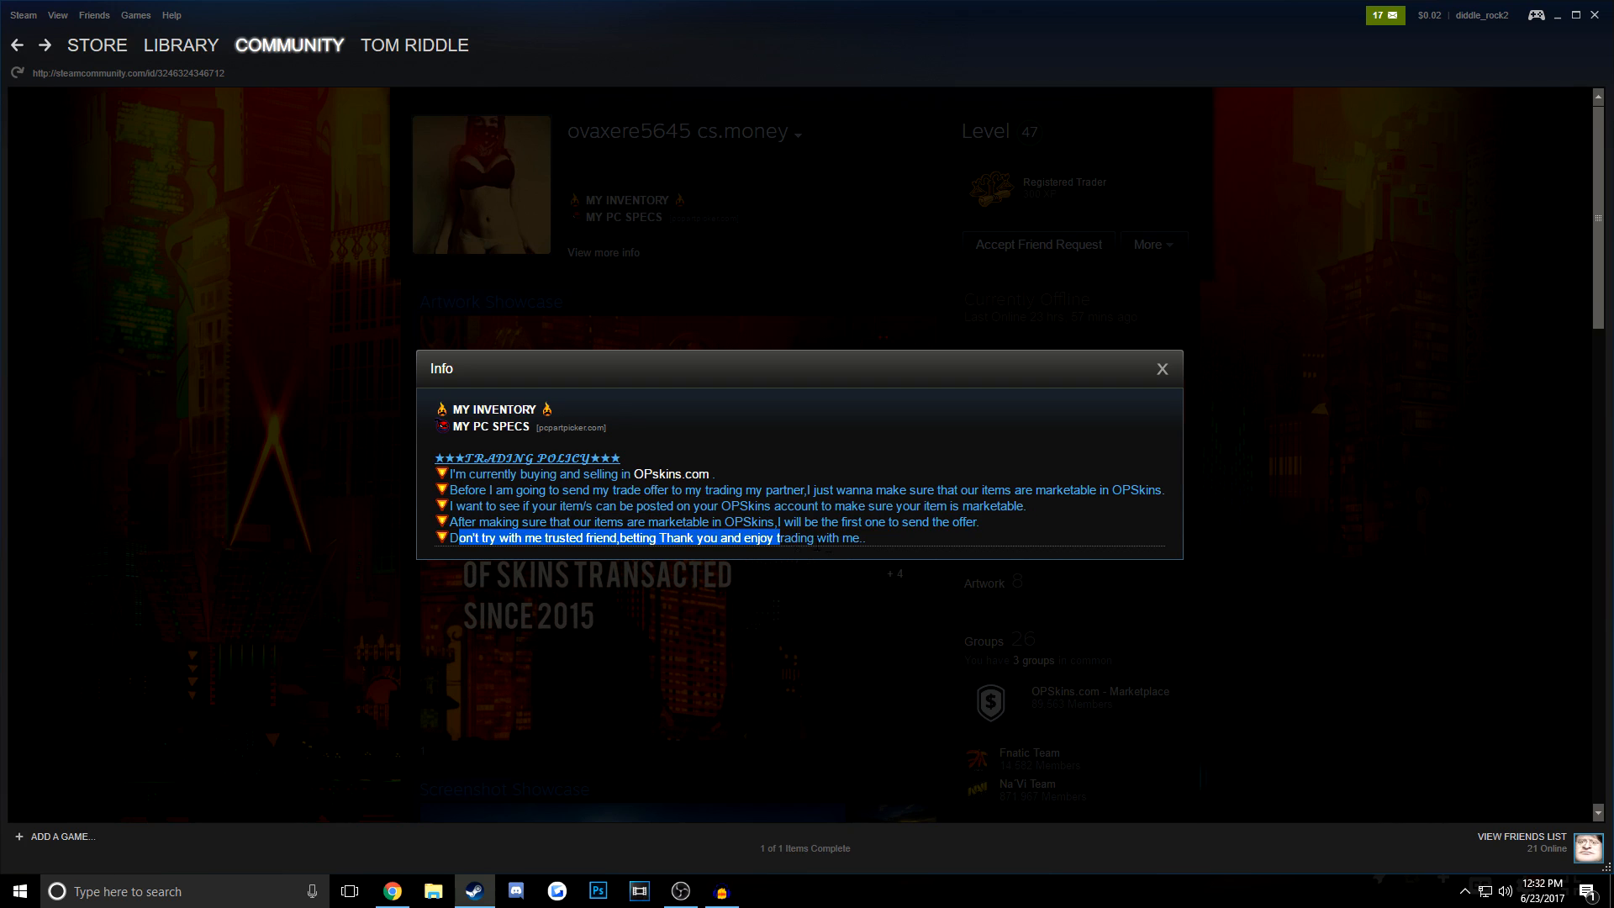
pyautogui.click(1160, 368)
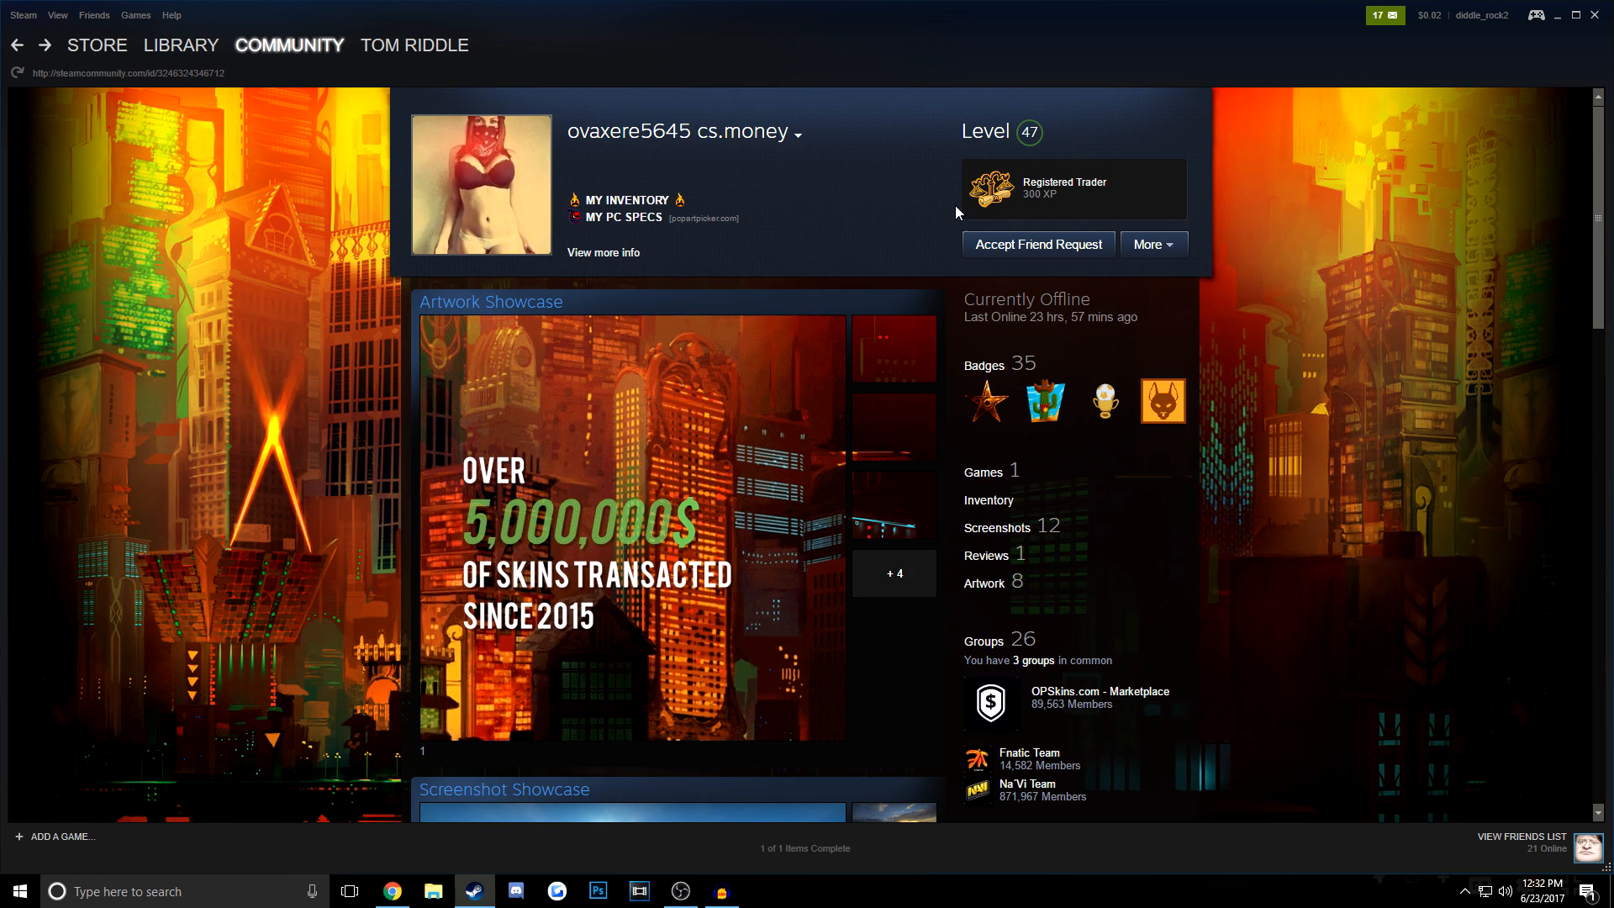
pyautogui.scroll(-3)
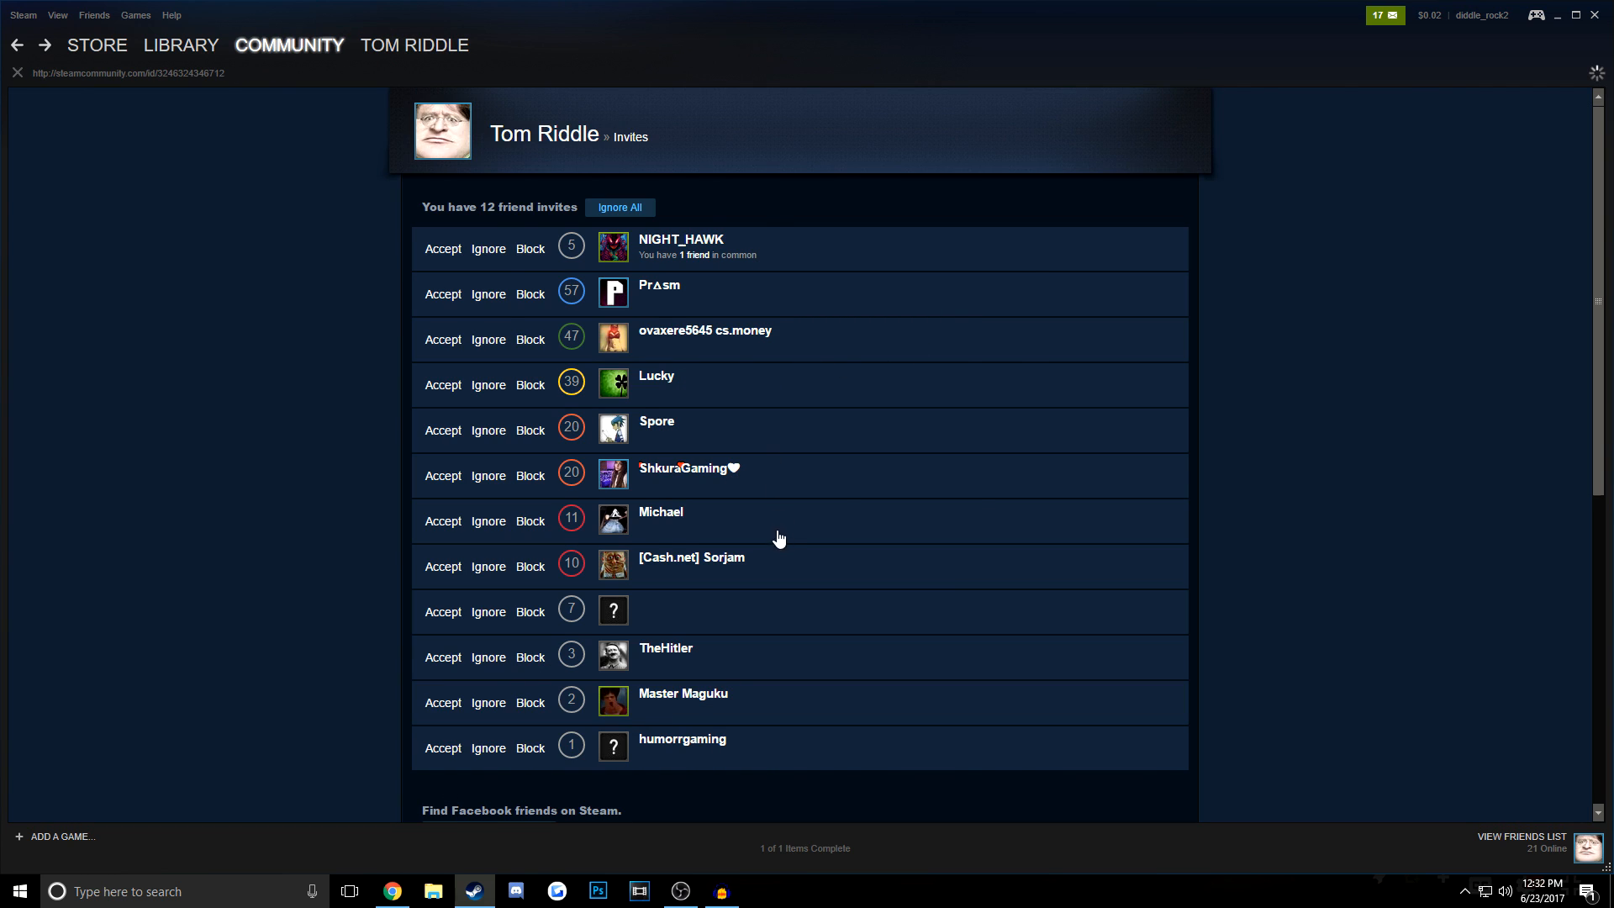
pyautogui.click(704, 330)
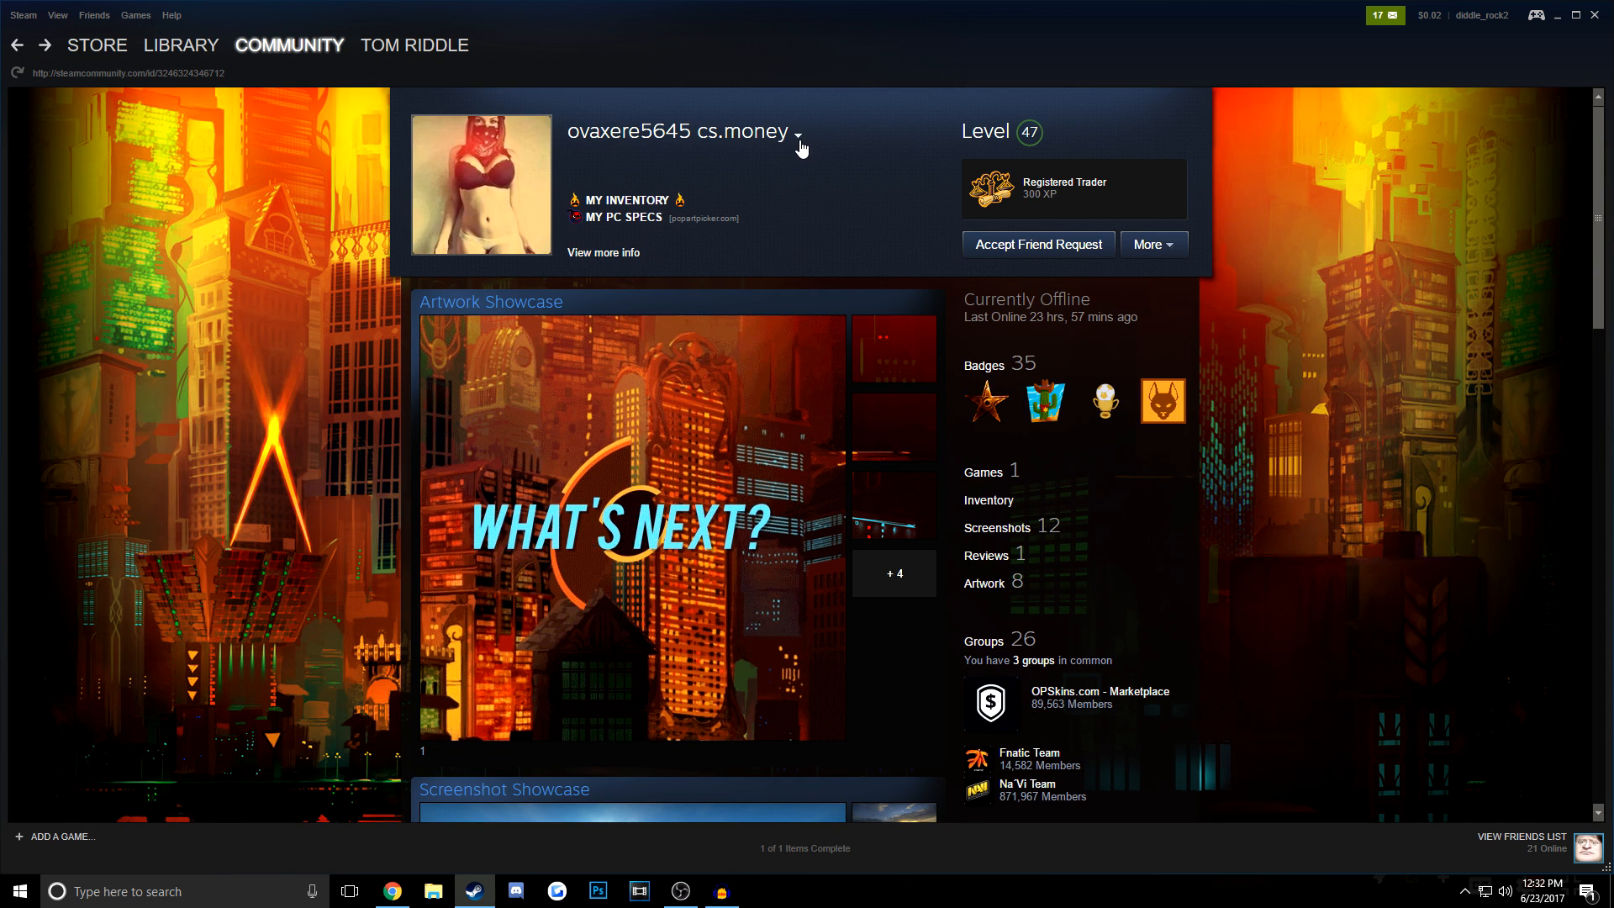
pyautogui.click(798, 133)
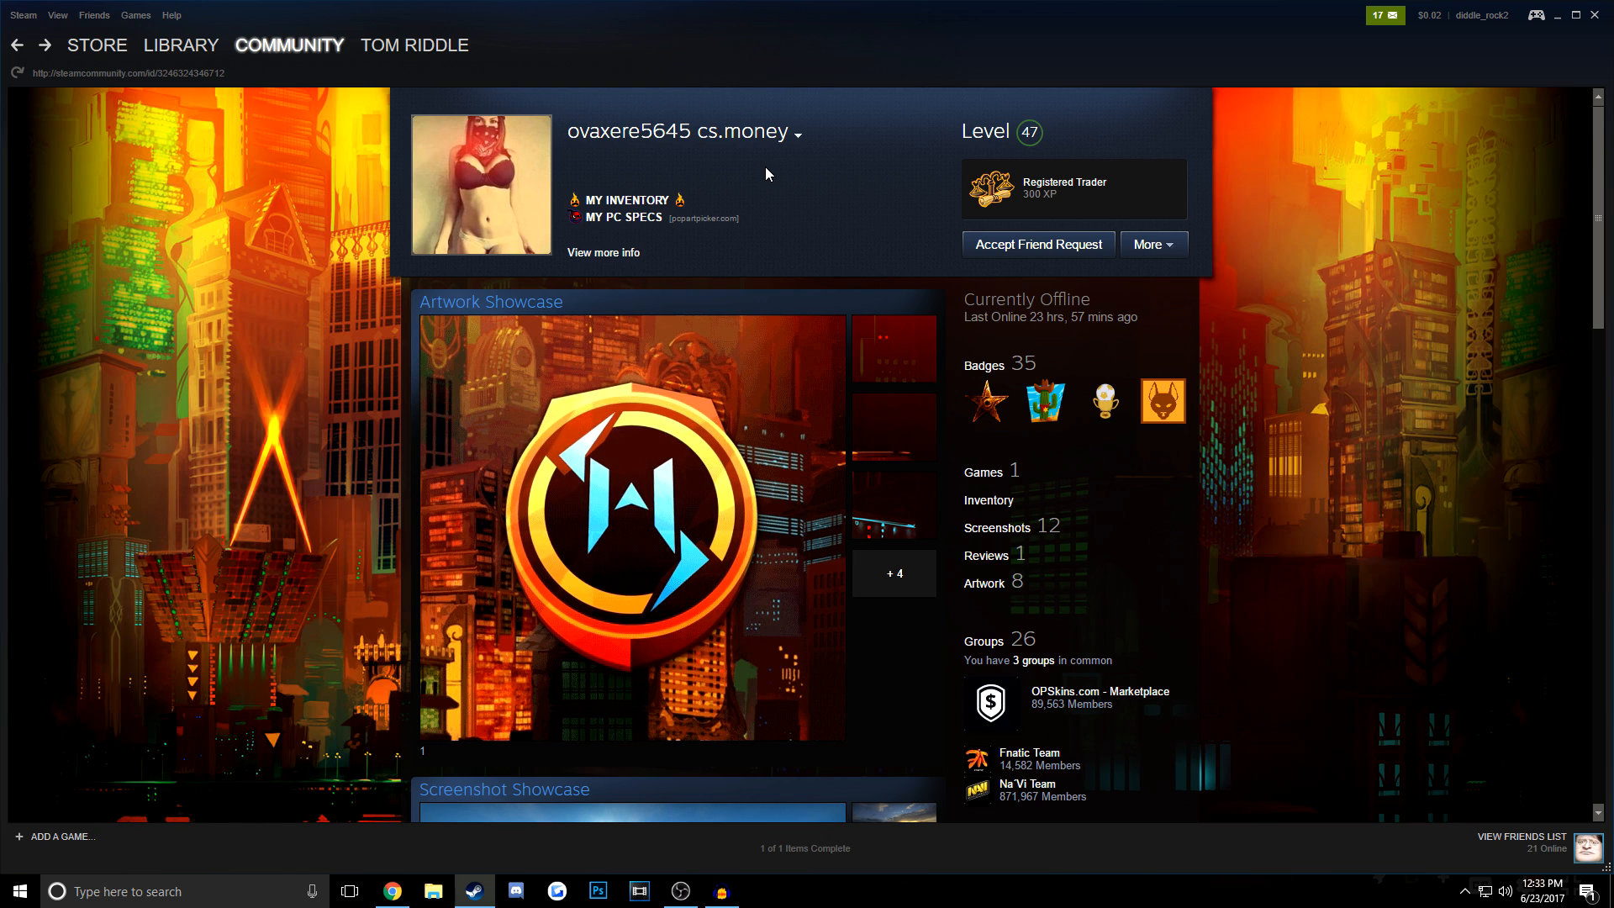
pyautogui.rightClick(714, 166)
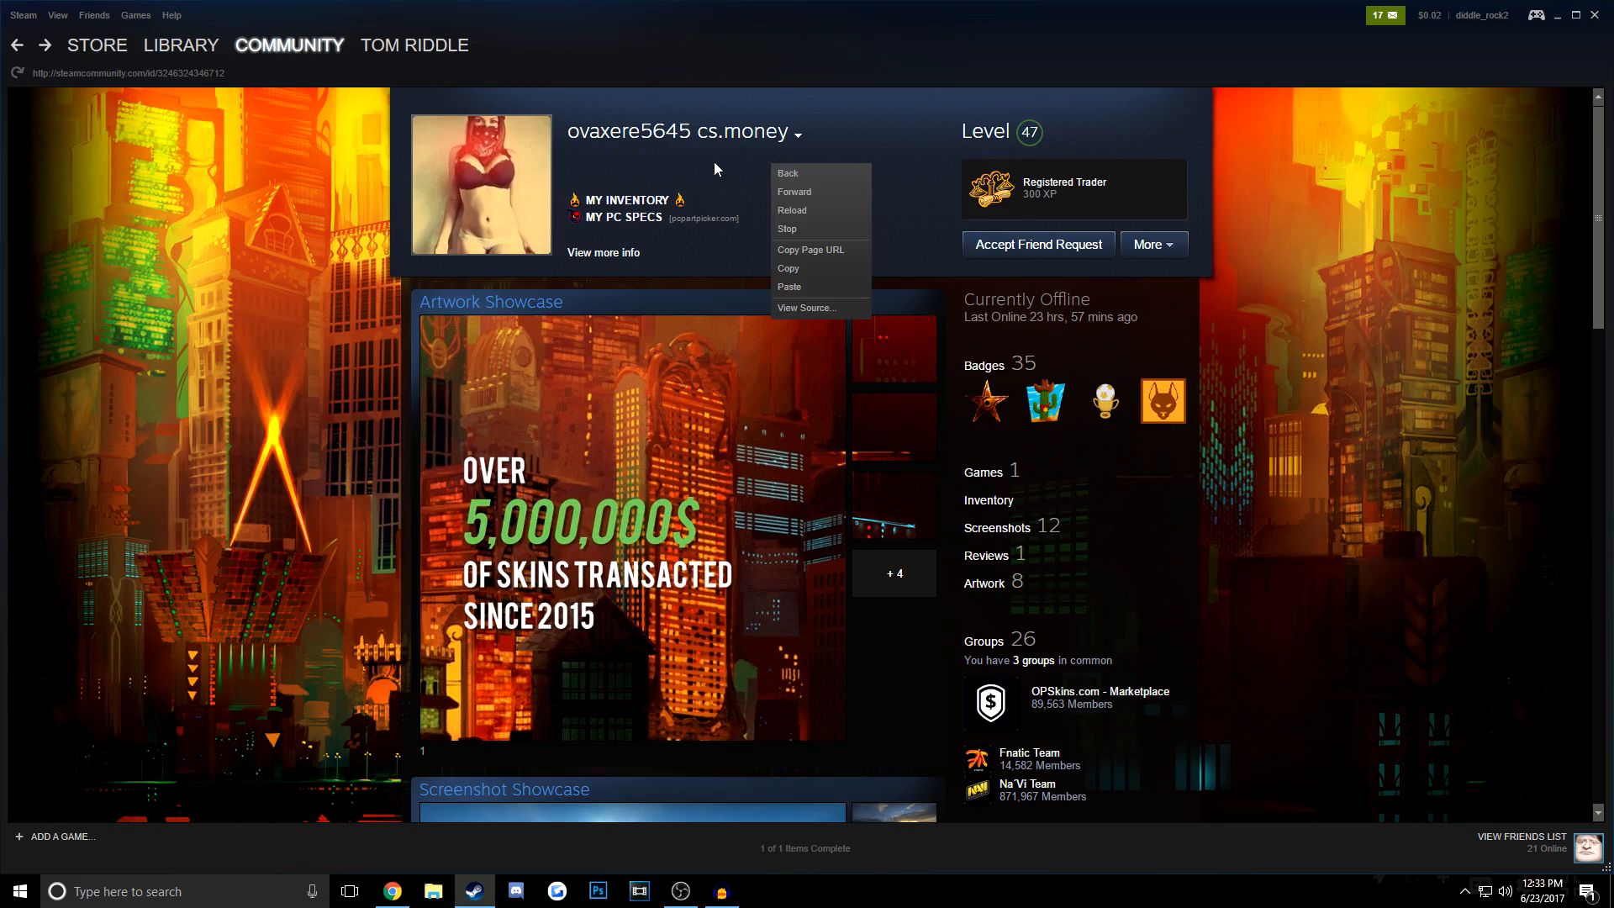